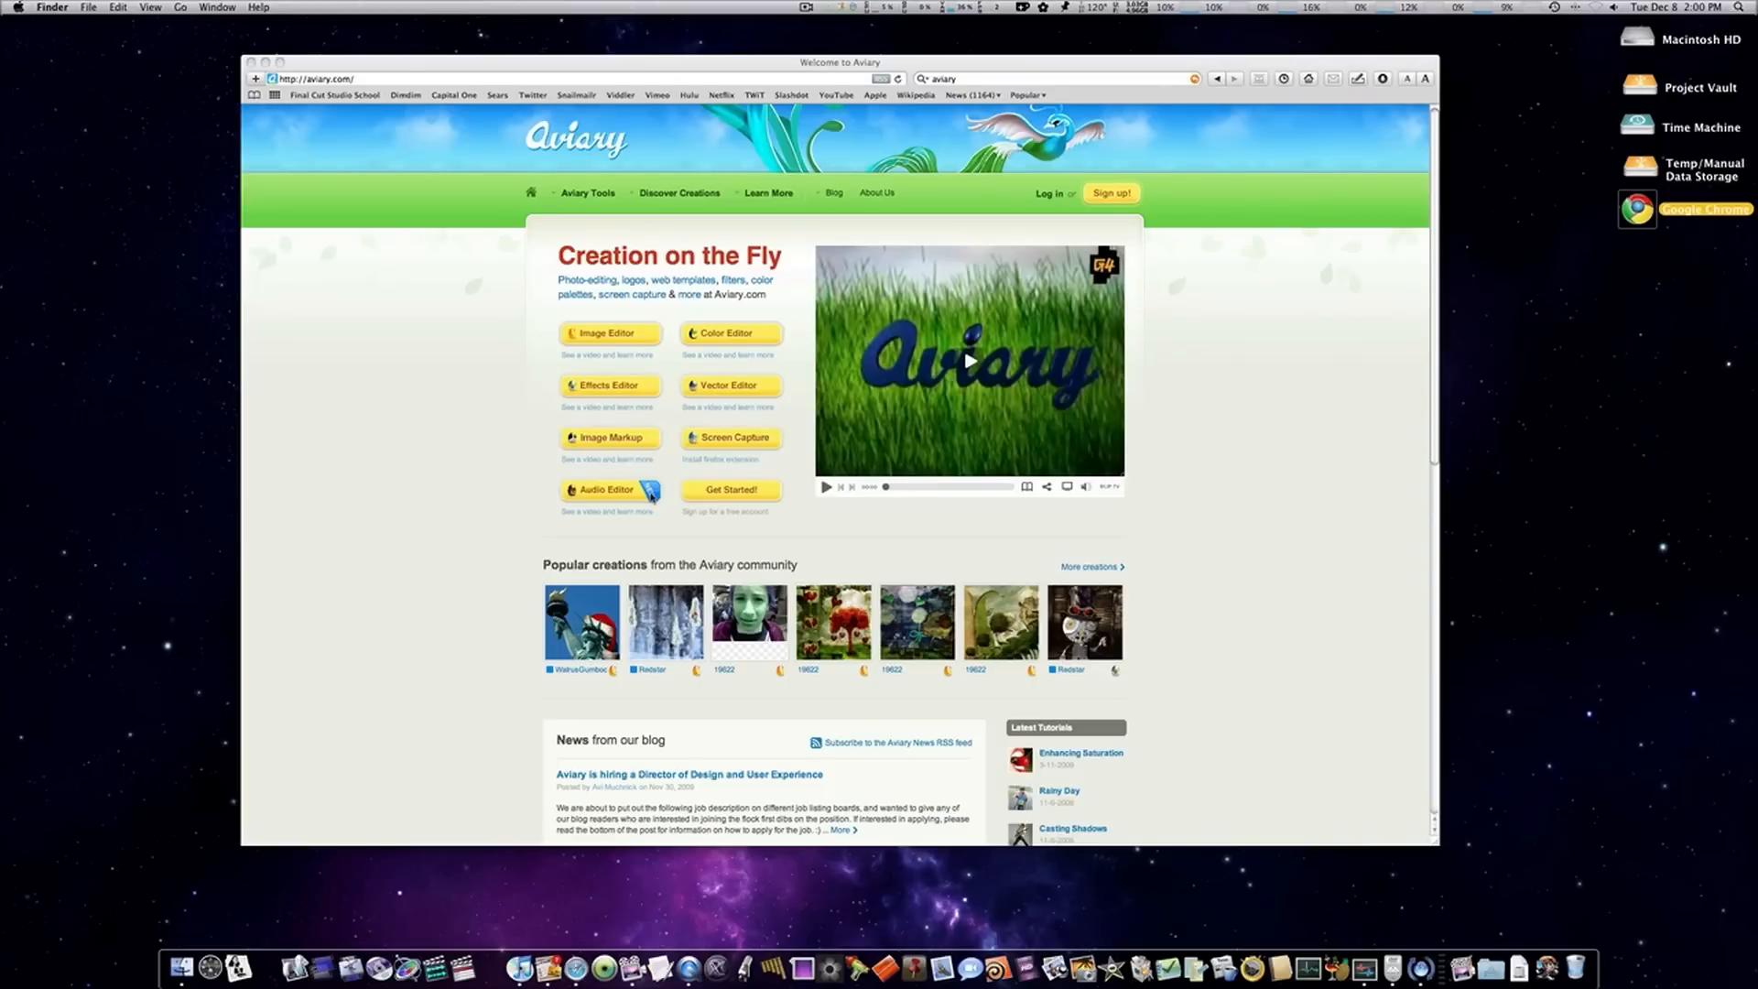
# - Open the Audio Editor overview and launch Myna into a new untitled project
pyautogui.click(605, 490)
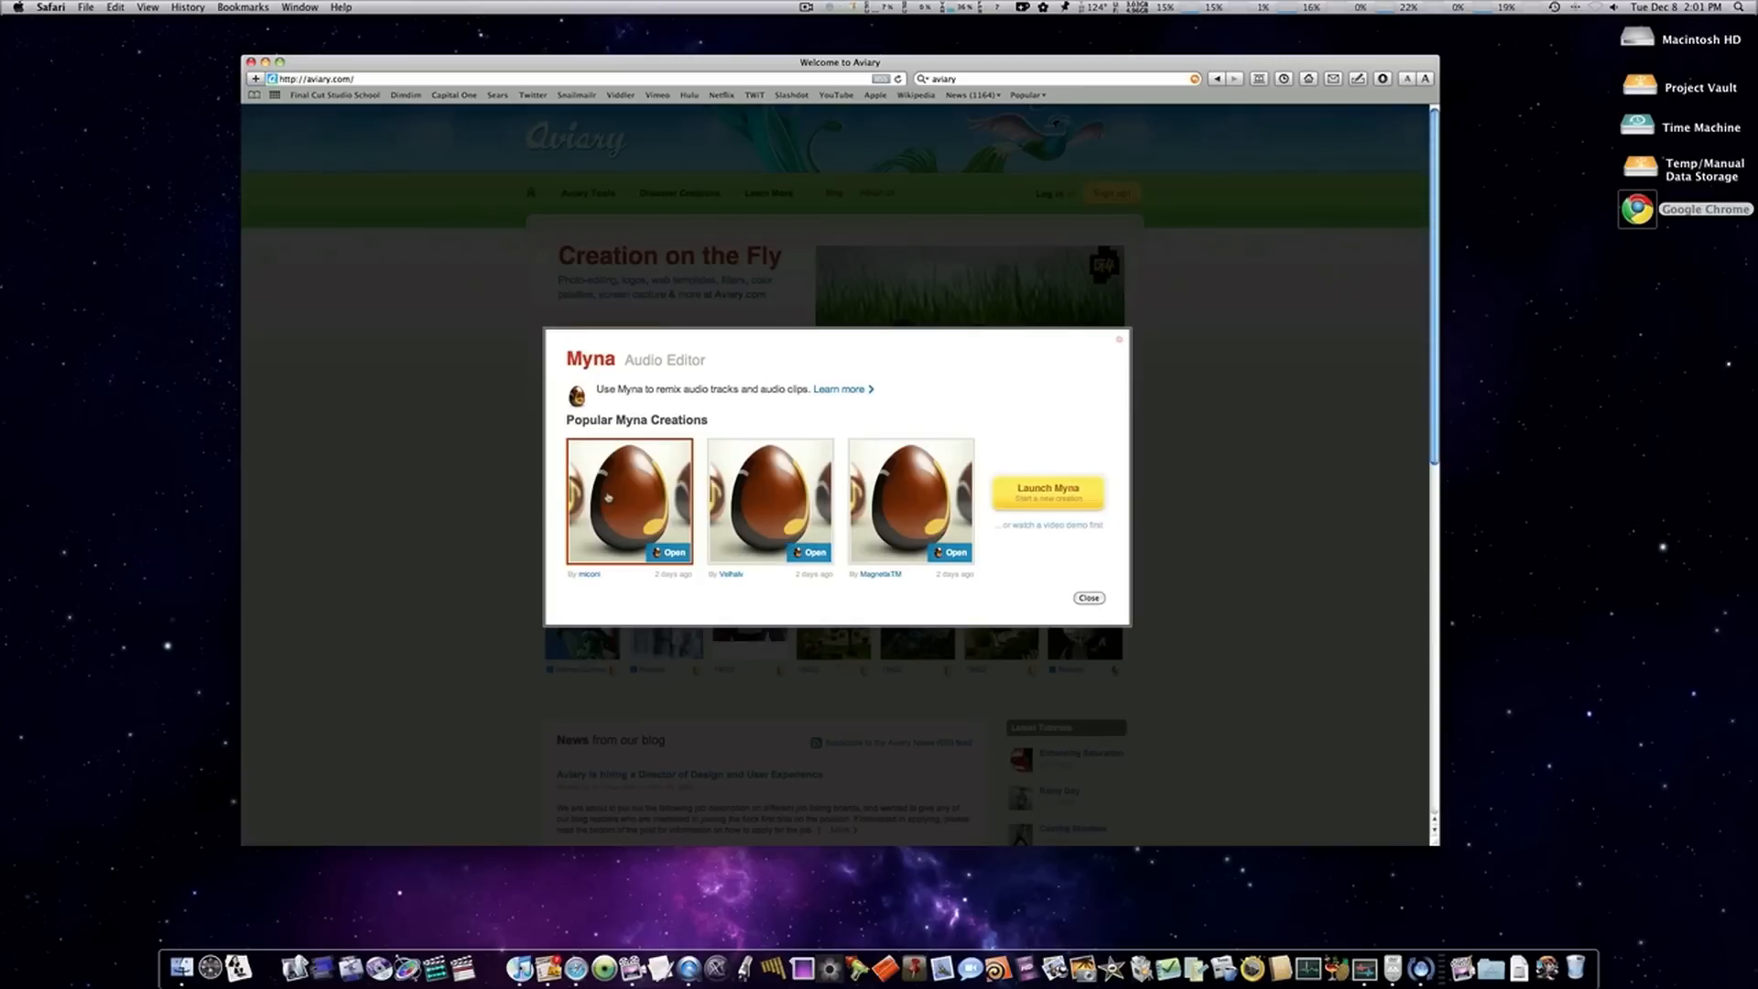
pyautogui.click(1045, 491)
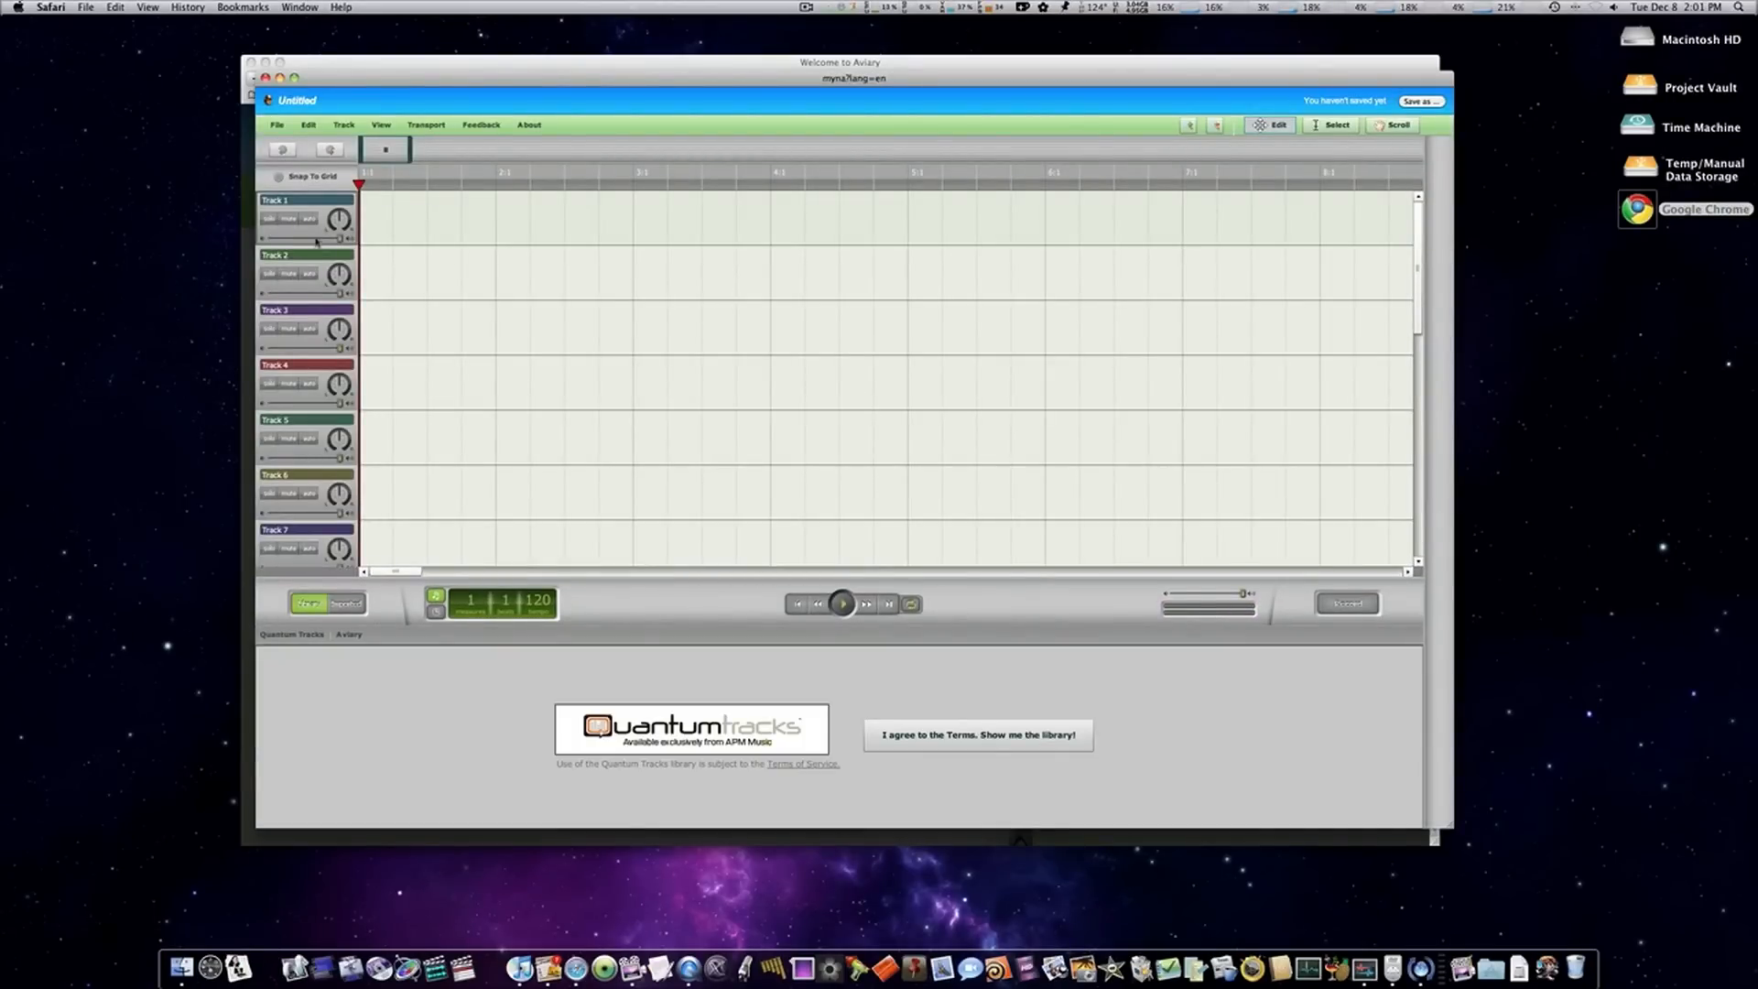
pyautogui.moveTo(447, 393)
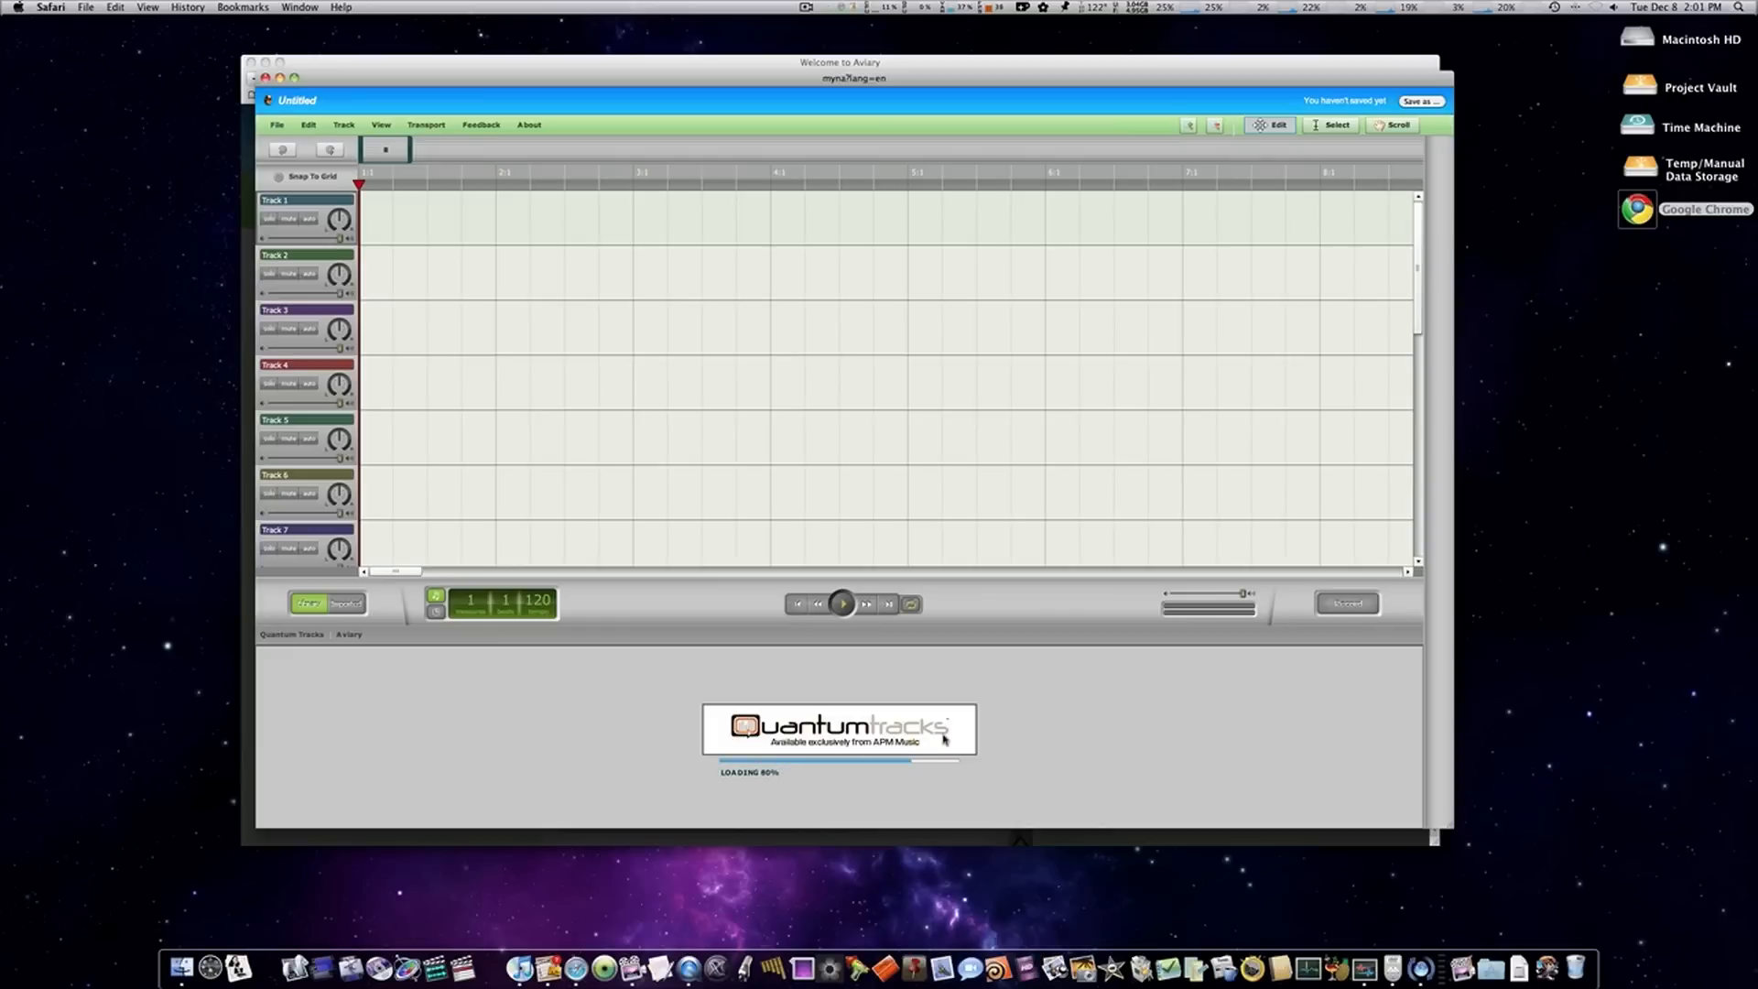
pyautogui.moveTo(685, 676)
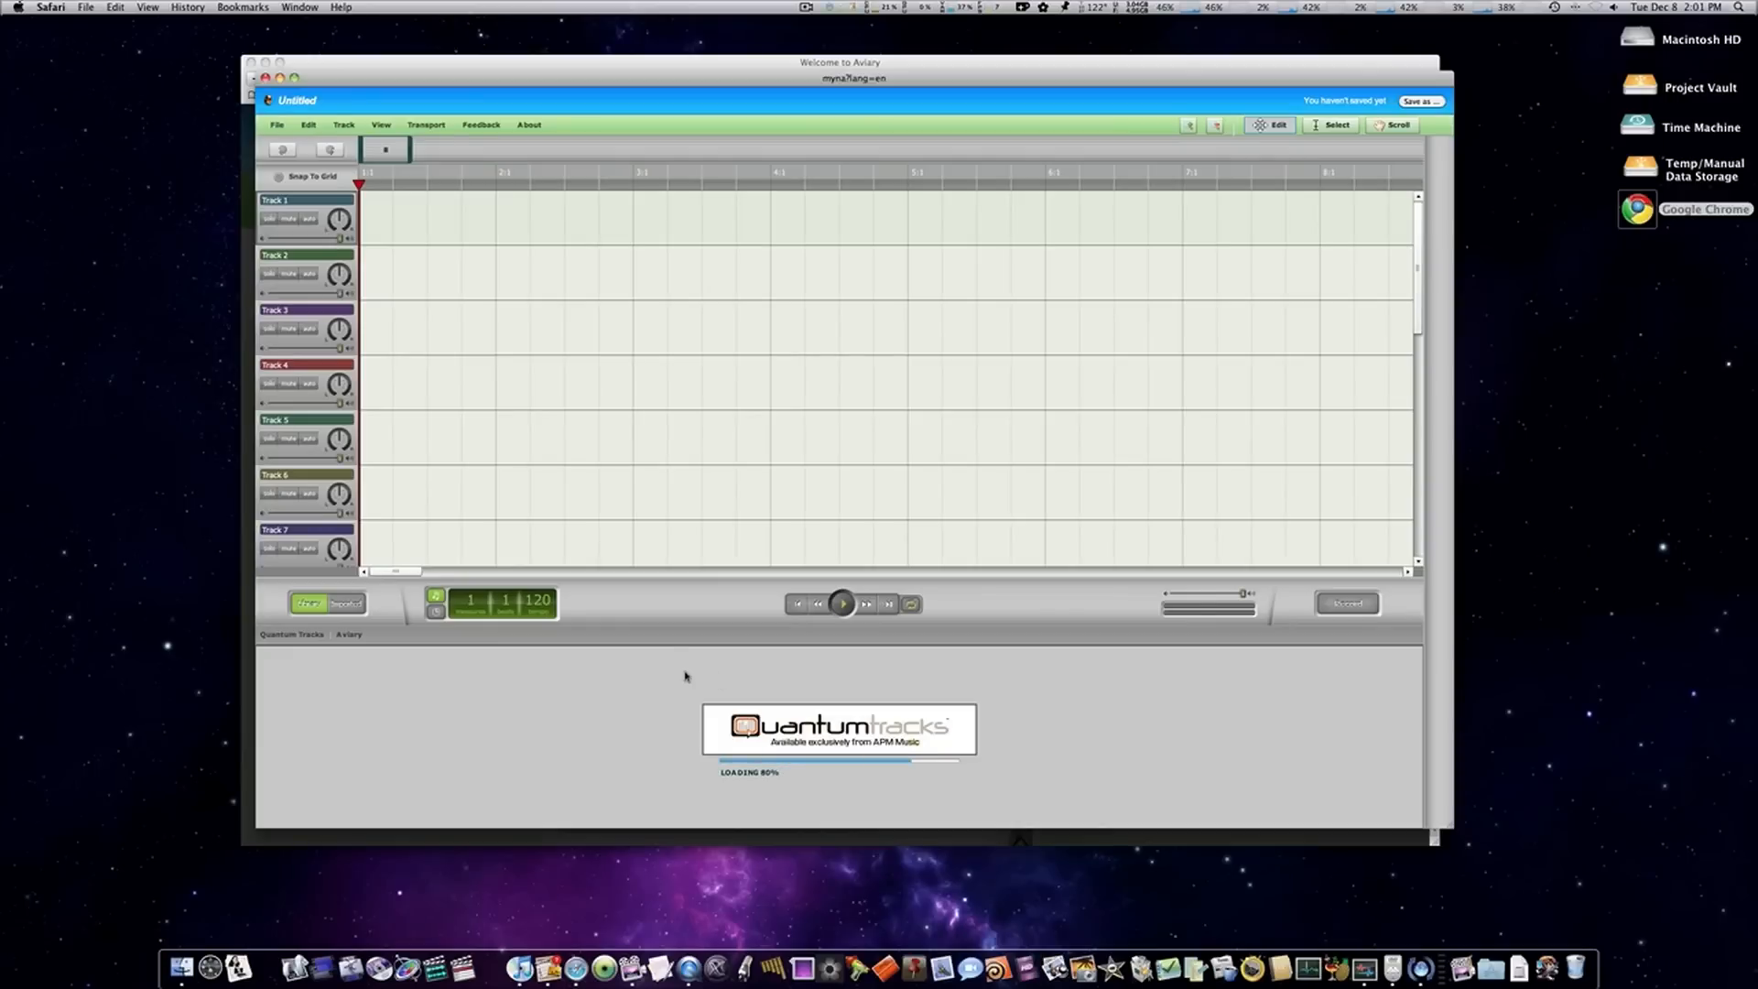
pyautogui.moveTo(720, 696)
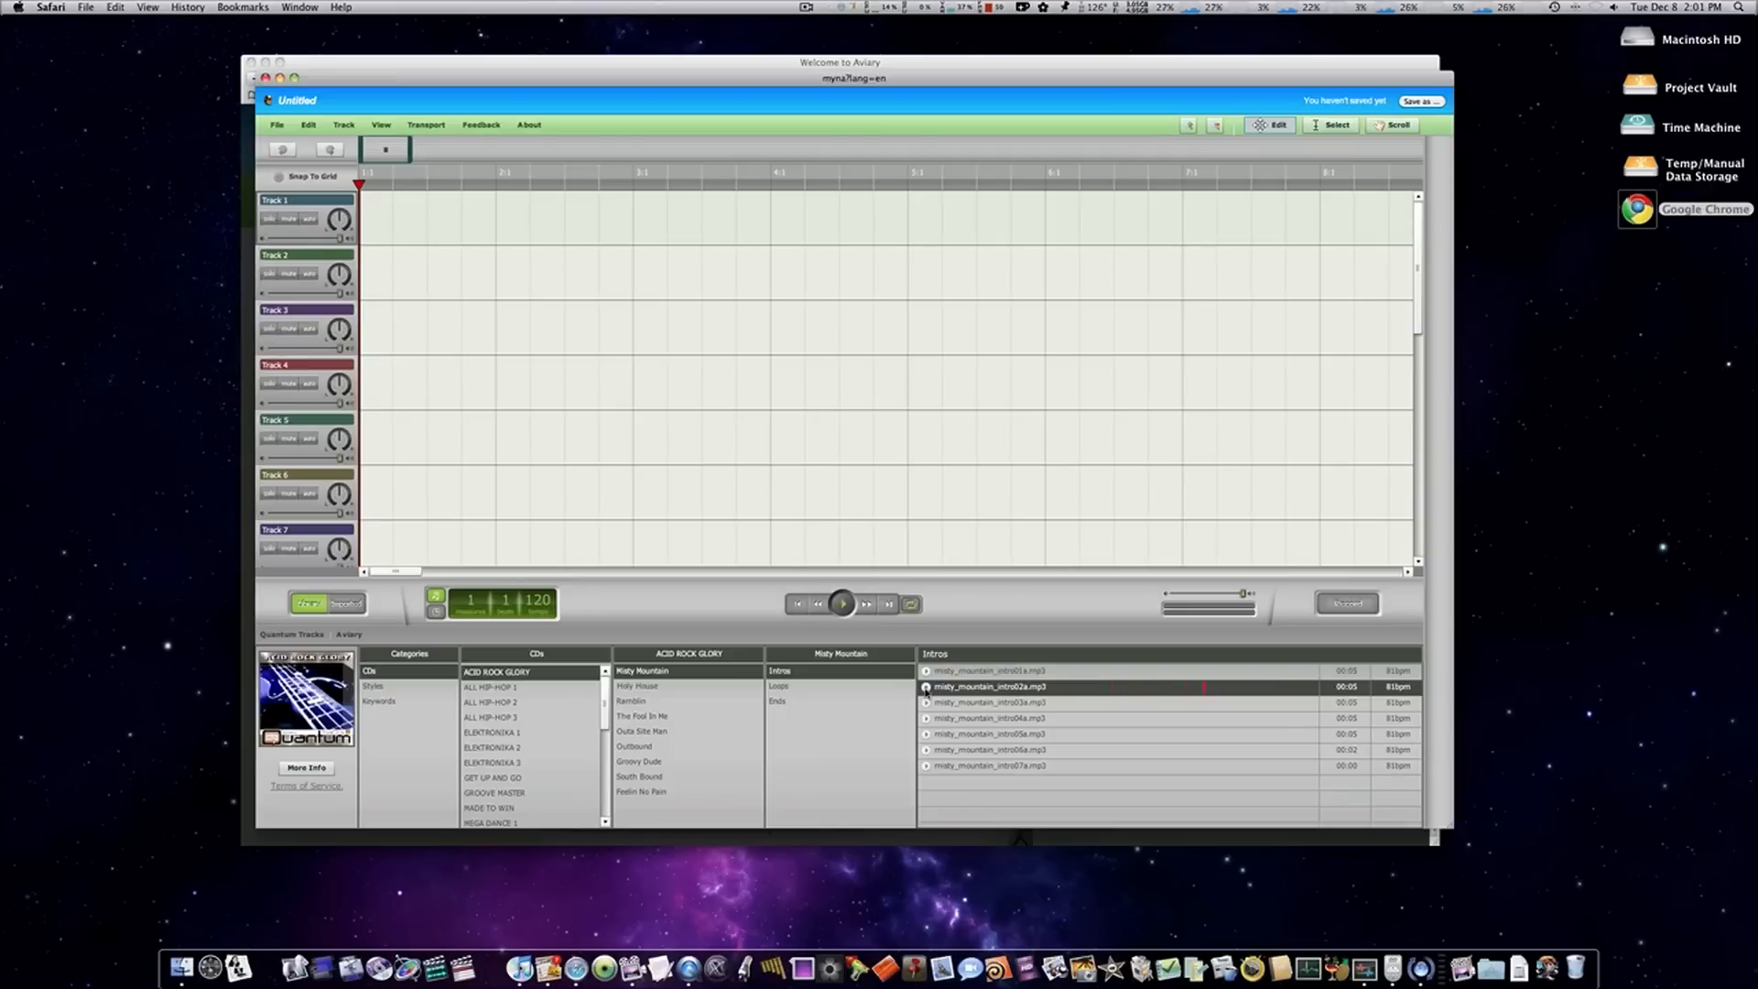
# - Browse the library CDs and place Blue And Cool intros on Tracks 1 and 2
pyautogui.click(490, 717)
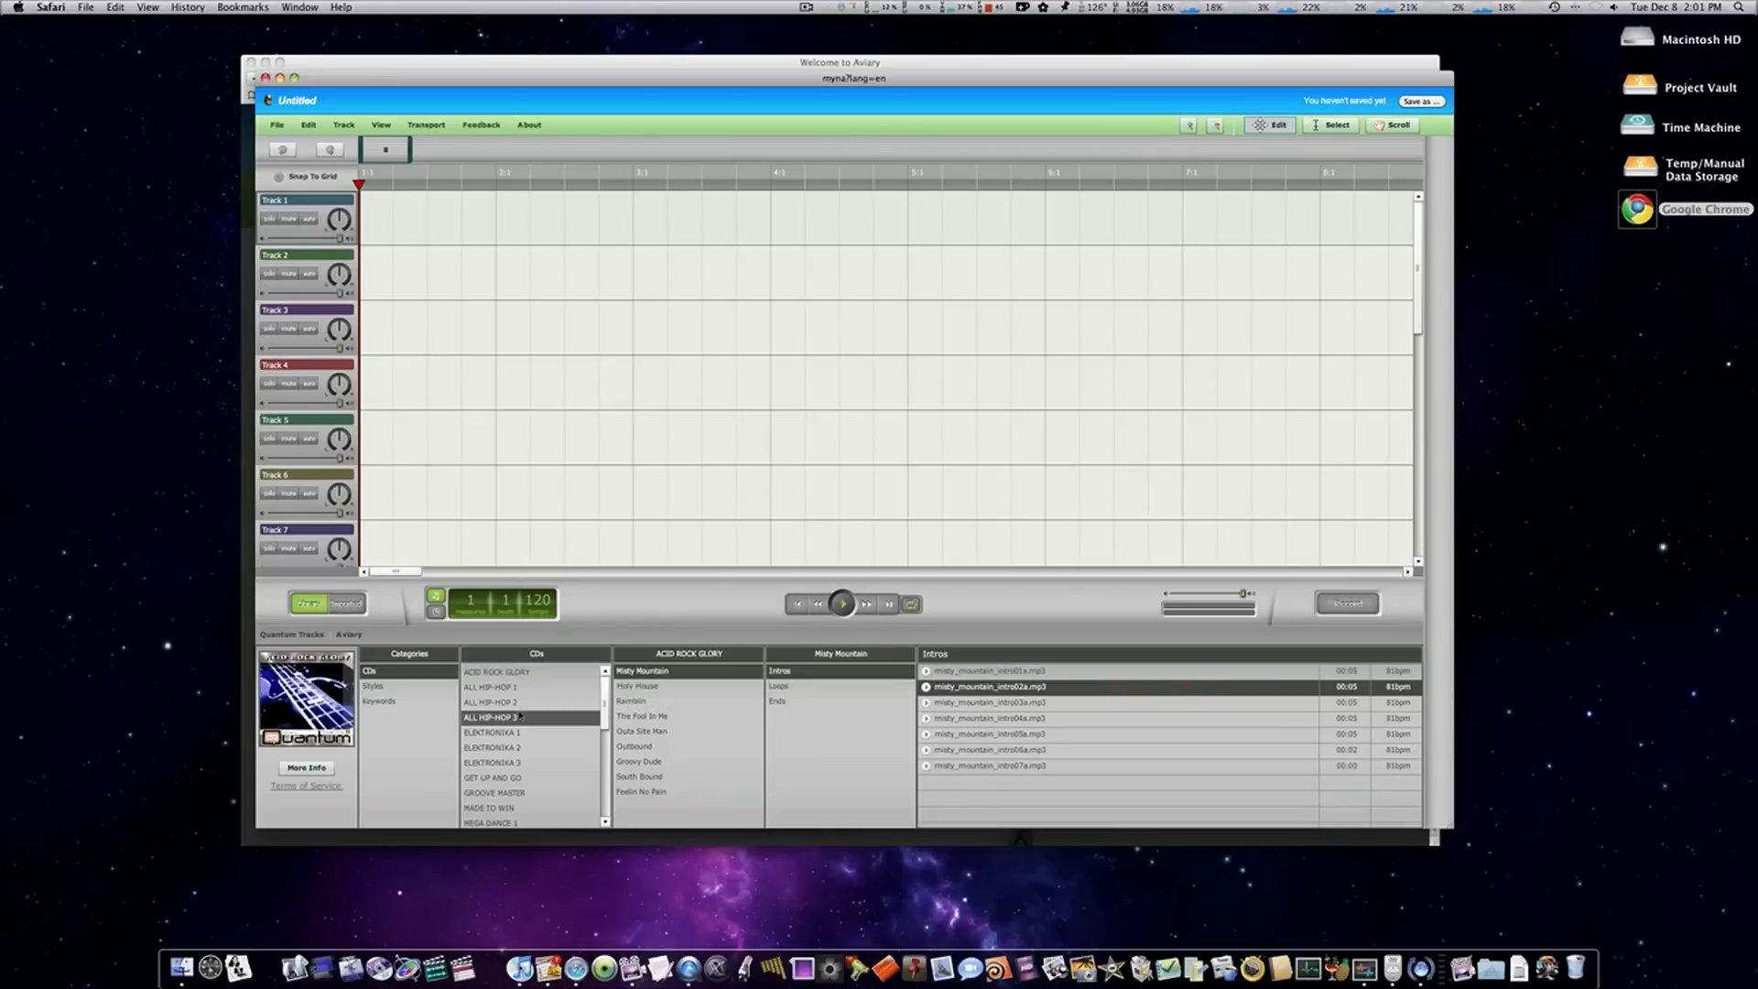
pyautogui.click(494, 793)
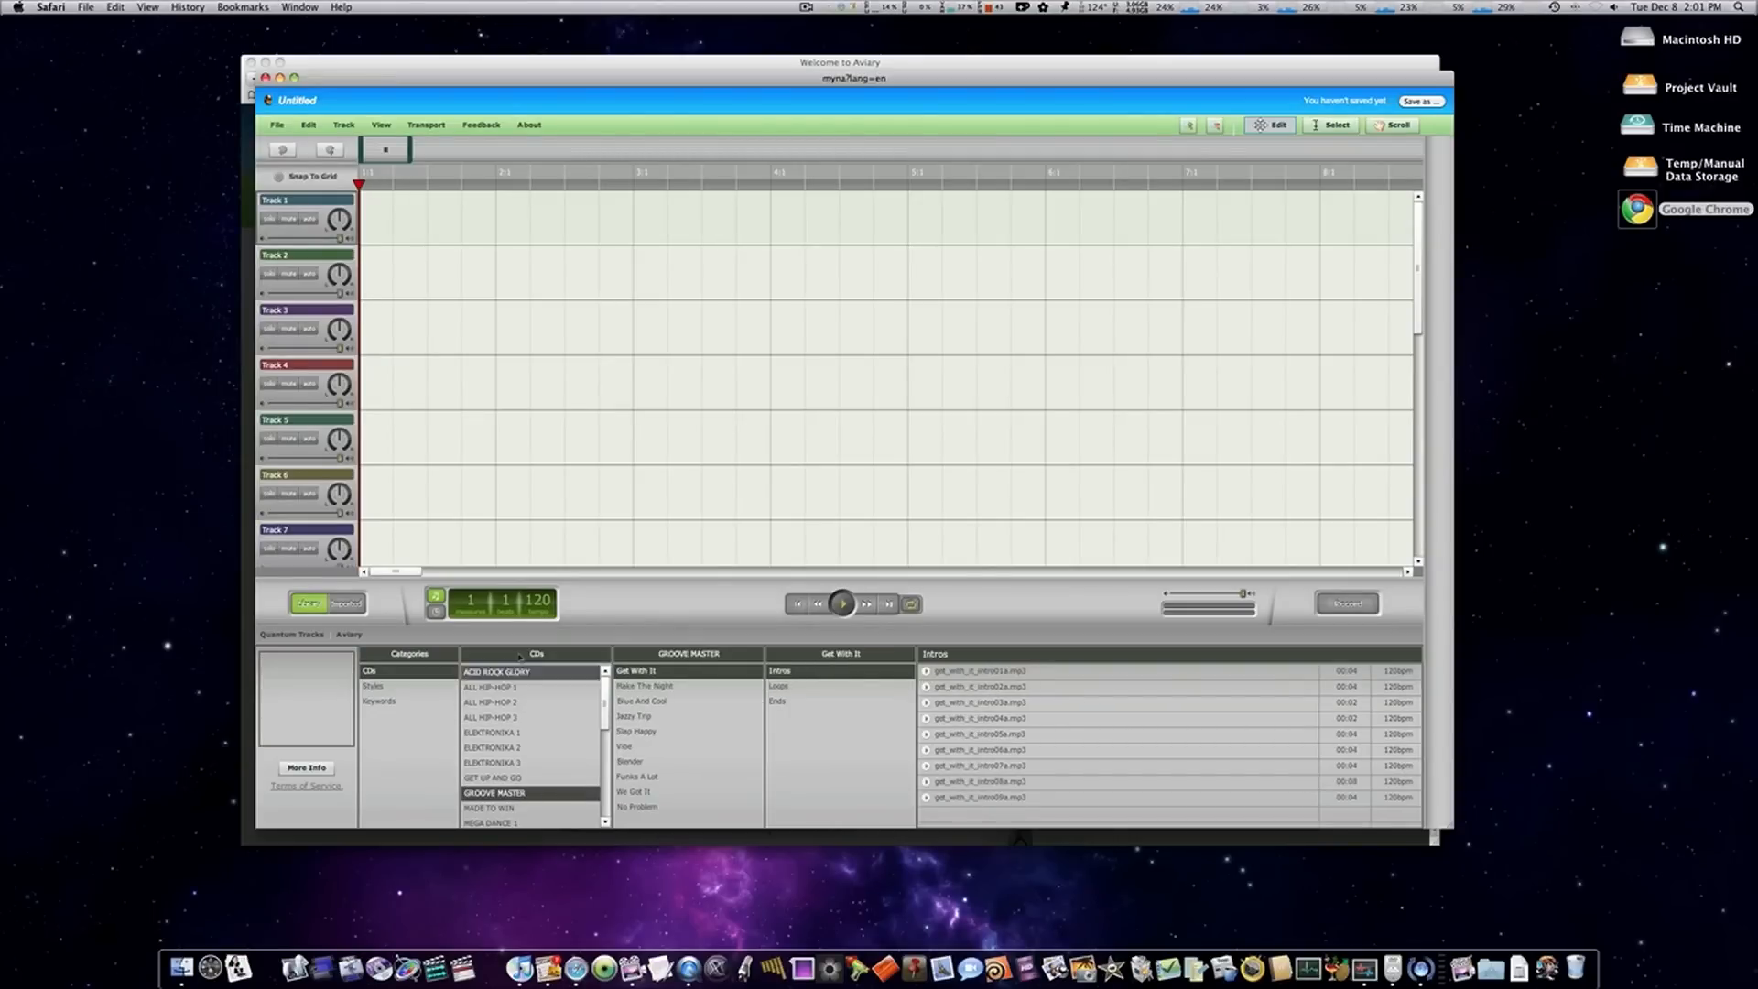
pyautogui.click(498, 670)
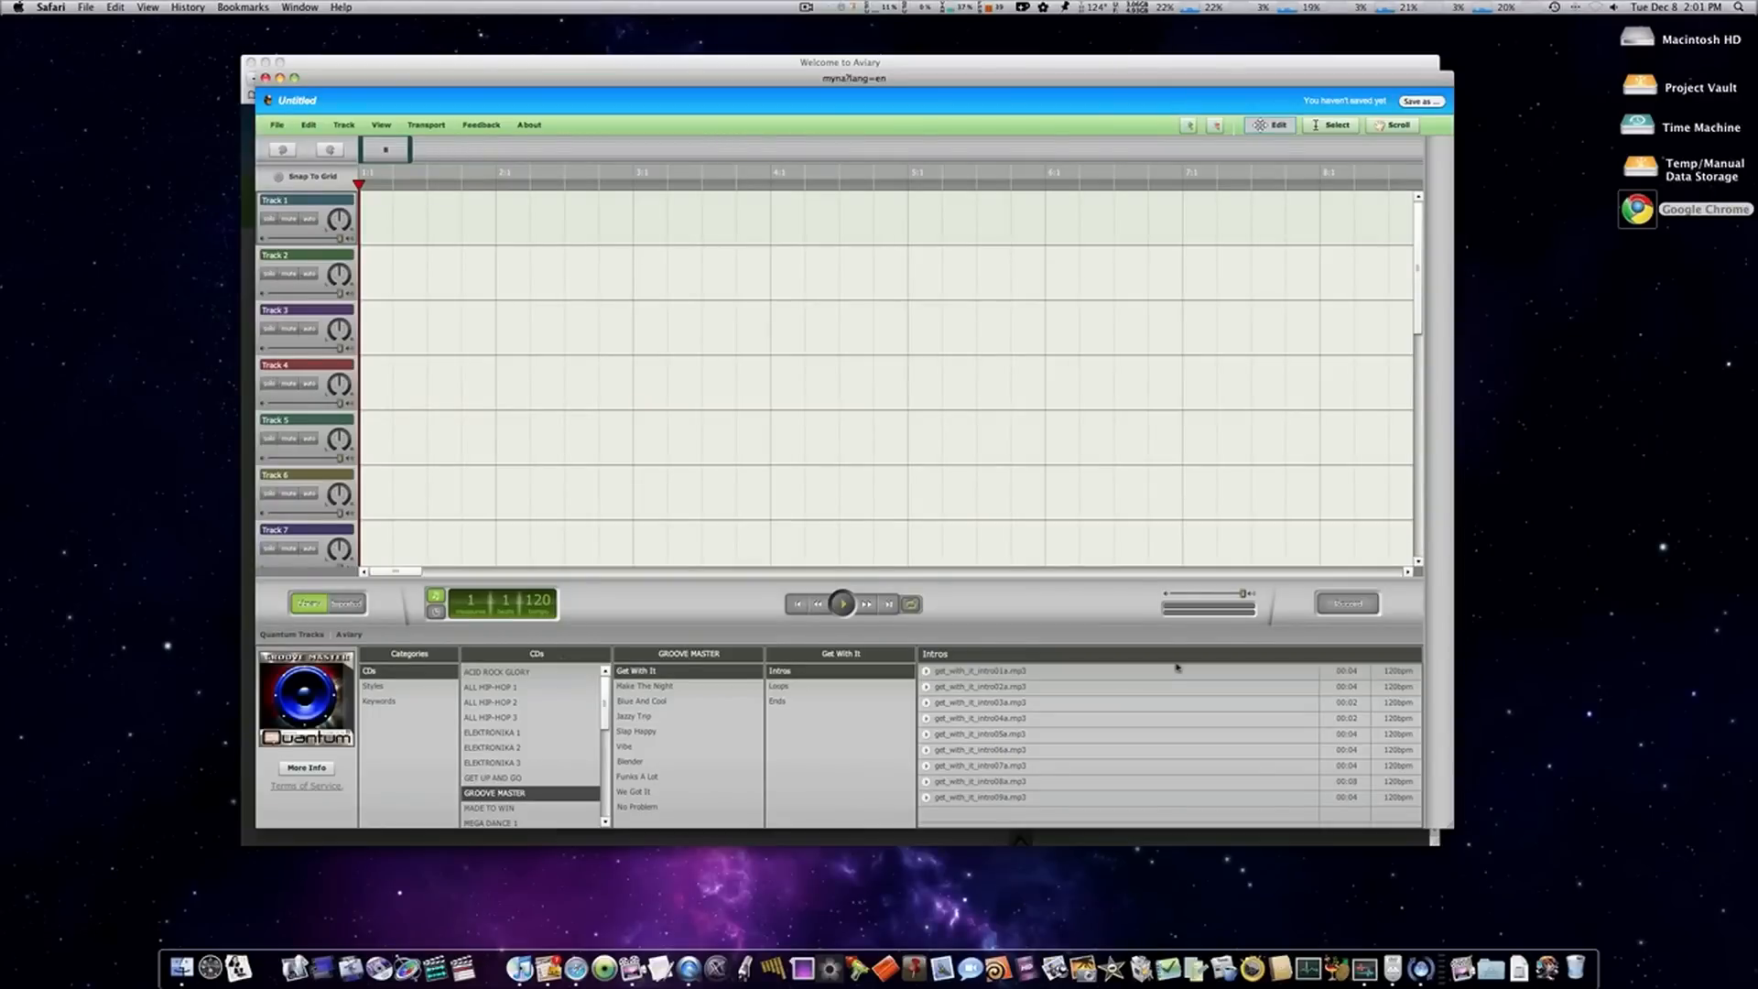
pyautogui.click(494, 685)
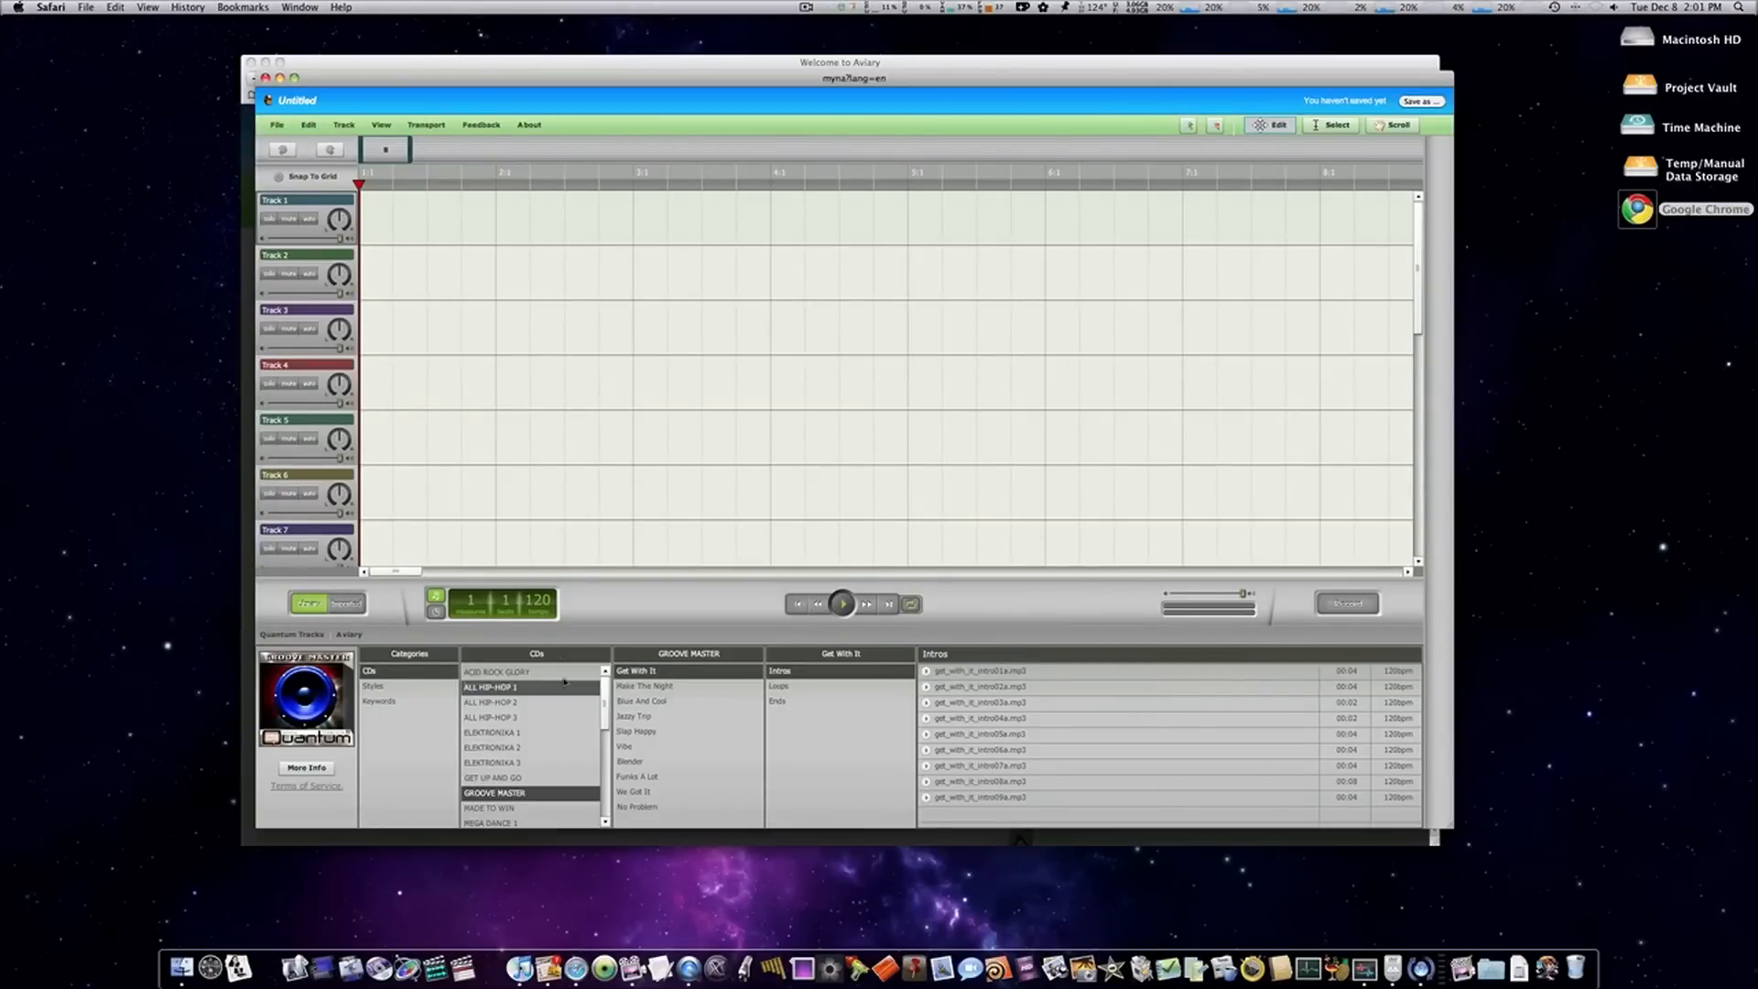
pyautogui.click(641, 700)
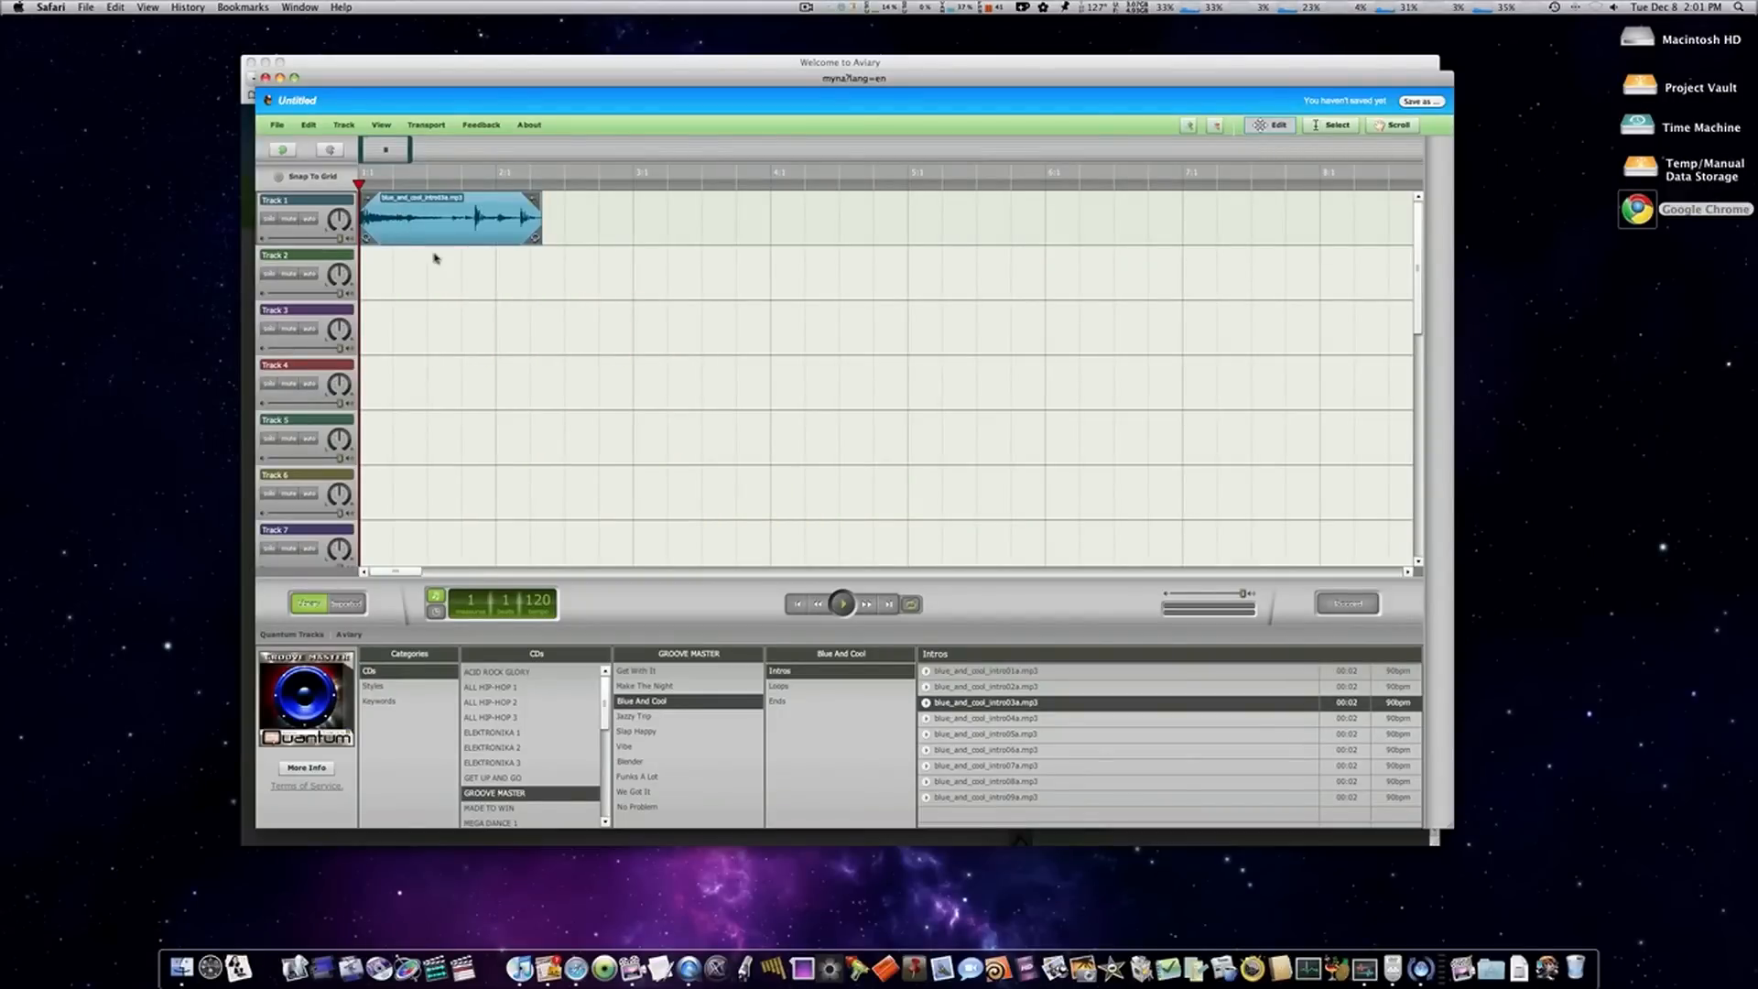
pyautogui.click(843, 604)
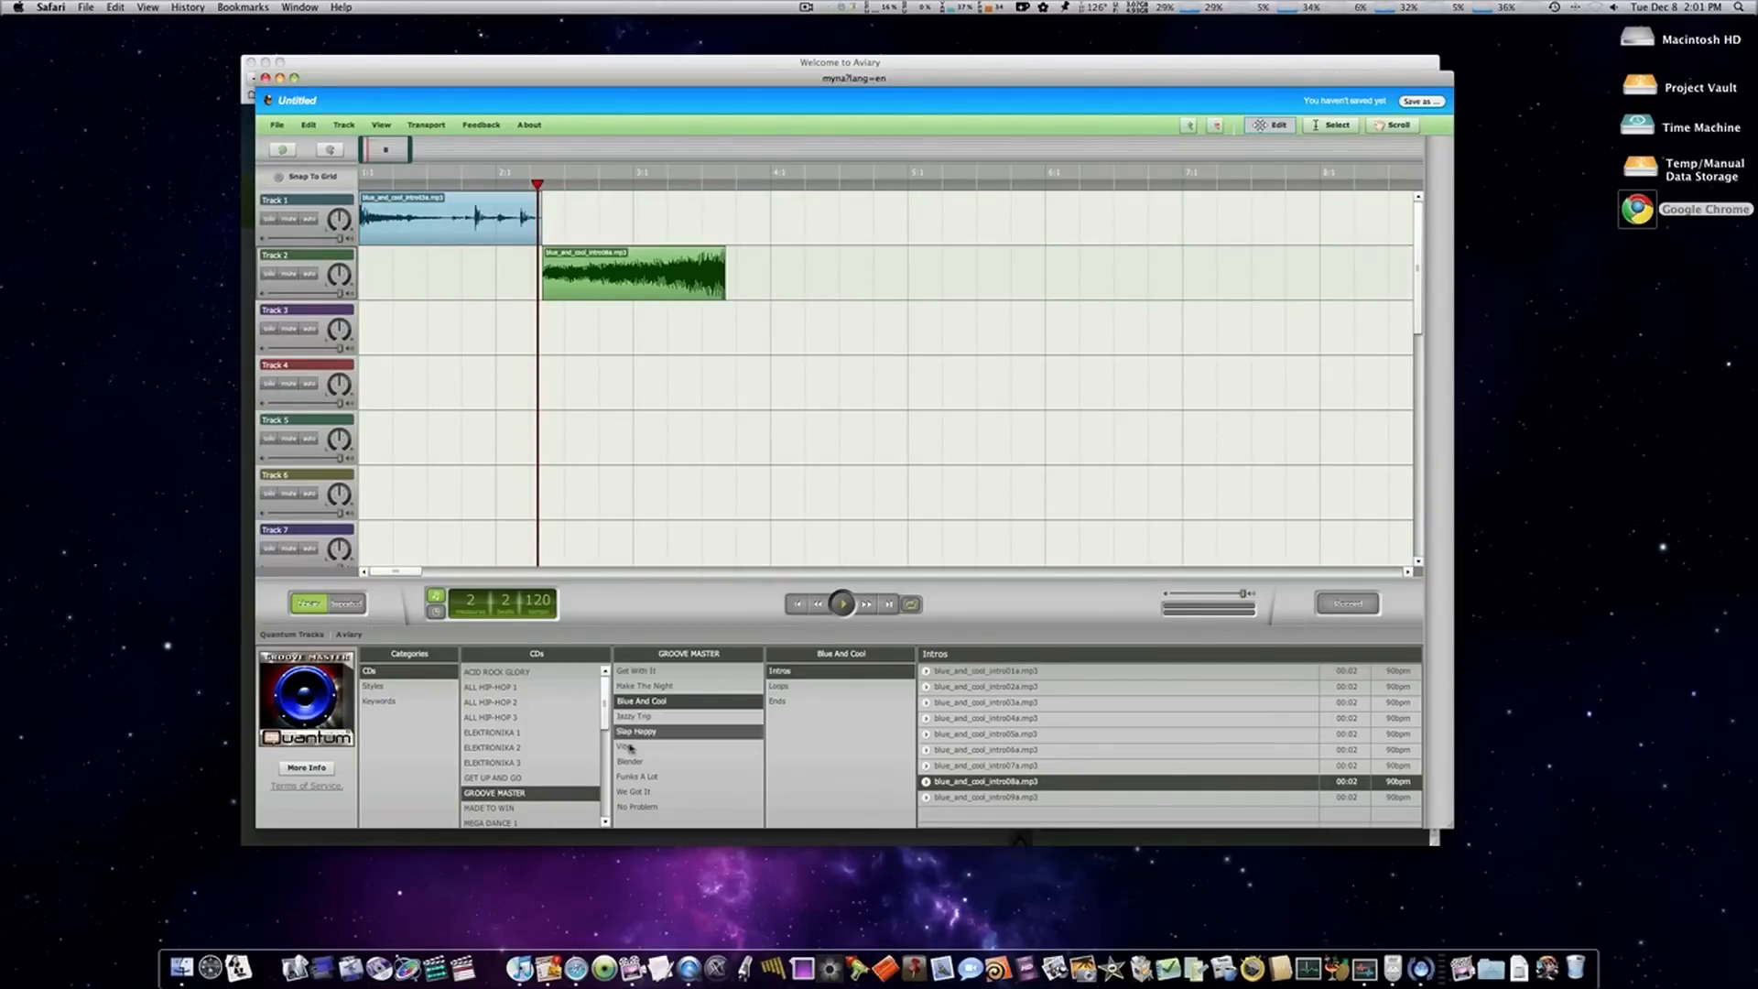
# - Add an Ozone intro from ELEKTRONIKA 3 to Track 3 and play the arrangement
pyautogui.click(494, 763)
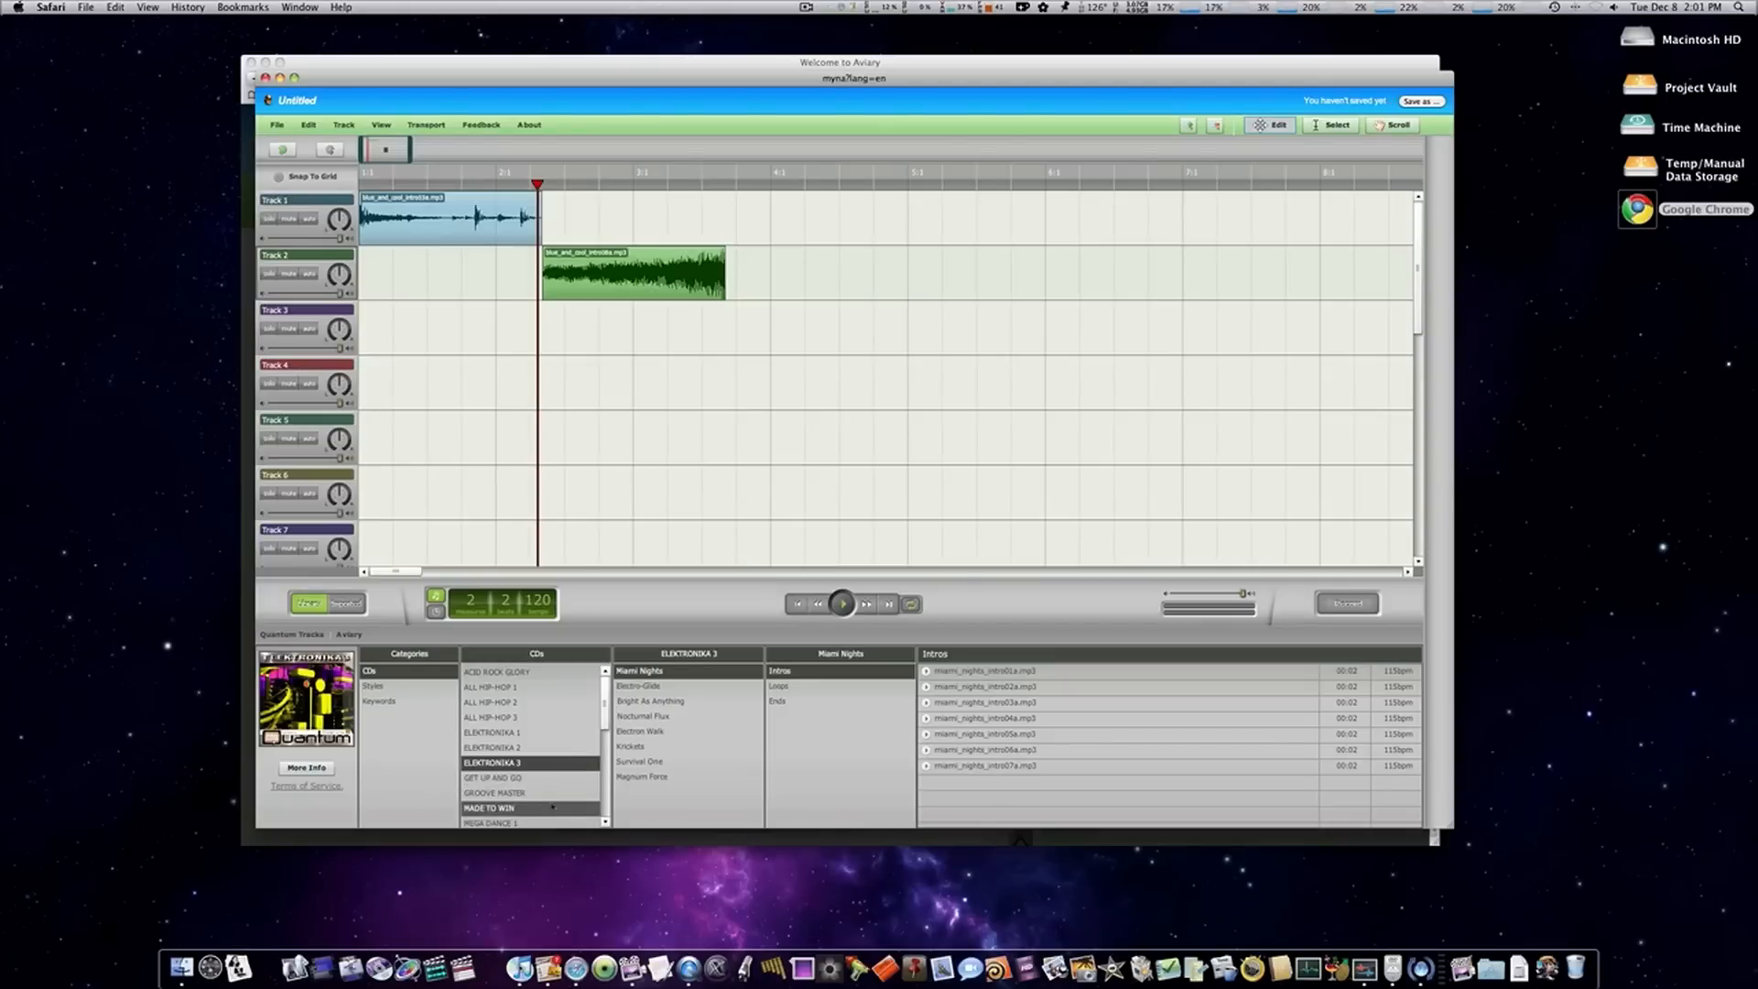
pyautogui.scroll(-3)
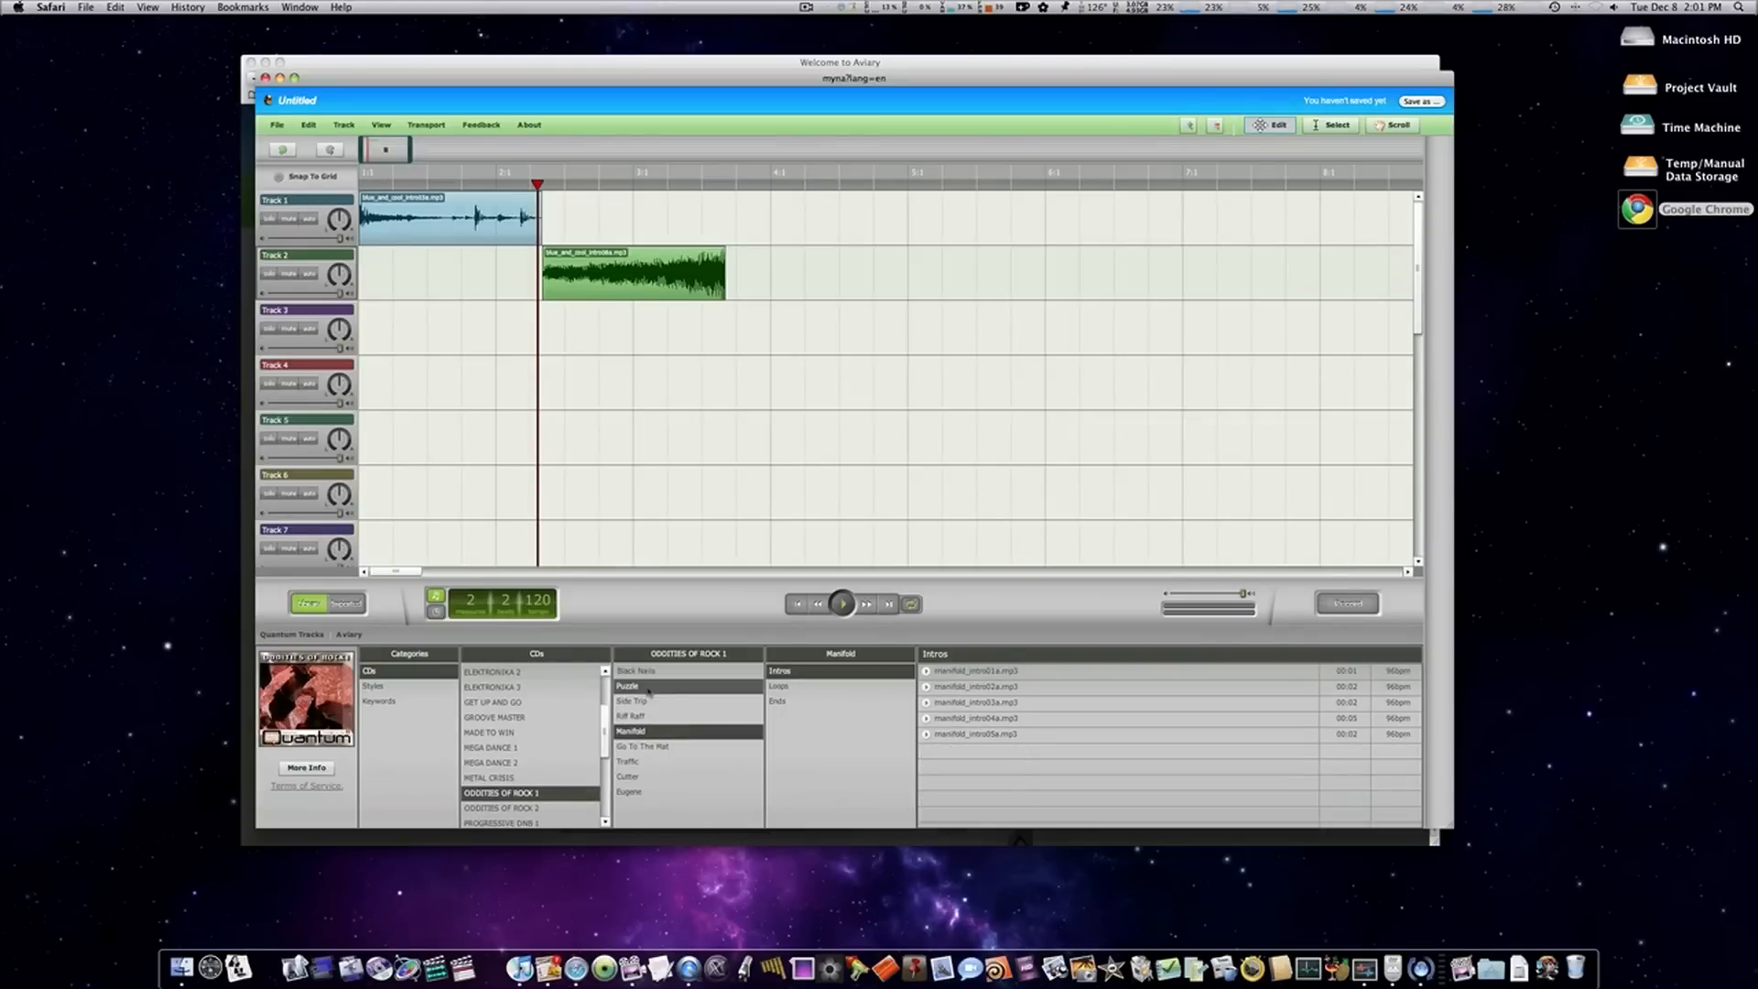
pyautogui.click(489, 748)
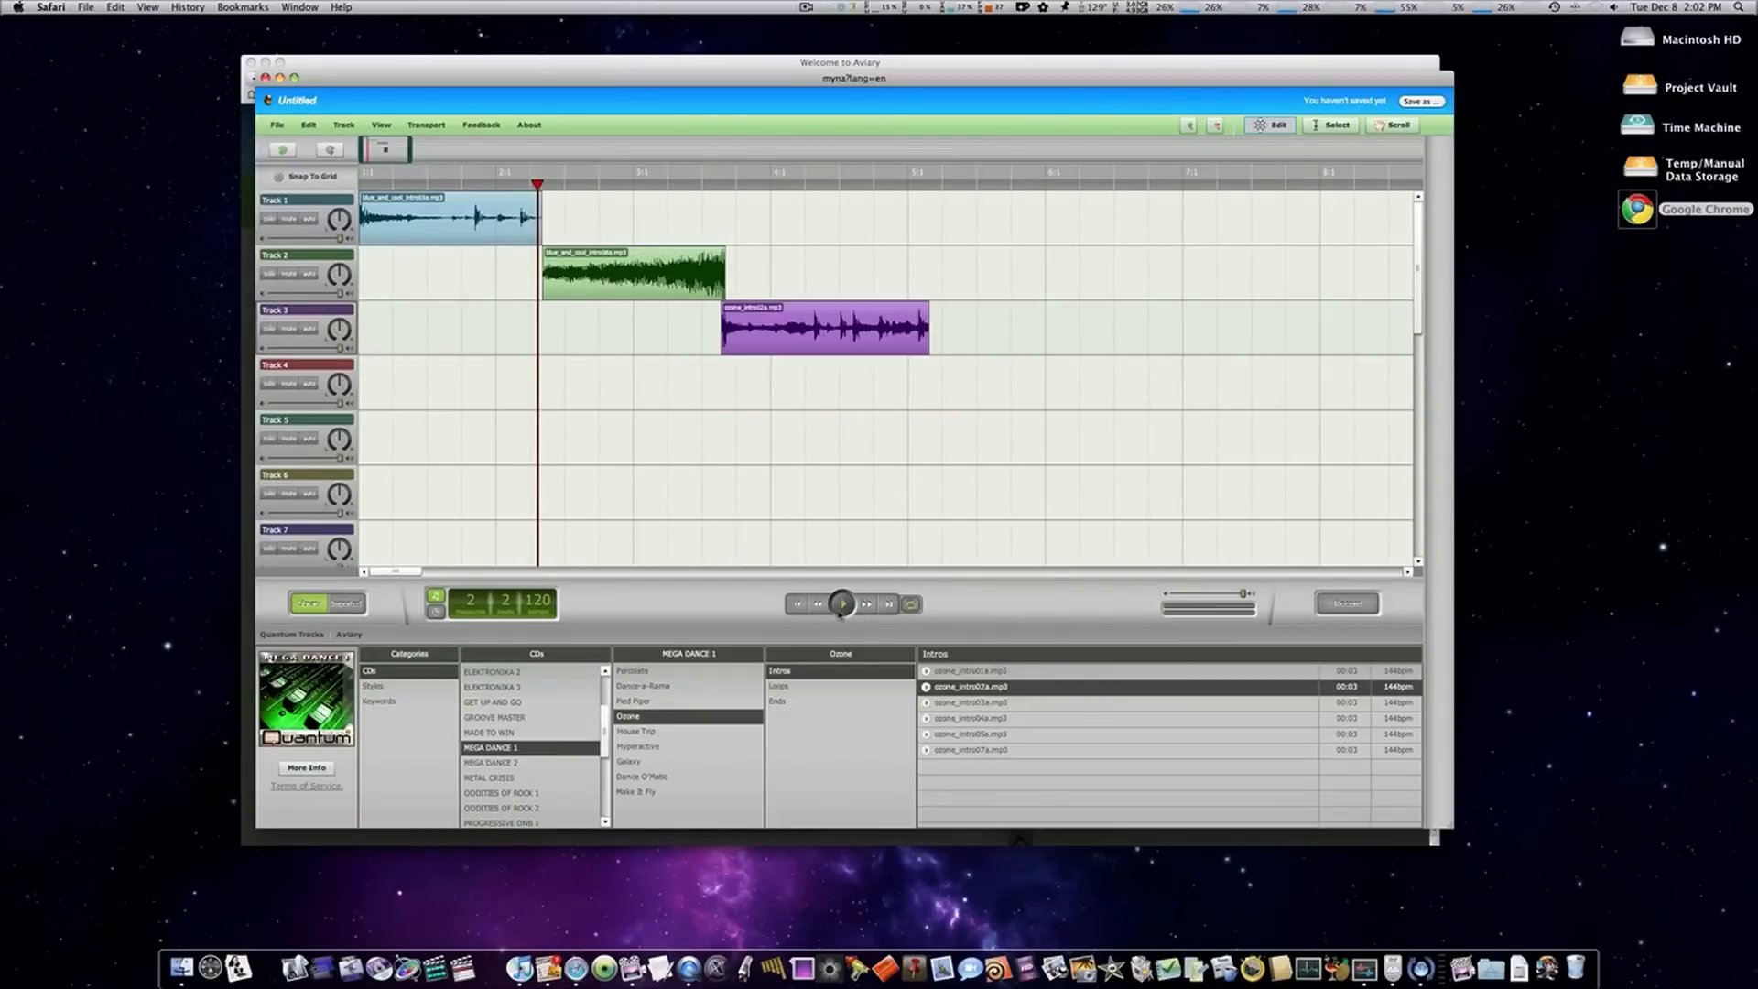
pyautogui.click(843, 604)
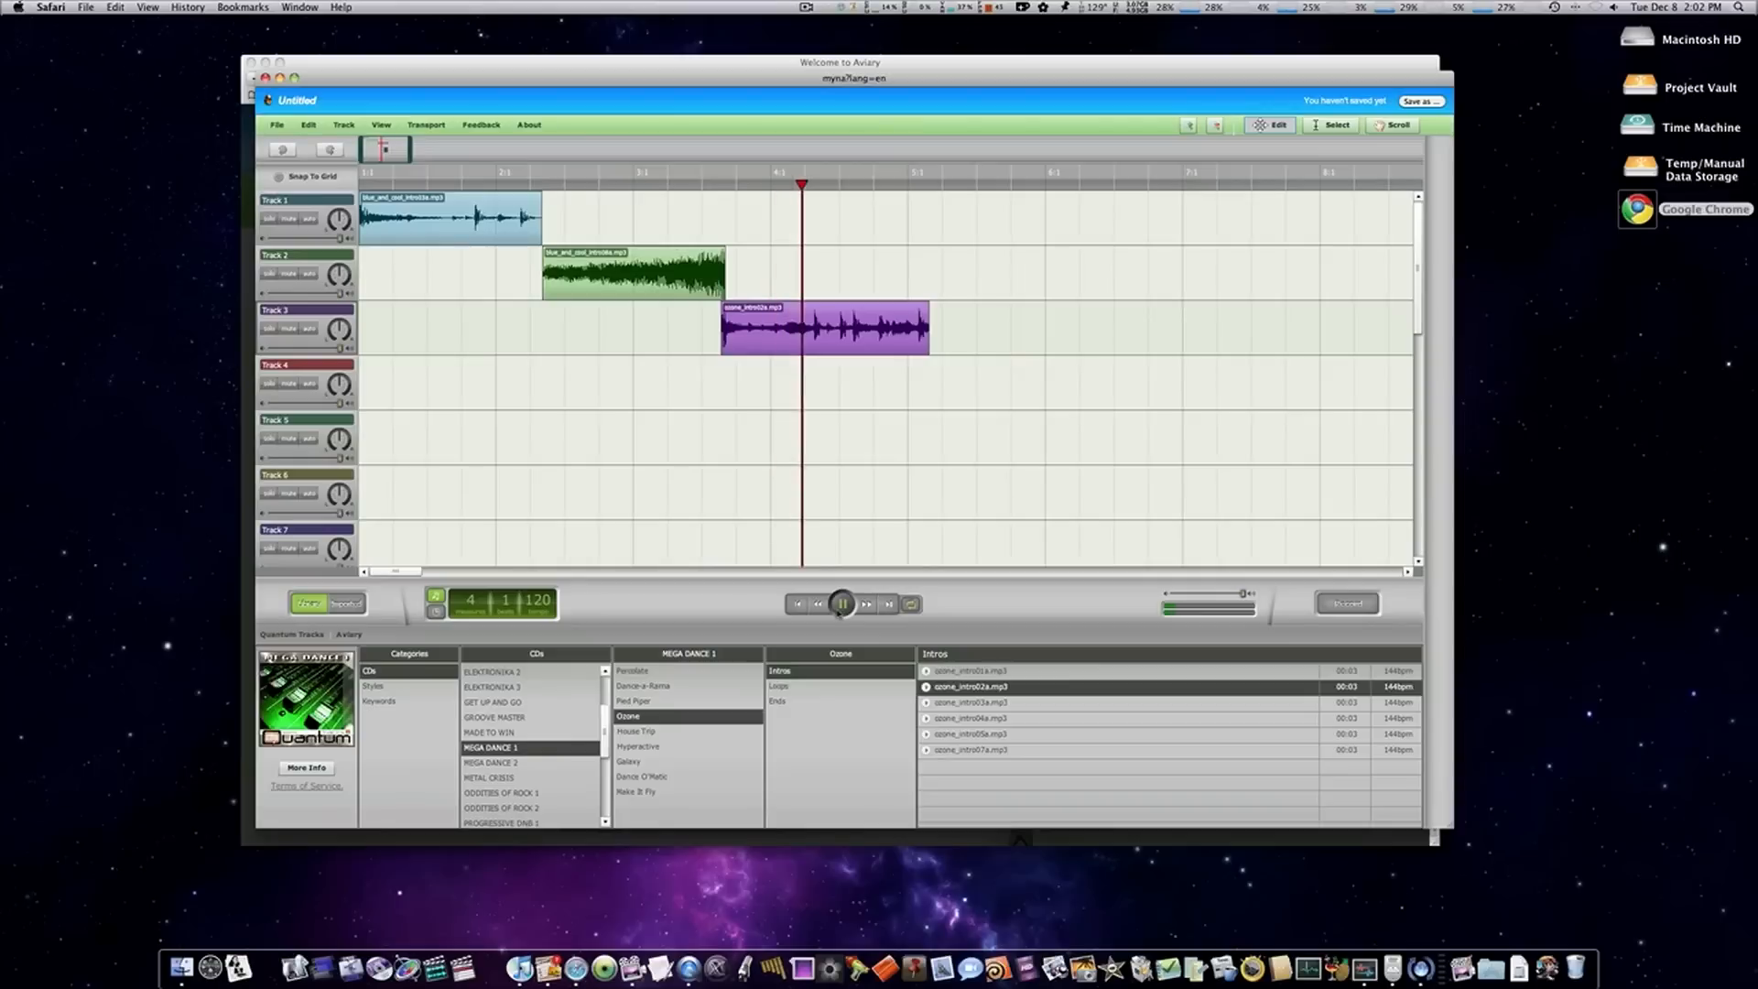
pyautogui.click(843, 603)
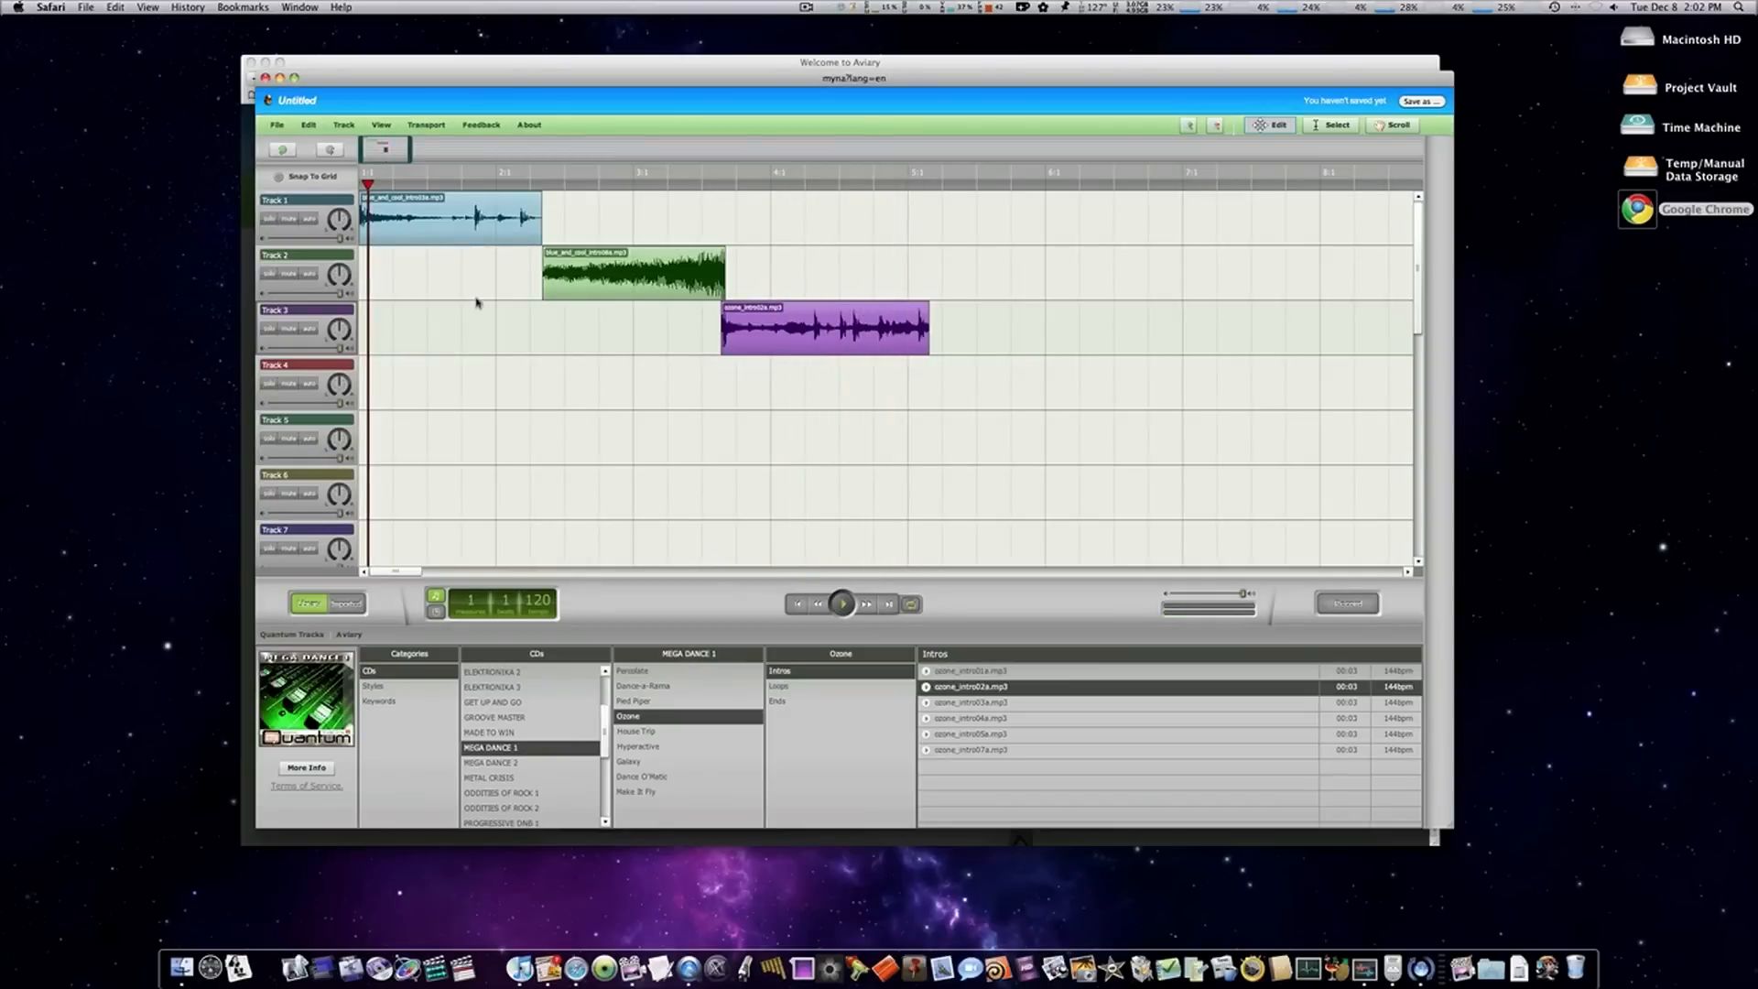
pyautogui.click(841, 603)
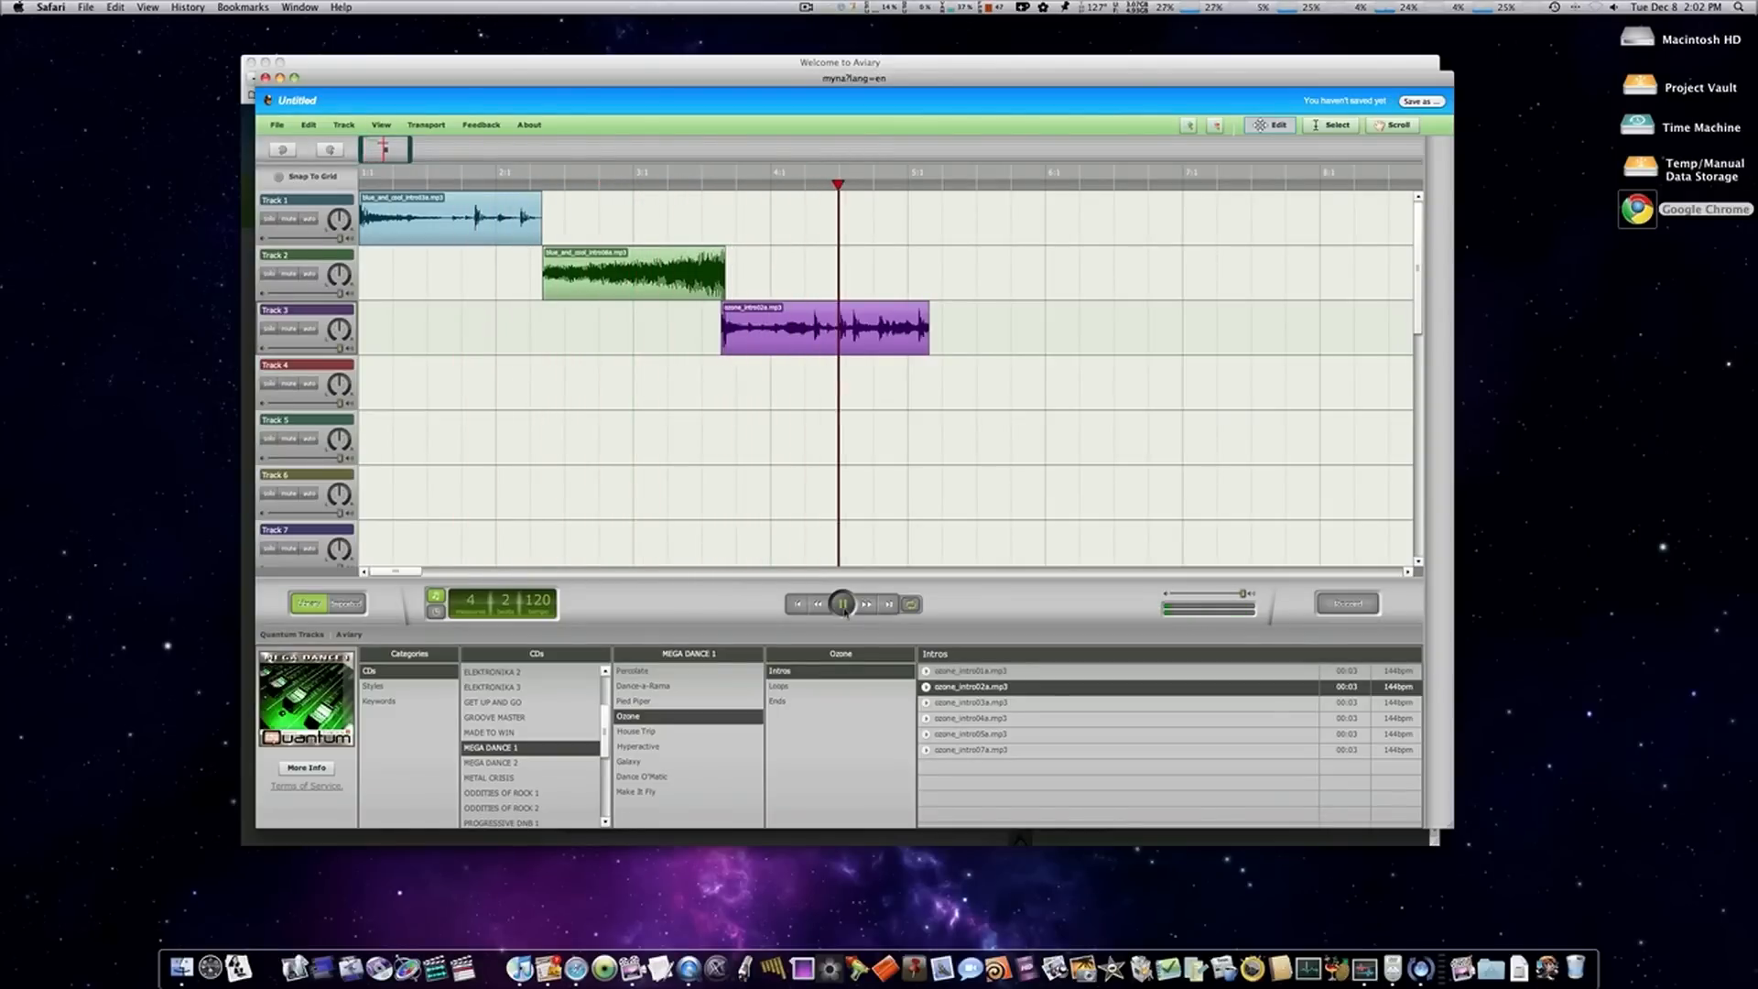
pyautogui.click(843, 603)
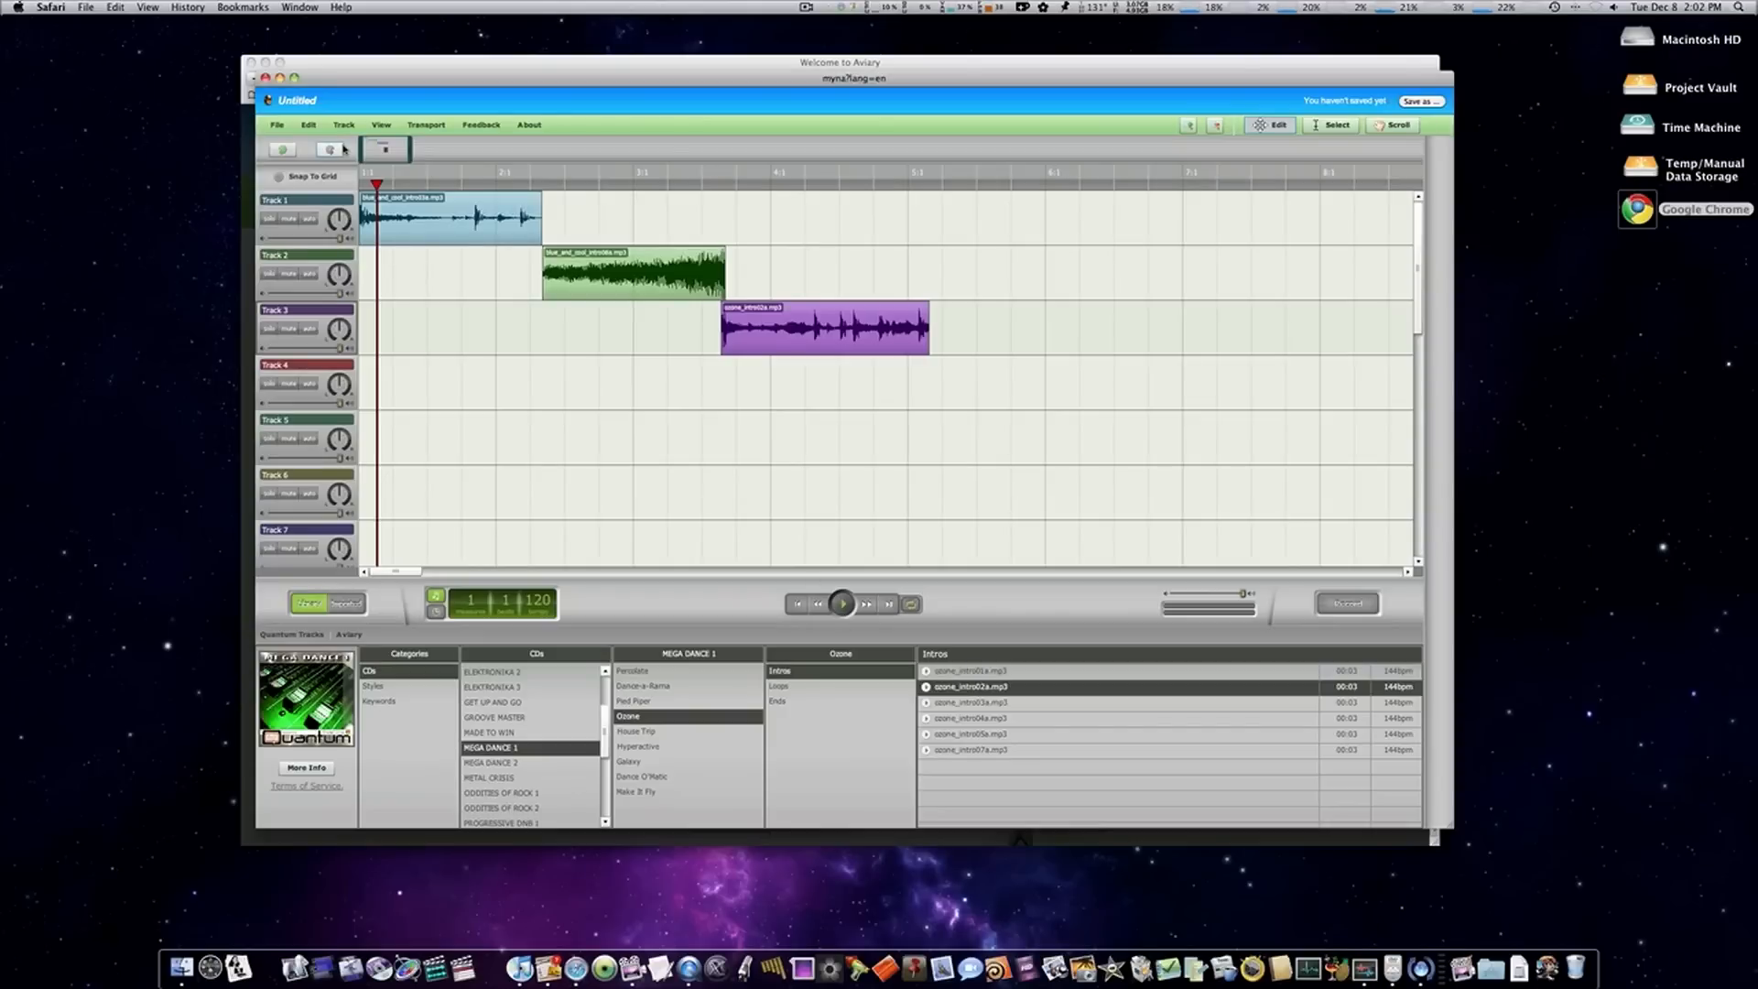
# - Start an audio import from the File menu and browse the computer
pyautogui.click(277, 124)
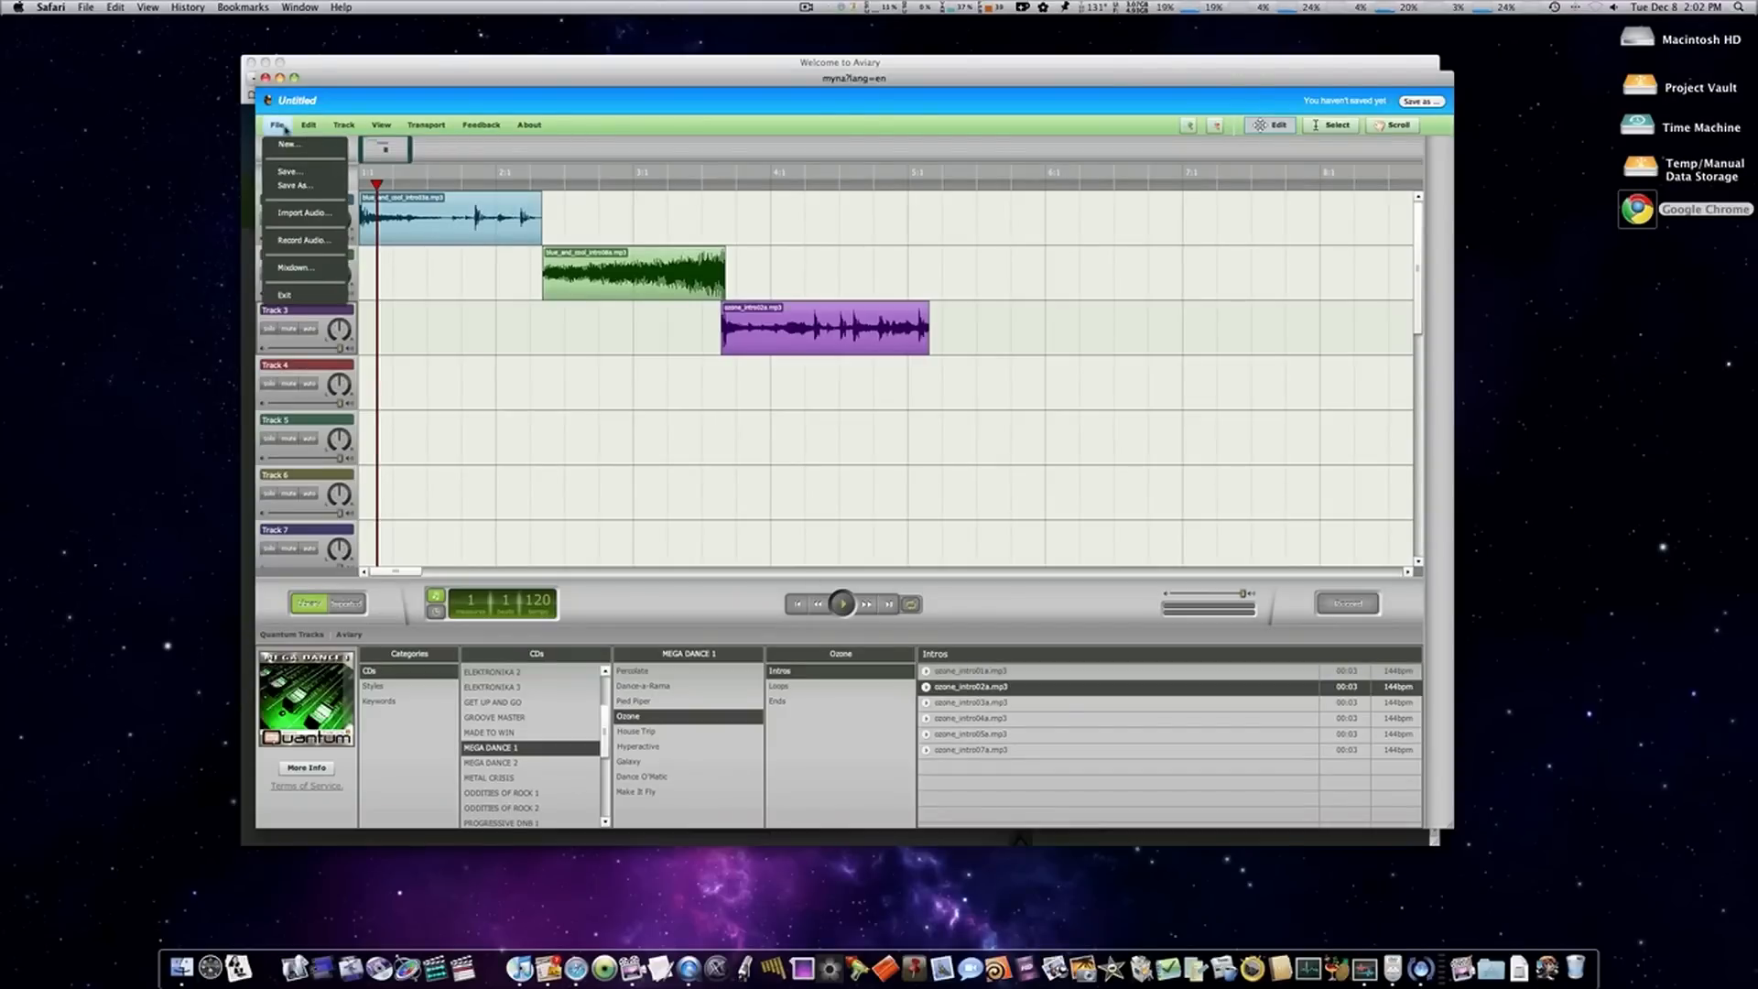
pyautogui.moveTo(304, 214)
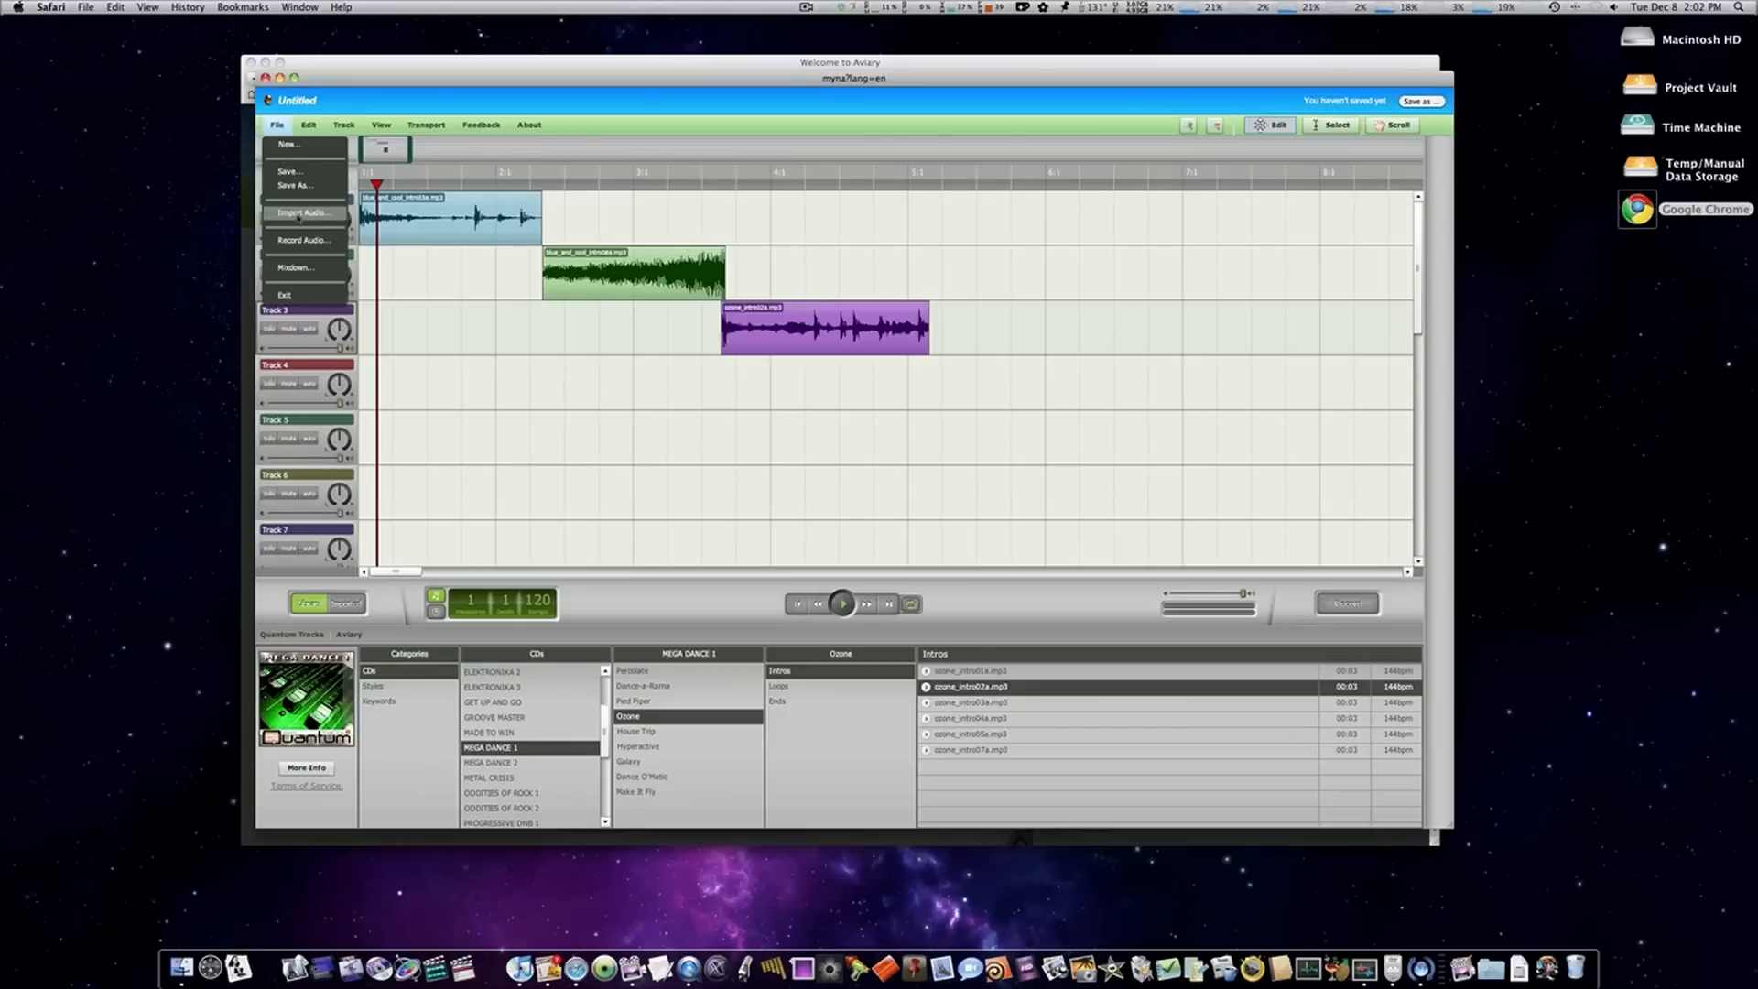
pyautogui.click(304, 211)
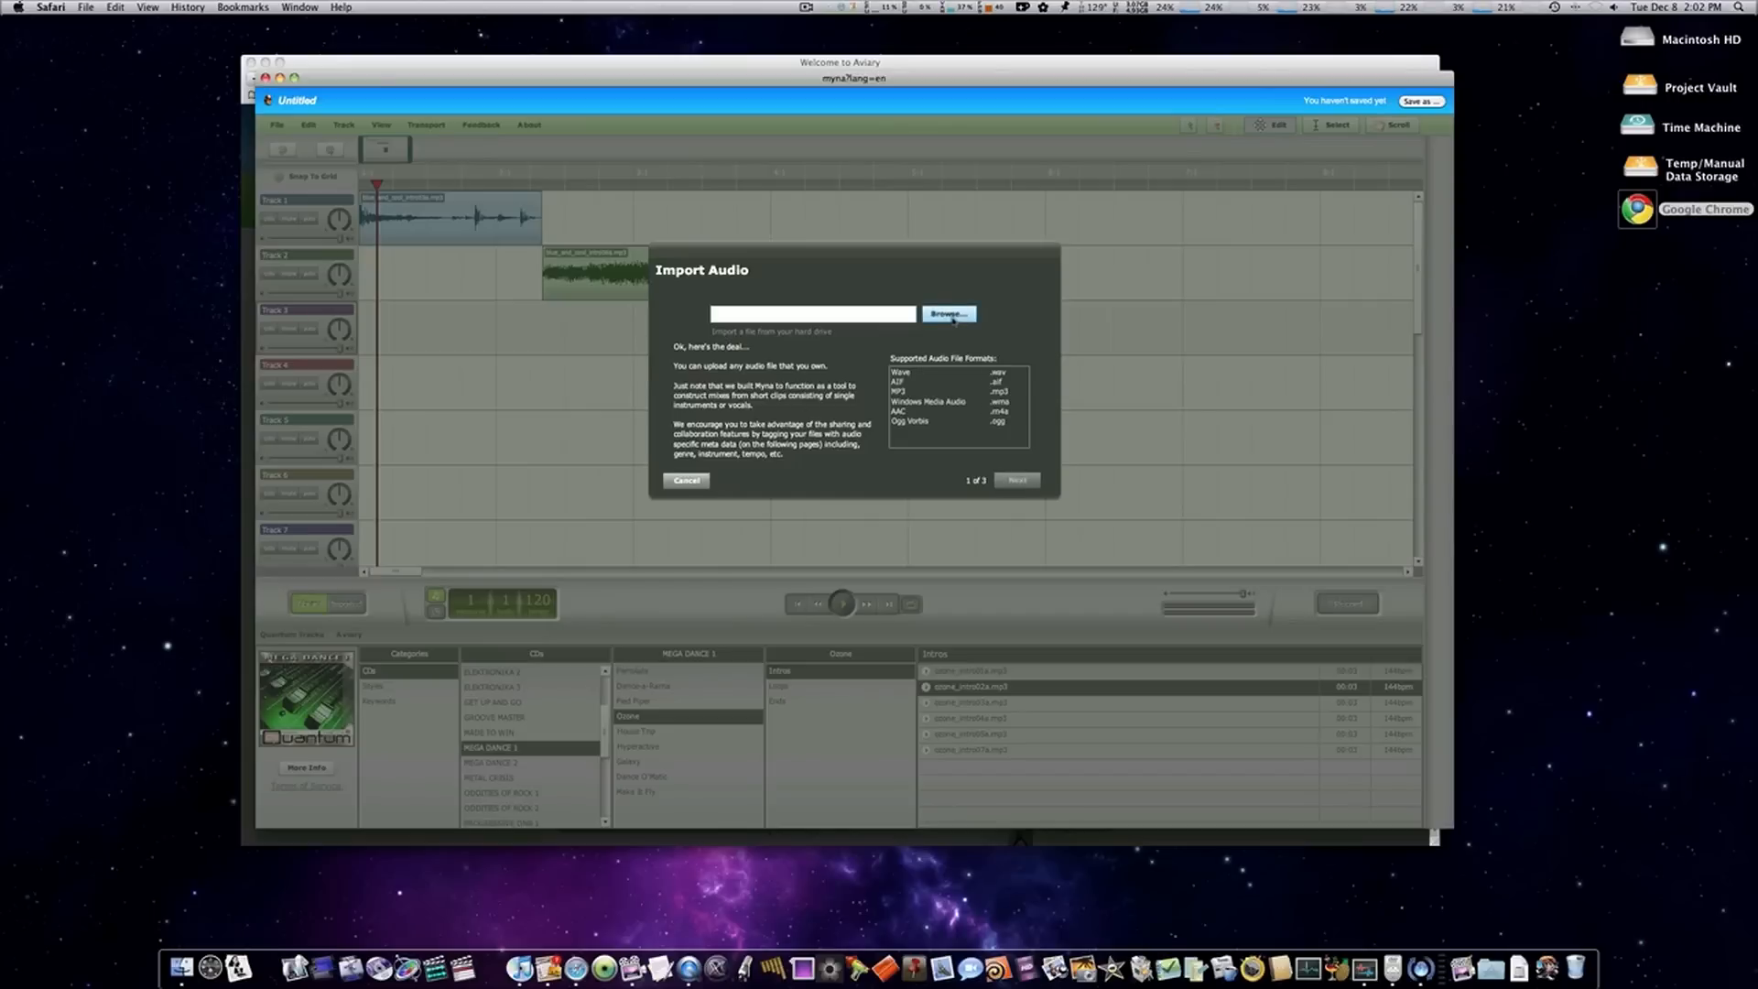
pyautogui.click(948, 313)
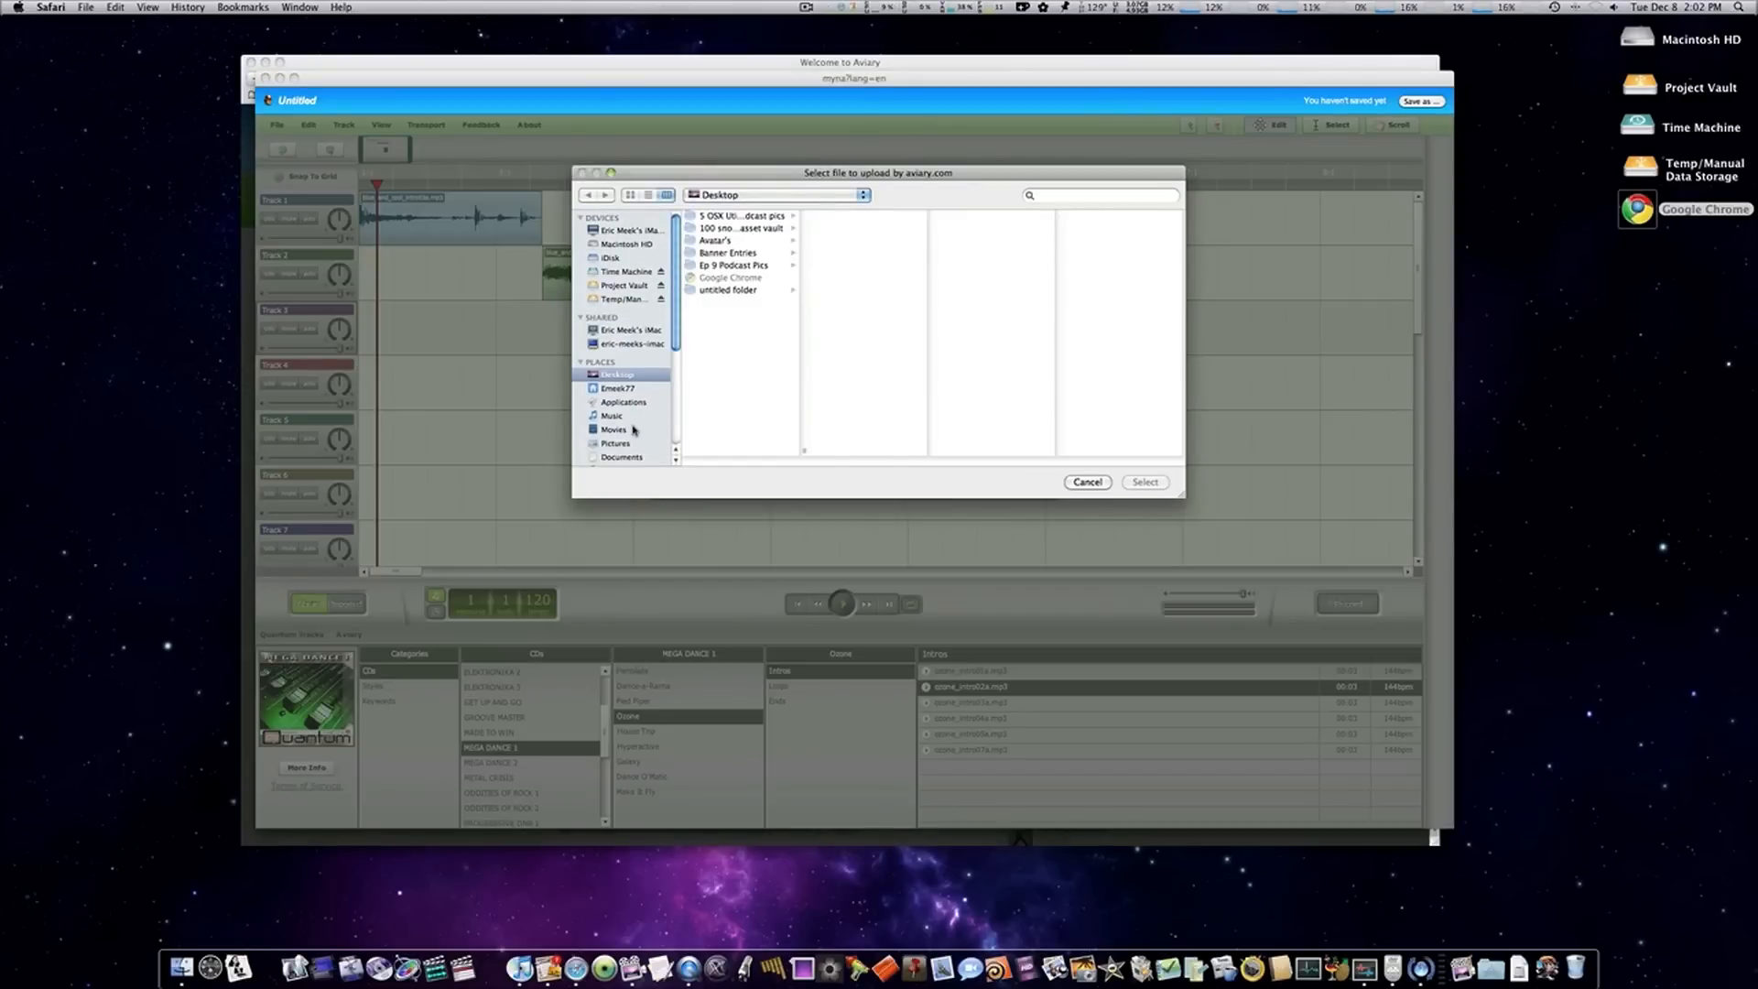
# - Navigate Music > iTunes Music > iTunes Media and select 02 Loser.m4a
pyautogui.click(613, 416)
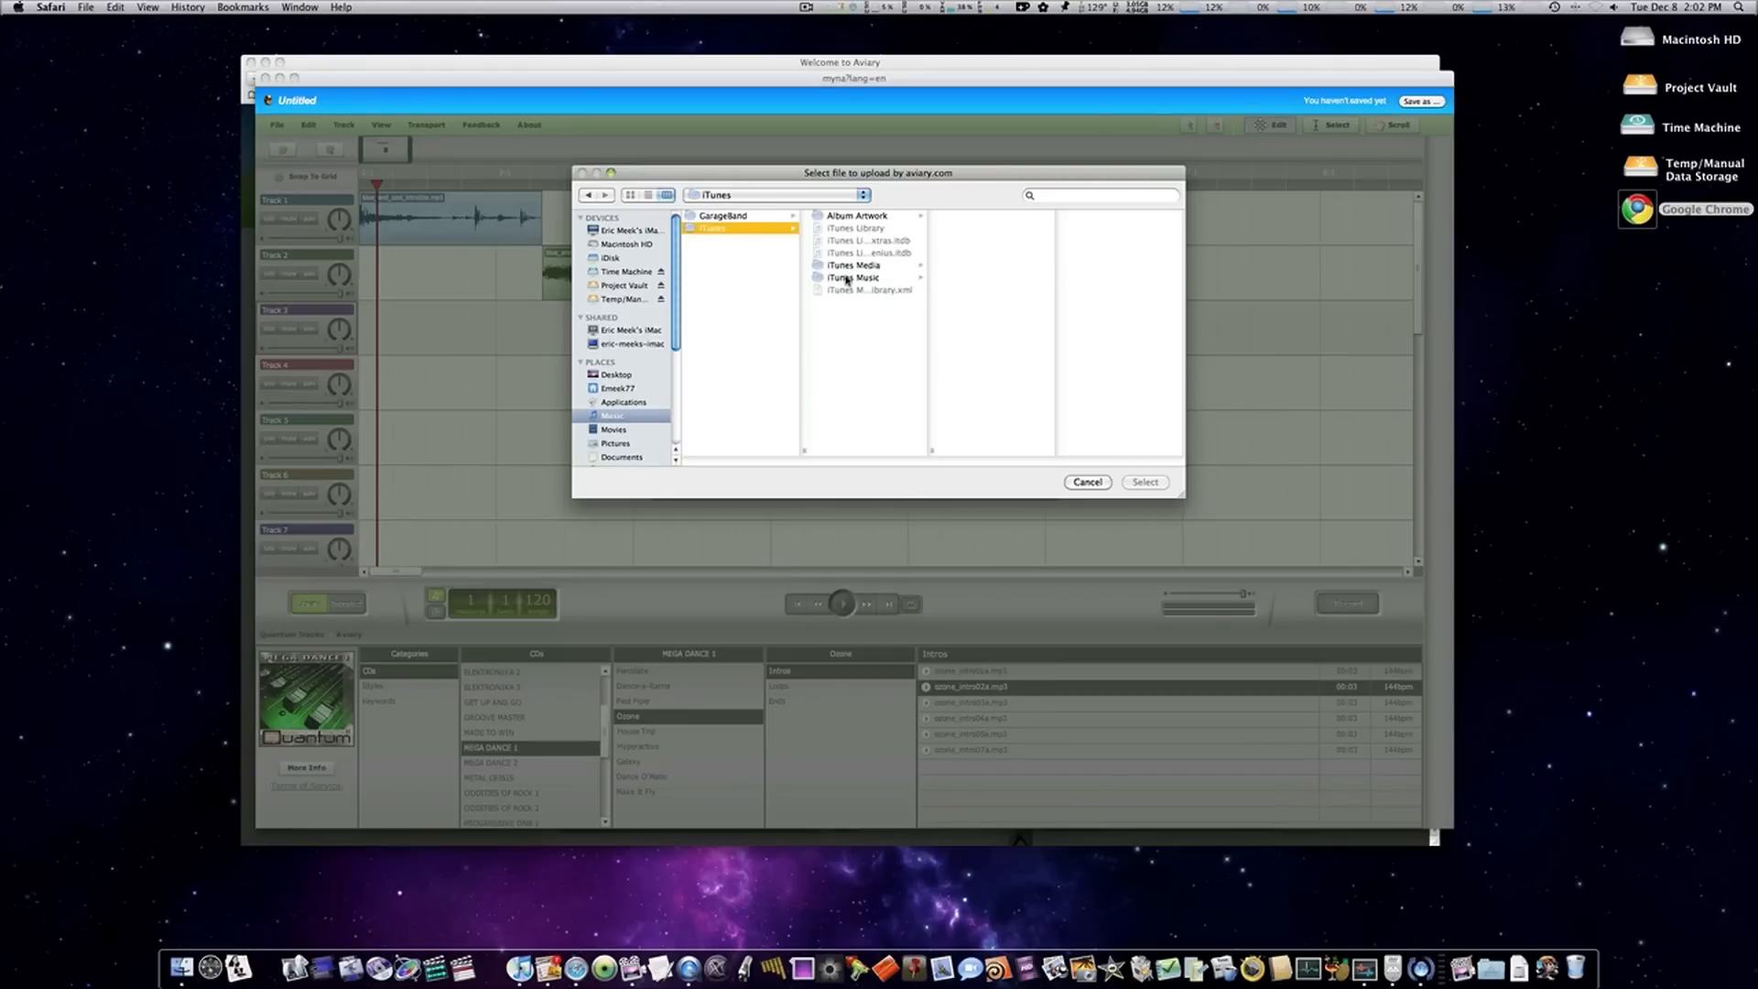
pyautogui.click(854, 277)
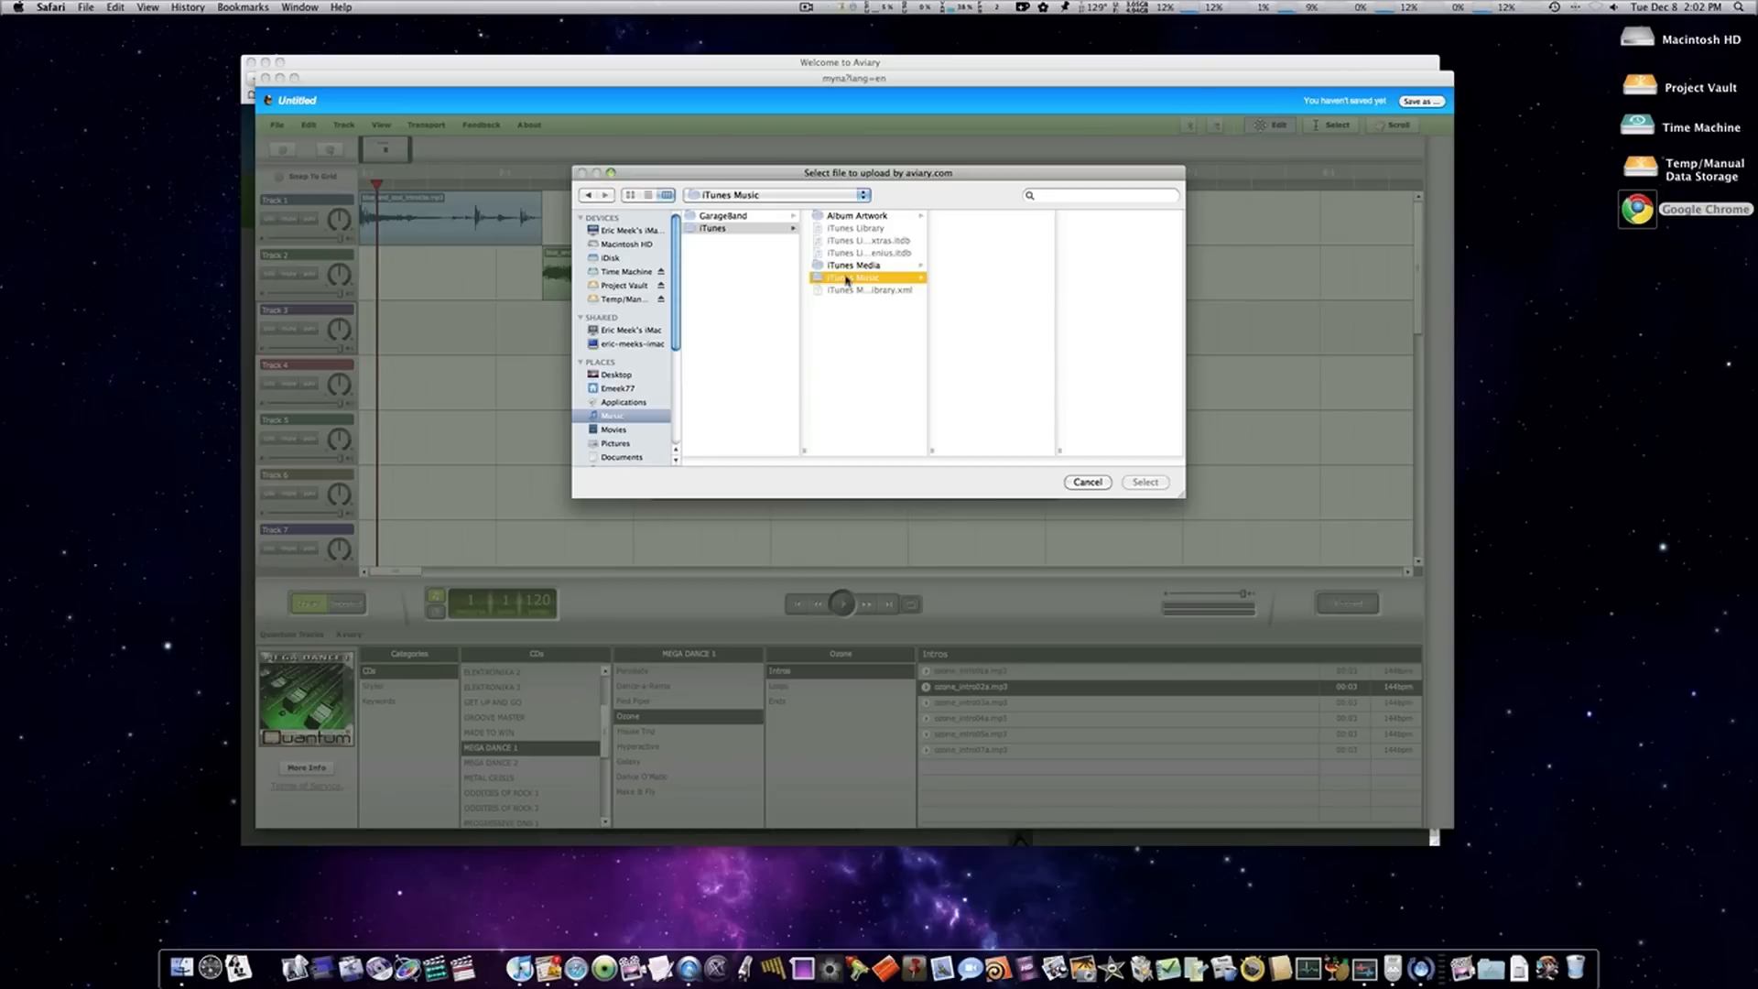
pyautogui.click(854, 266)
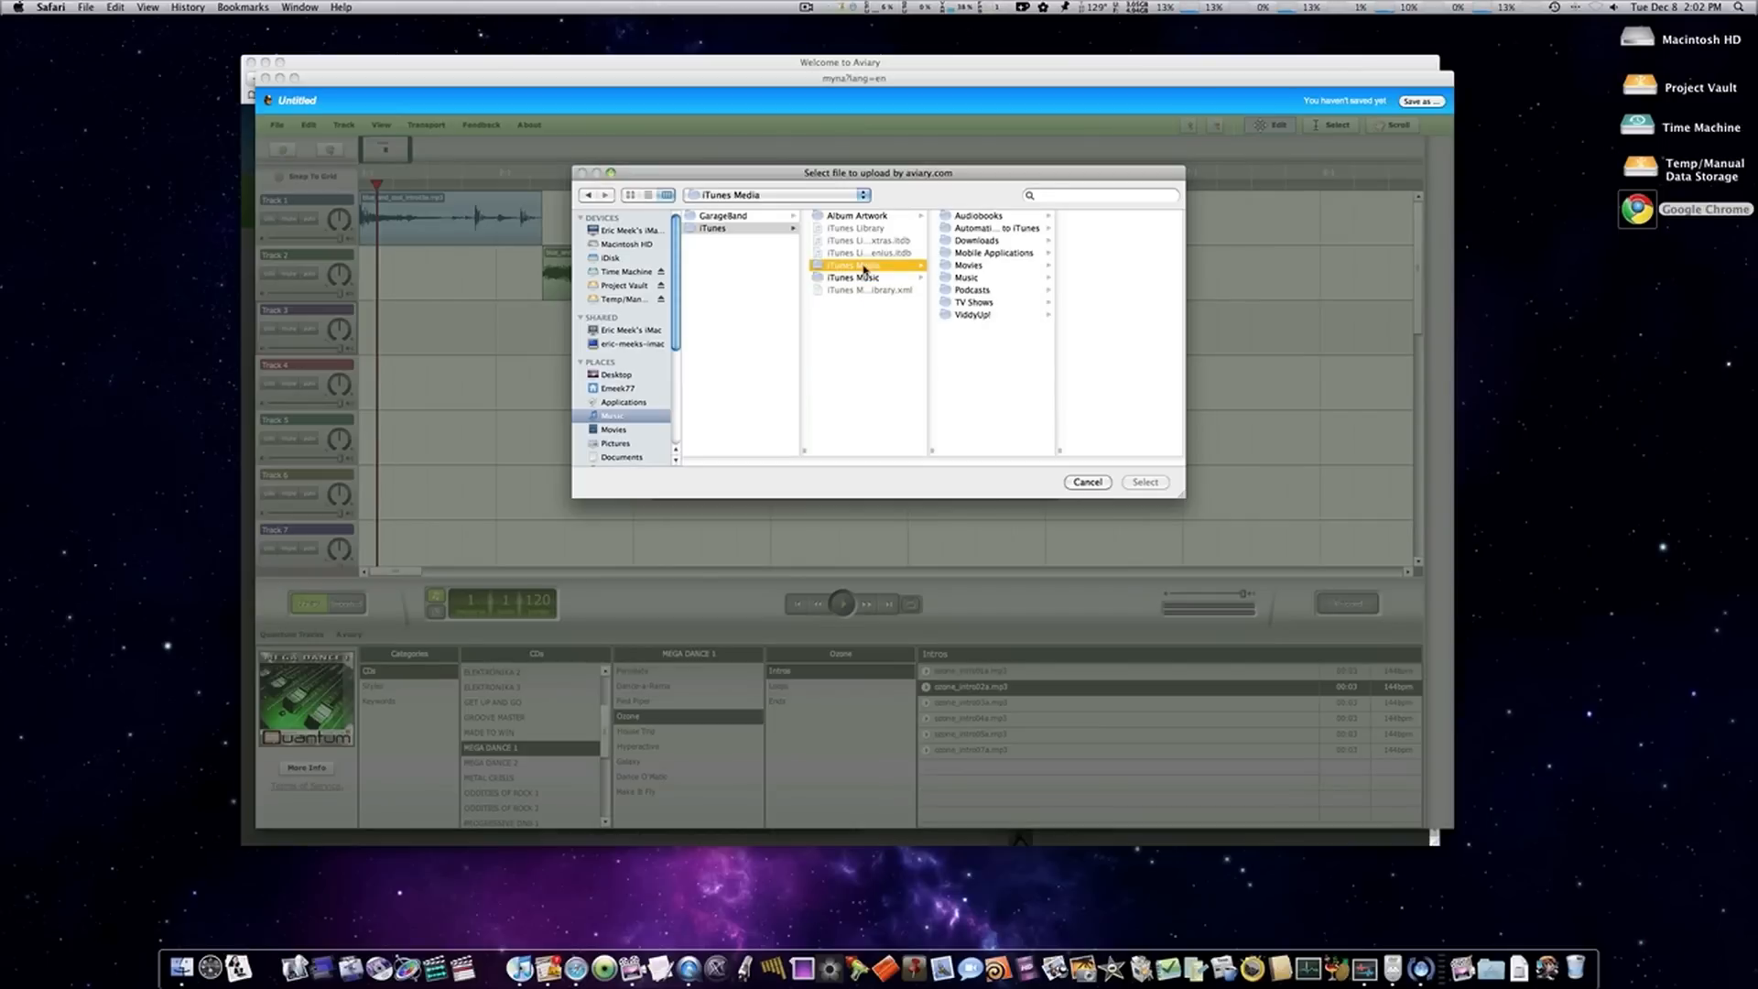
pyautogui.click(967, 276)
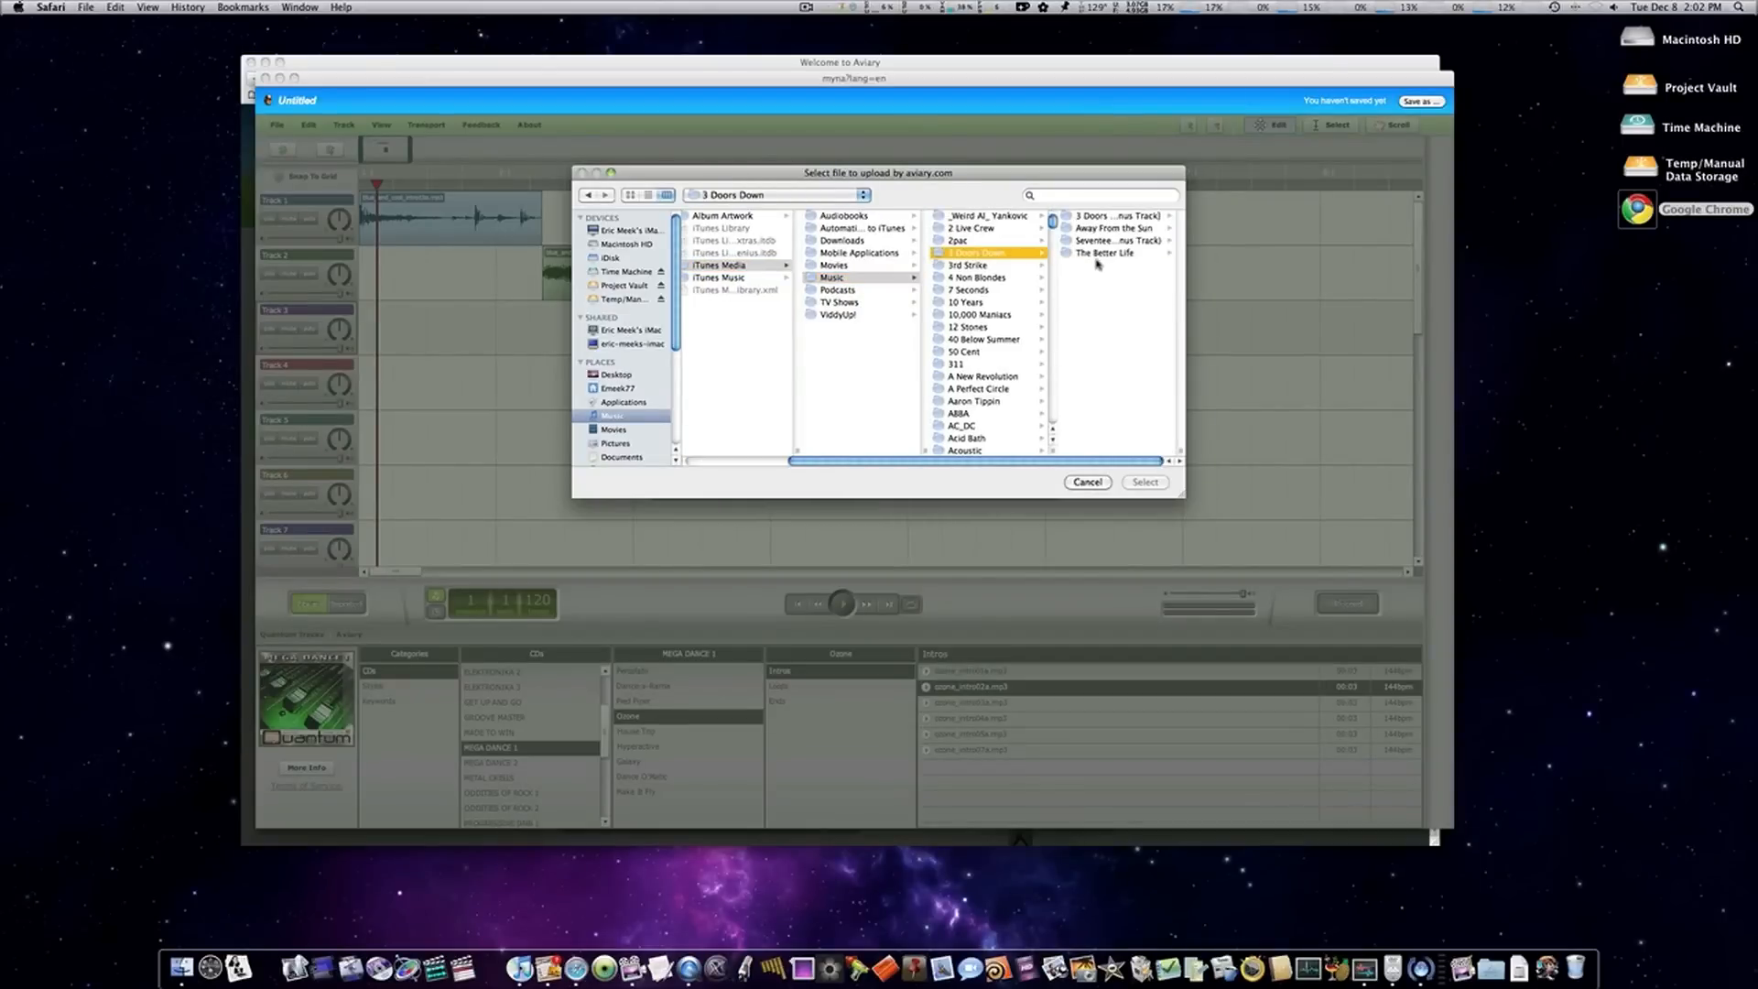
pyautogui.click(1107, 252)
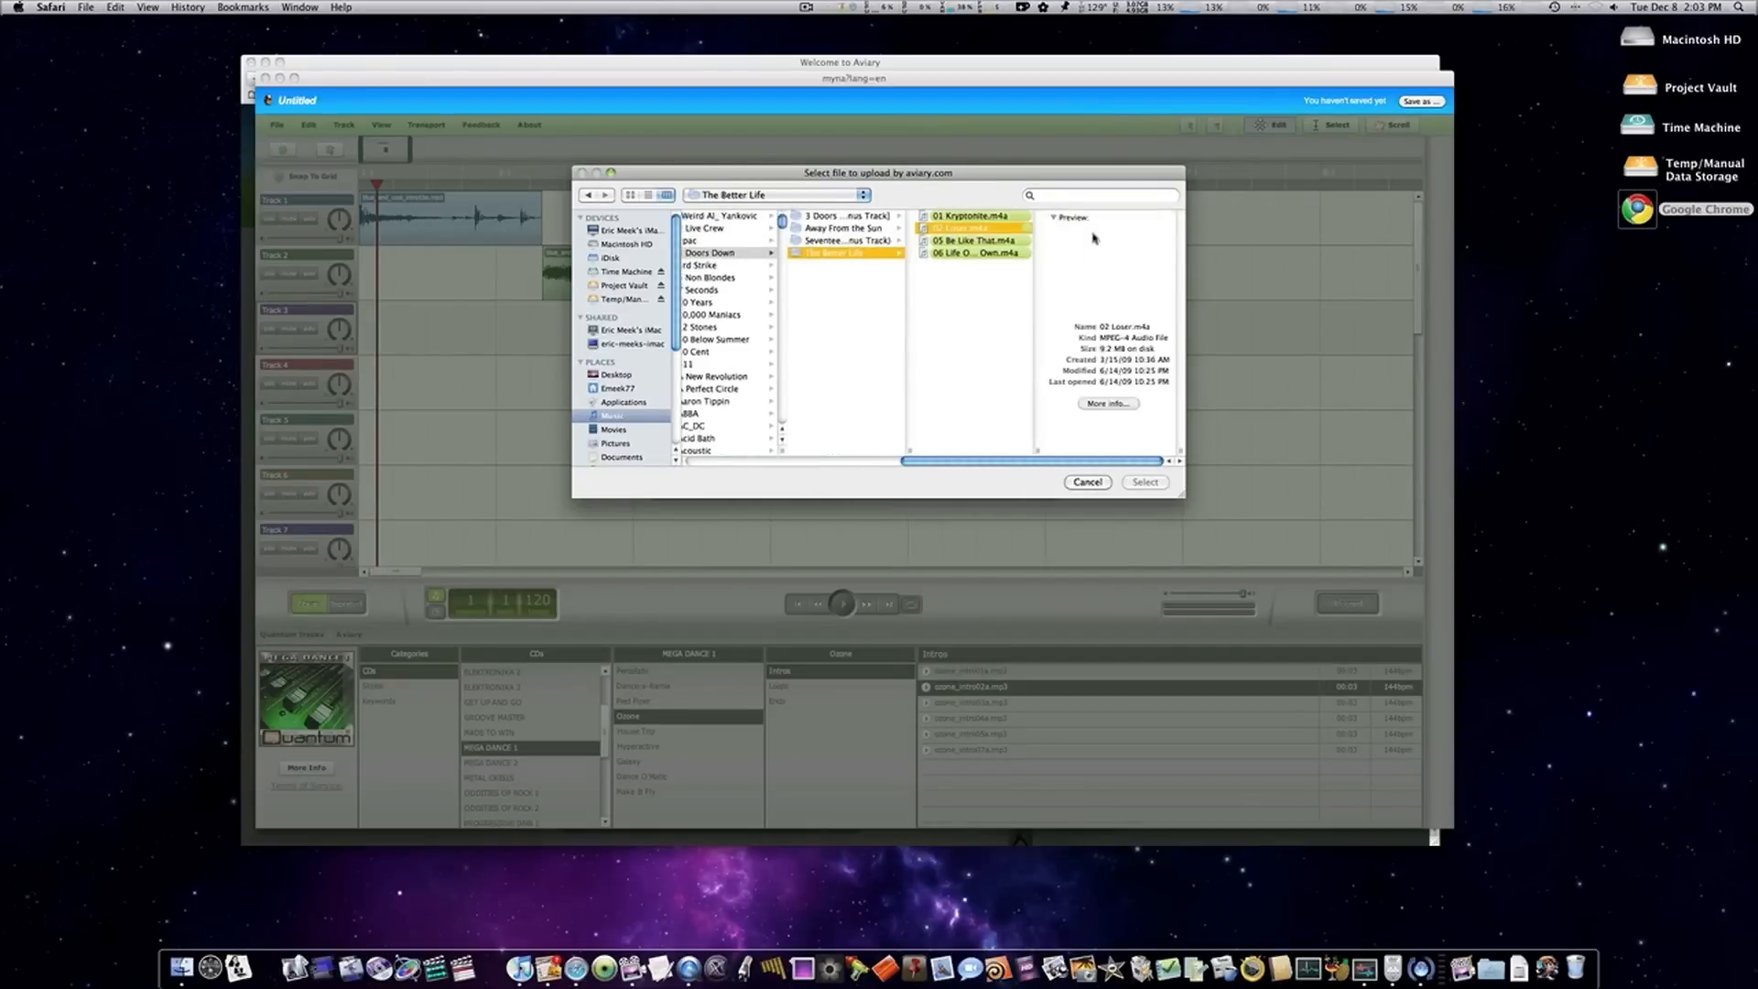
pyautogui.click(1143, 483)
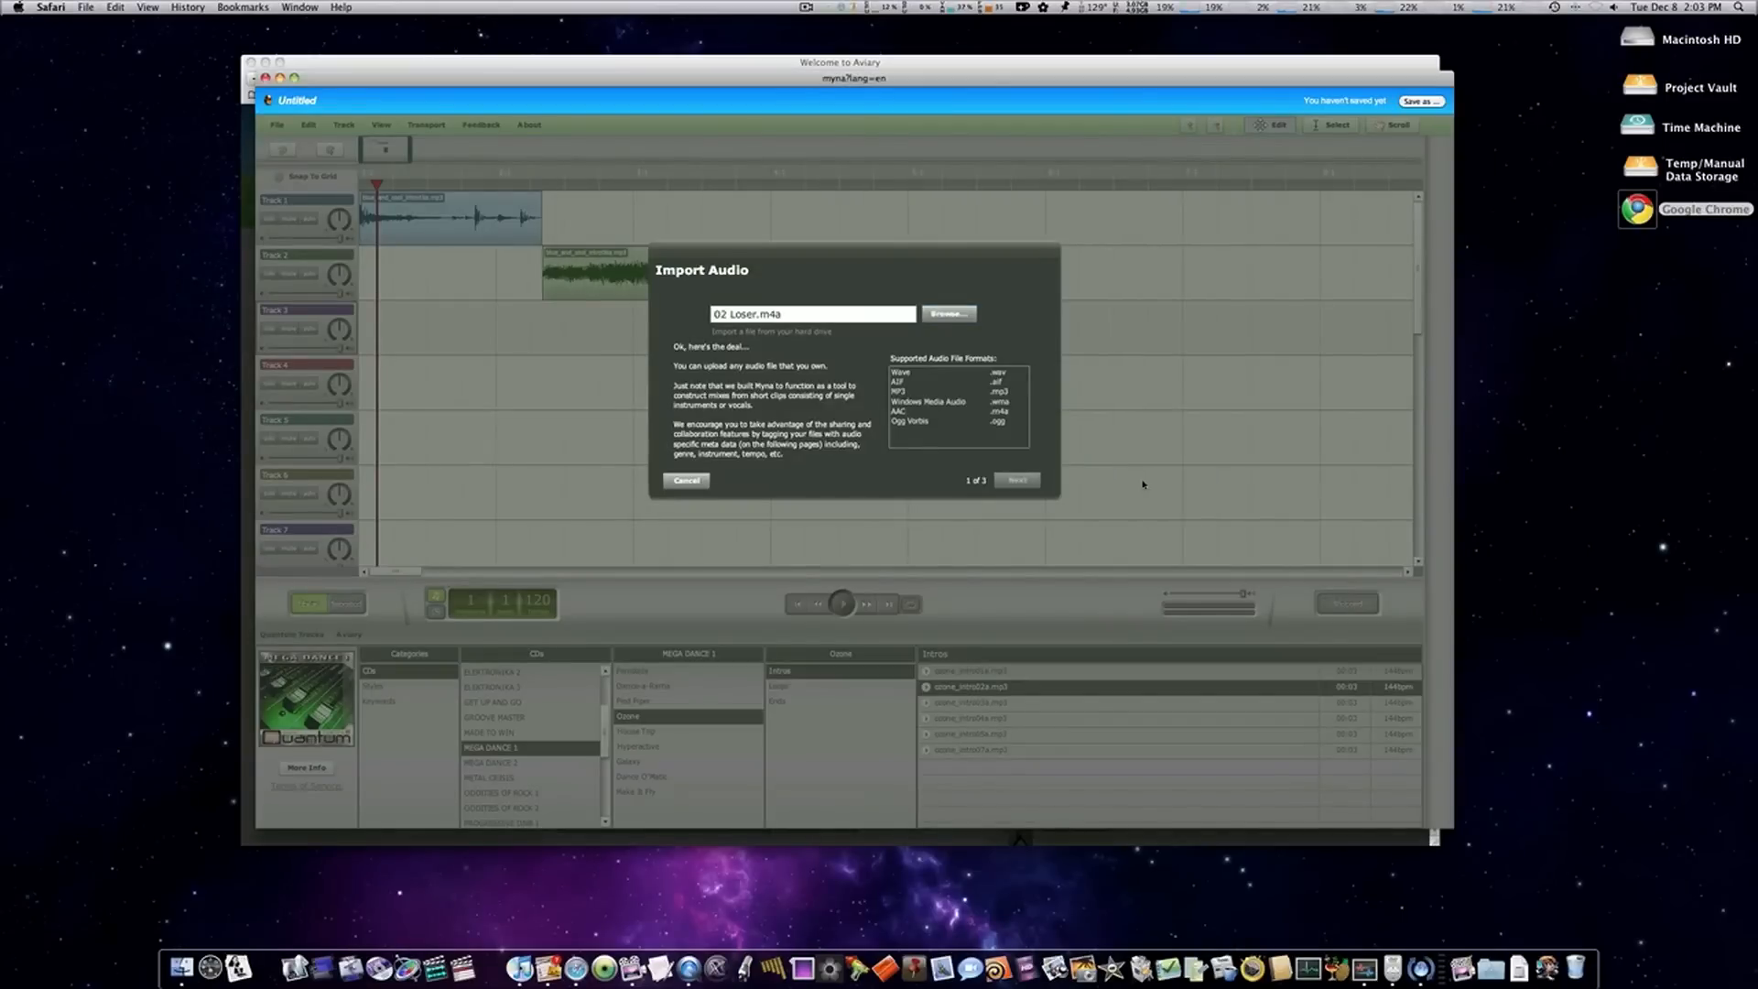
# - Keep the default name and upload the song tagged Rock/Blues genre and Guitar instrument
pyautogui.click(1015, 480)
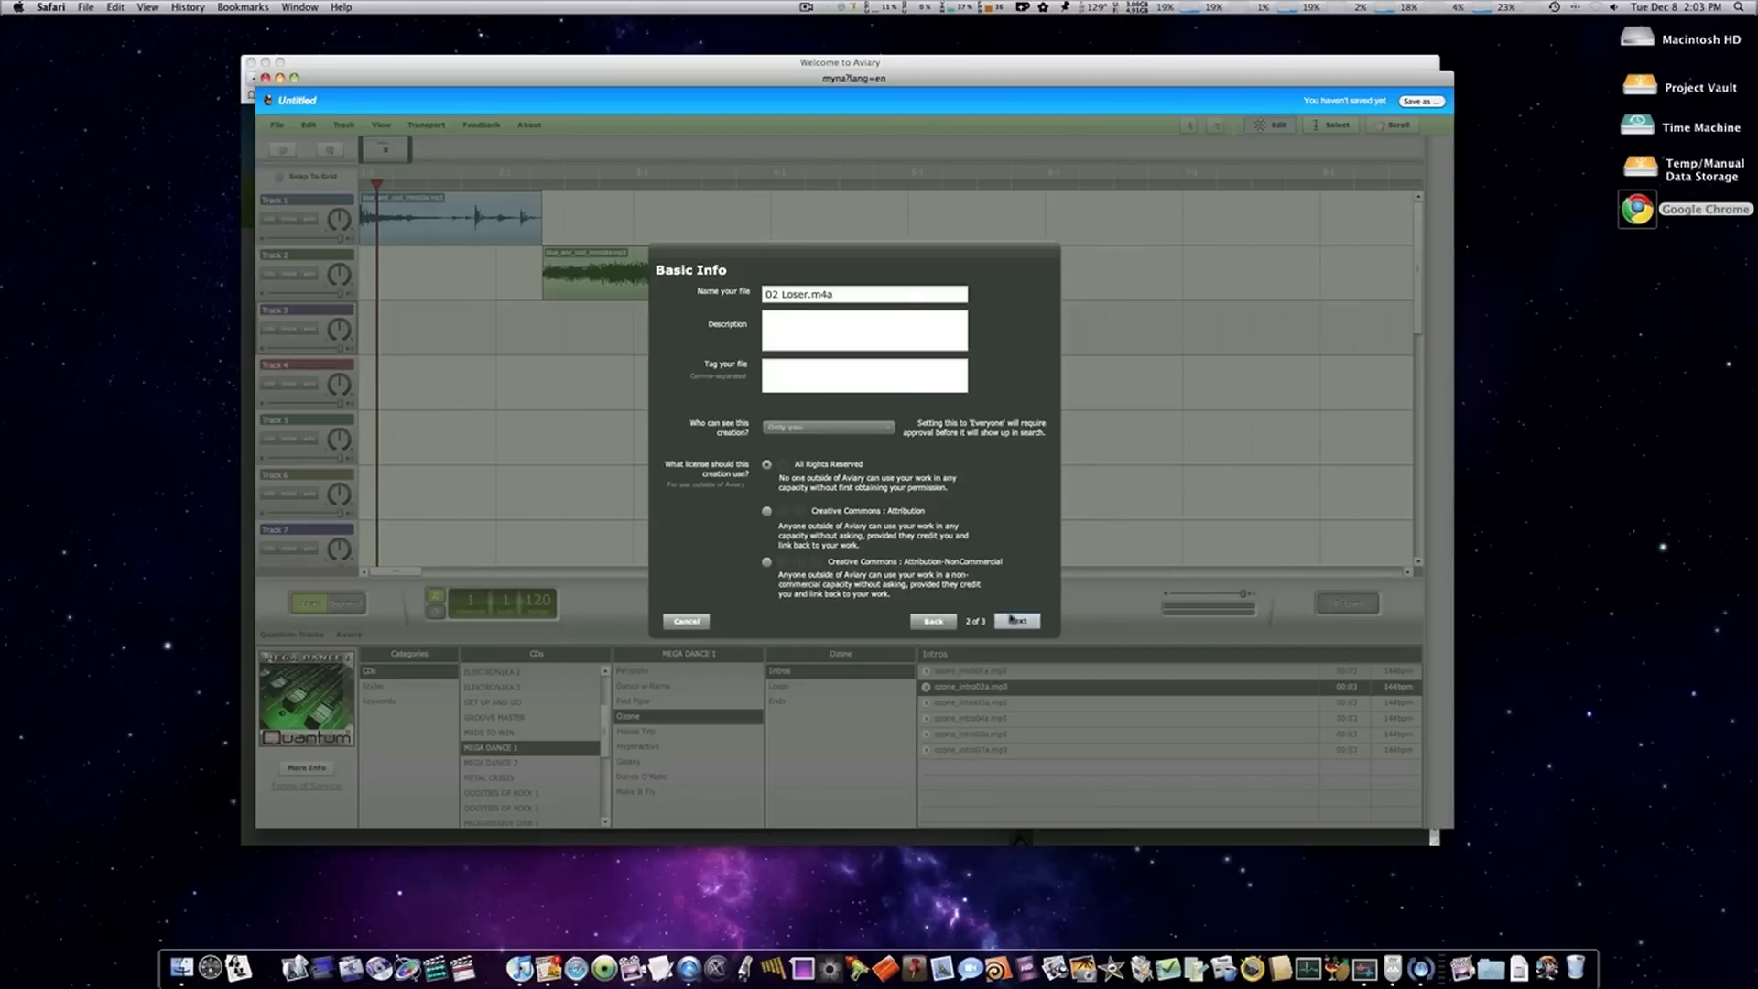
pyautogui.click(1014, 620)
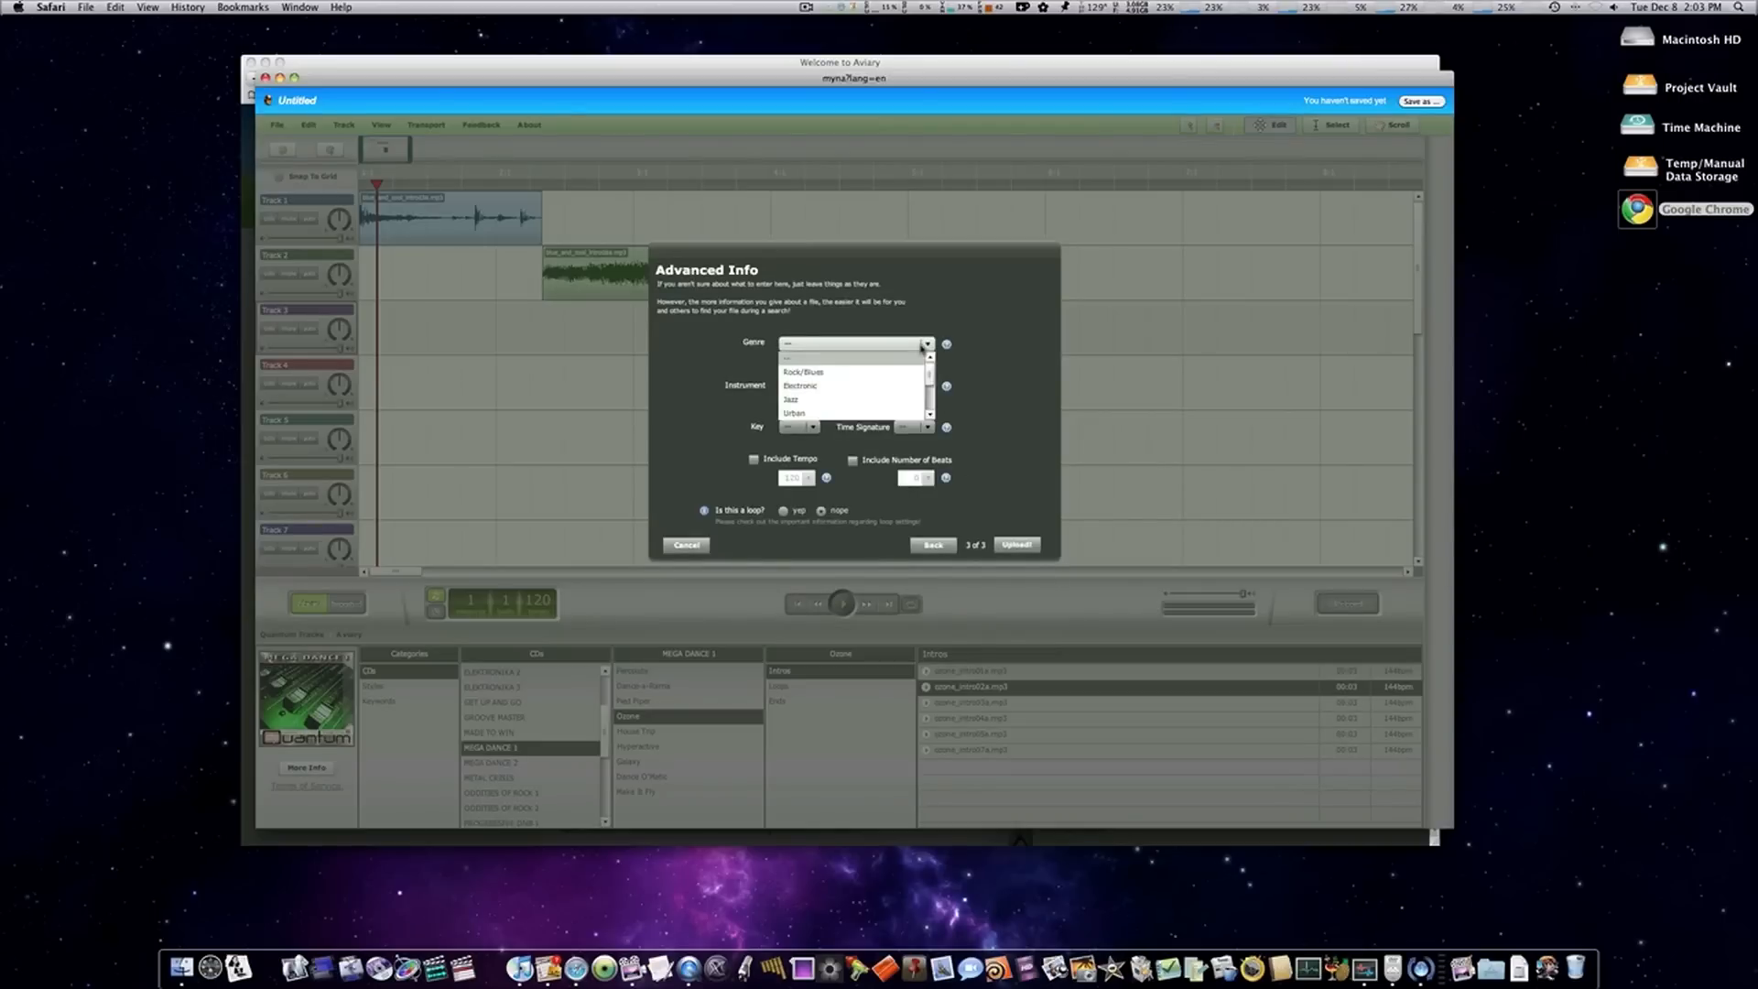
pyautogui.click(802, 371)
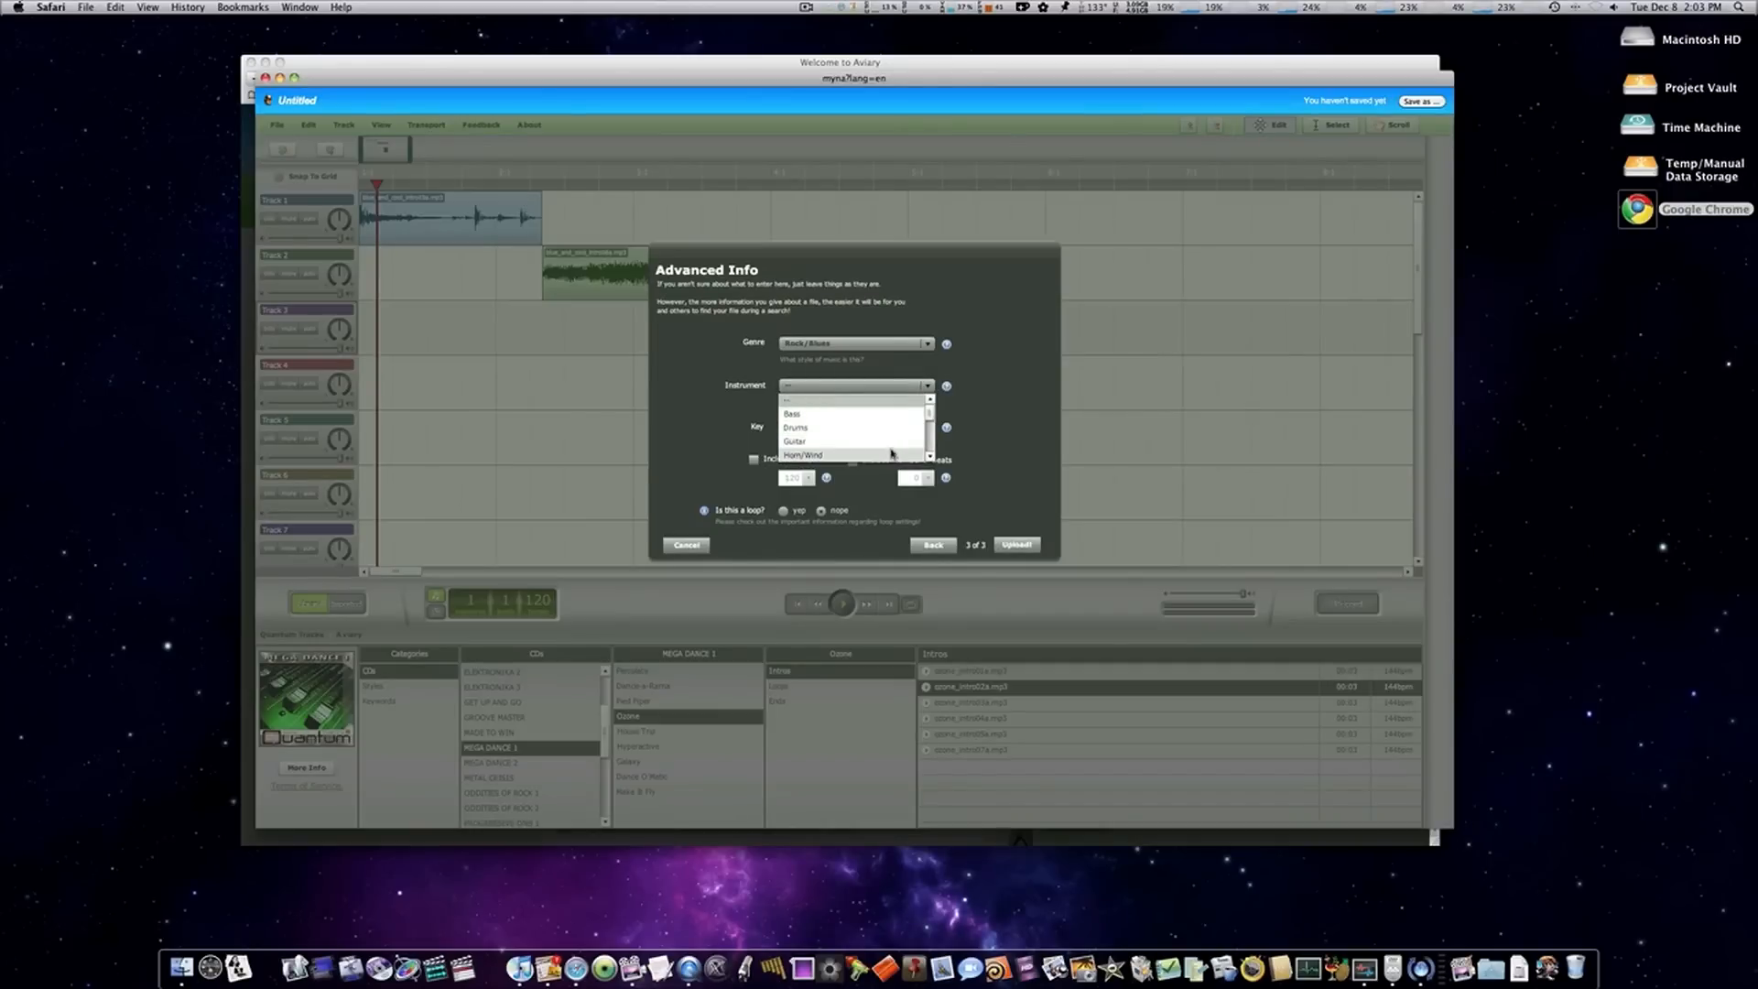
pyautogui.click(794, 441)
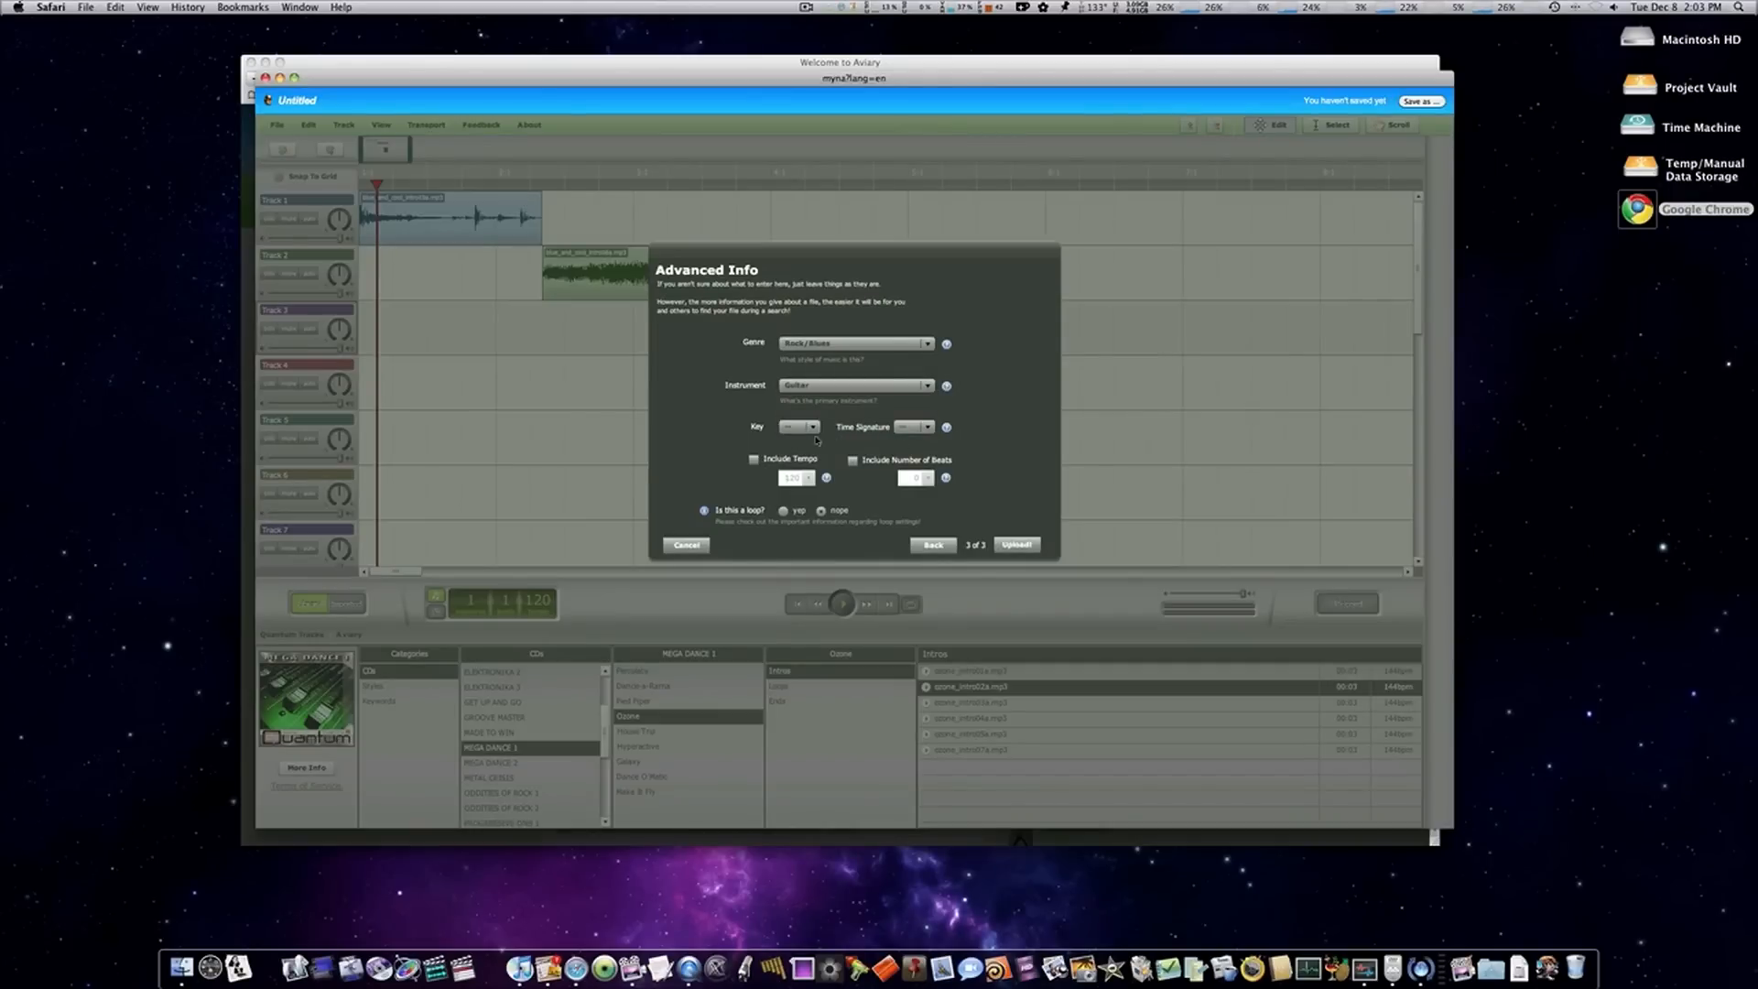
pyautogui.click(1015, 545)
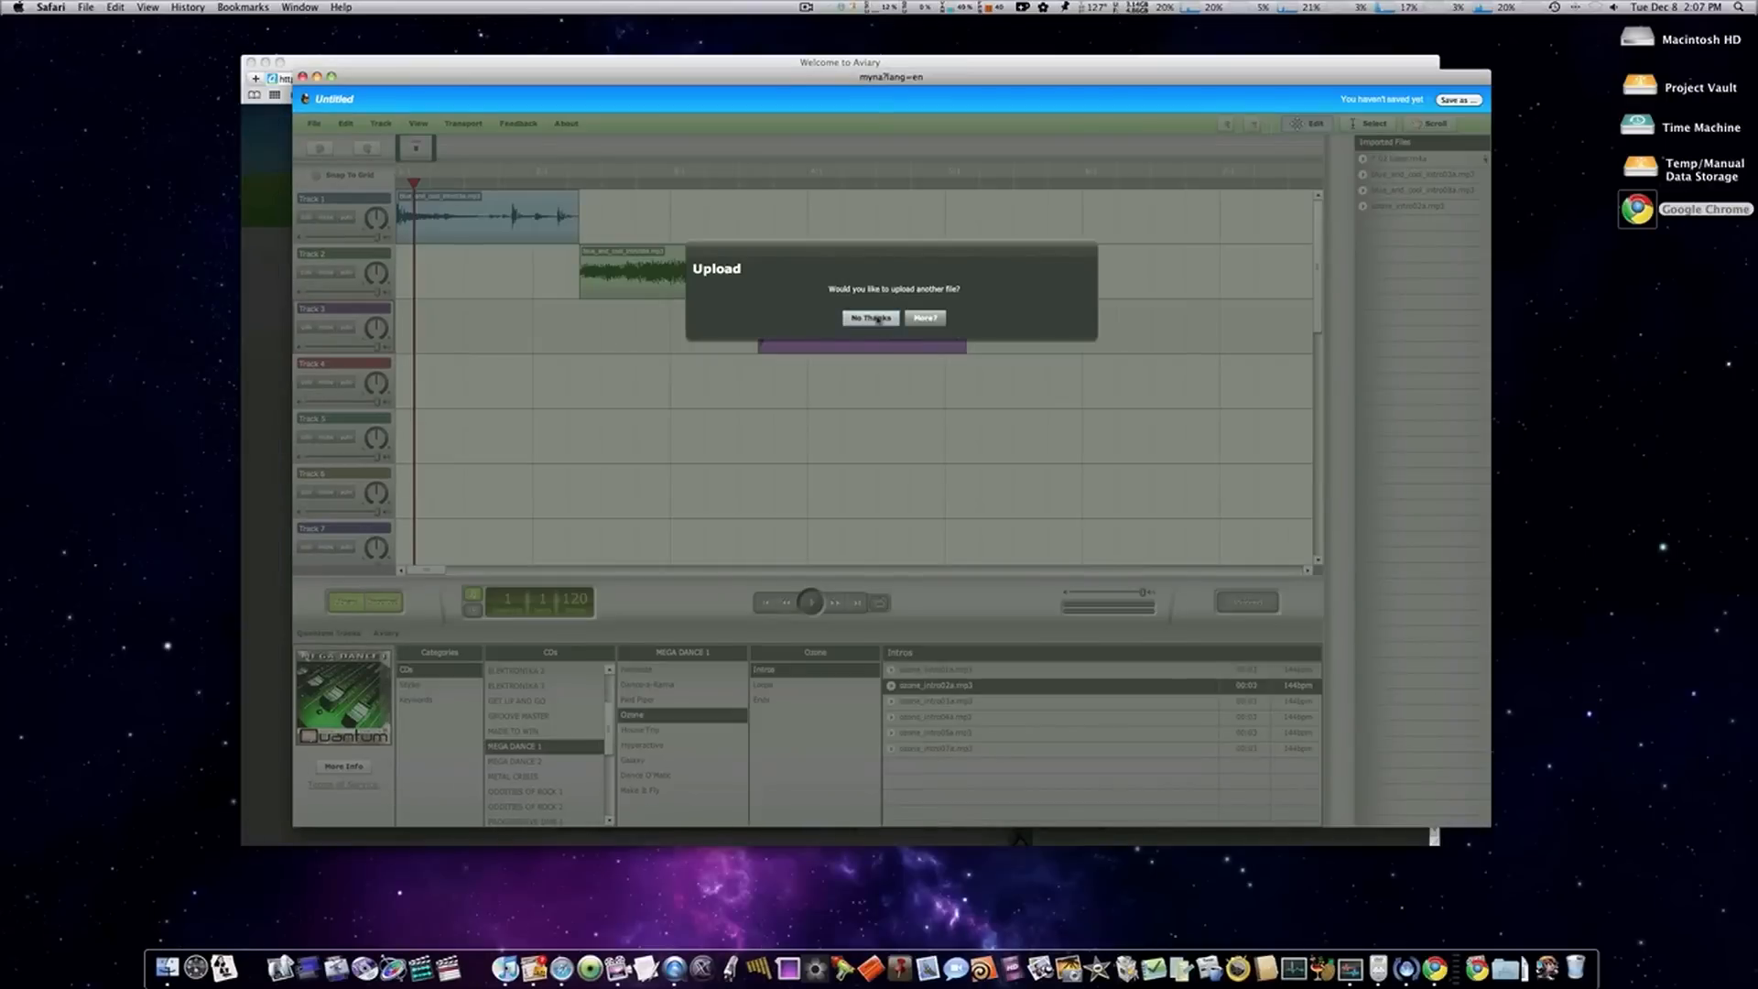
# - Decline another upload, put 02 Loser.m4a on Track 5, and start playback
pyautogui.click(870, 319)
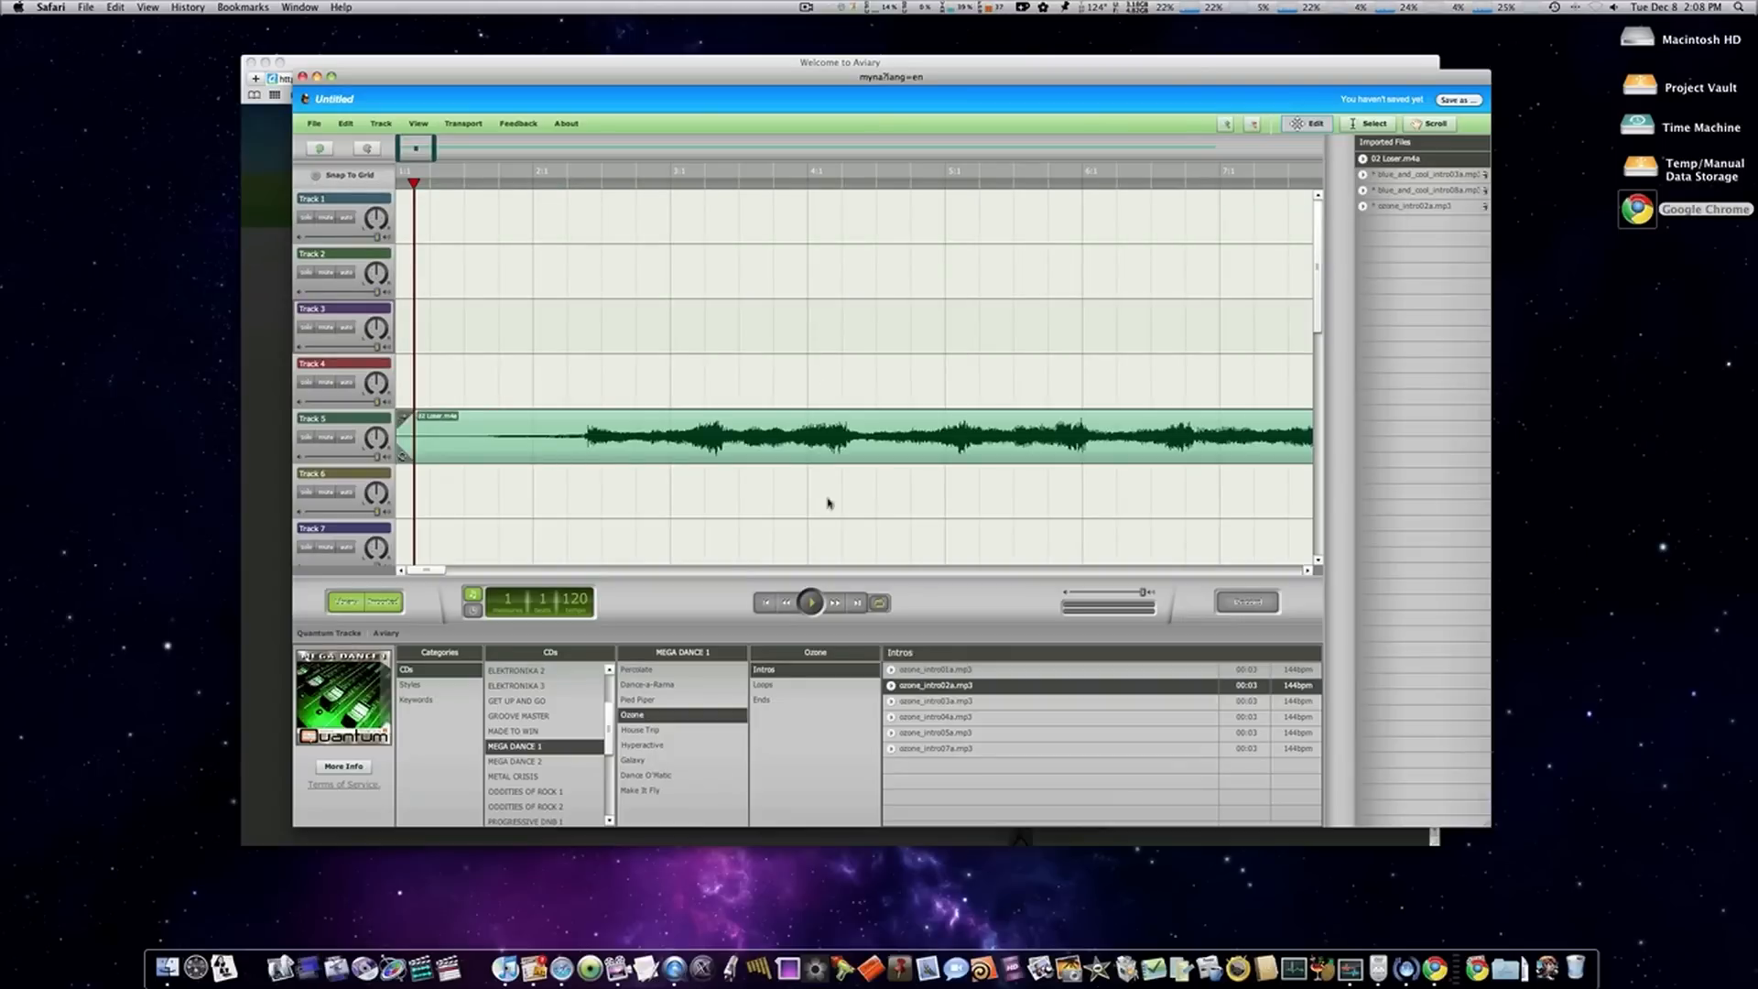
pyautogui.click(810, 602)
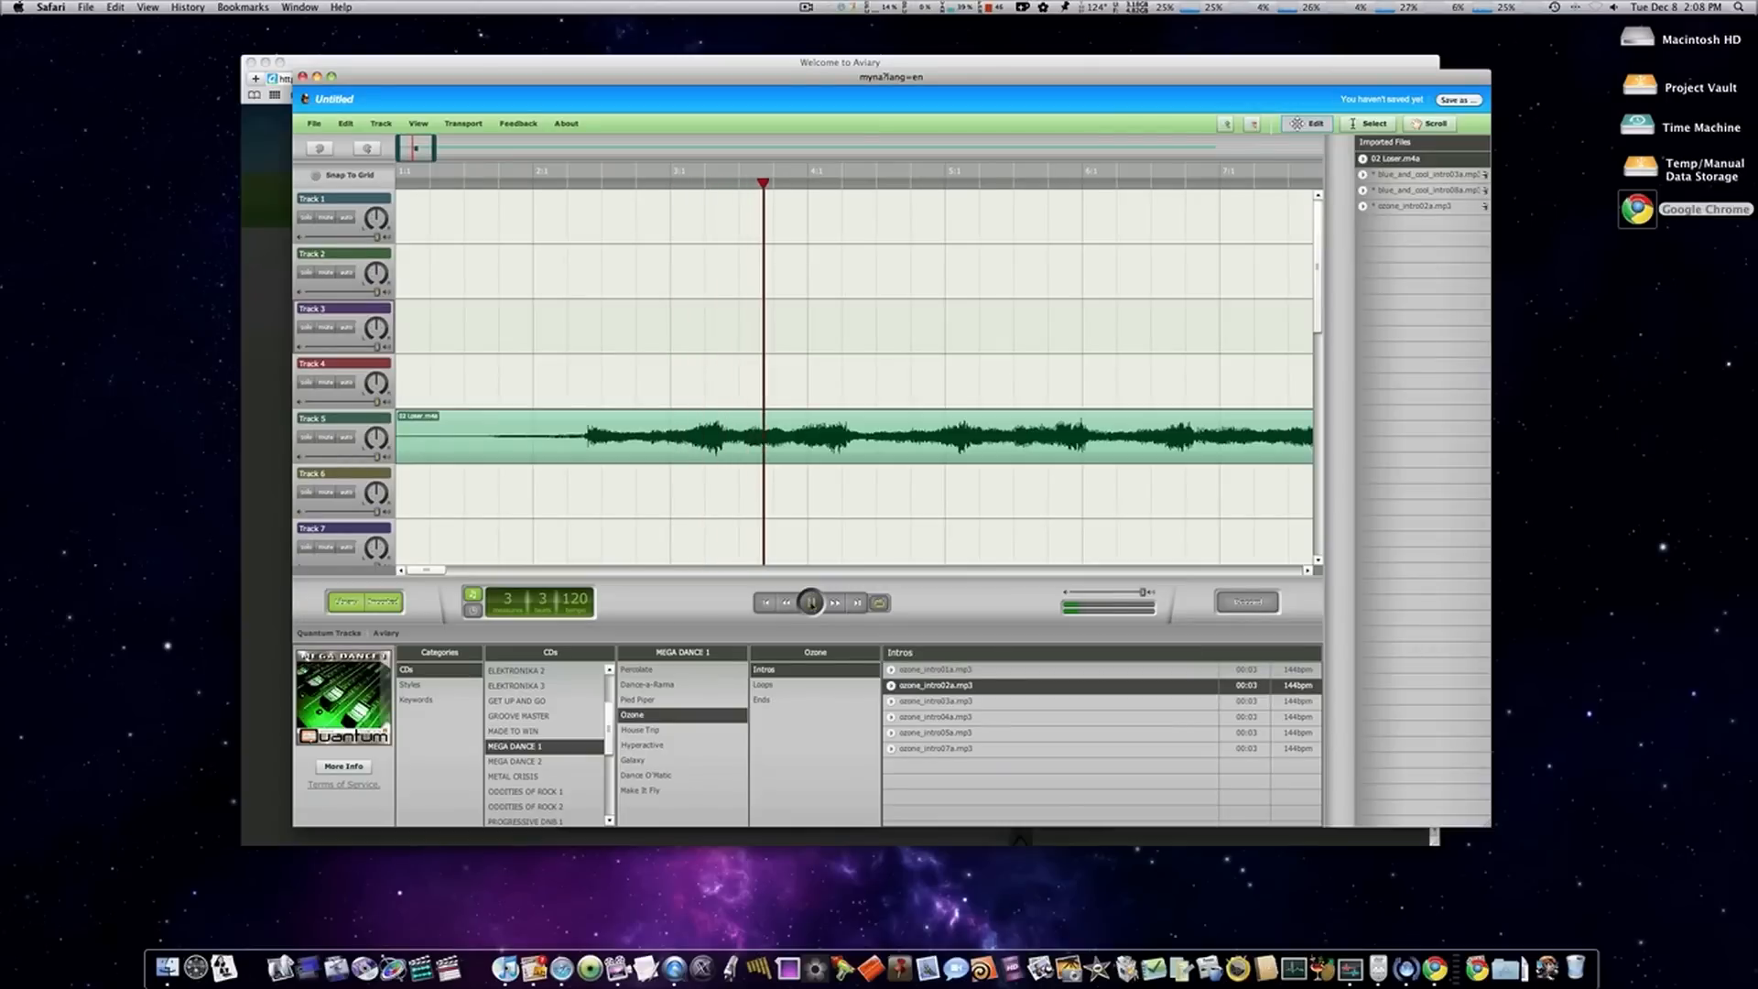
pyautogui.click(809, 603)
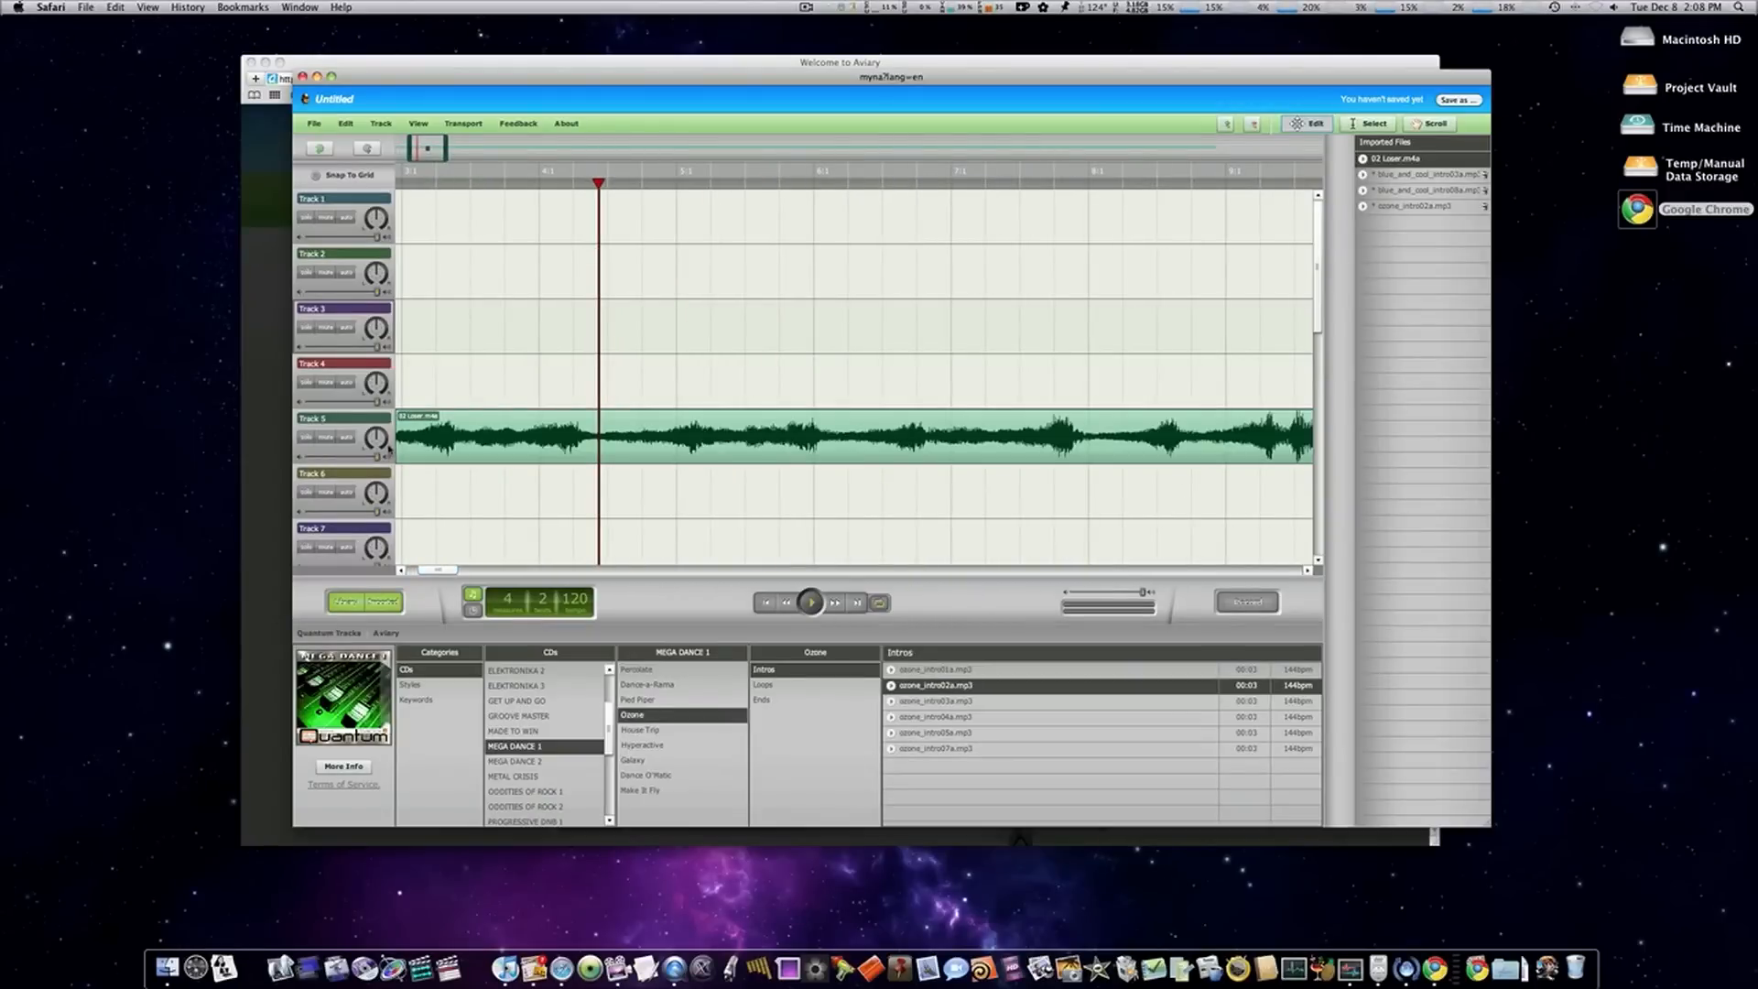
# - Look through the Transport, View and Track menus, then mute Track 5 and return to start
pyautogui.click(461, 123)
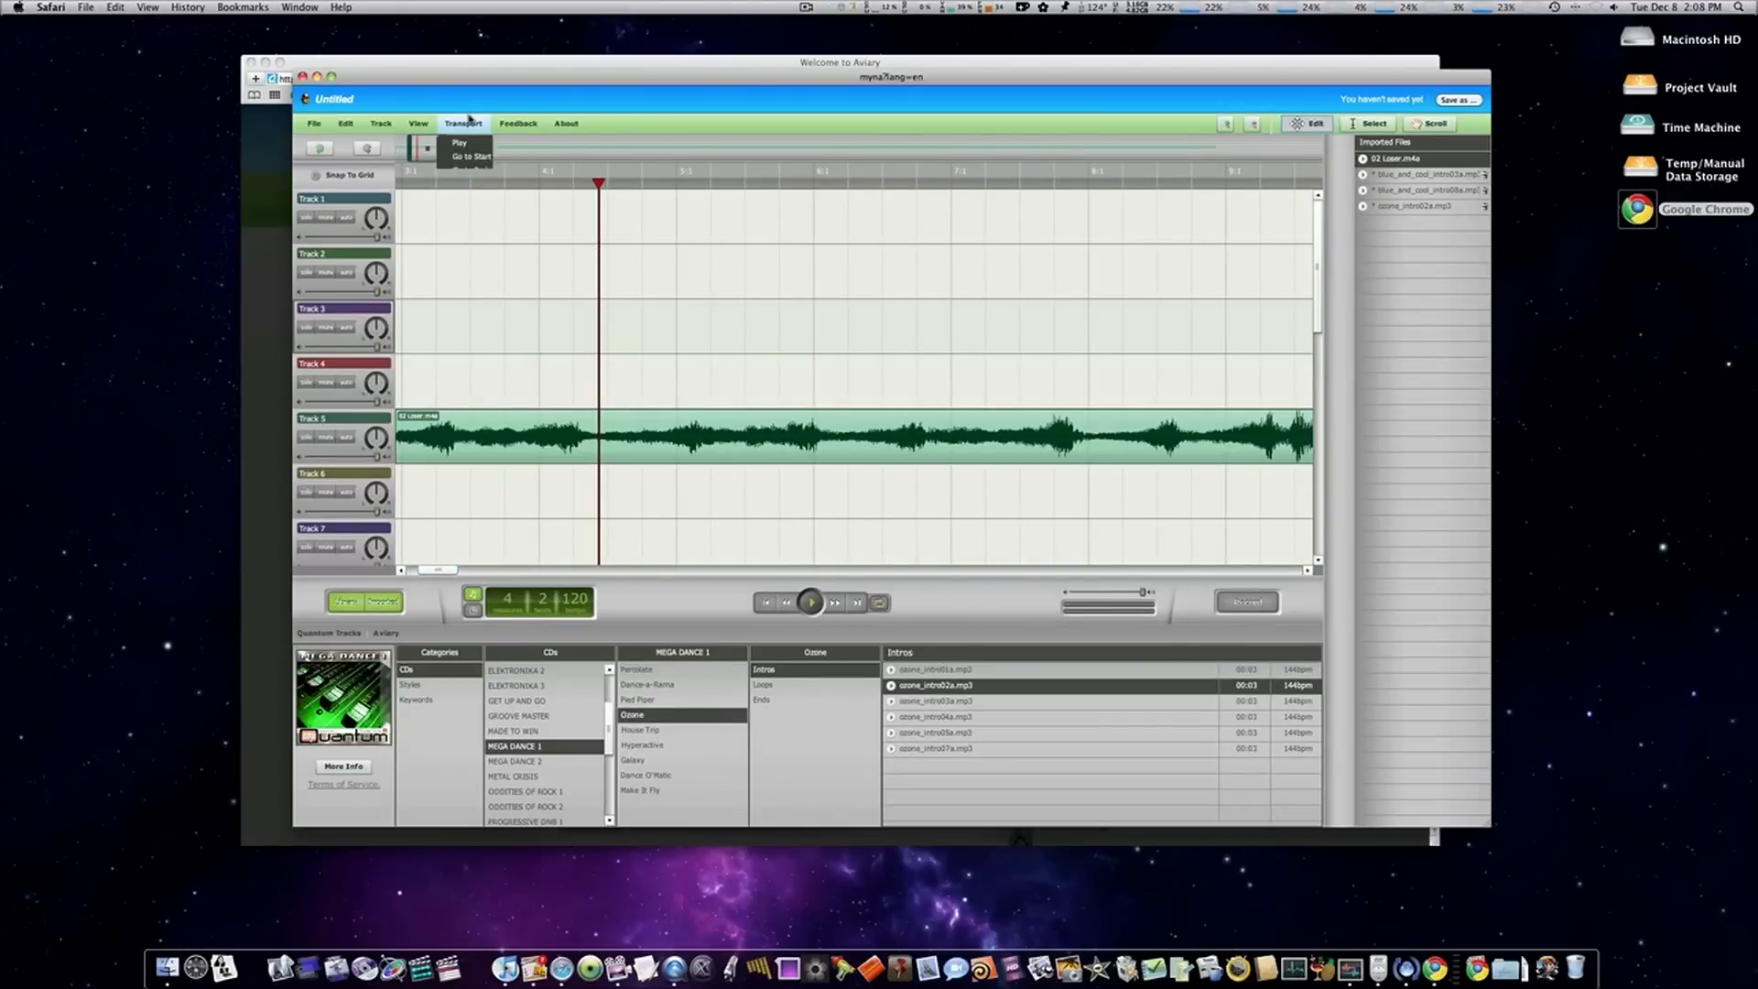
pyautogui.click(418, 124)
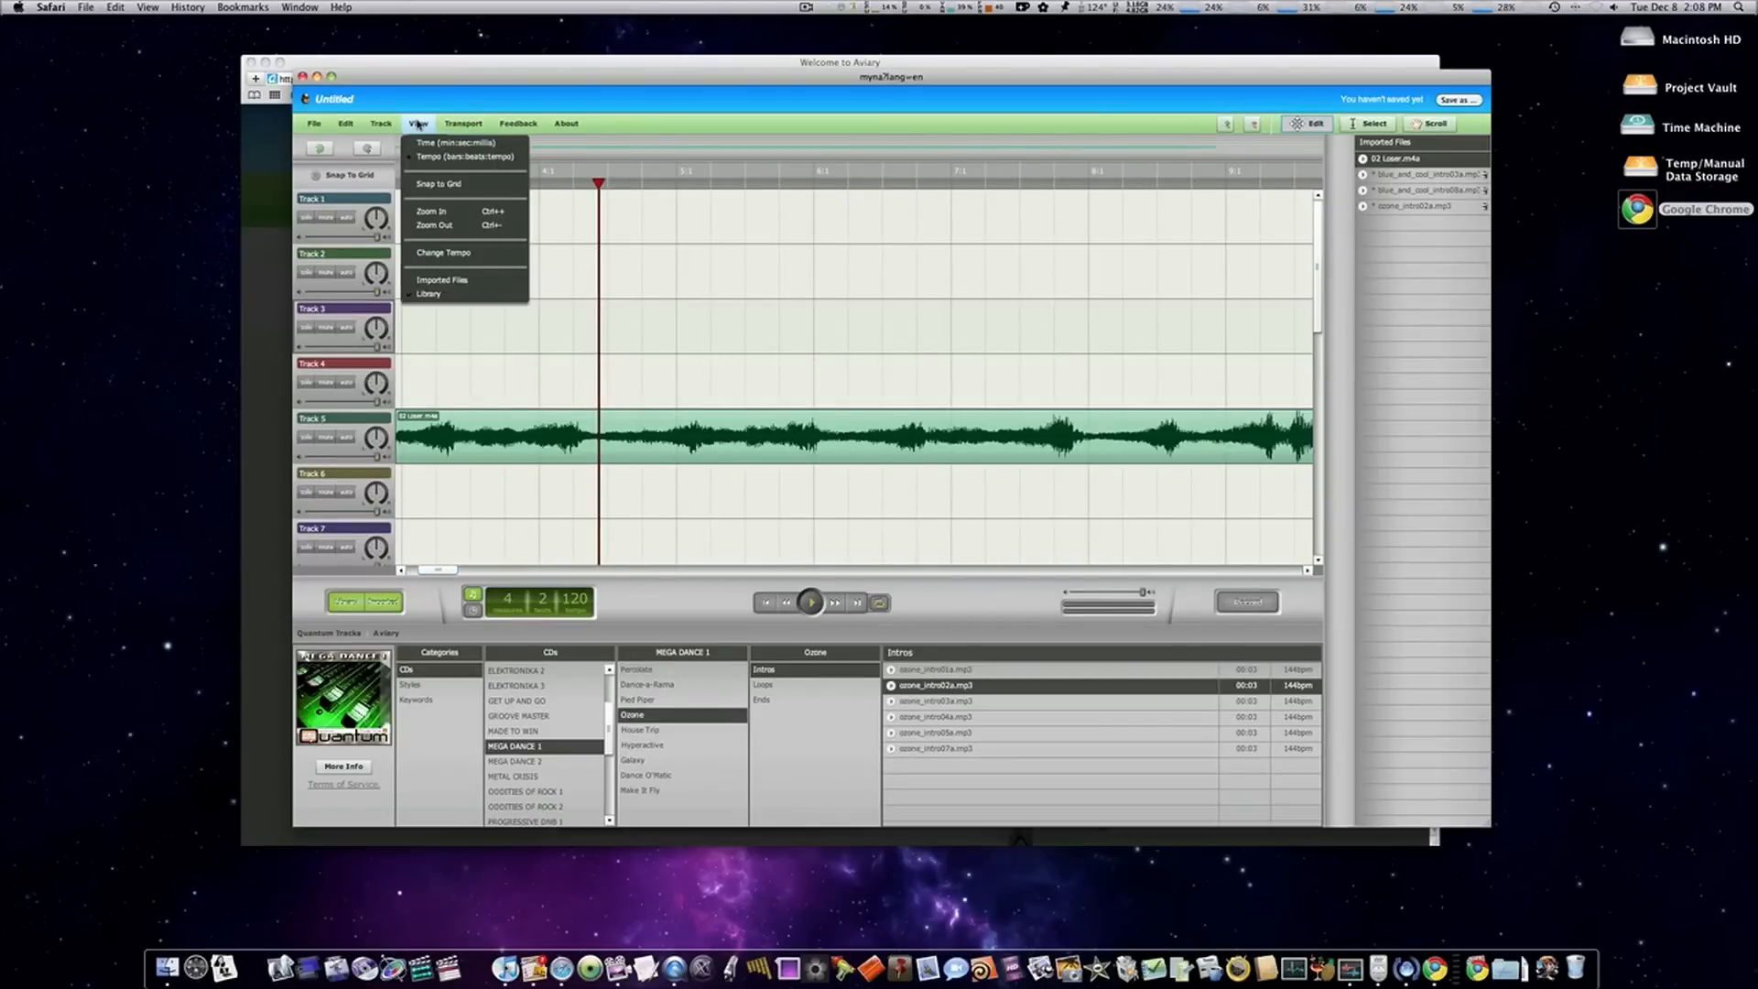
pyautogui.click(381, 124)
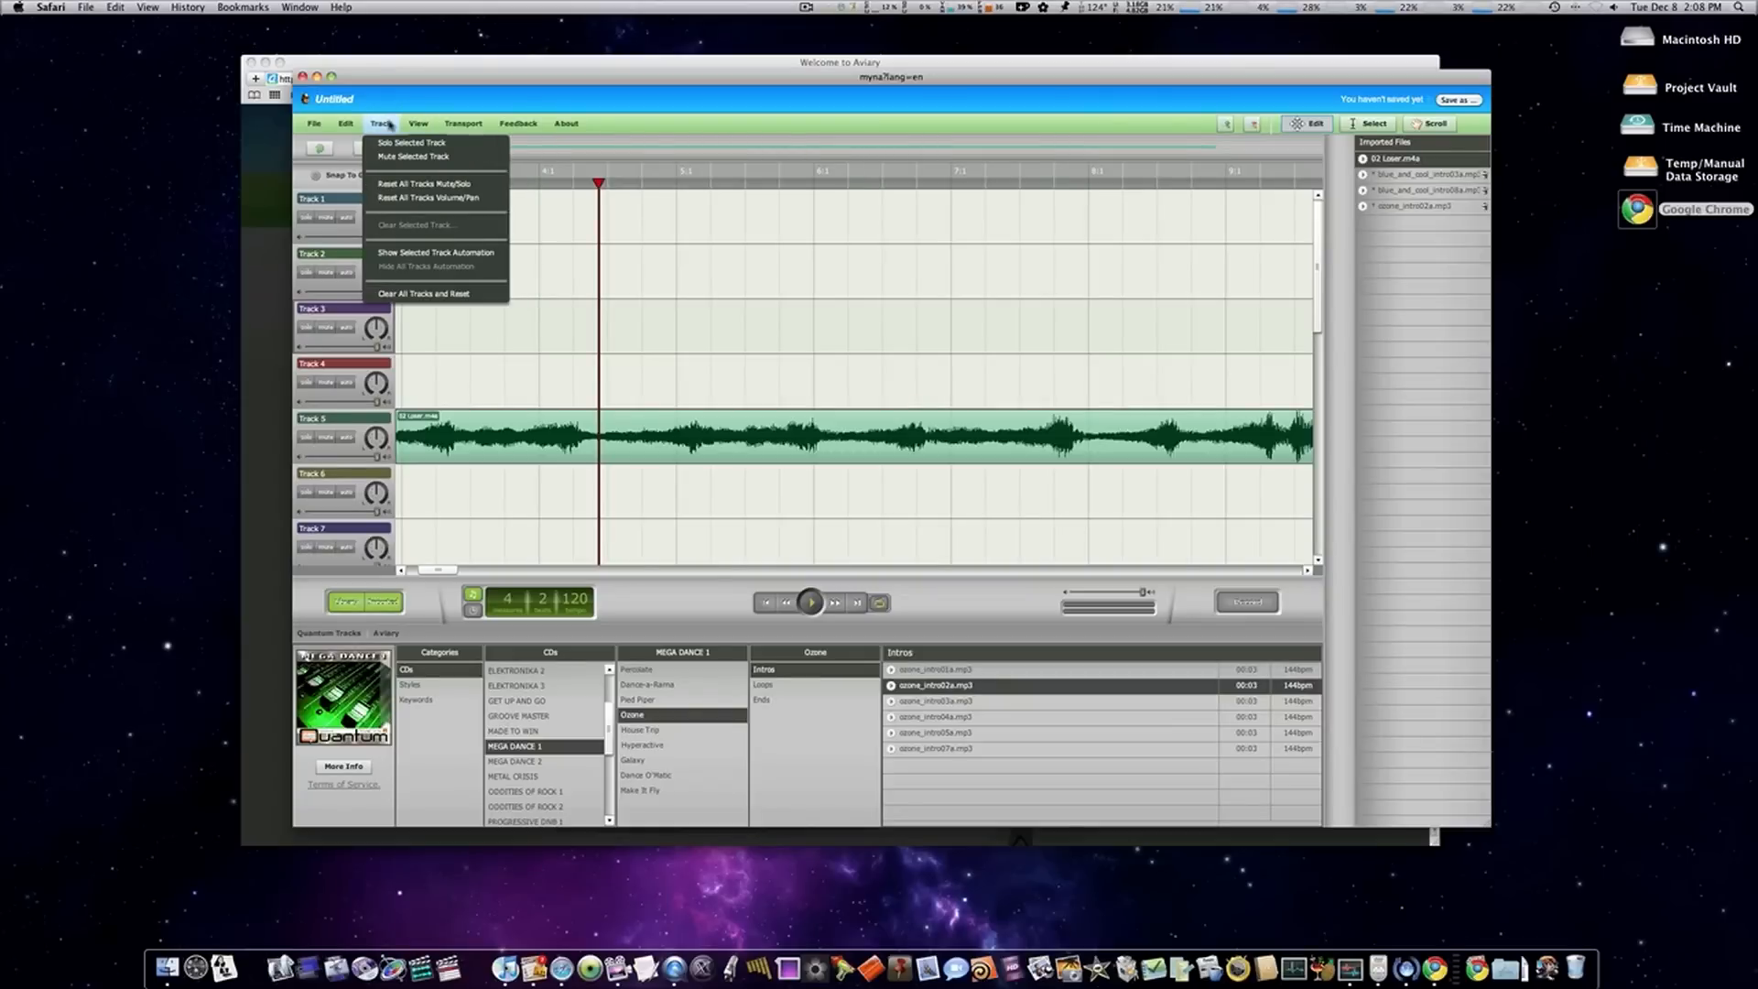
pyautogui.click(418, 124)
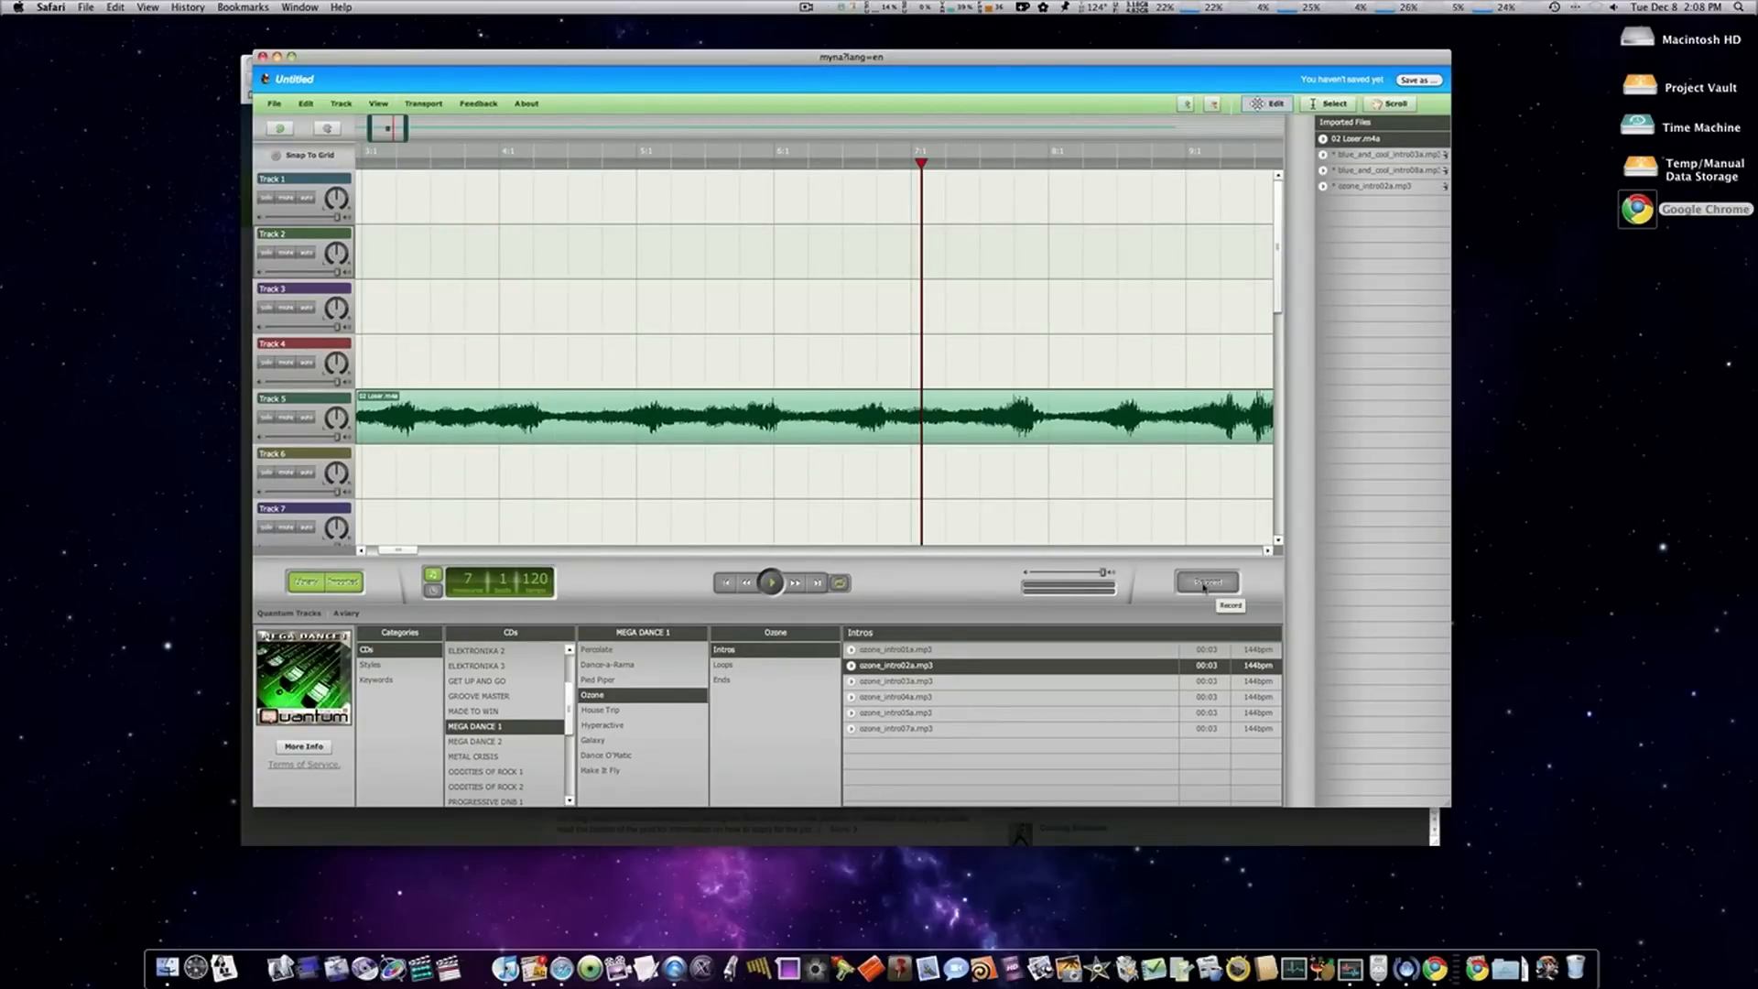
pyautogui.click(287, 419)
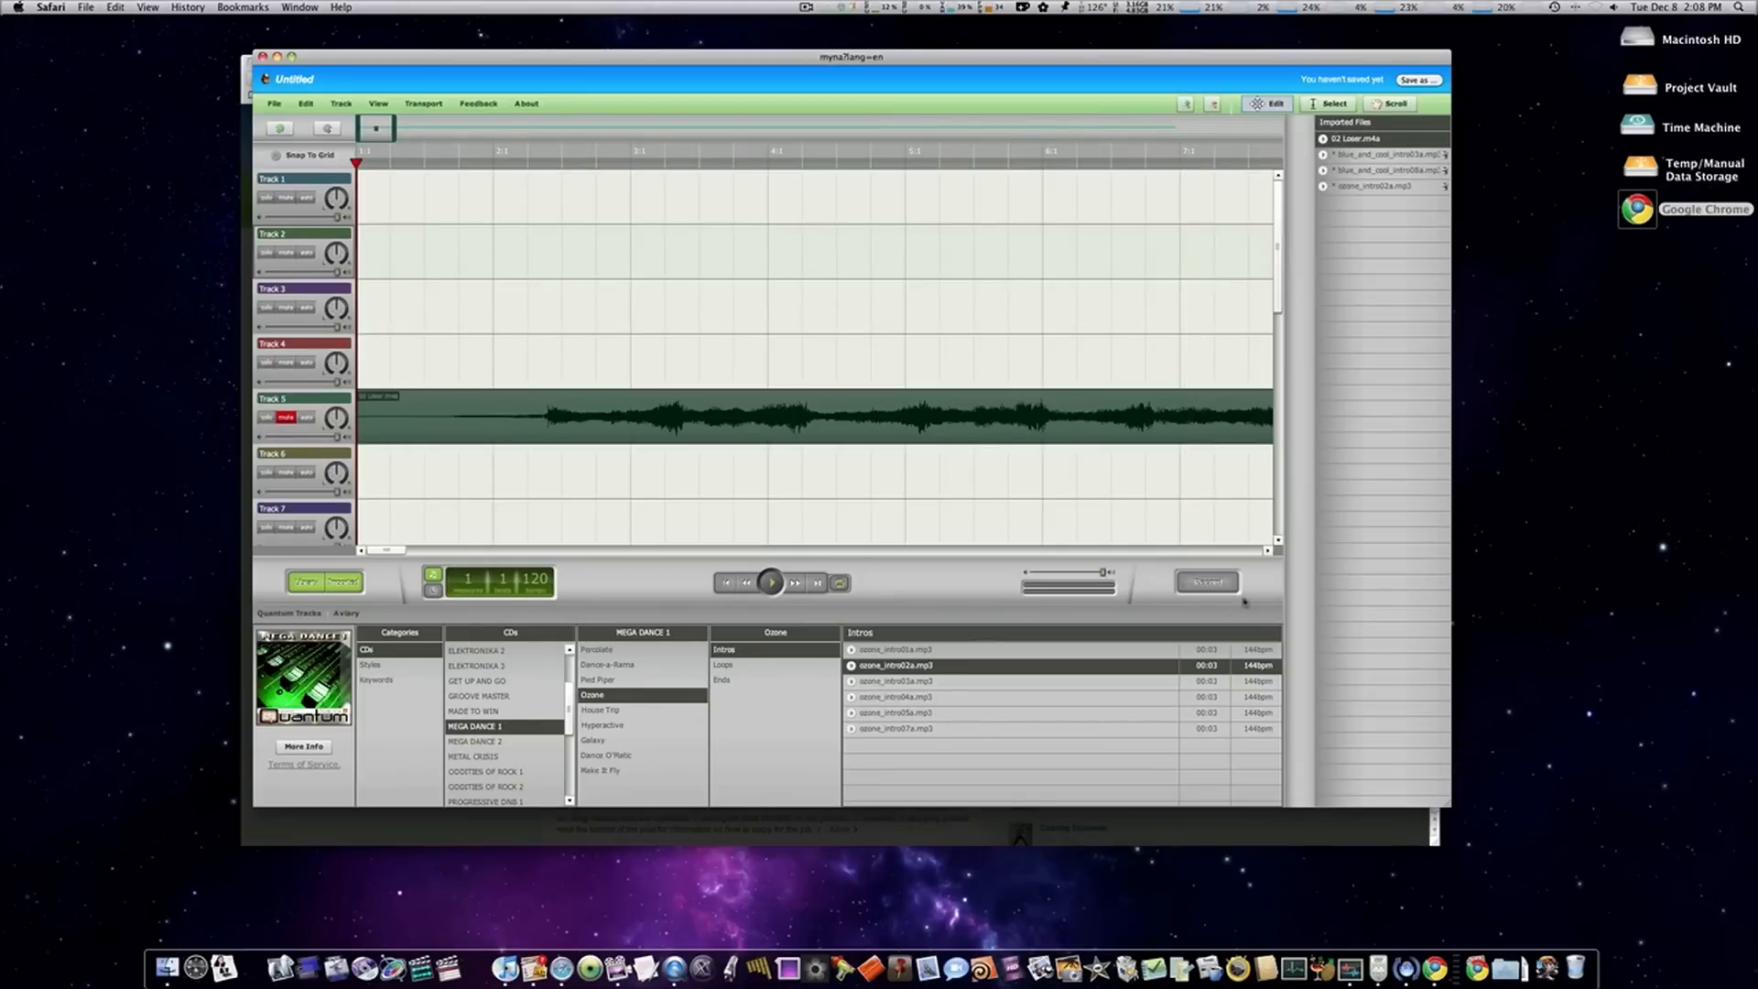
# - Allow microphone access in Flash Player settings and record a short take
pyautogui.click(344, 580)
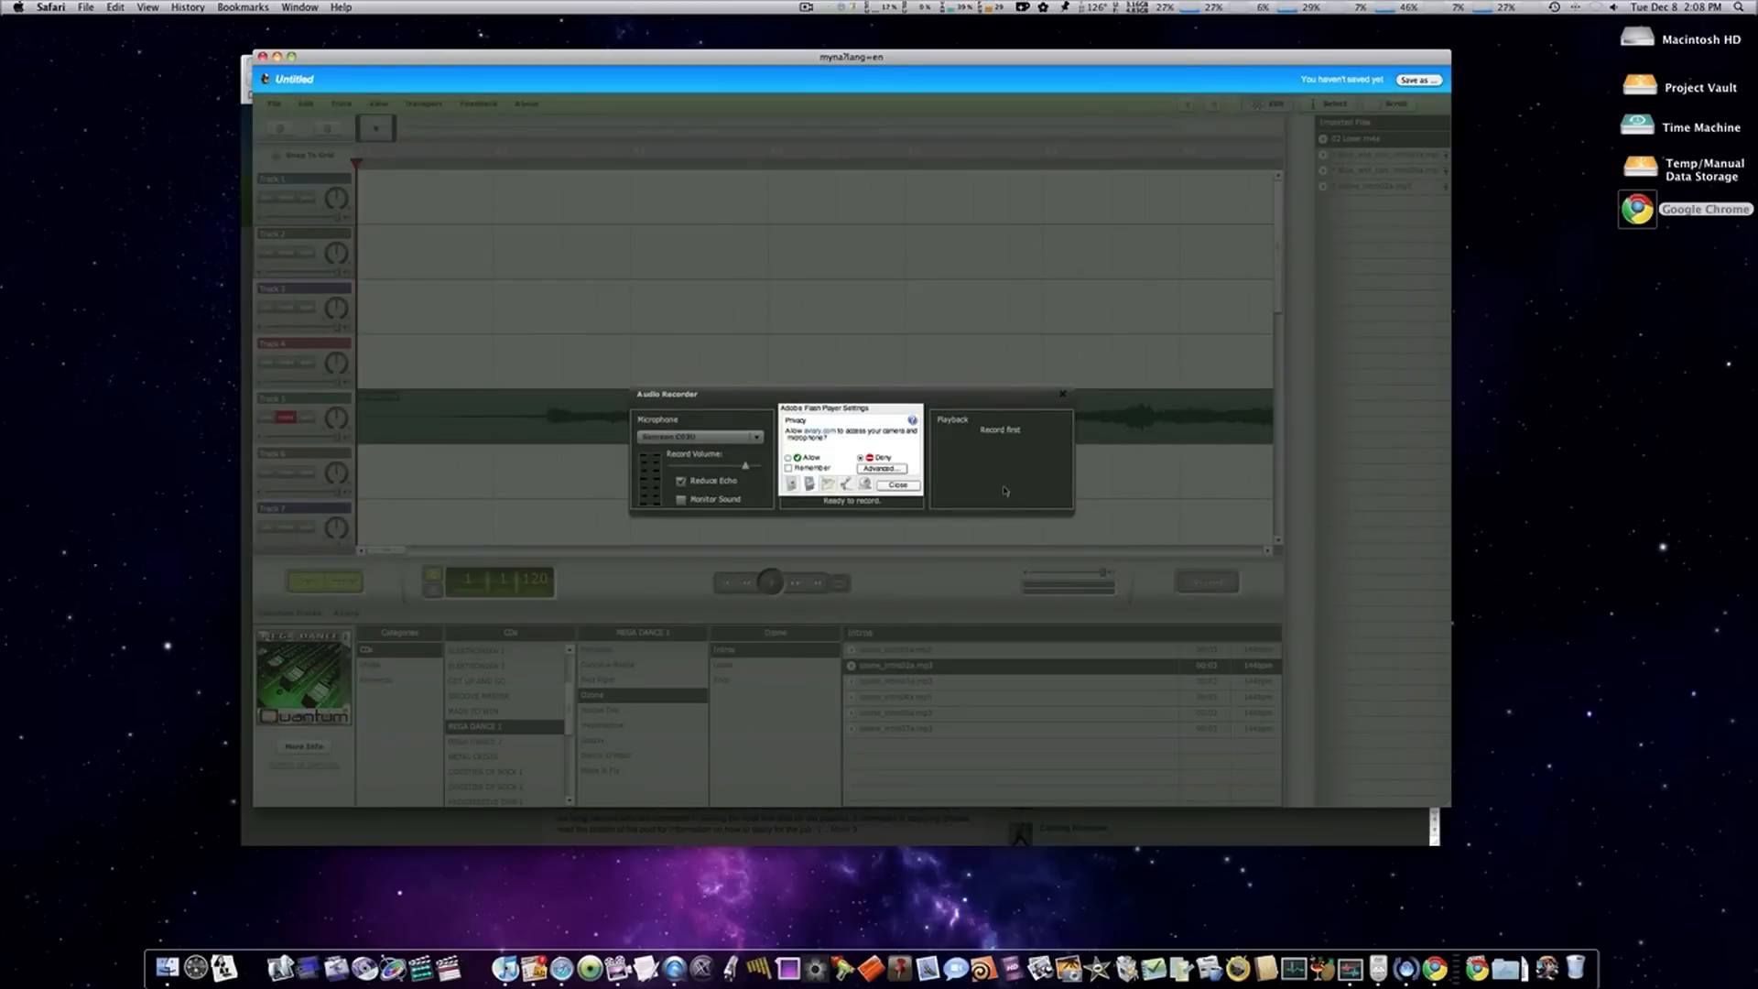
pyautogui.click(788, 456)
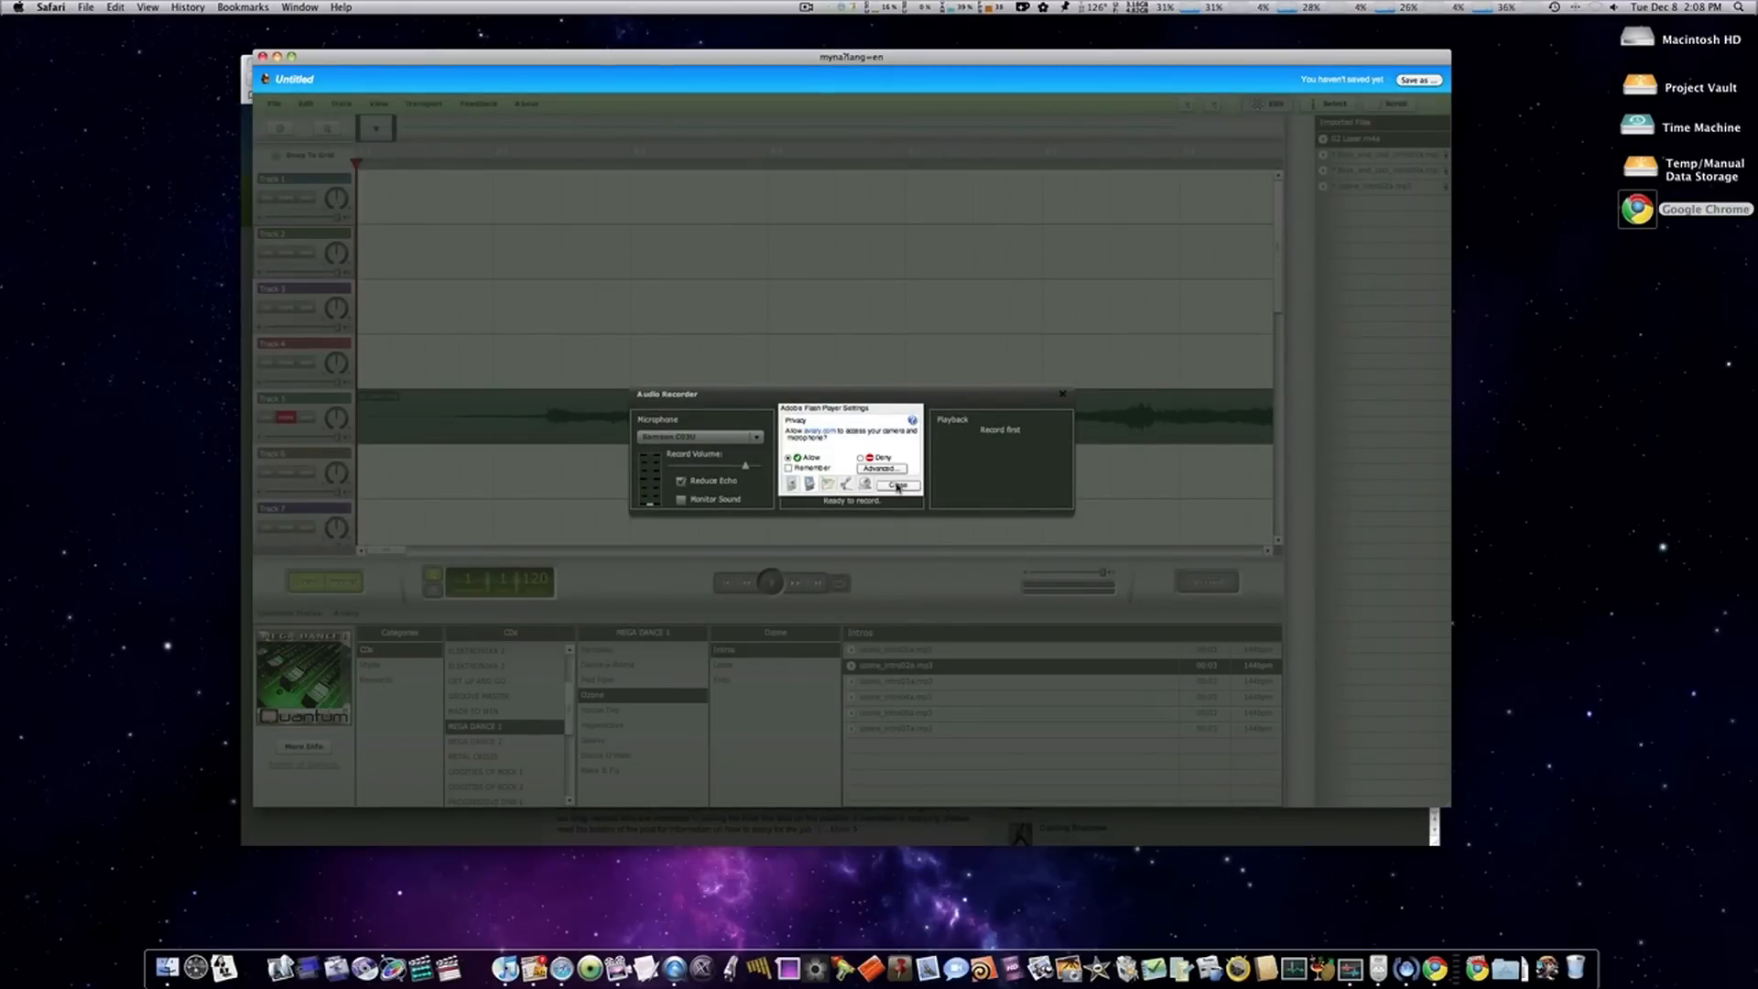
pyautogui.click(894, 484)
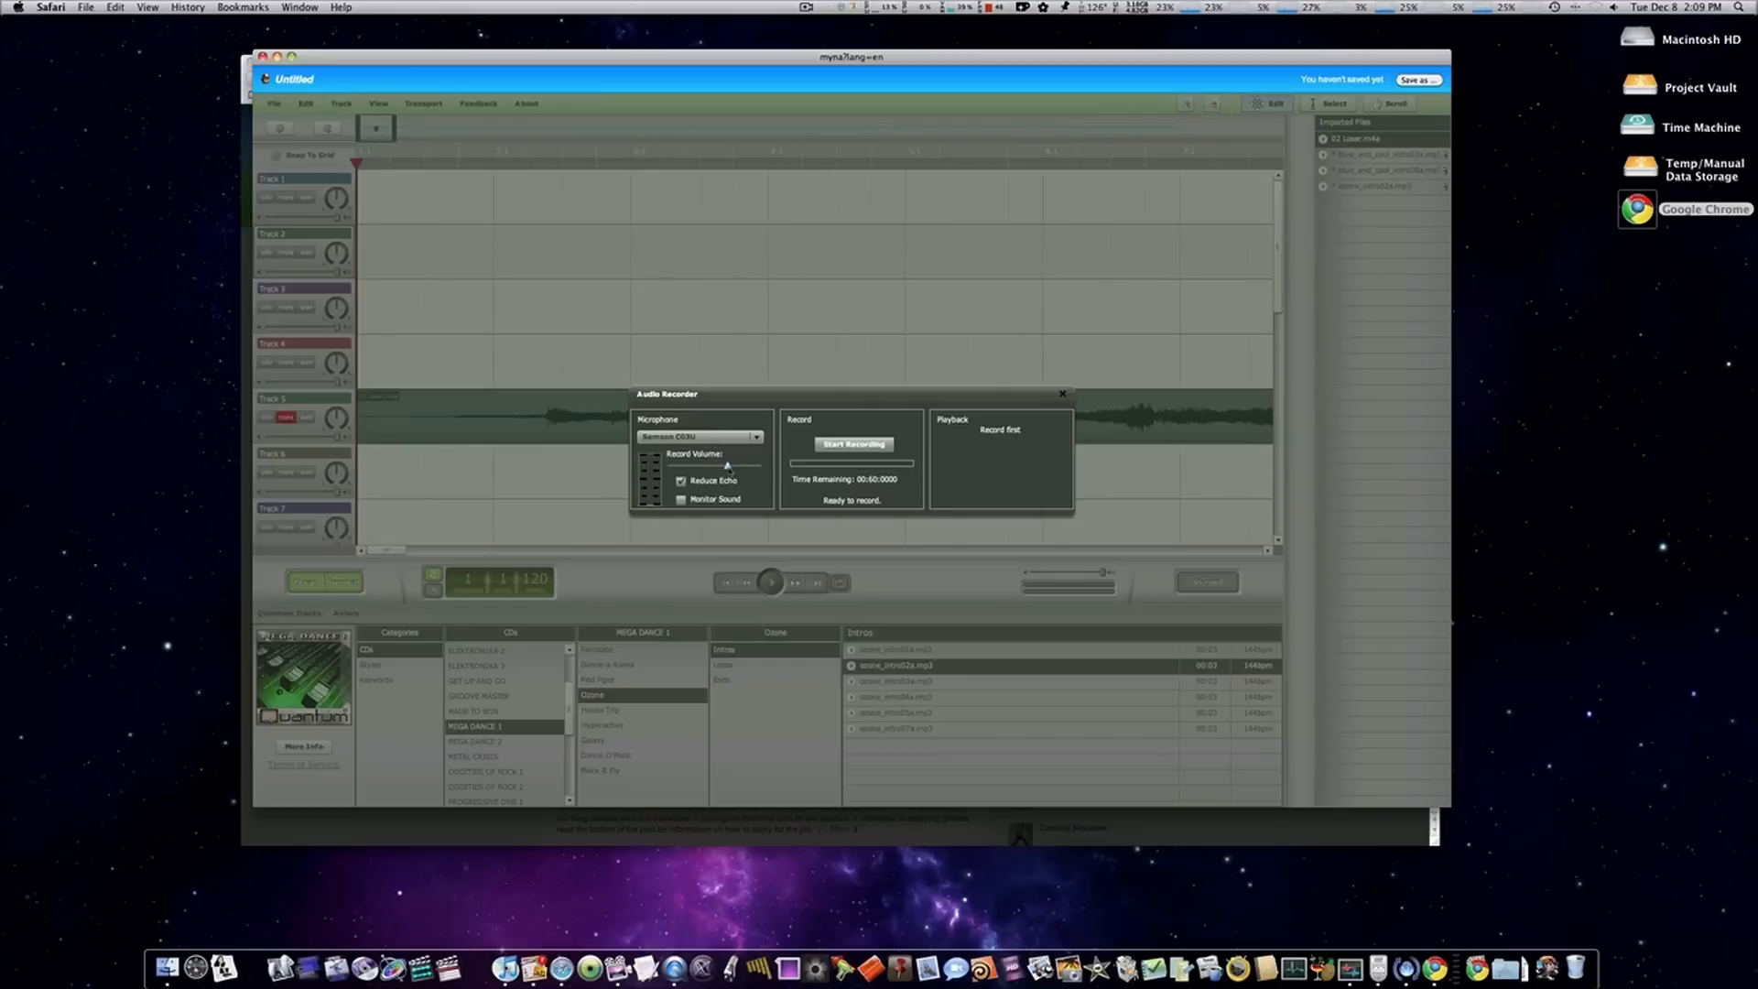
pyautogui.click(853, 443)
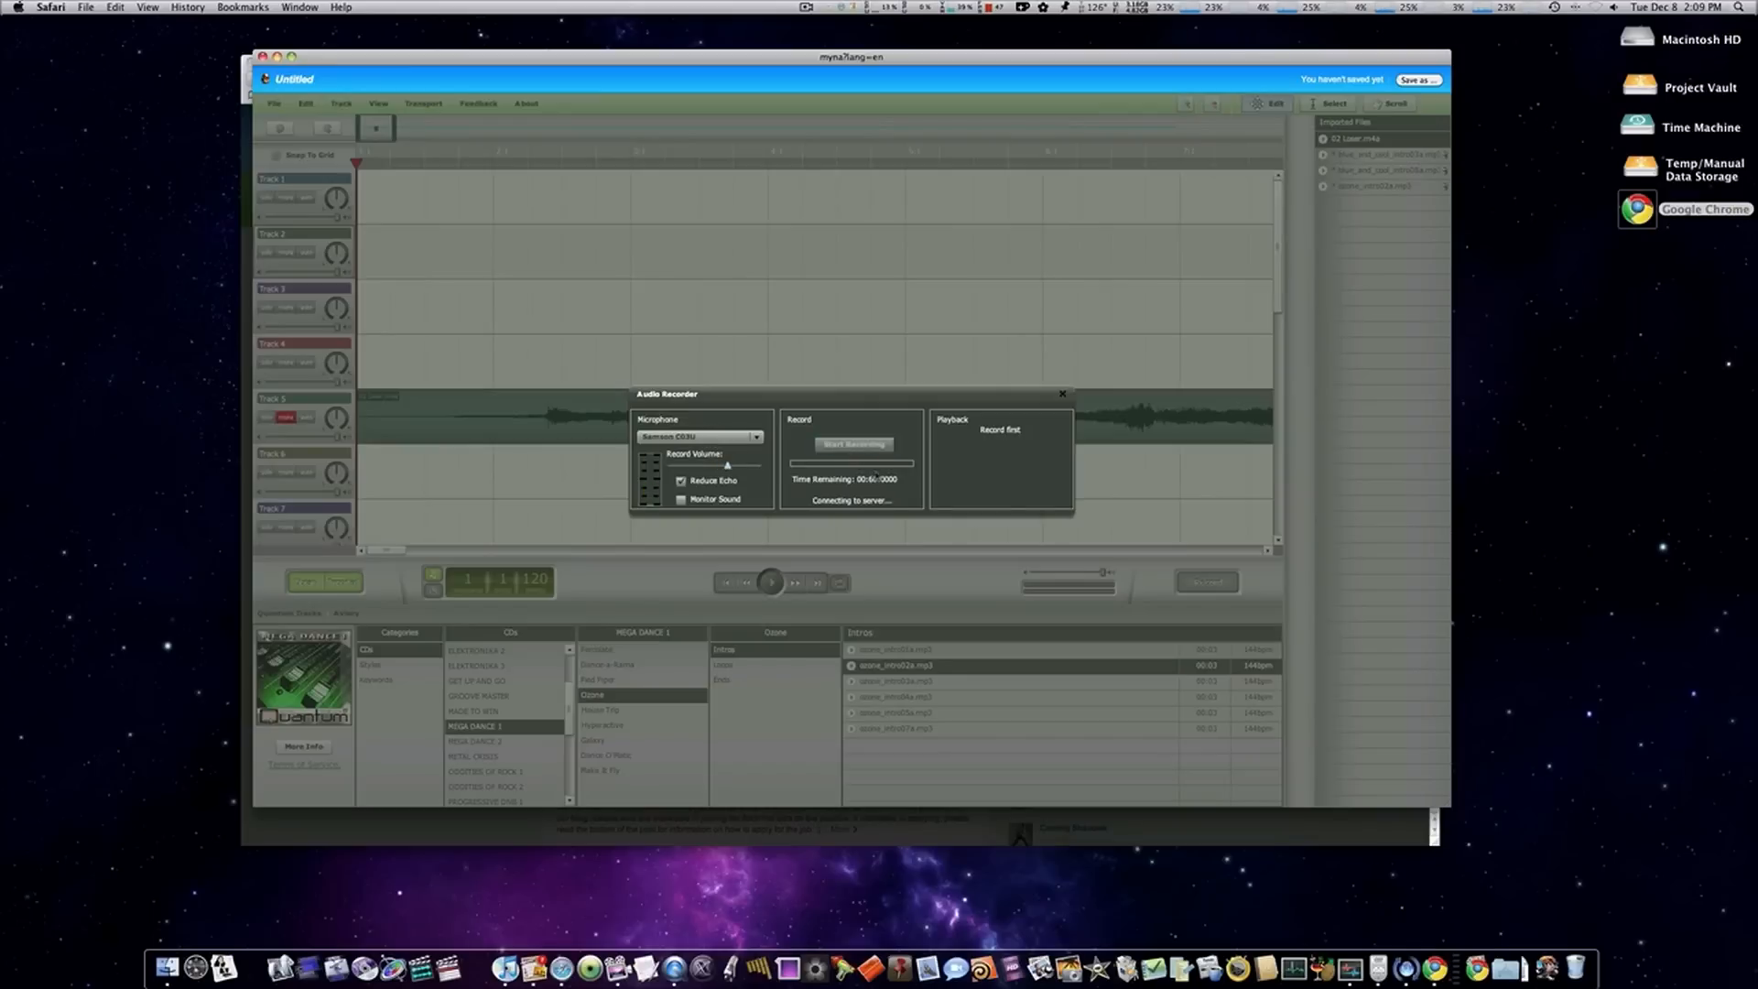
pyautogui.click(852, 445)
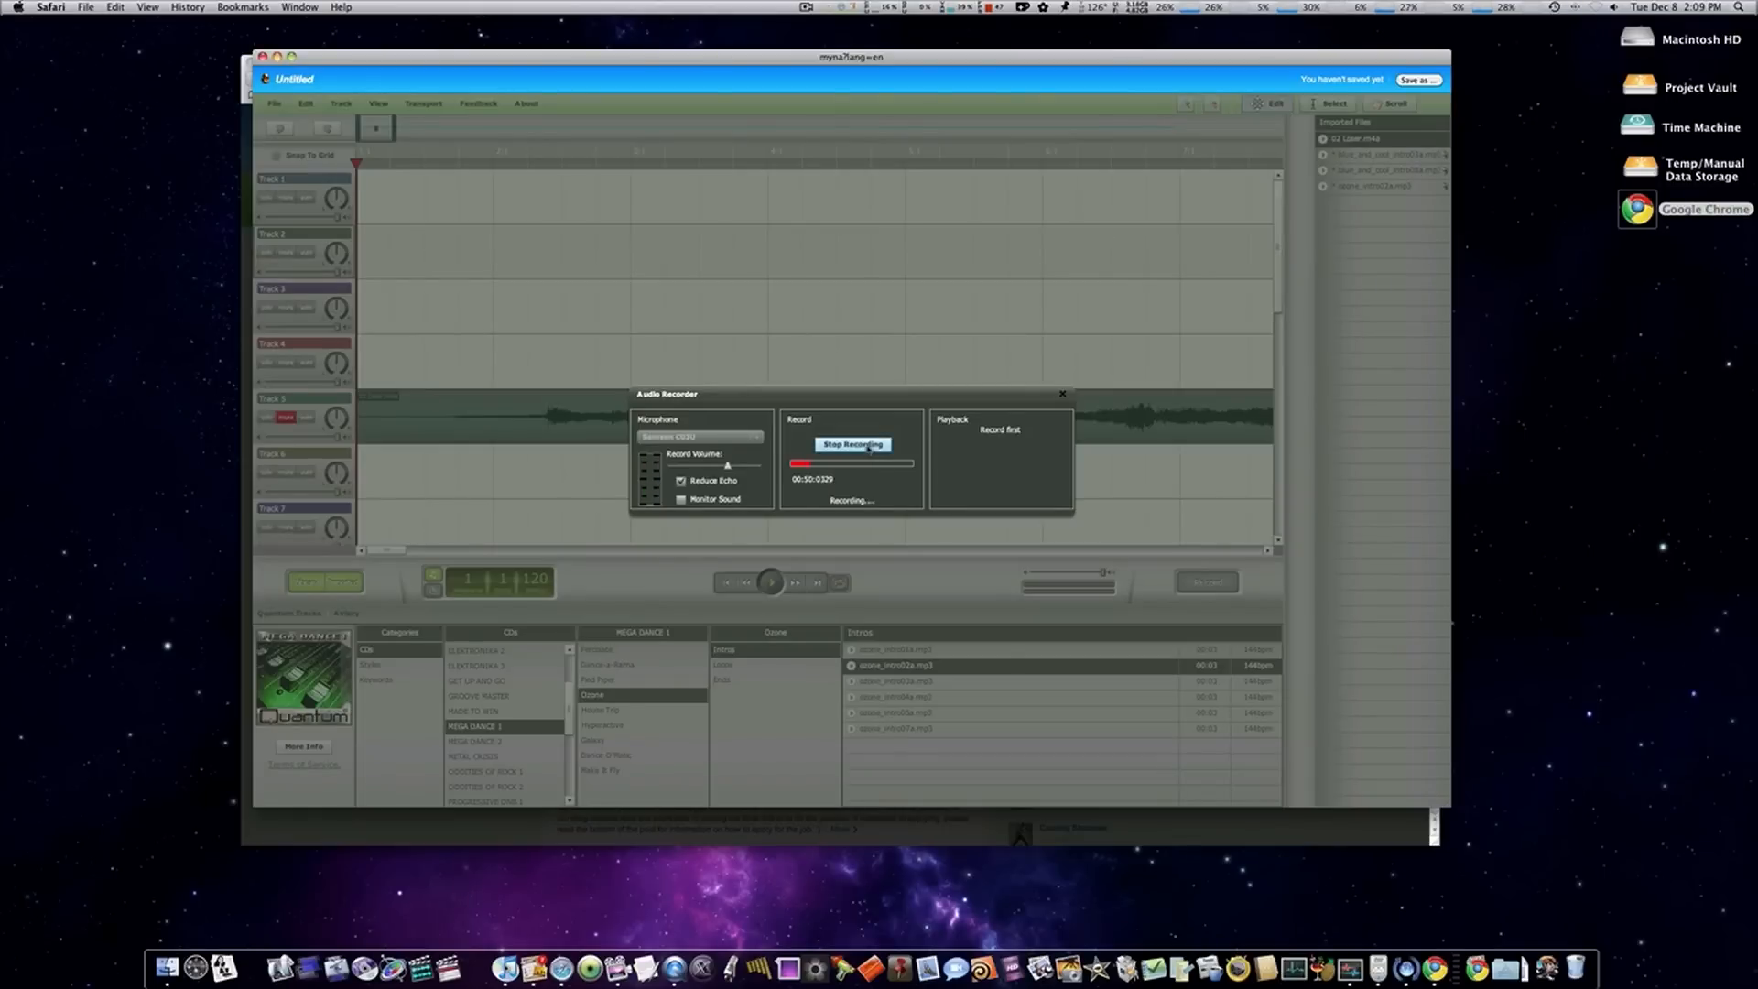
pyautogui.click(853, 444)
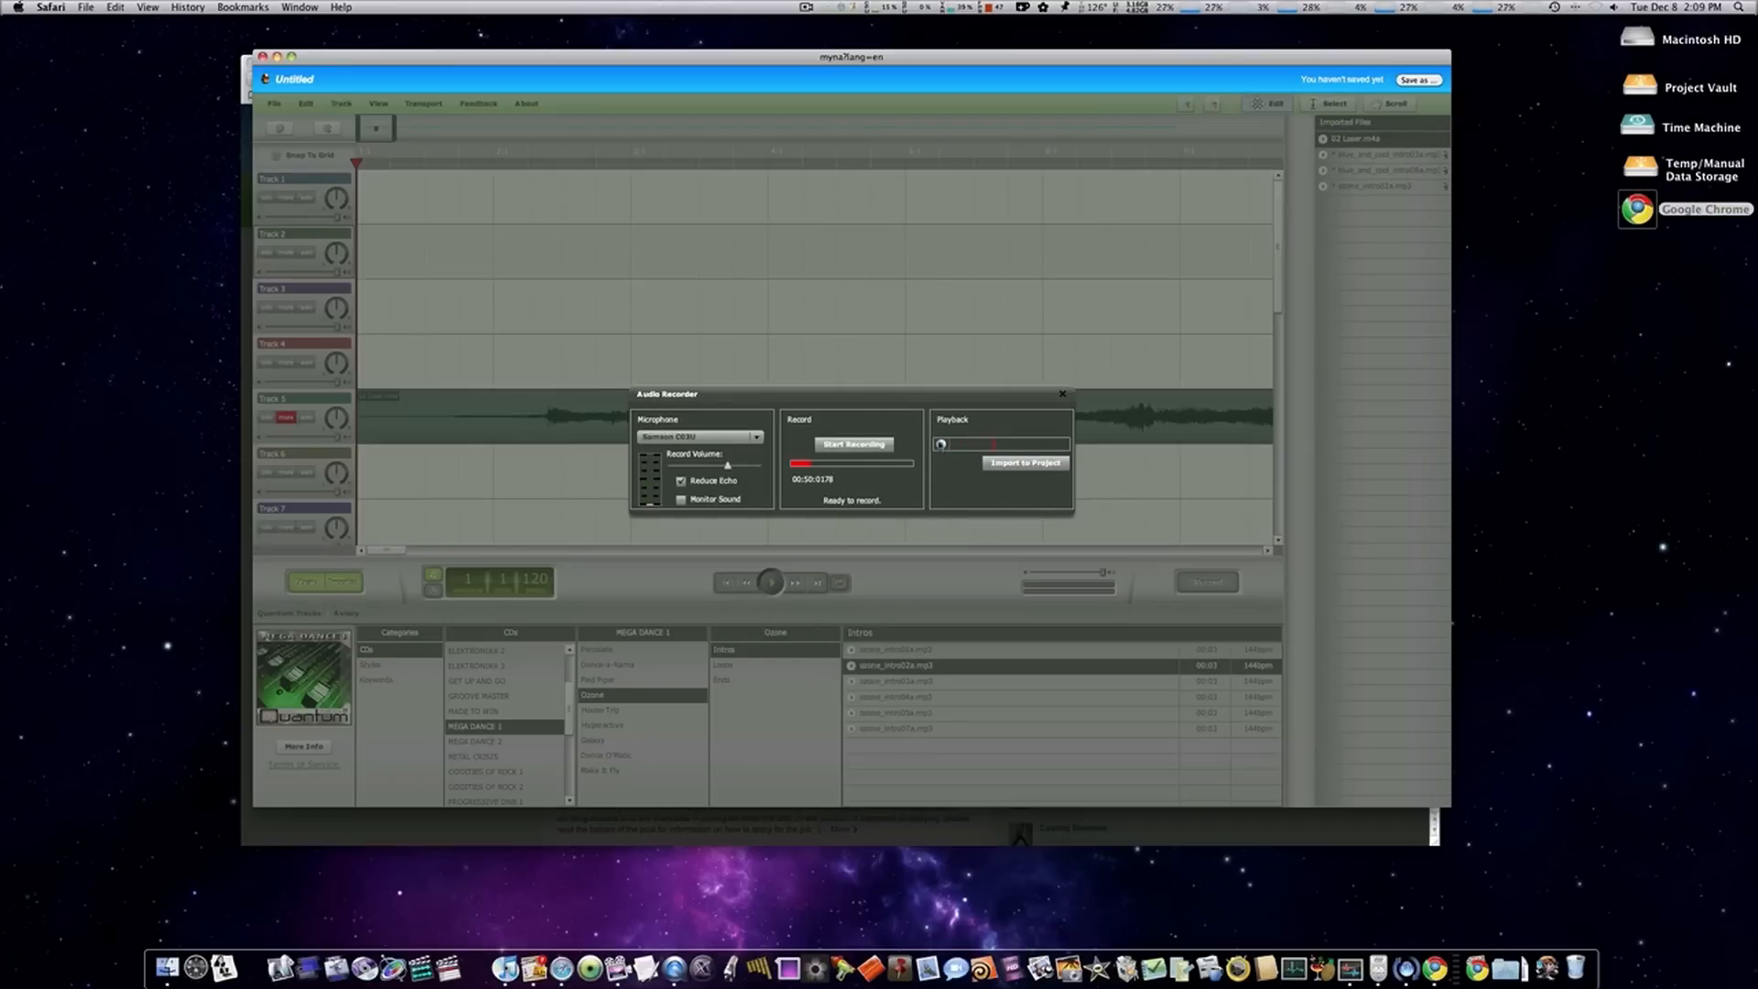
# - Import the recording into the project and save it as 'test'
pyautogui.click(1023, 461)
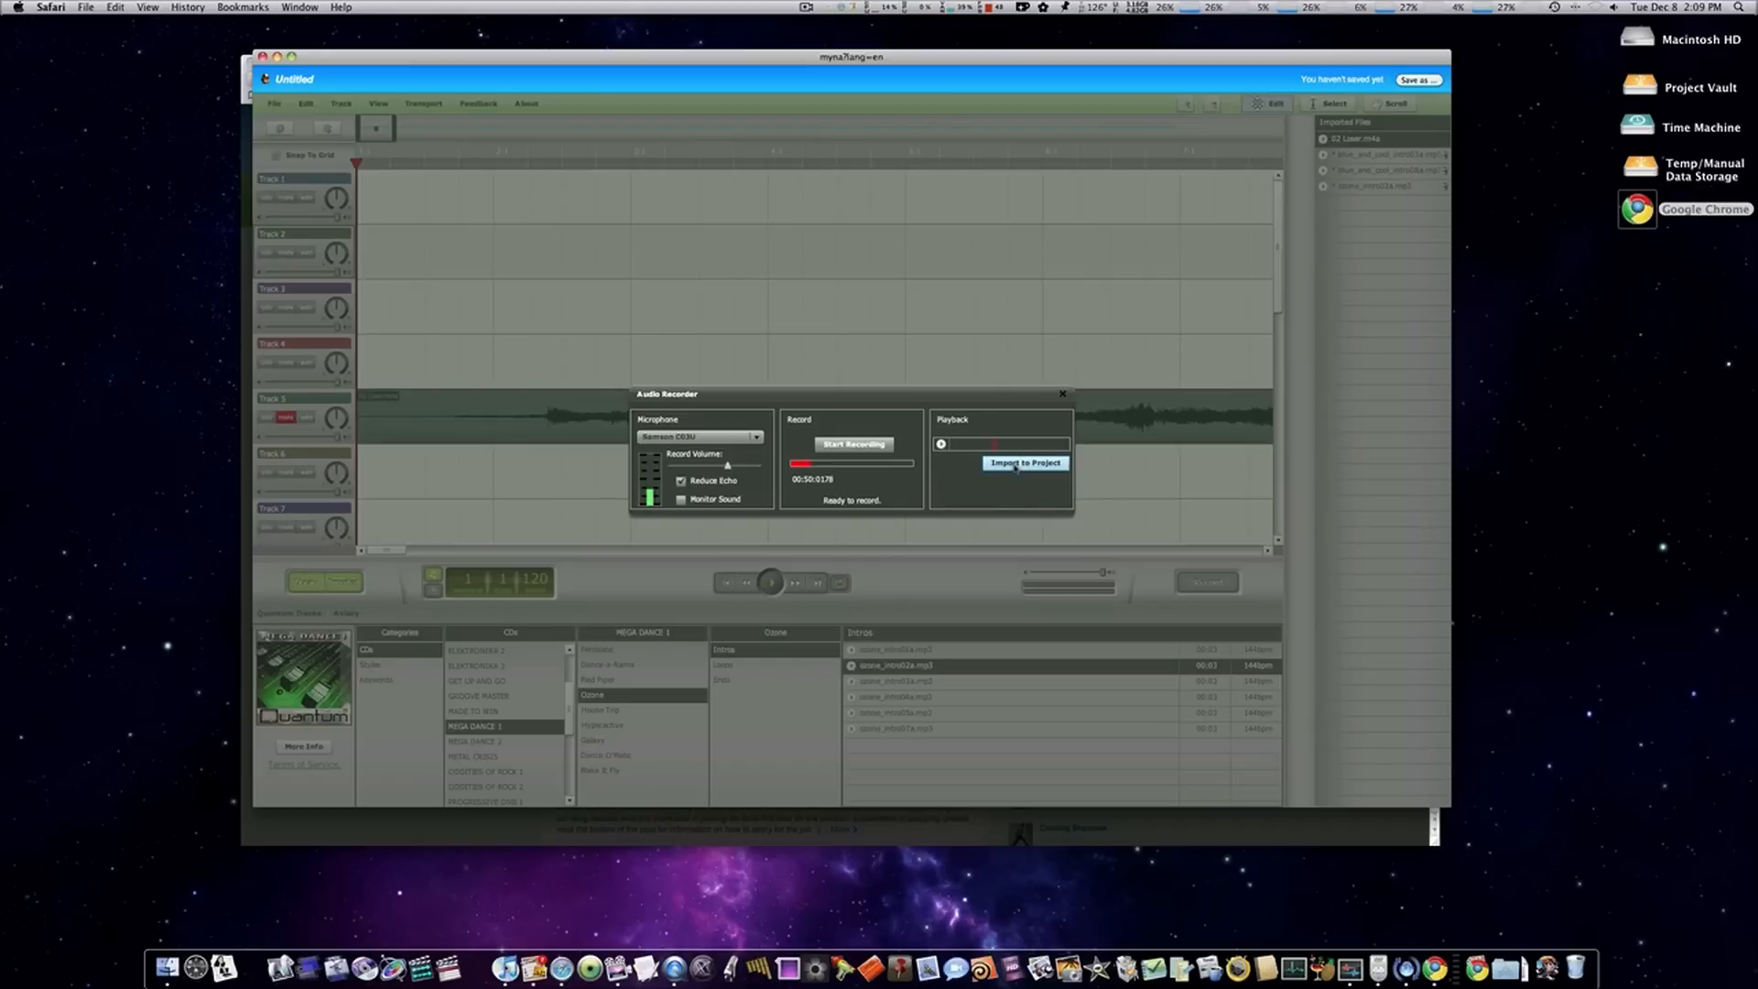
pyautogui.click(1023, 463)
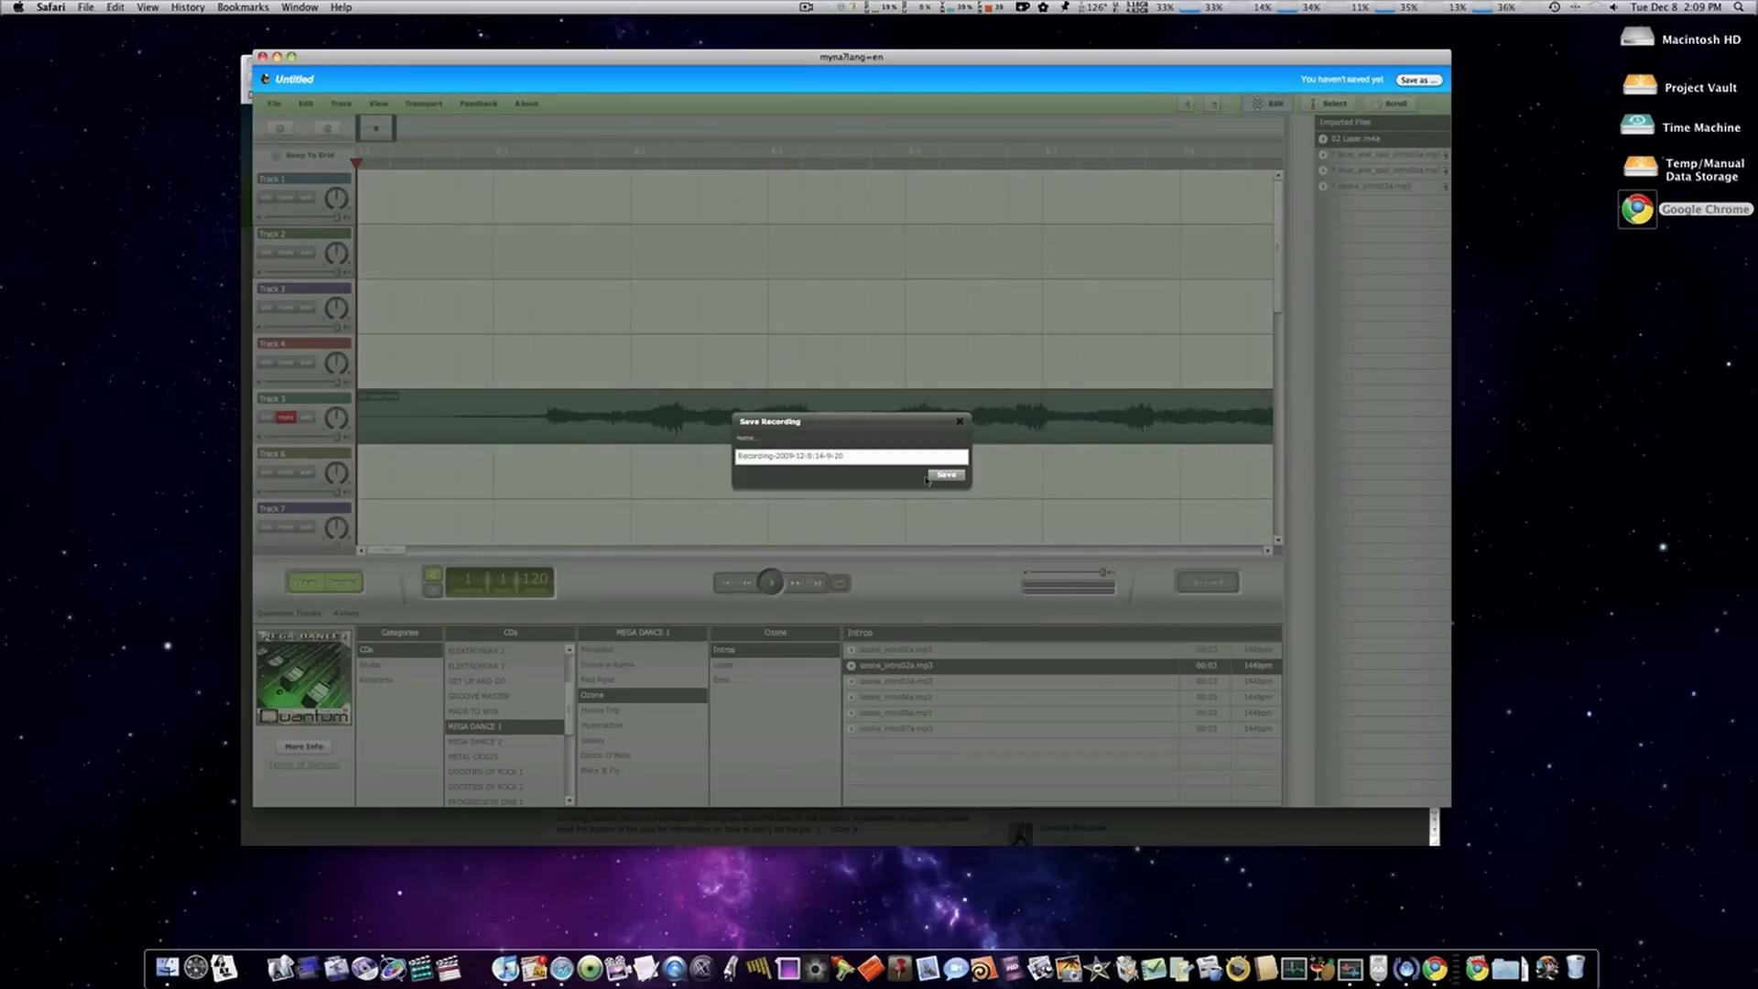
pyautogui.click(850, 456)
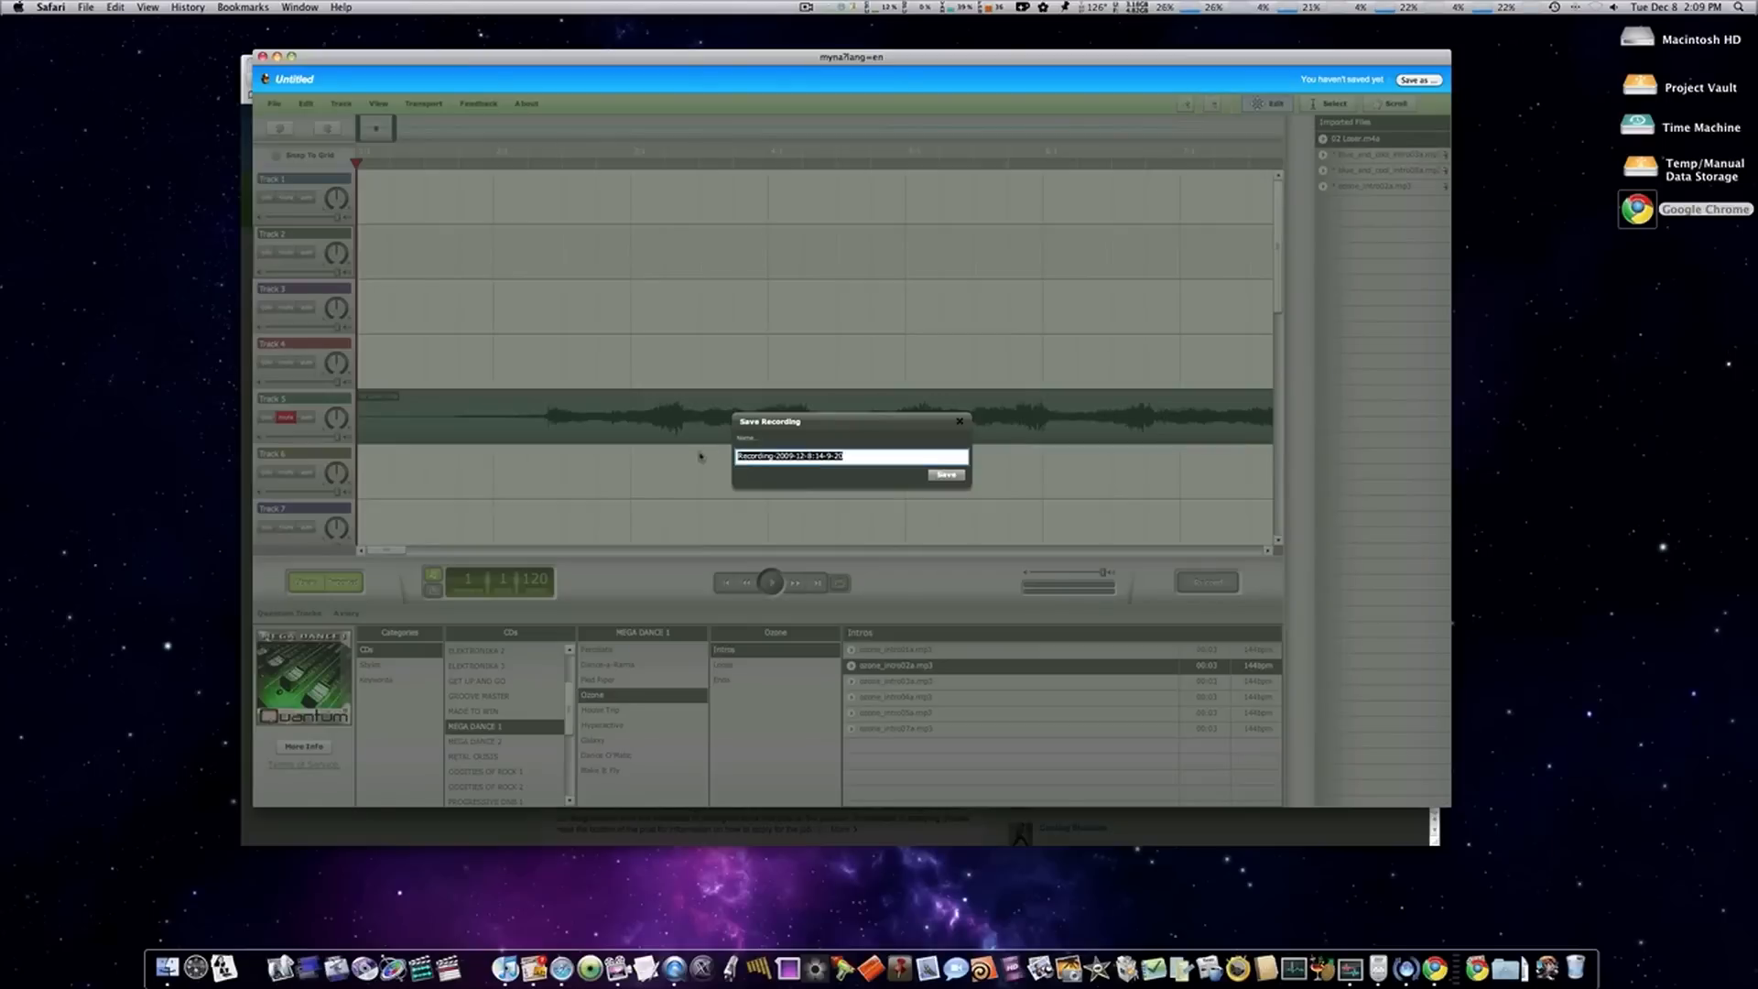
pyautogui.write('test')
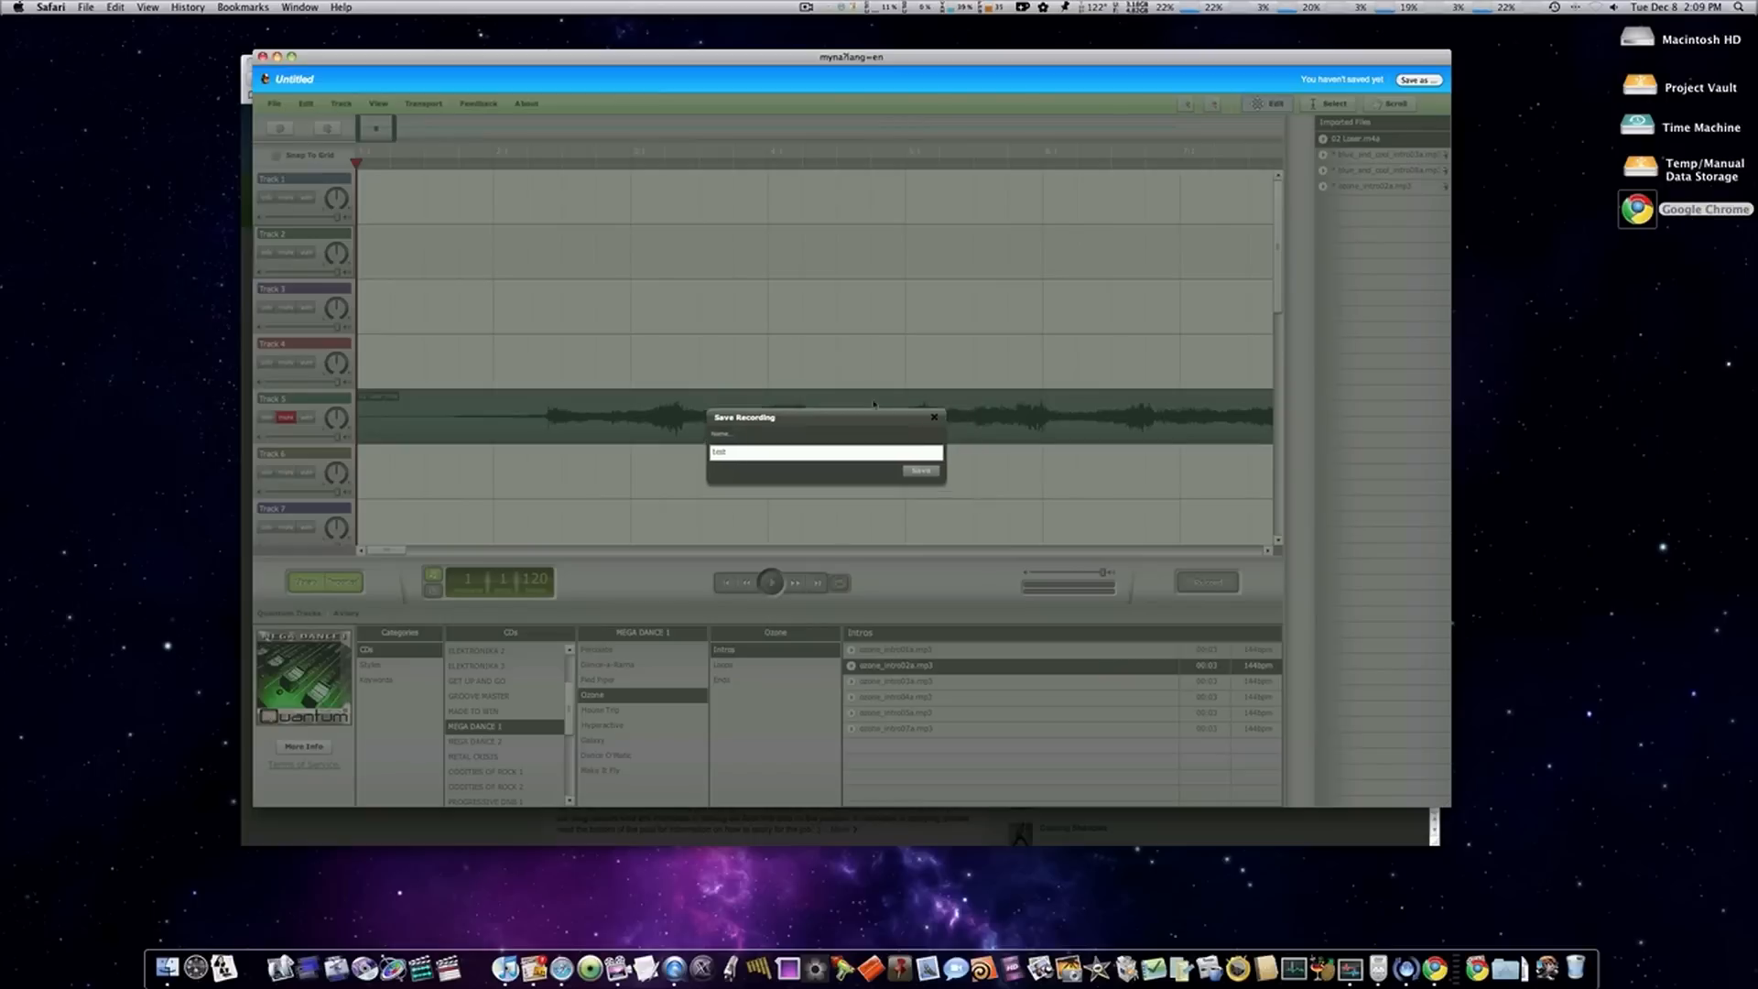
pyautogui.click(918, 470)
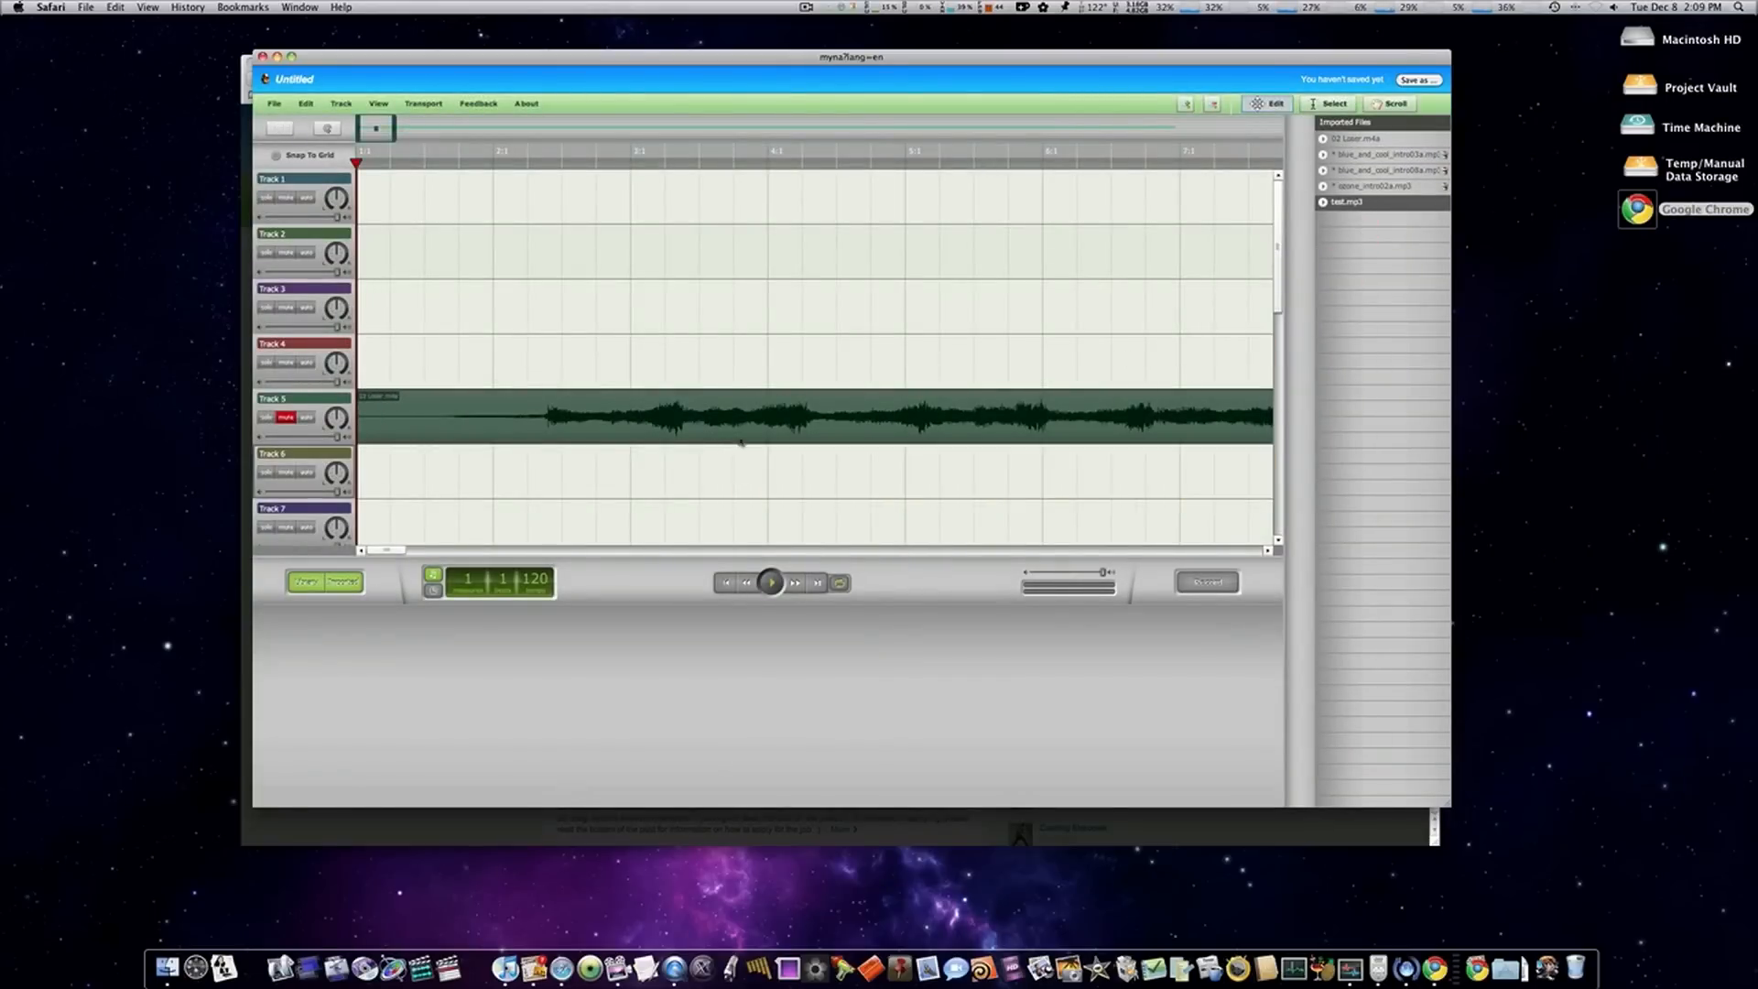
# - Place test.mp3 on Track 6, unmute the Loser track, and shorten the clip's end
pyautogui.moveTo(1340, 200); pyautogui.dragTo(992, 471)
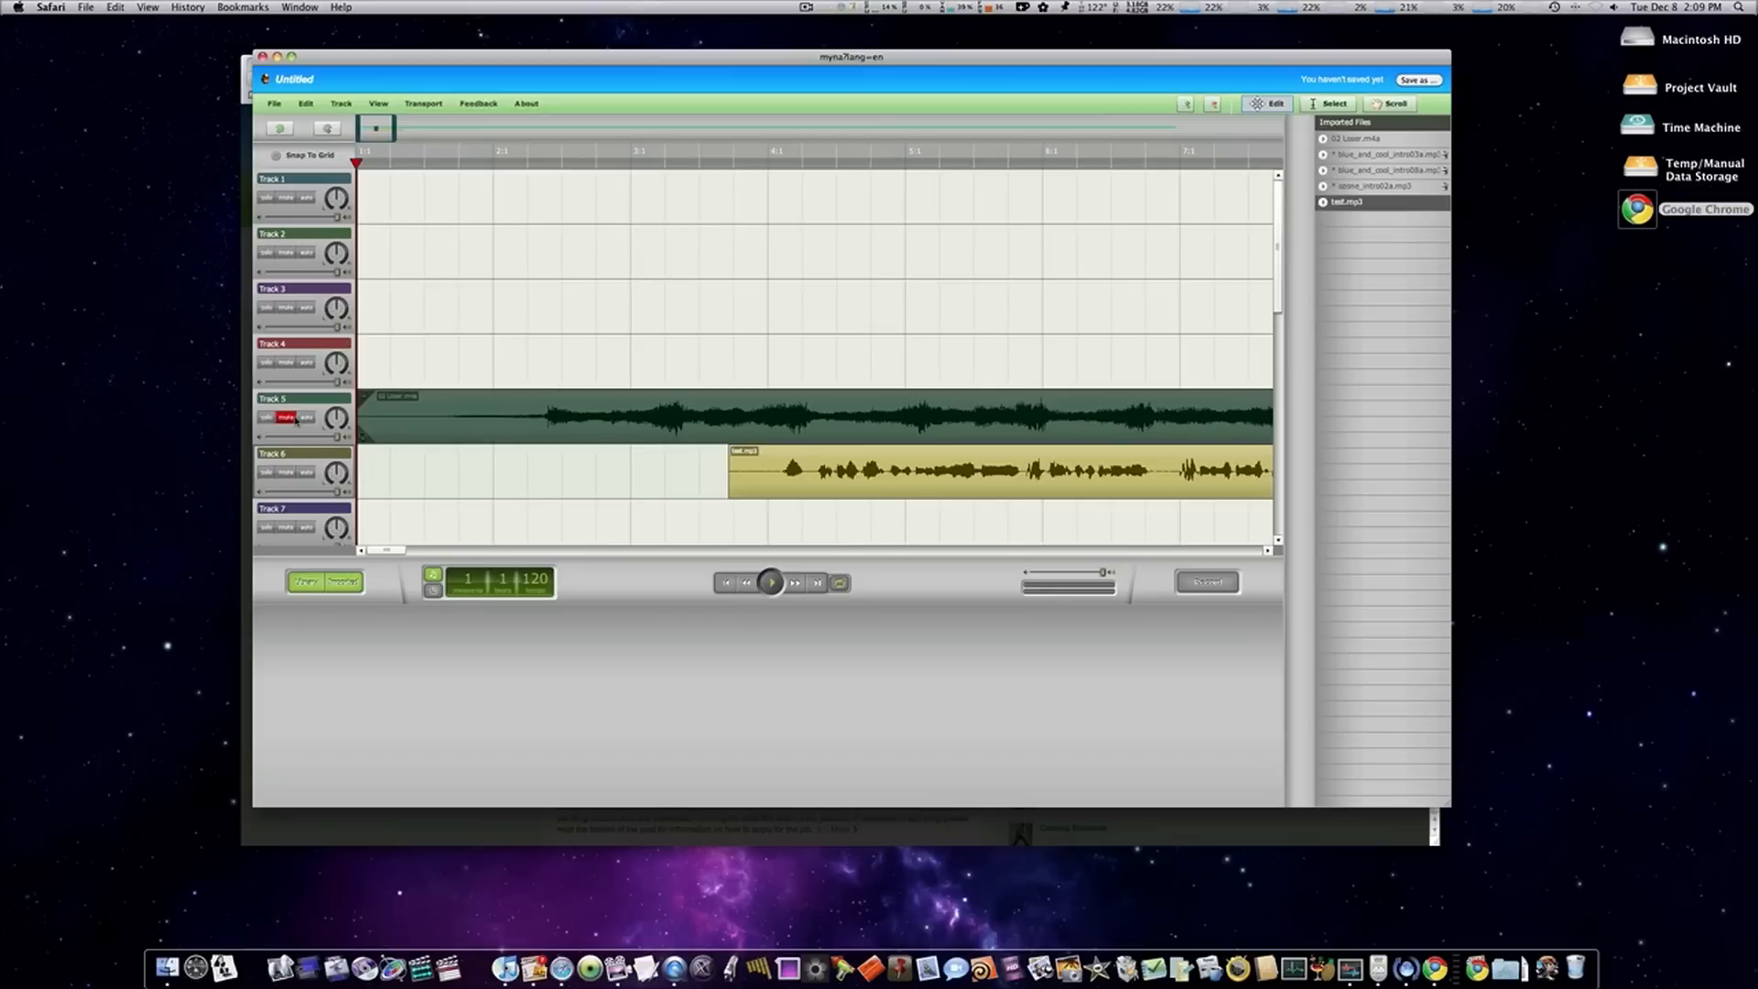
pyautogui.click(286, 418)
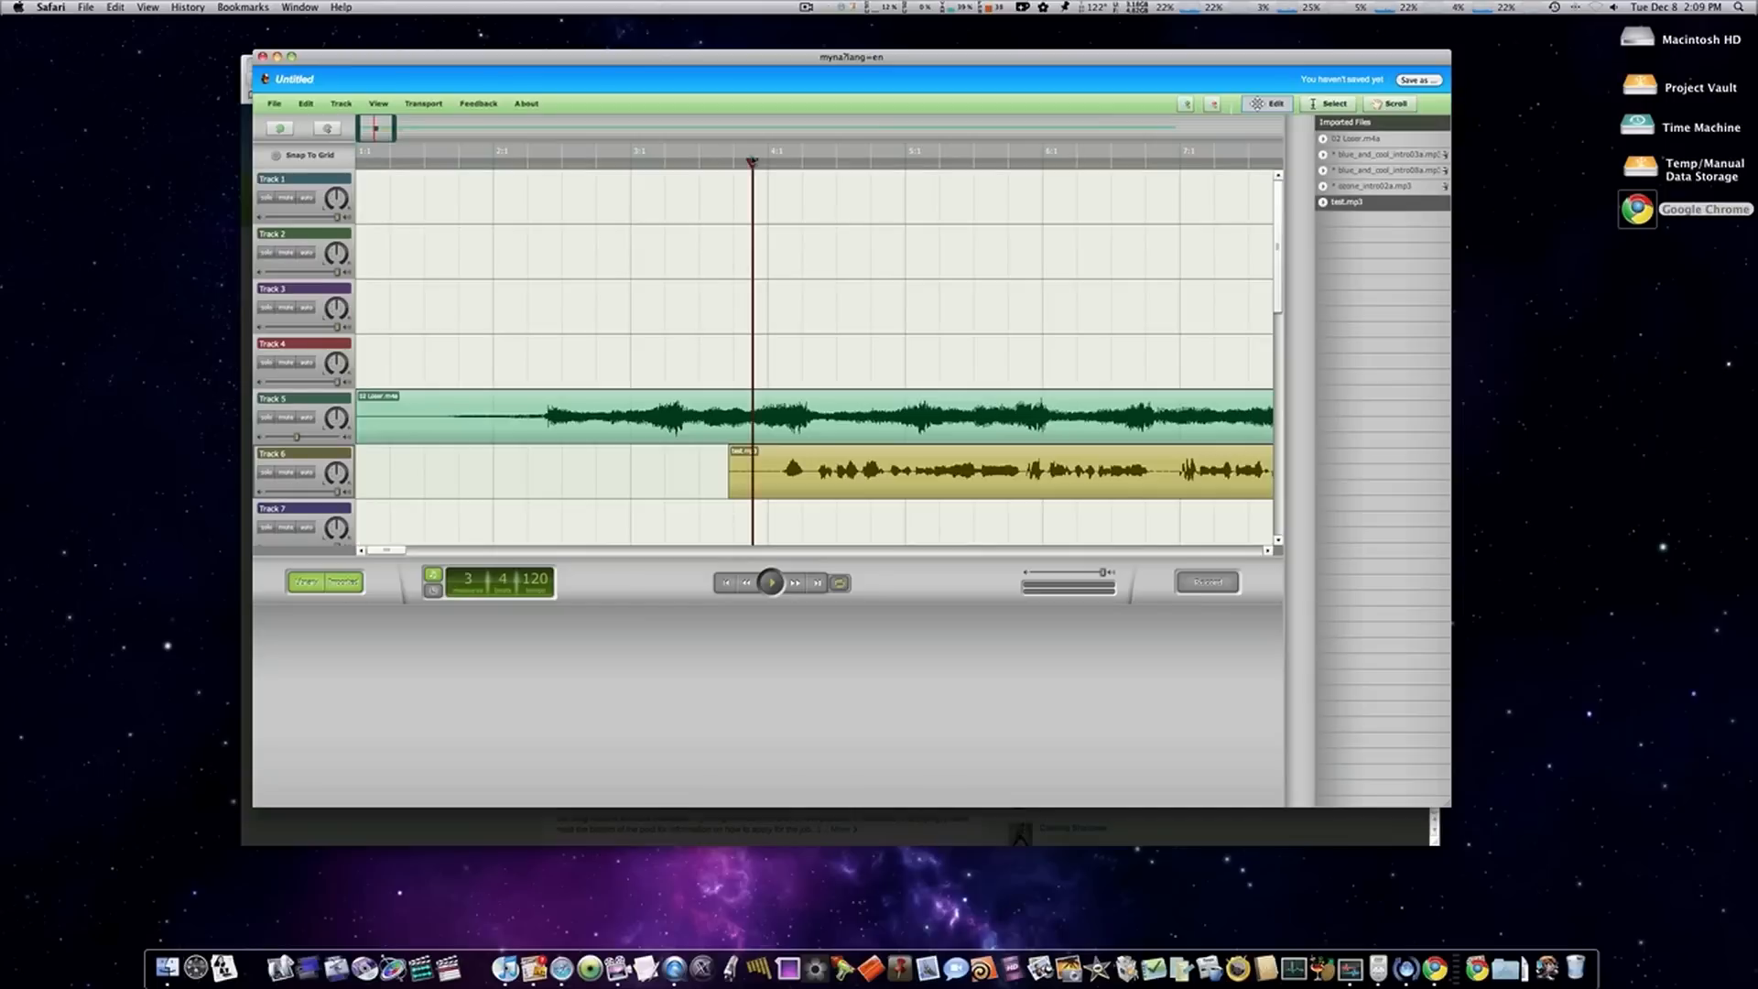
pyautogui.click(770, 583)
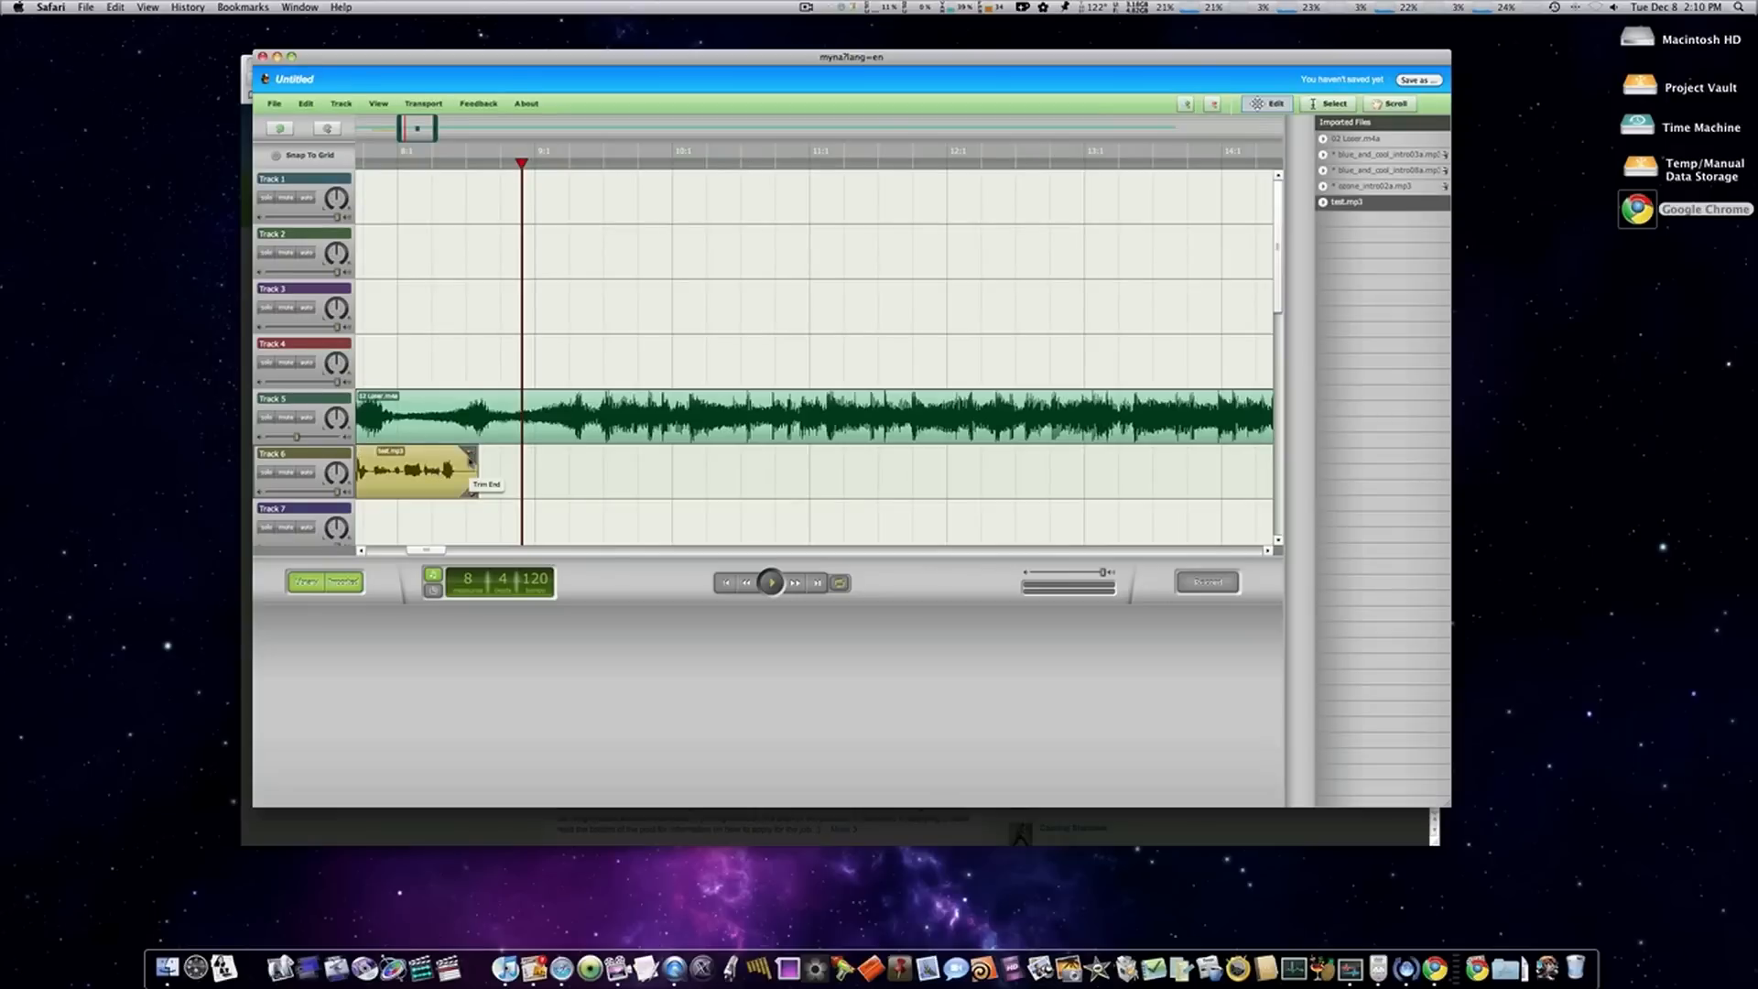
# - Scroll the timeline, switch to Select mode, and close the Myna editor window
pyautogui.moveTo(465, 471); pyautogui.dragTo(515, 471)
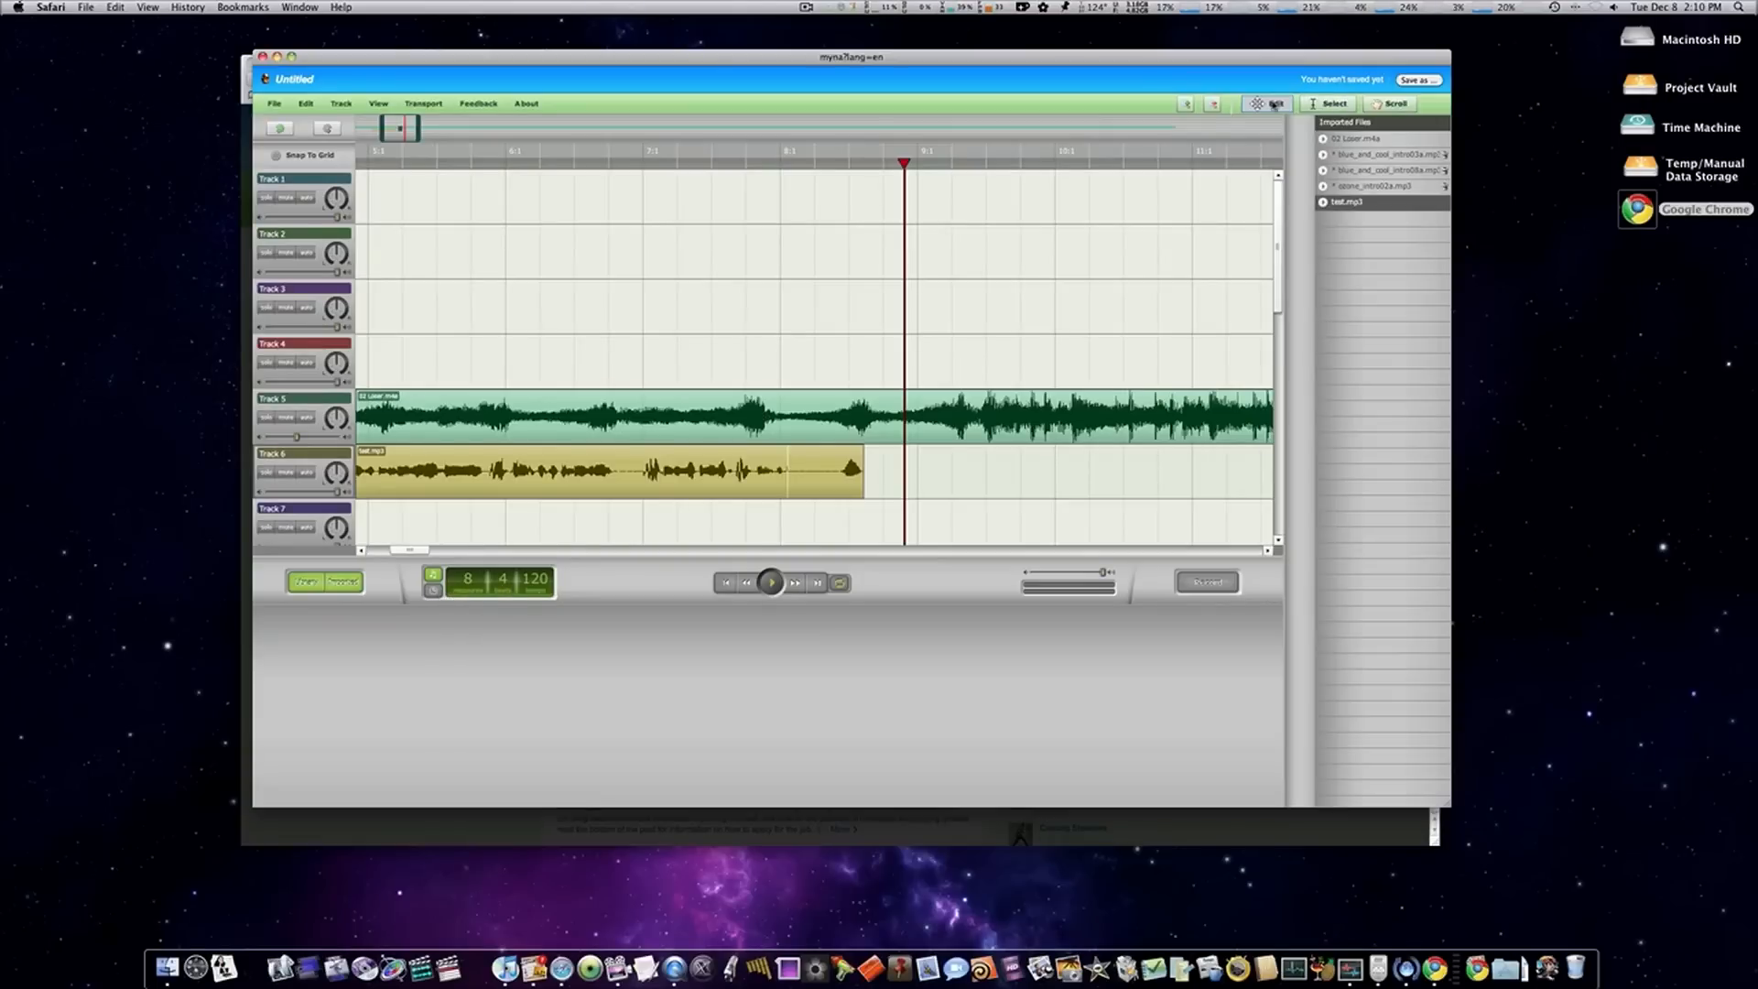
pyautogui.click(1334, 104)
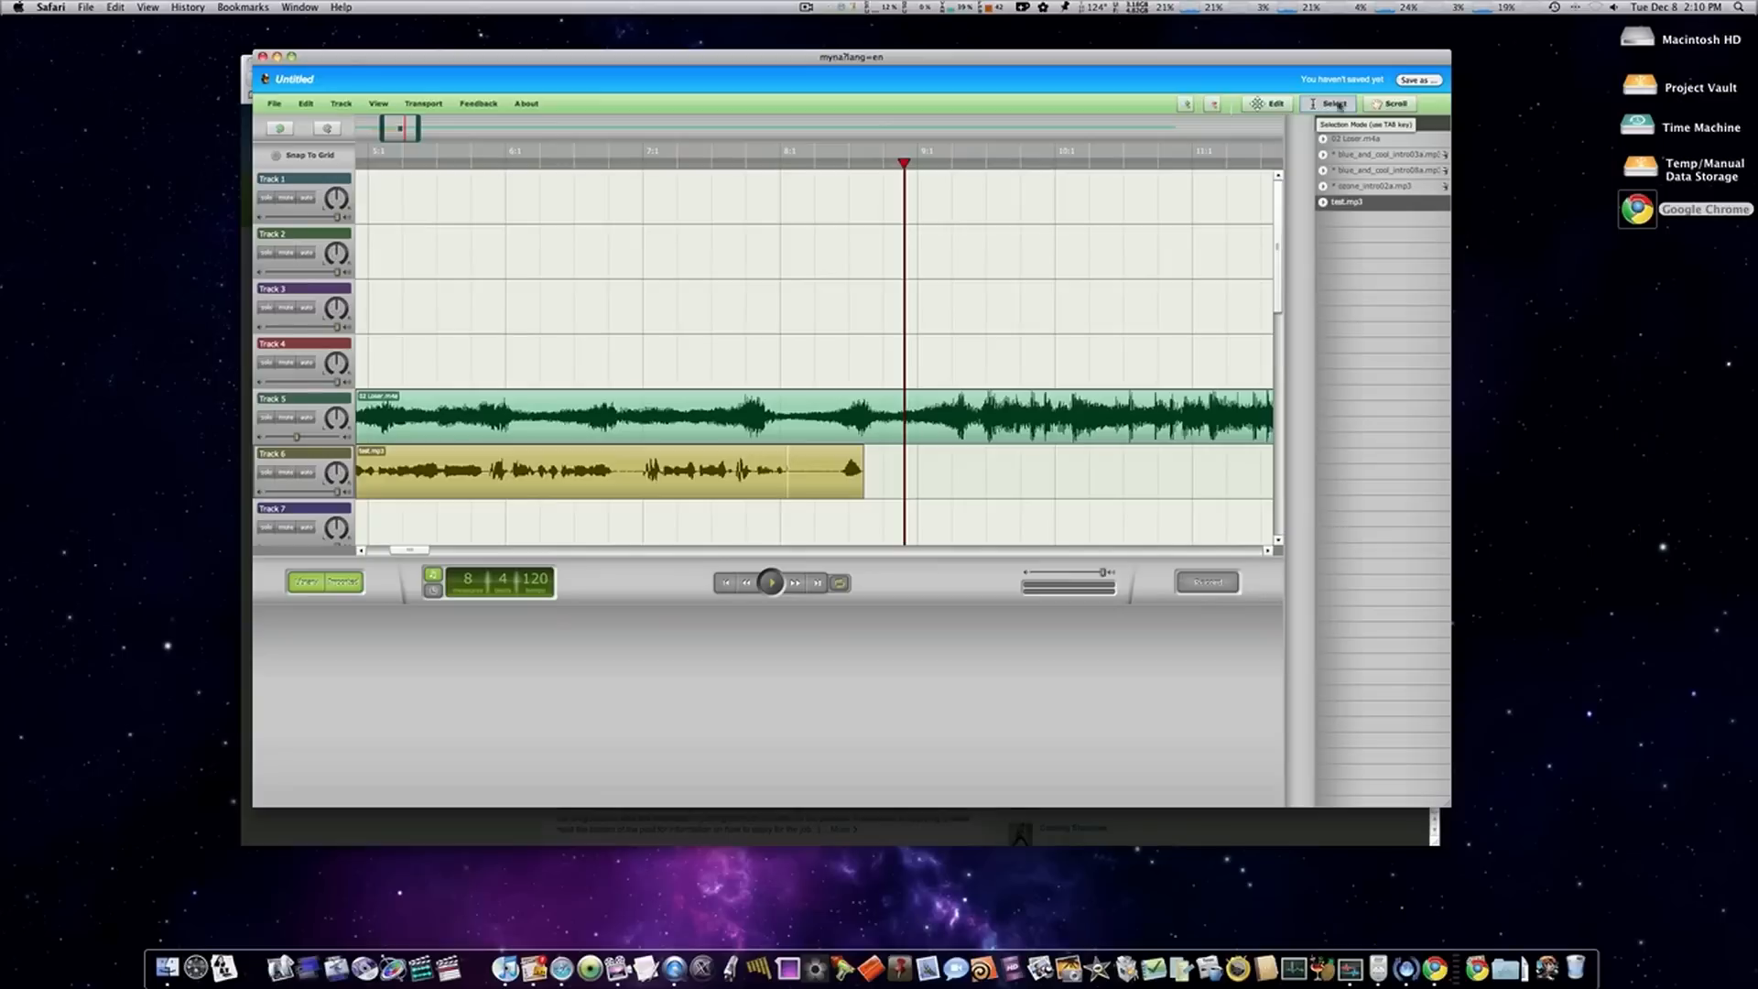
pyautogui.click(1212, 104)
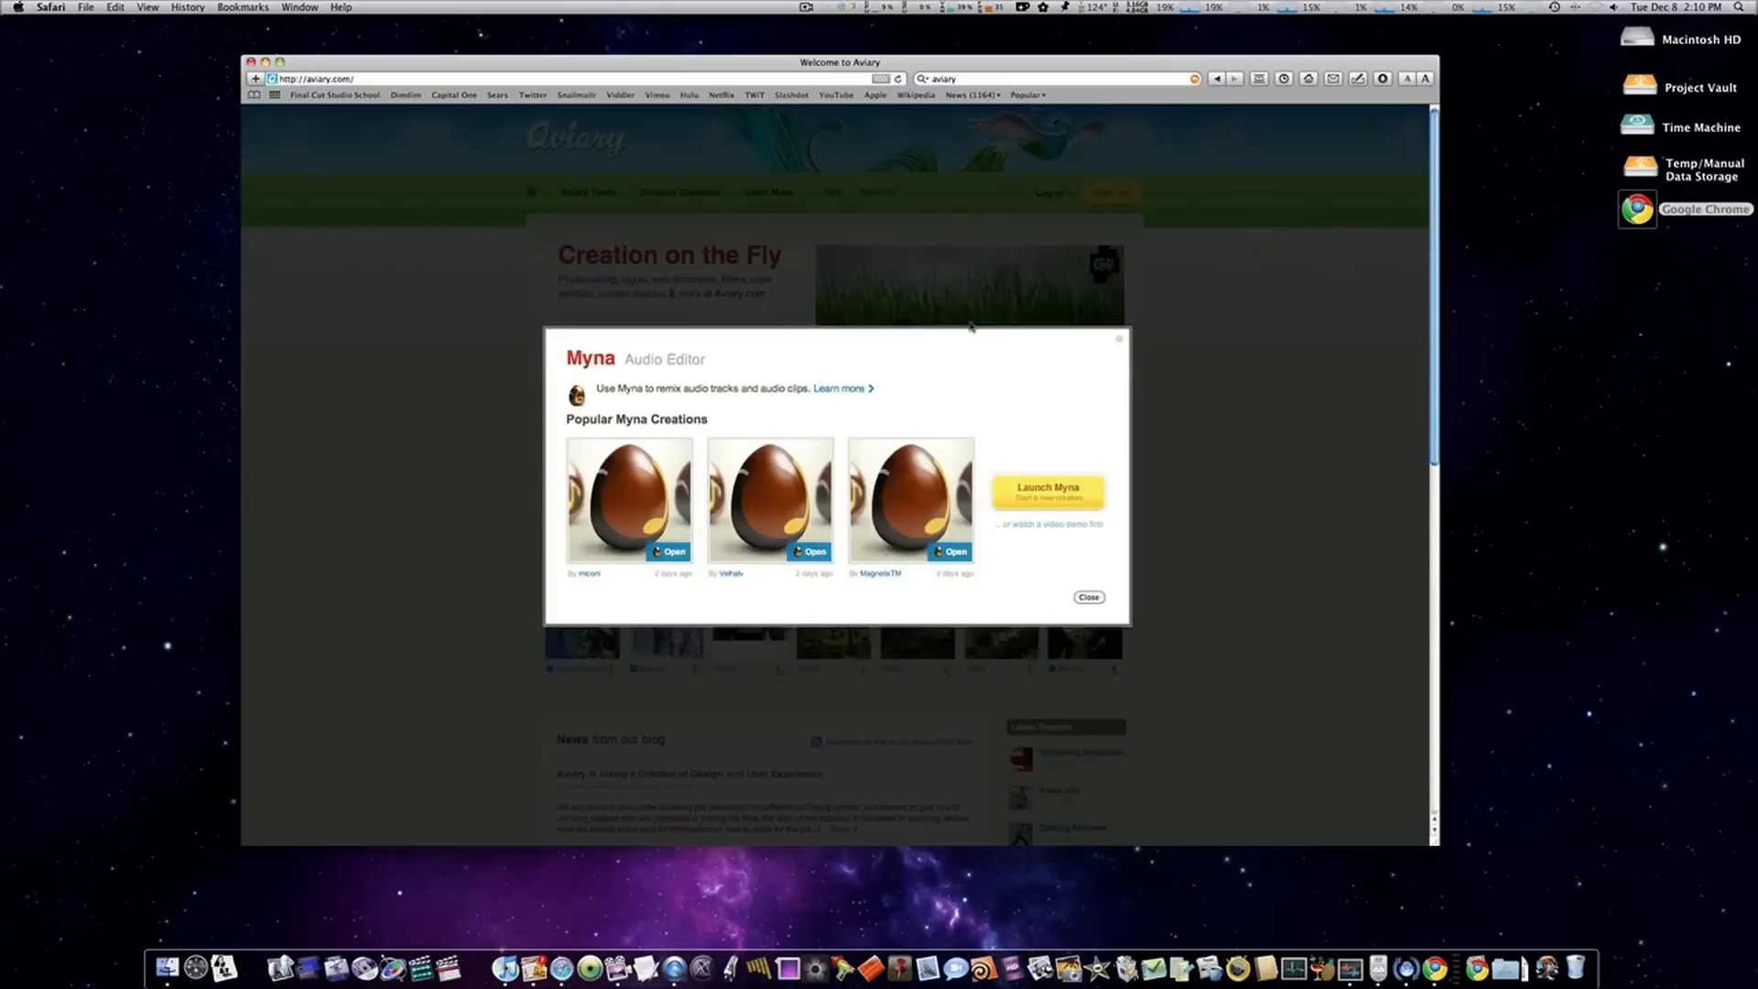
# - Close the Myna overview and launch a new, empty Peacock effects project
pyautogui.click(1087, 596)
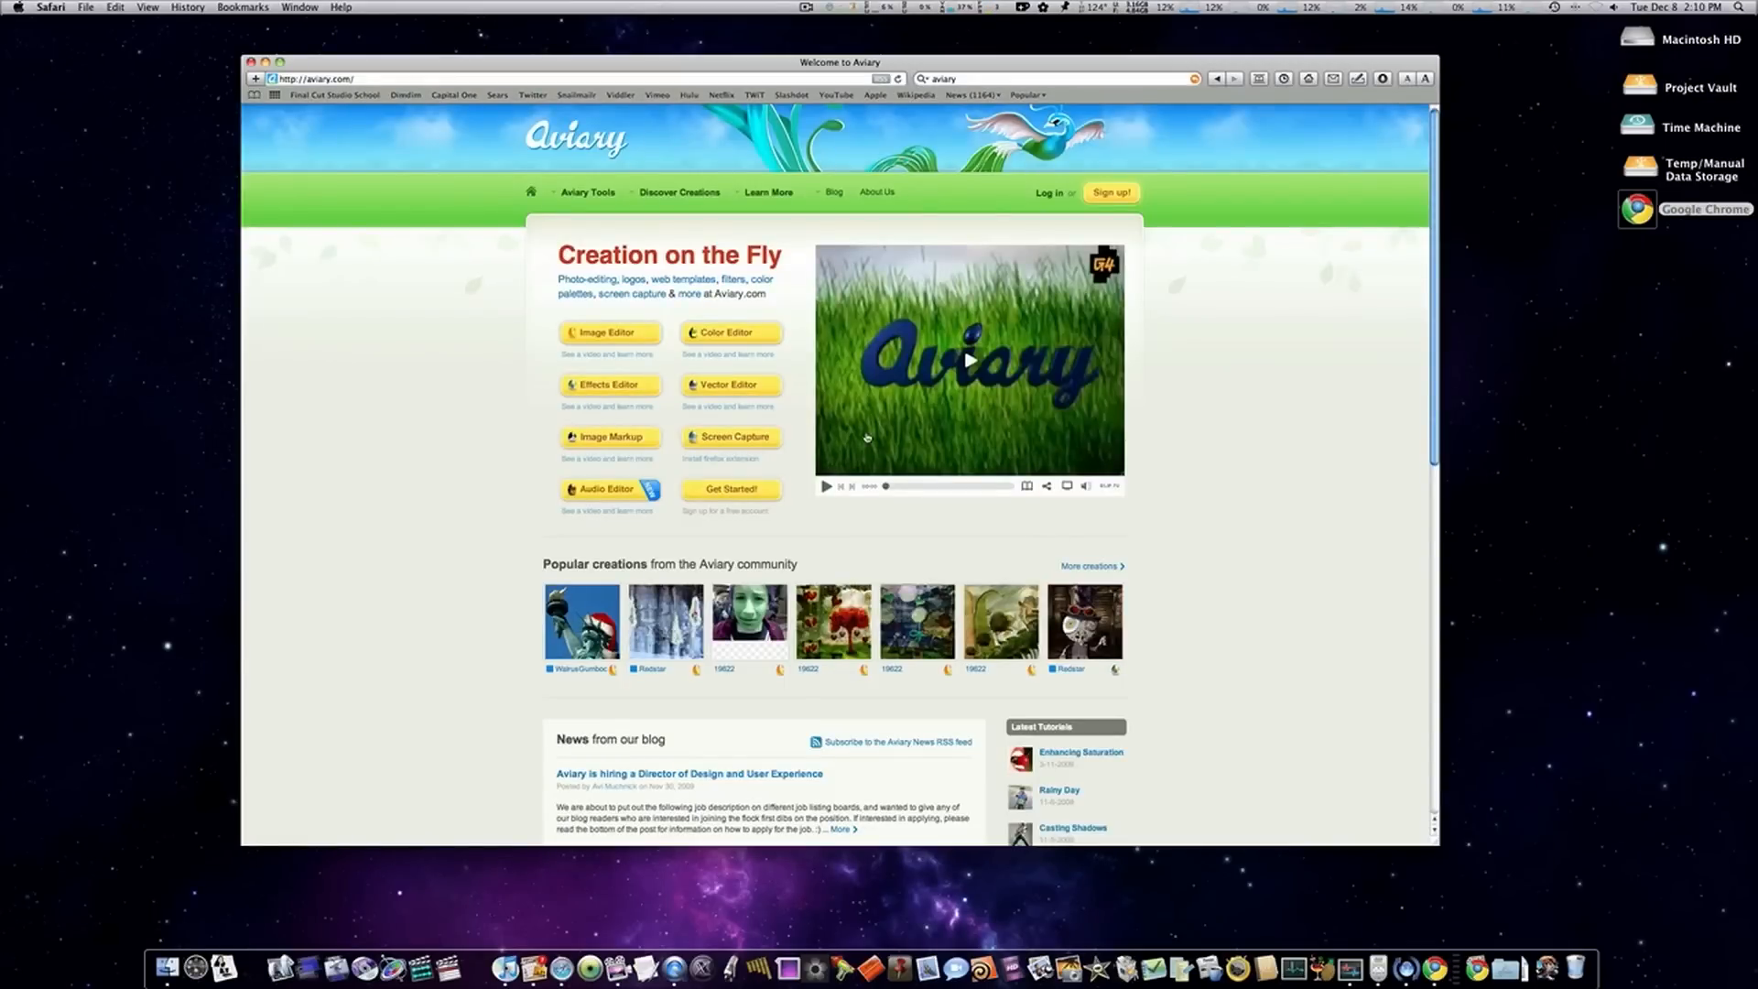
pyautogui.click(608, 383)
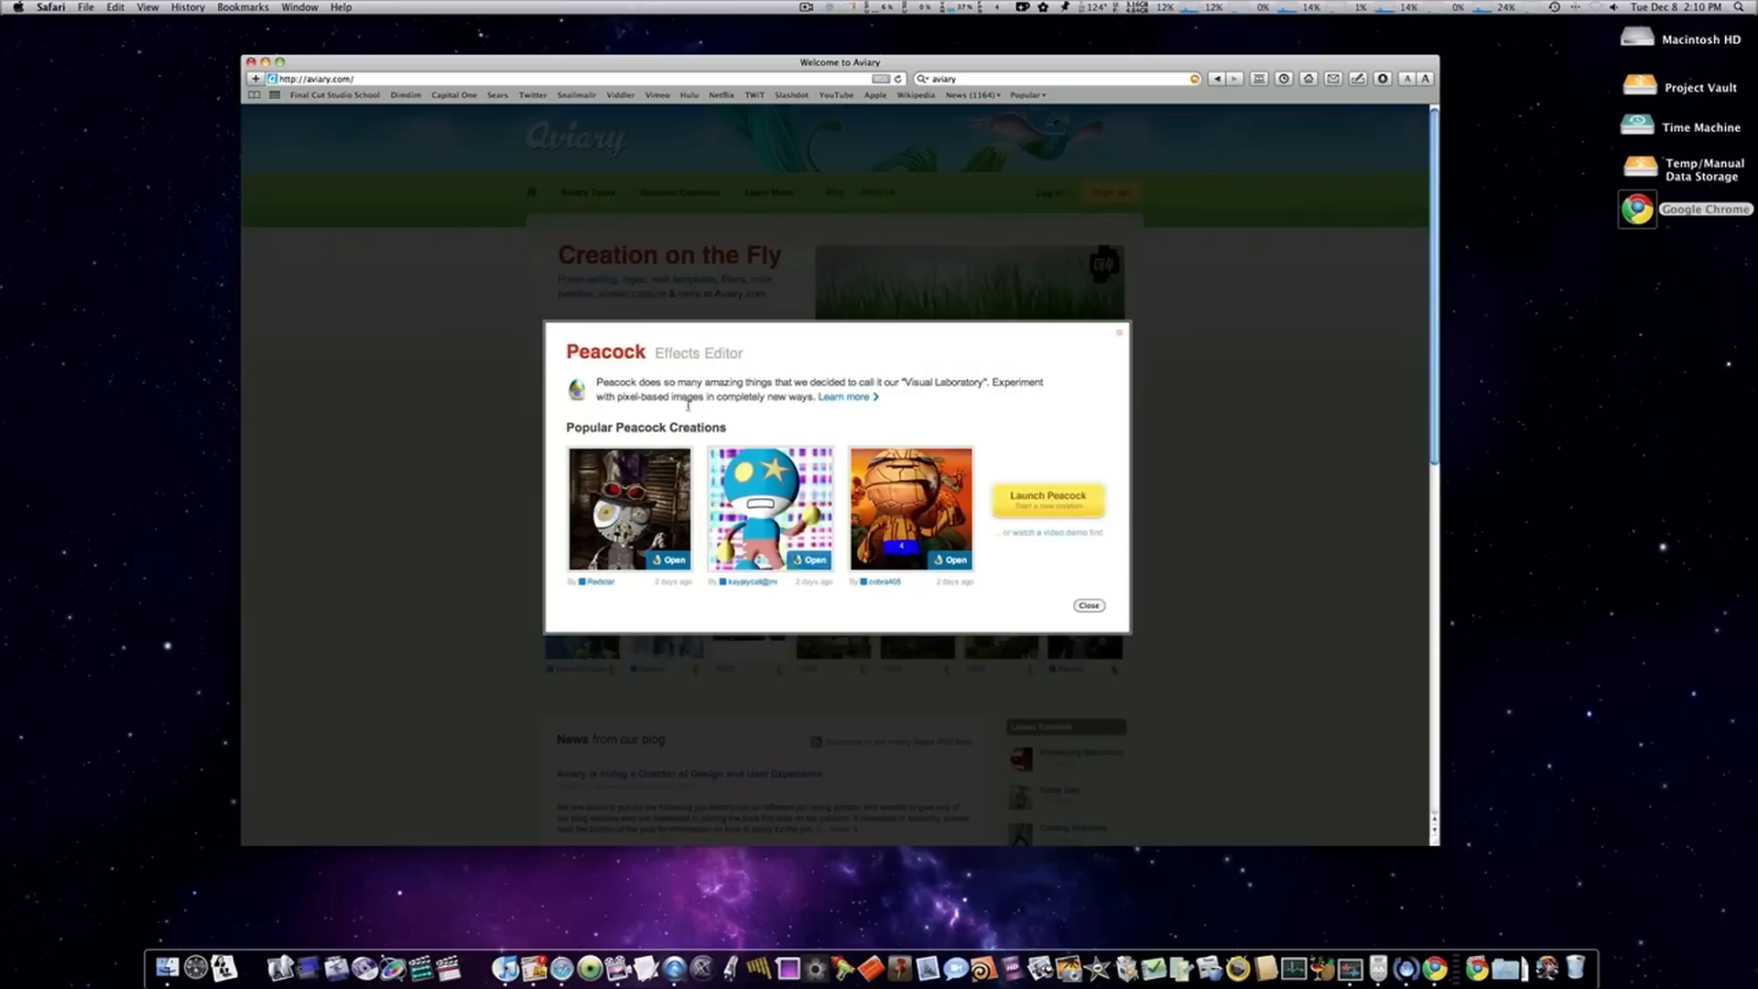
pyautogui.click(1046, 499)
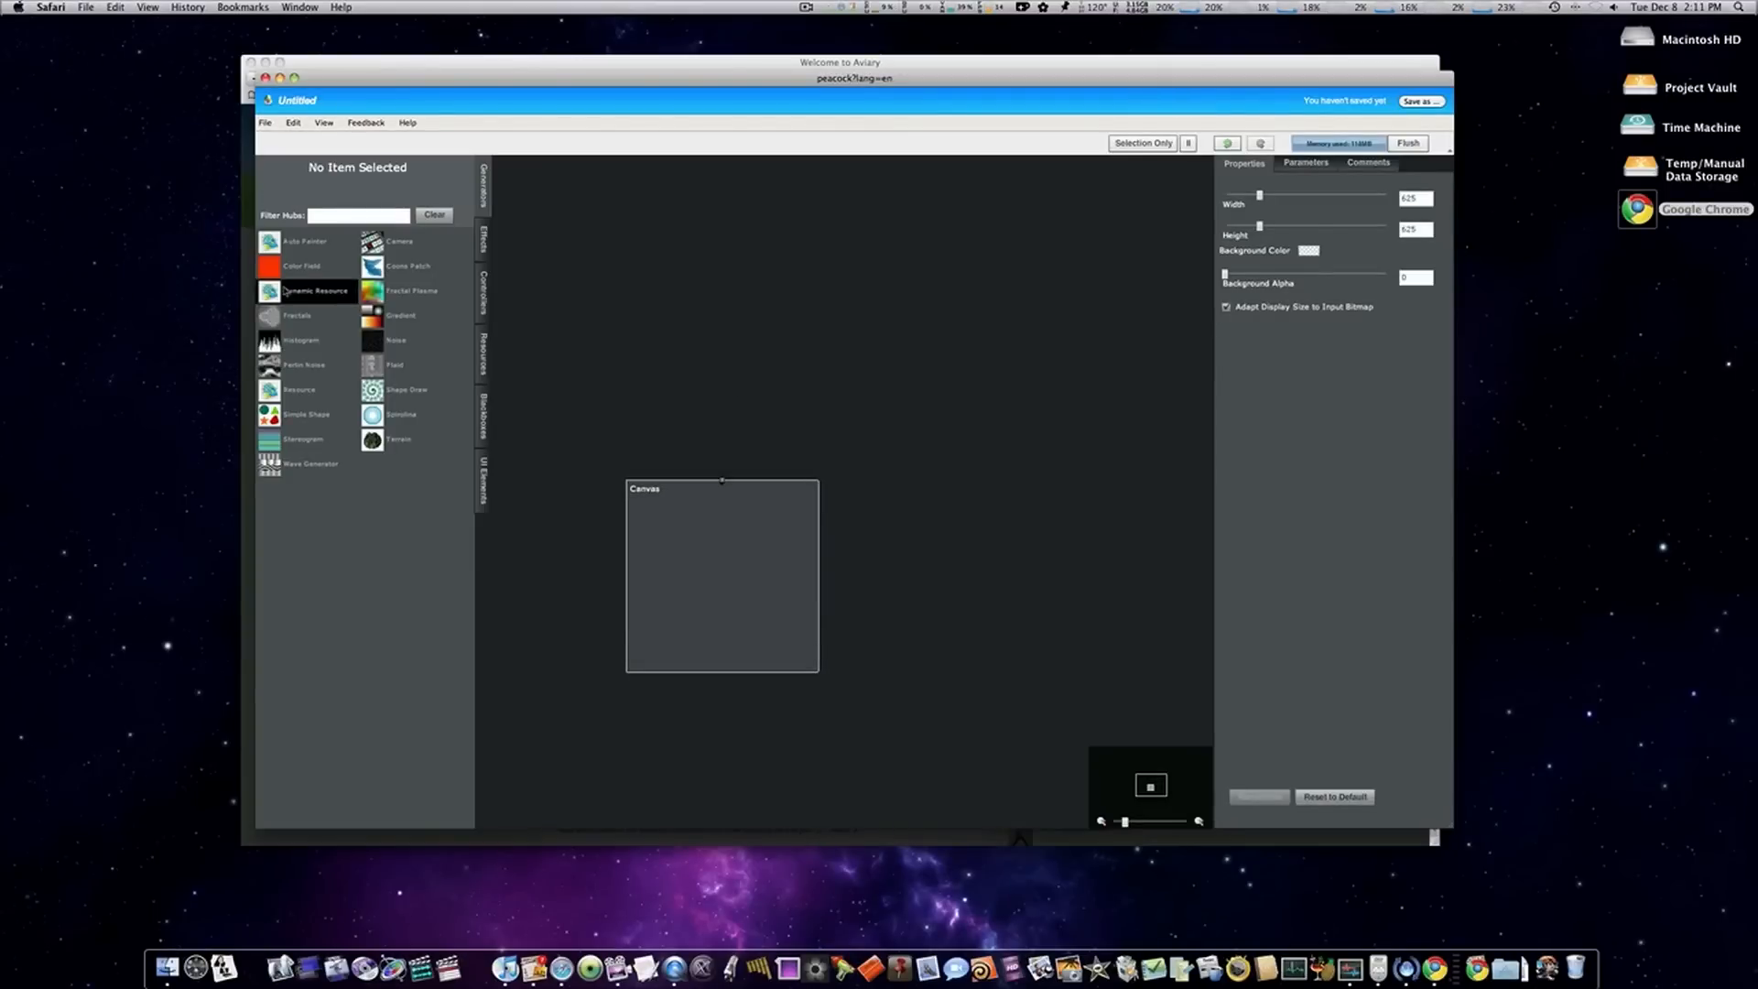
pyautogui.moveTo(304, 290)
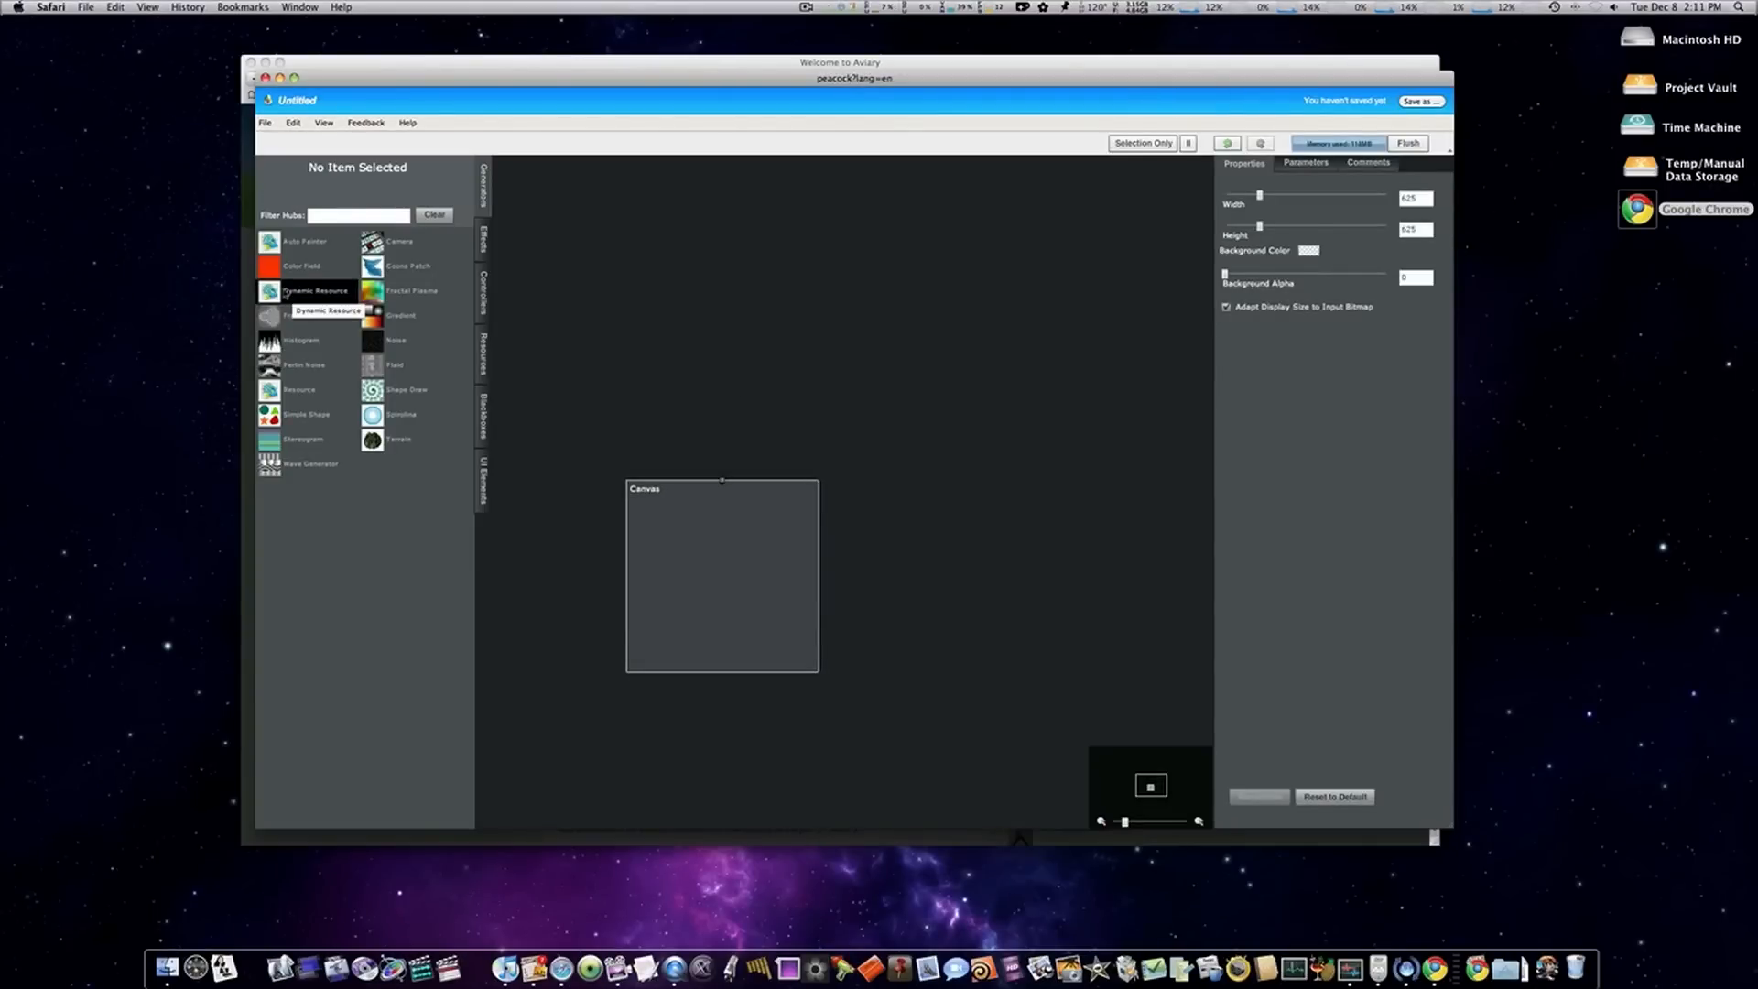
pyautogui.moveTo(299, 389)
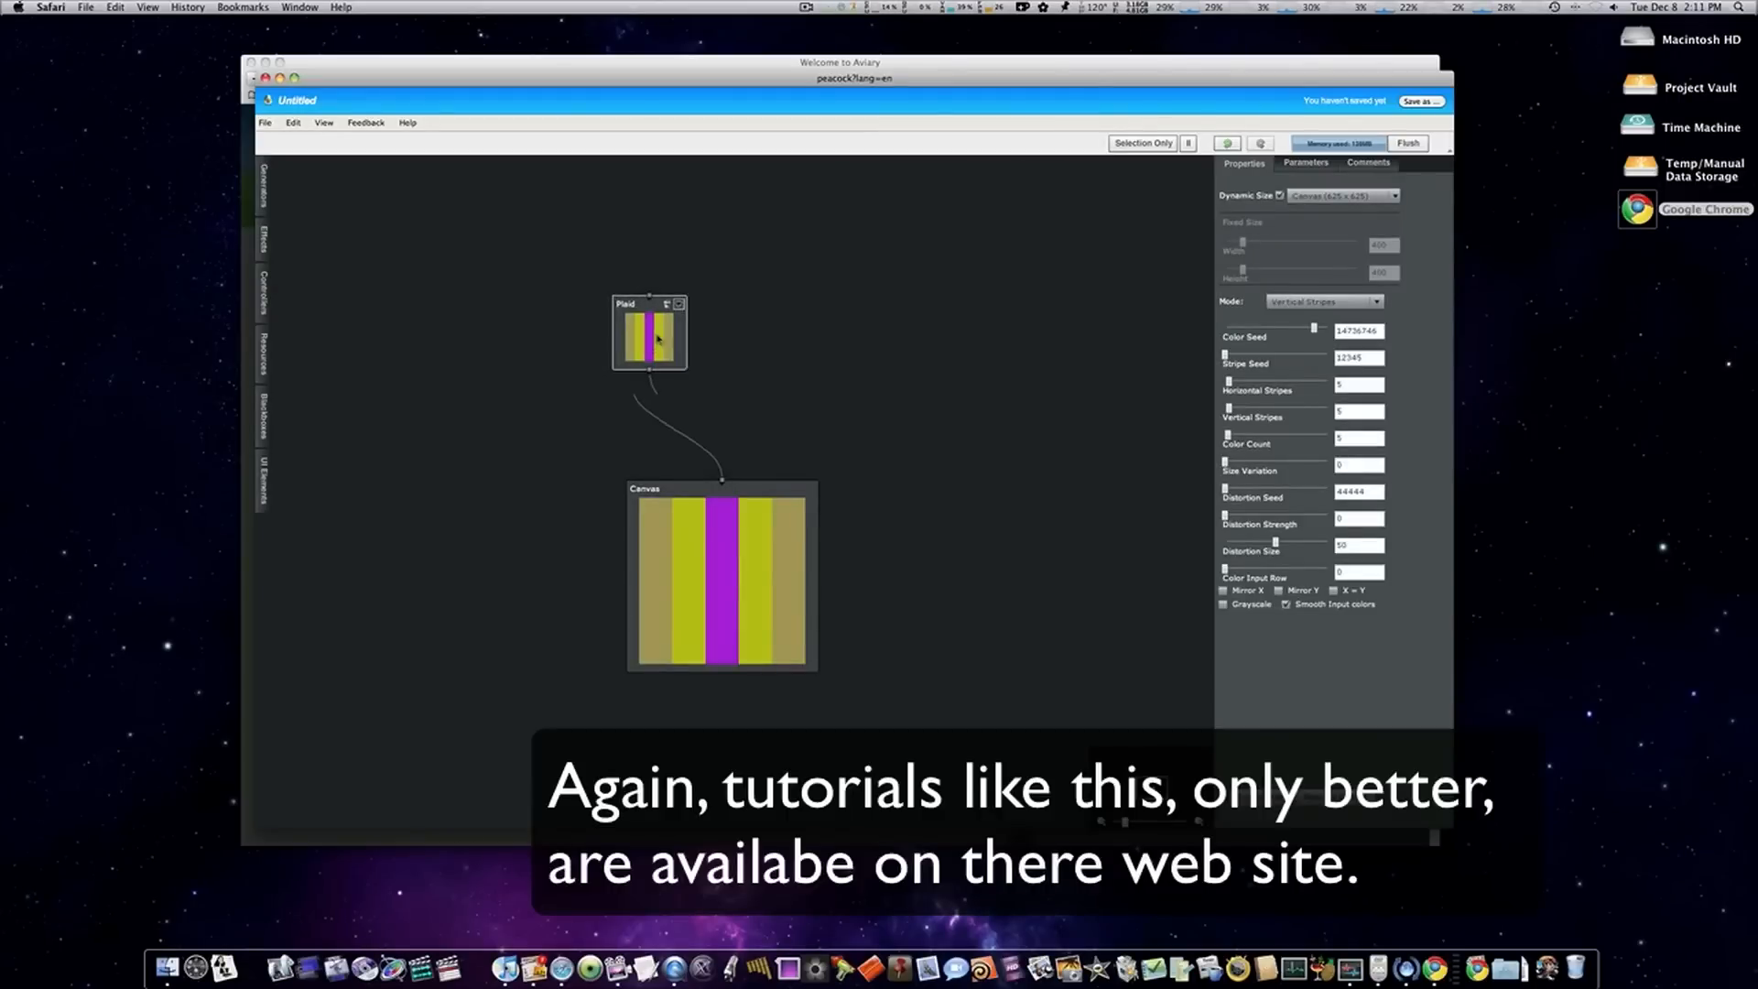
# - Move the Plaid node higher above the Canvas and scroll the graph view
pyautogui.moveTo(650, 331); pyautogui.dragTo(660, 275)
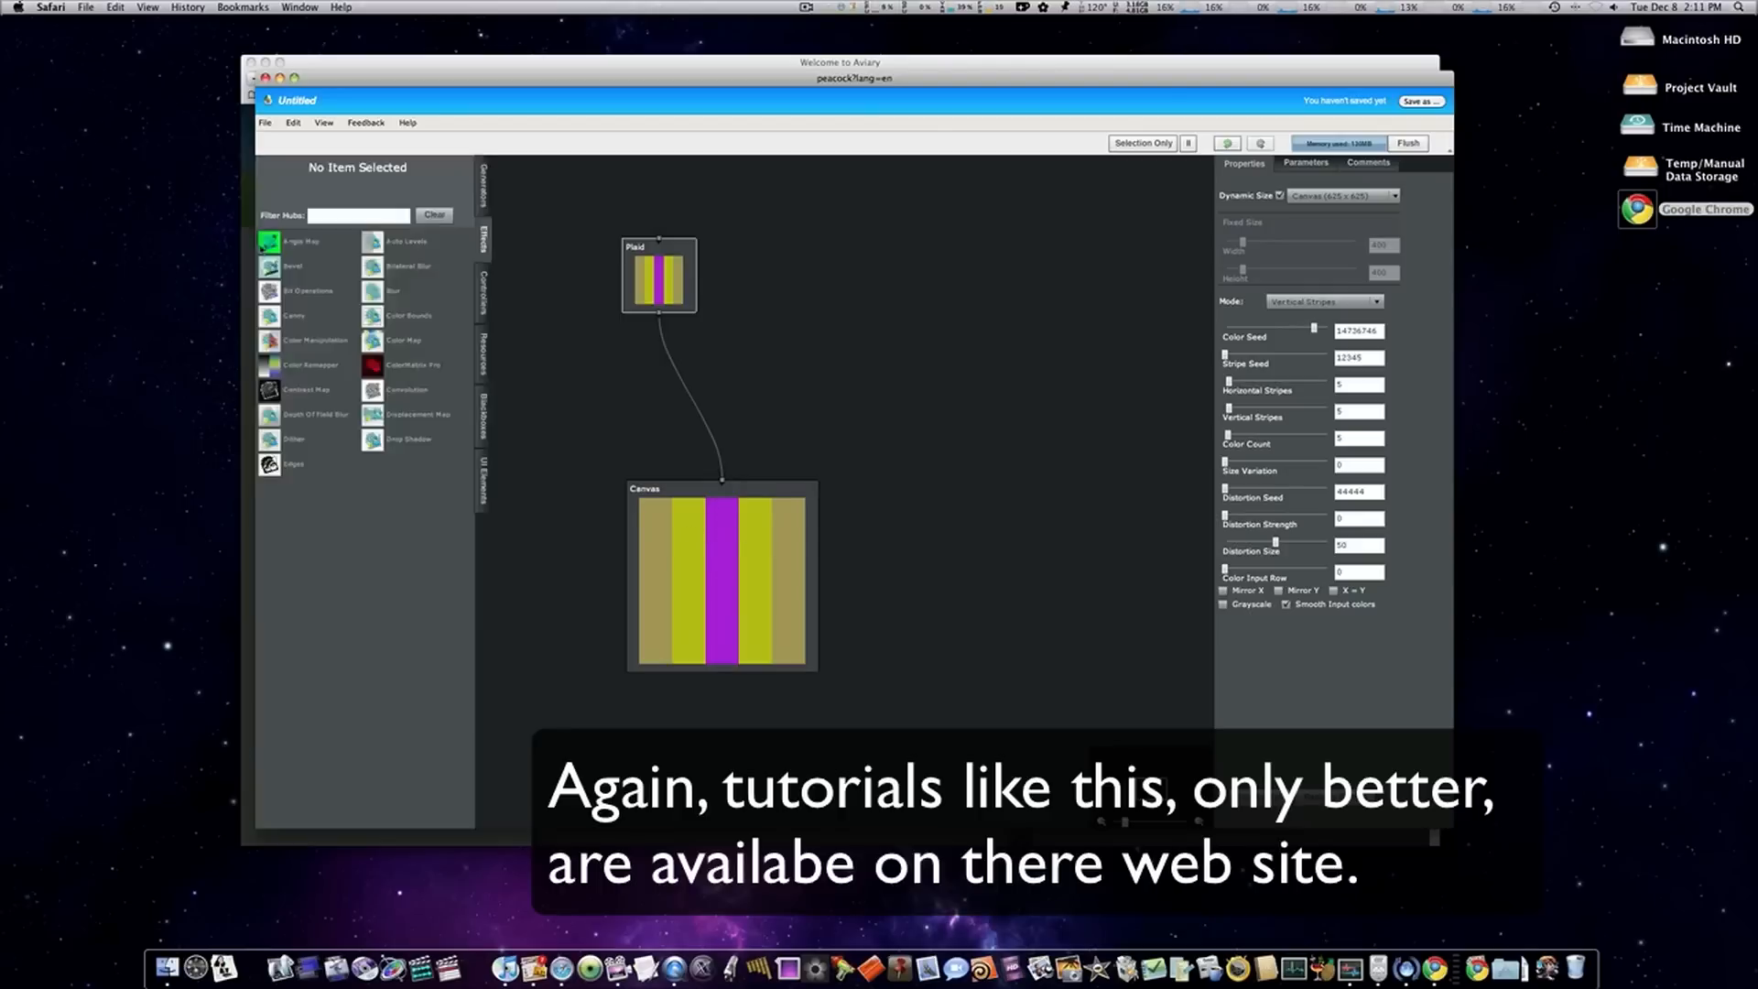
pyautogui.scroll(-3)
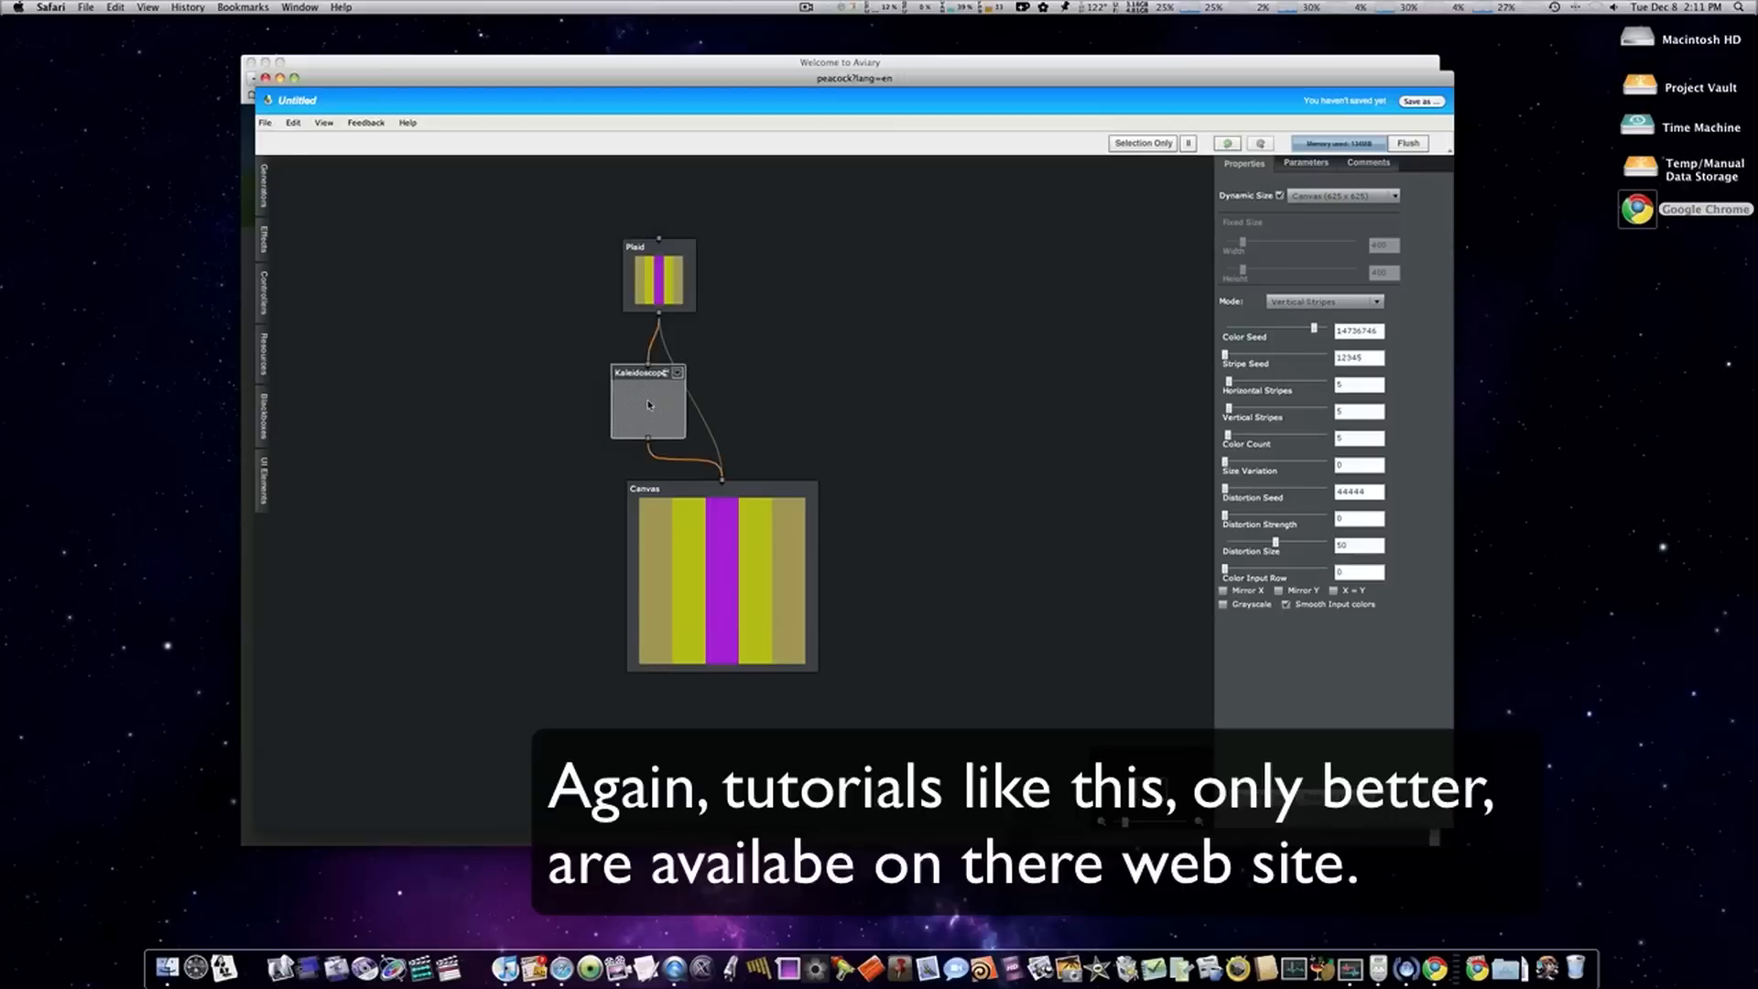
# - Enlarge the Kaleidoscope radius and shift its offsets, angles and shear into a star
pyautogui.click(648, 390)
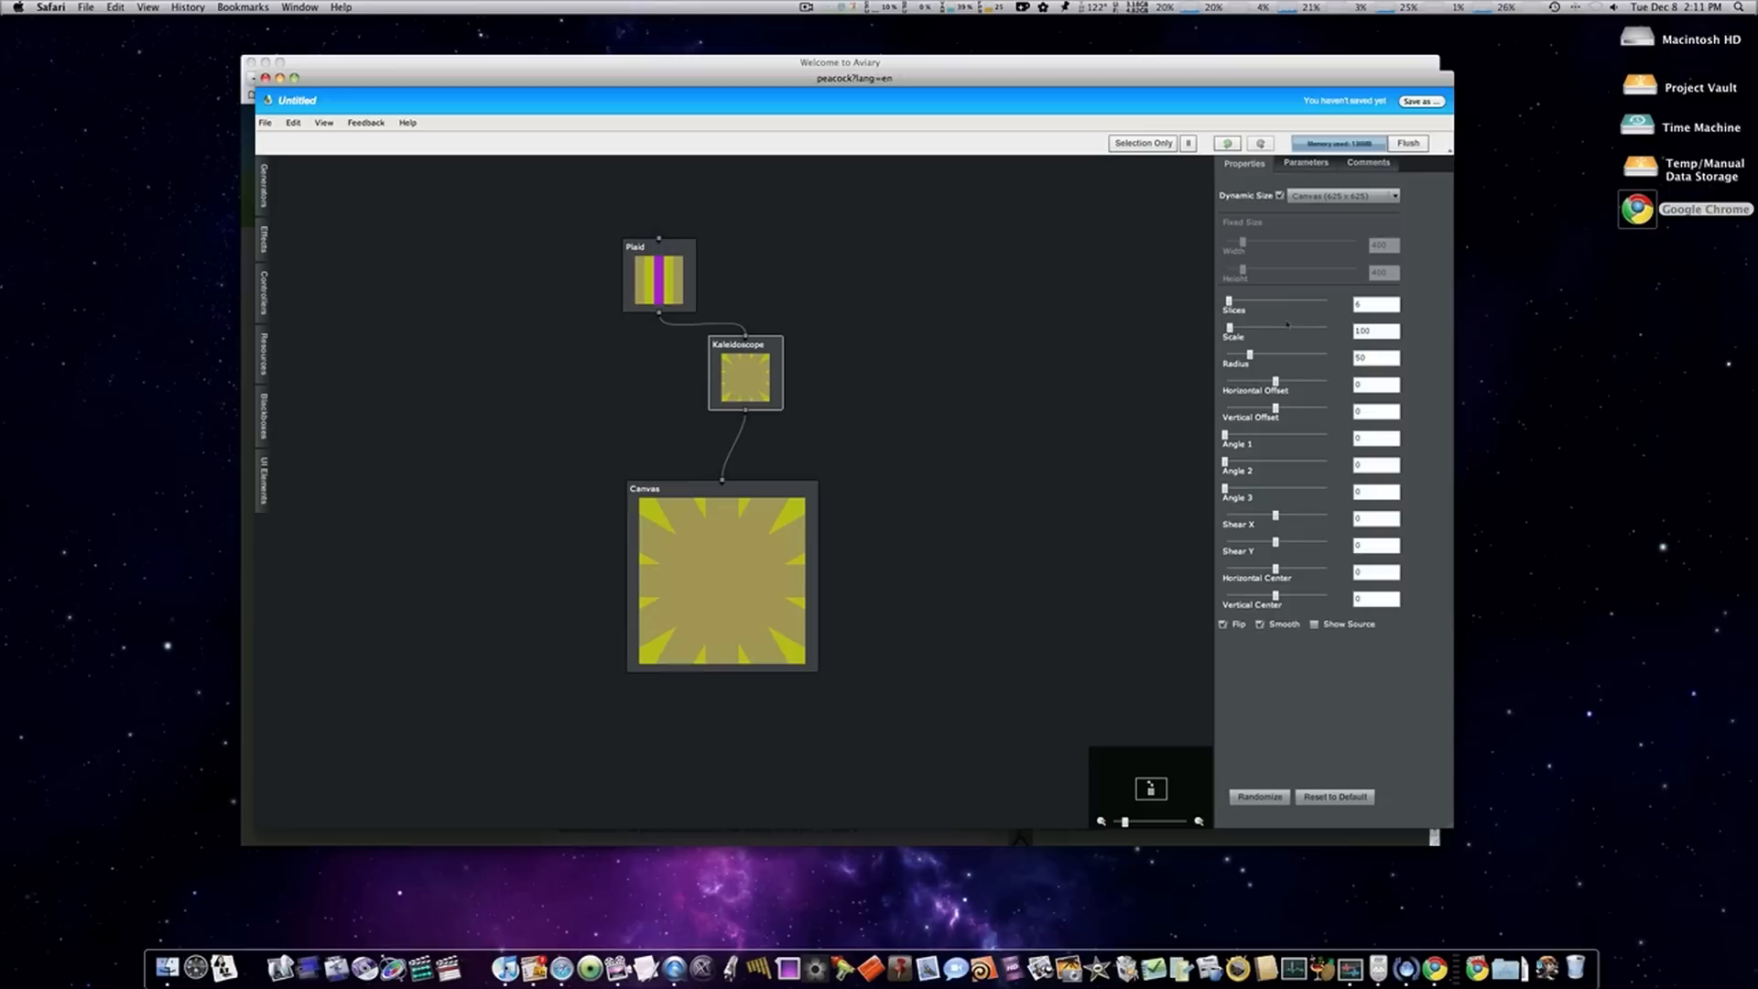
pyautogui.moveTo(1229, 316); pyautogui.dragTo(1257, 316)
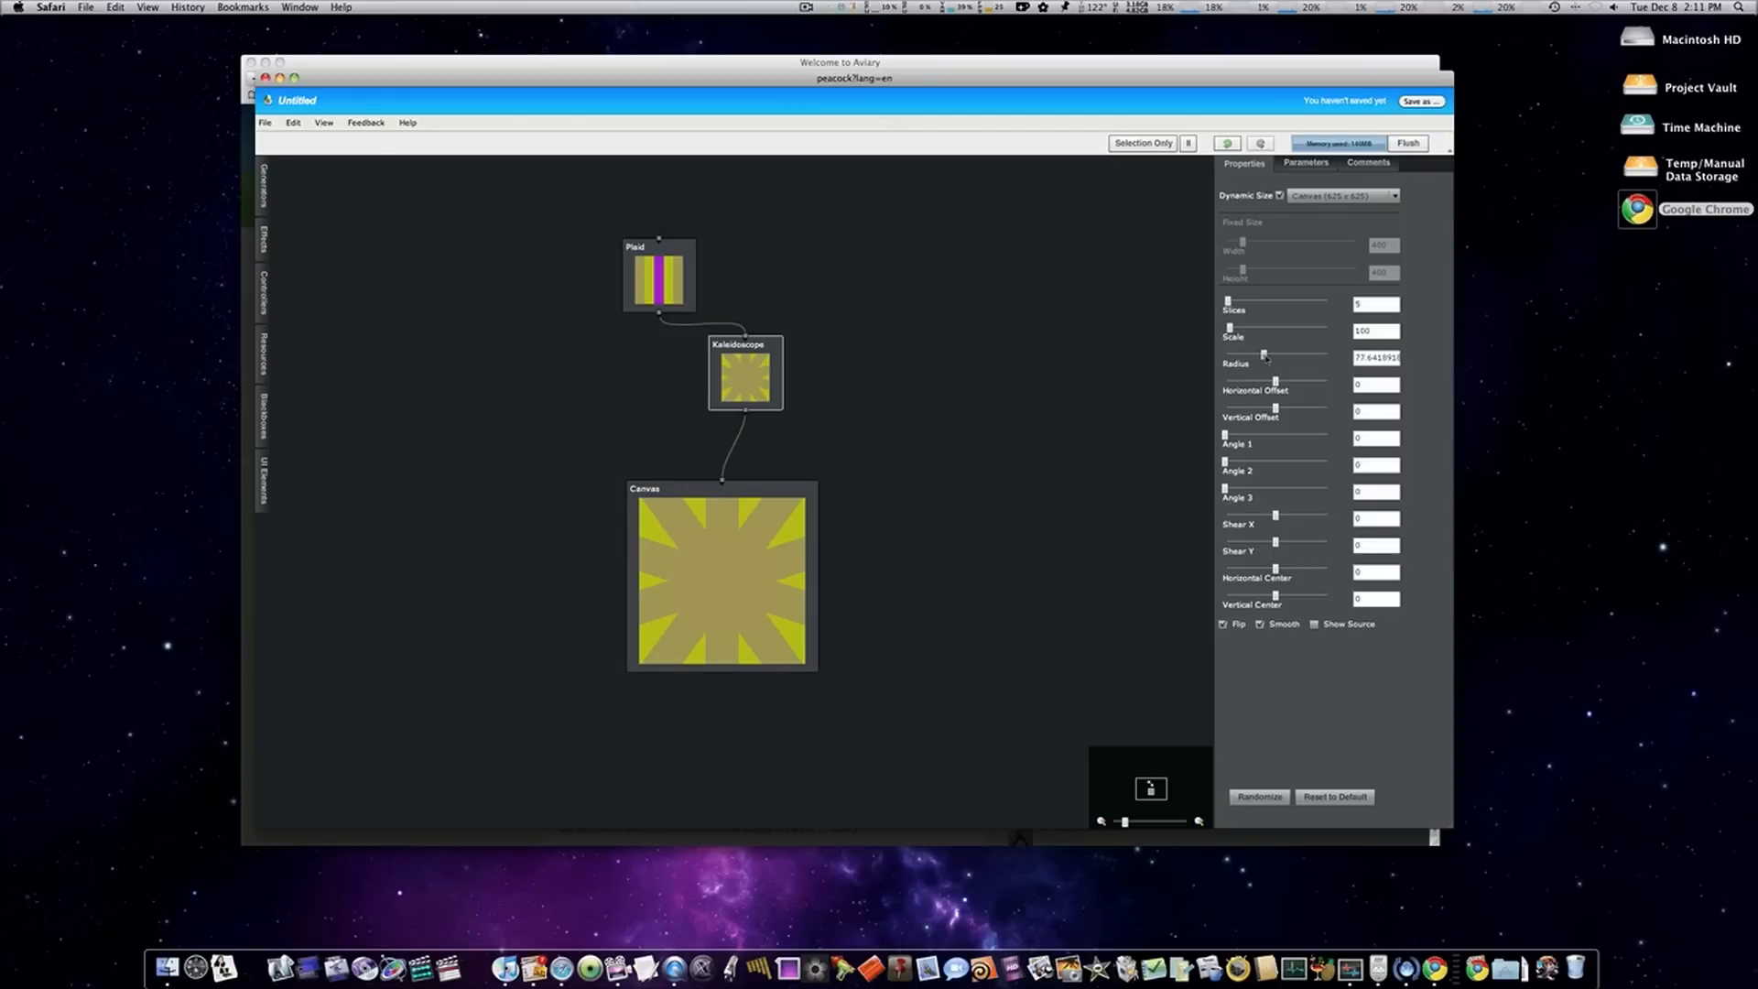
pyautogui.moveTo(1264, 400); pyautogui.dragTo(1298, 399)
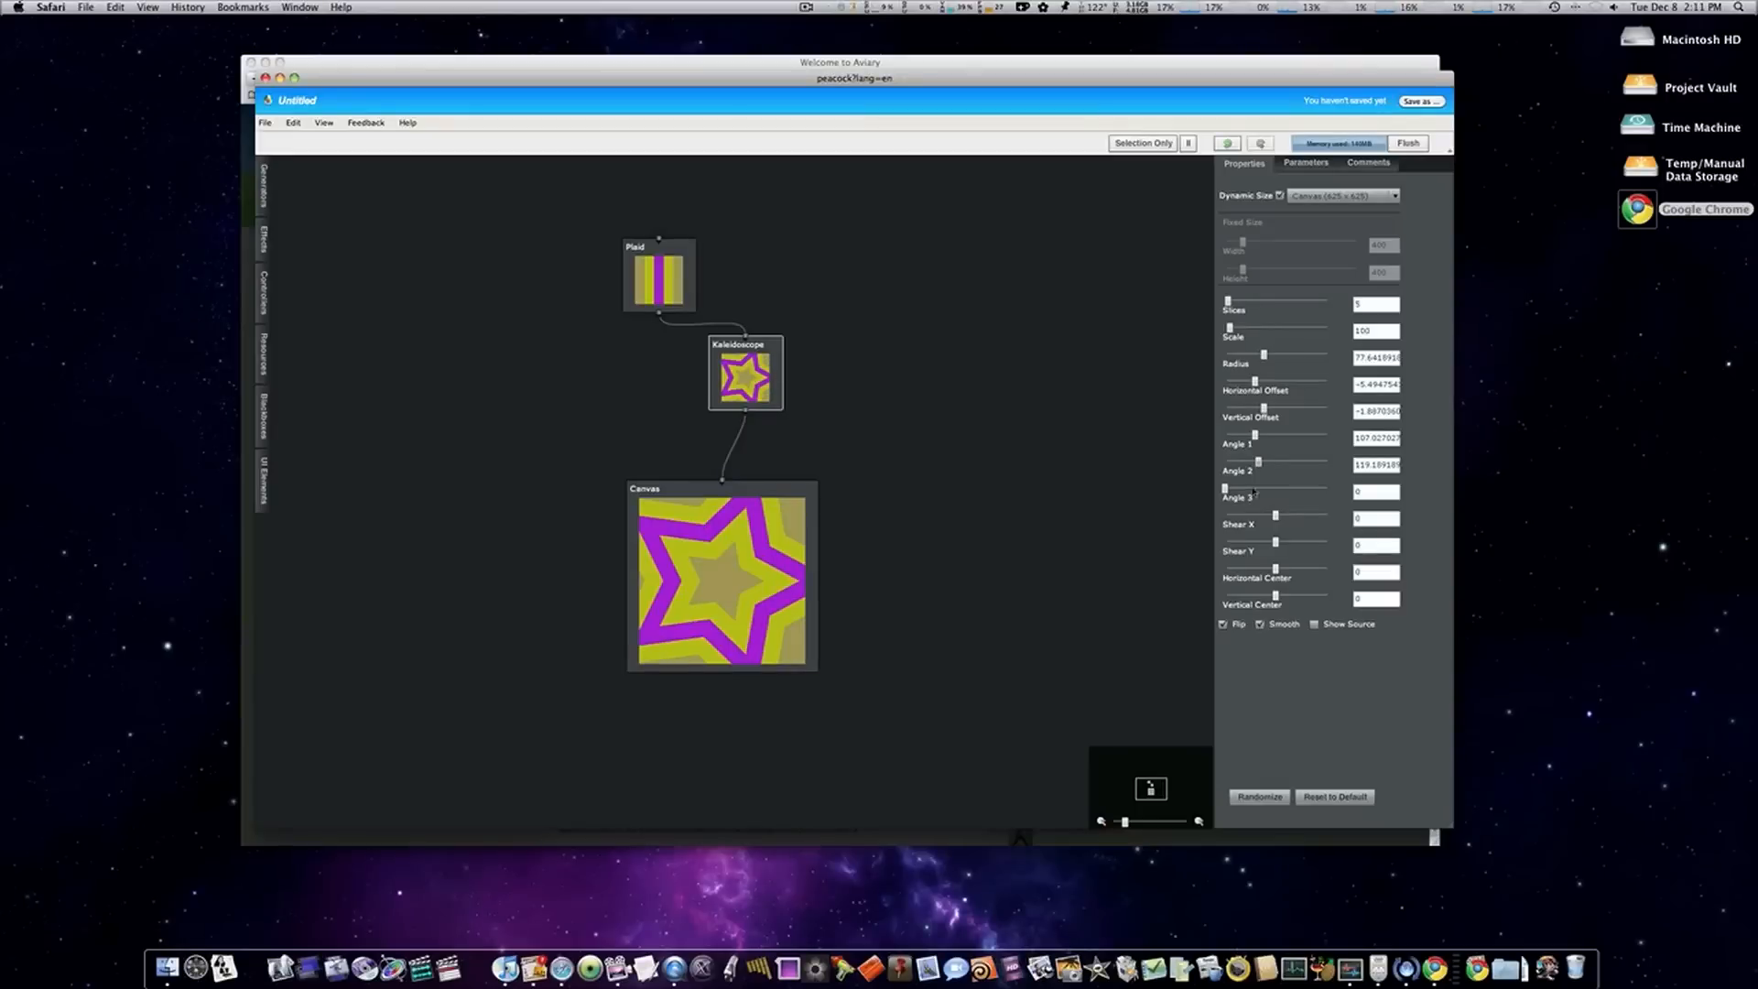
pyautogui.click(1375, 491)
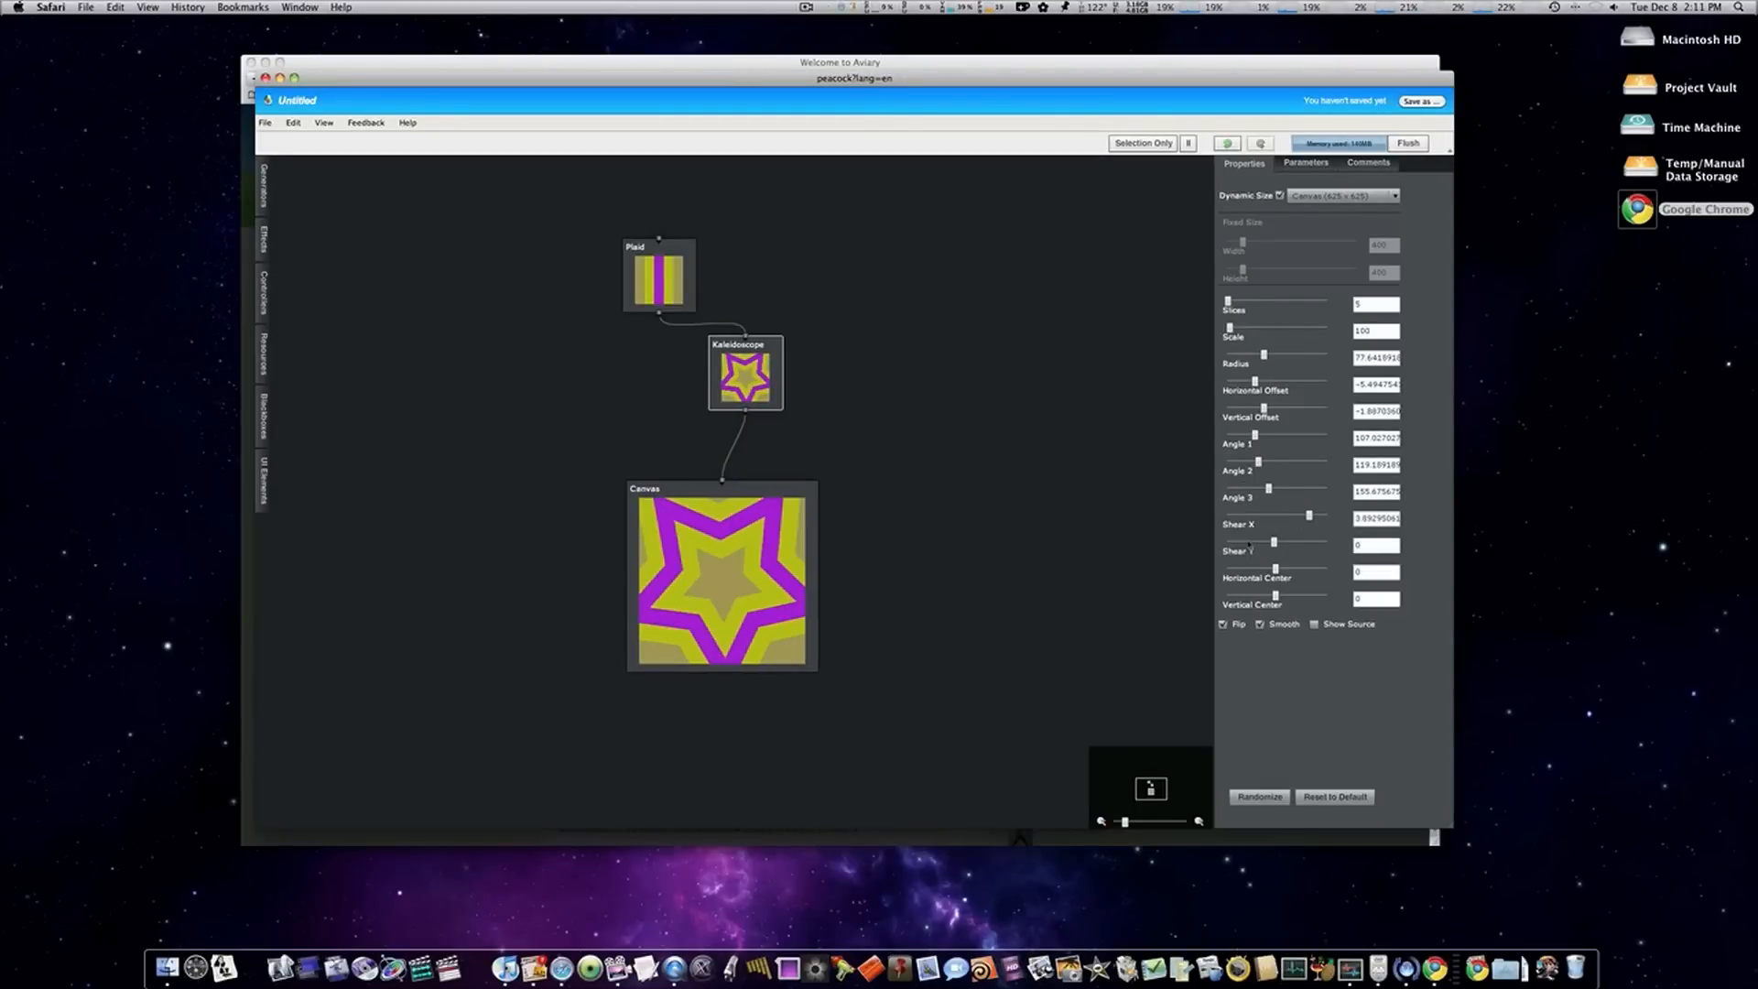
pyautogui.moveTo(1273, 545); pyautogui.dragTo(1279, 545)
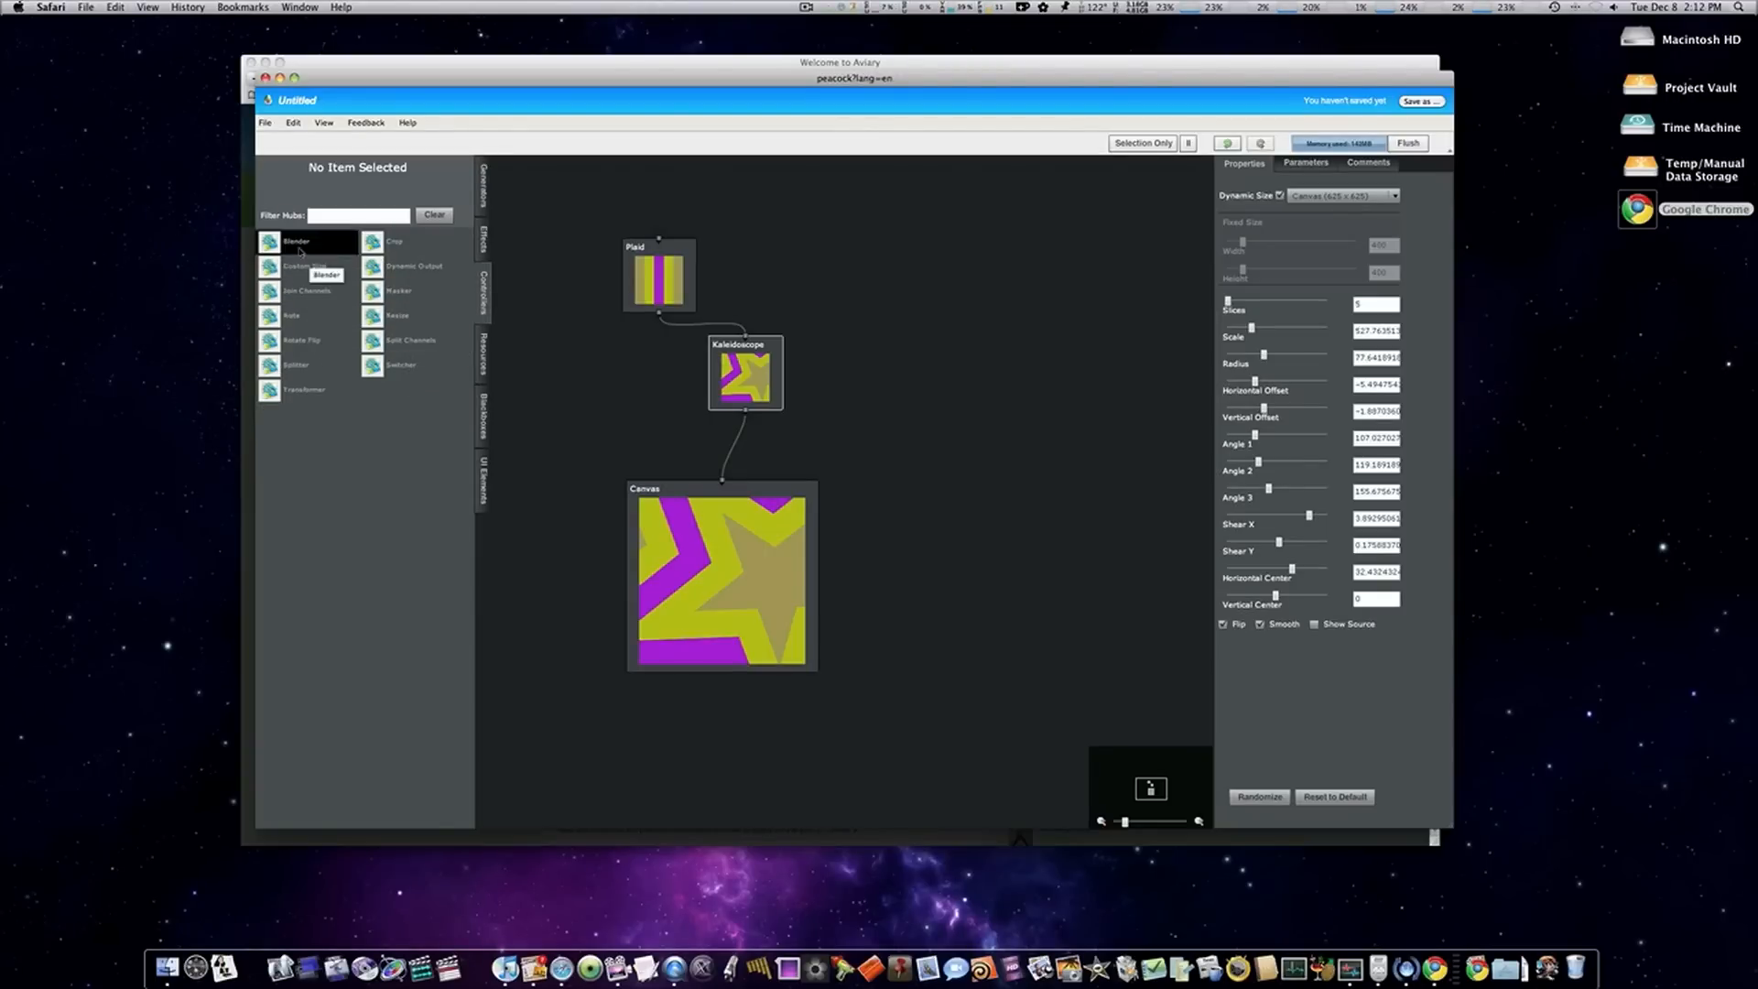
# - Add a Blender node and a red Color Field node to the graph
pyautogui.moveTo(297, 240); pyautogui.dragTo(804, 363)
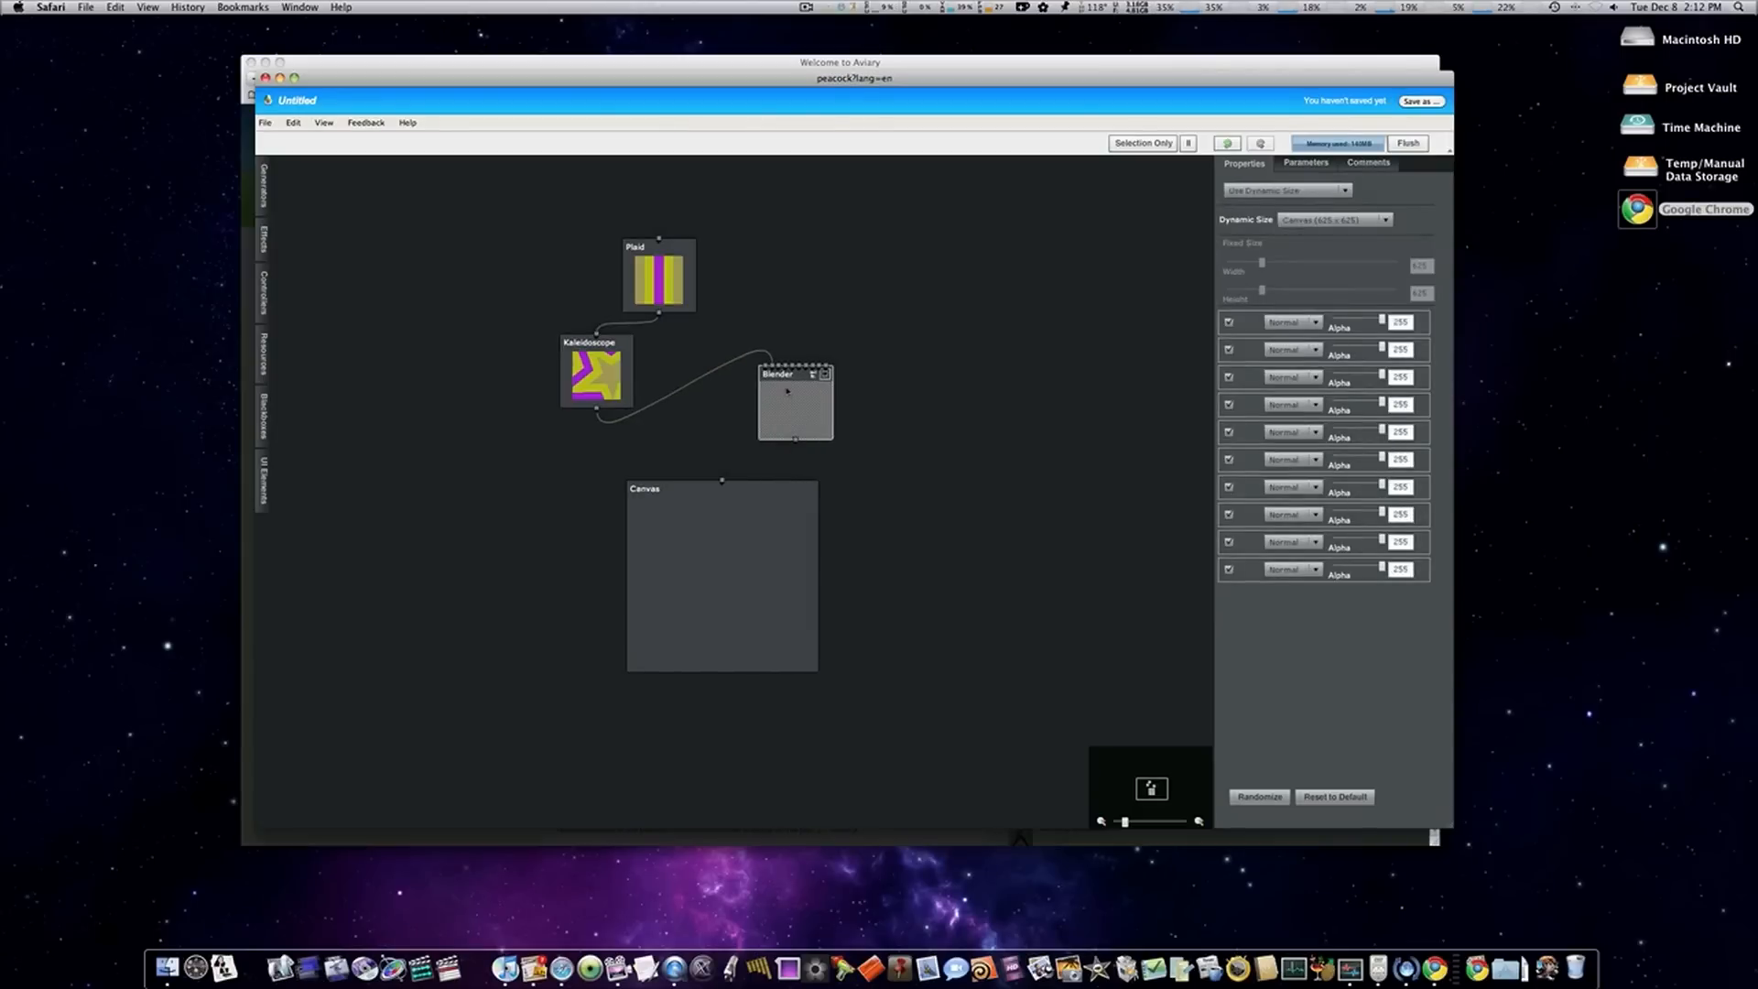
pyautogui.click(264, 190)
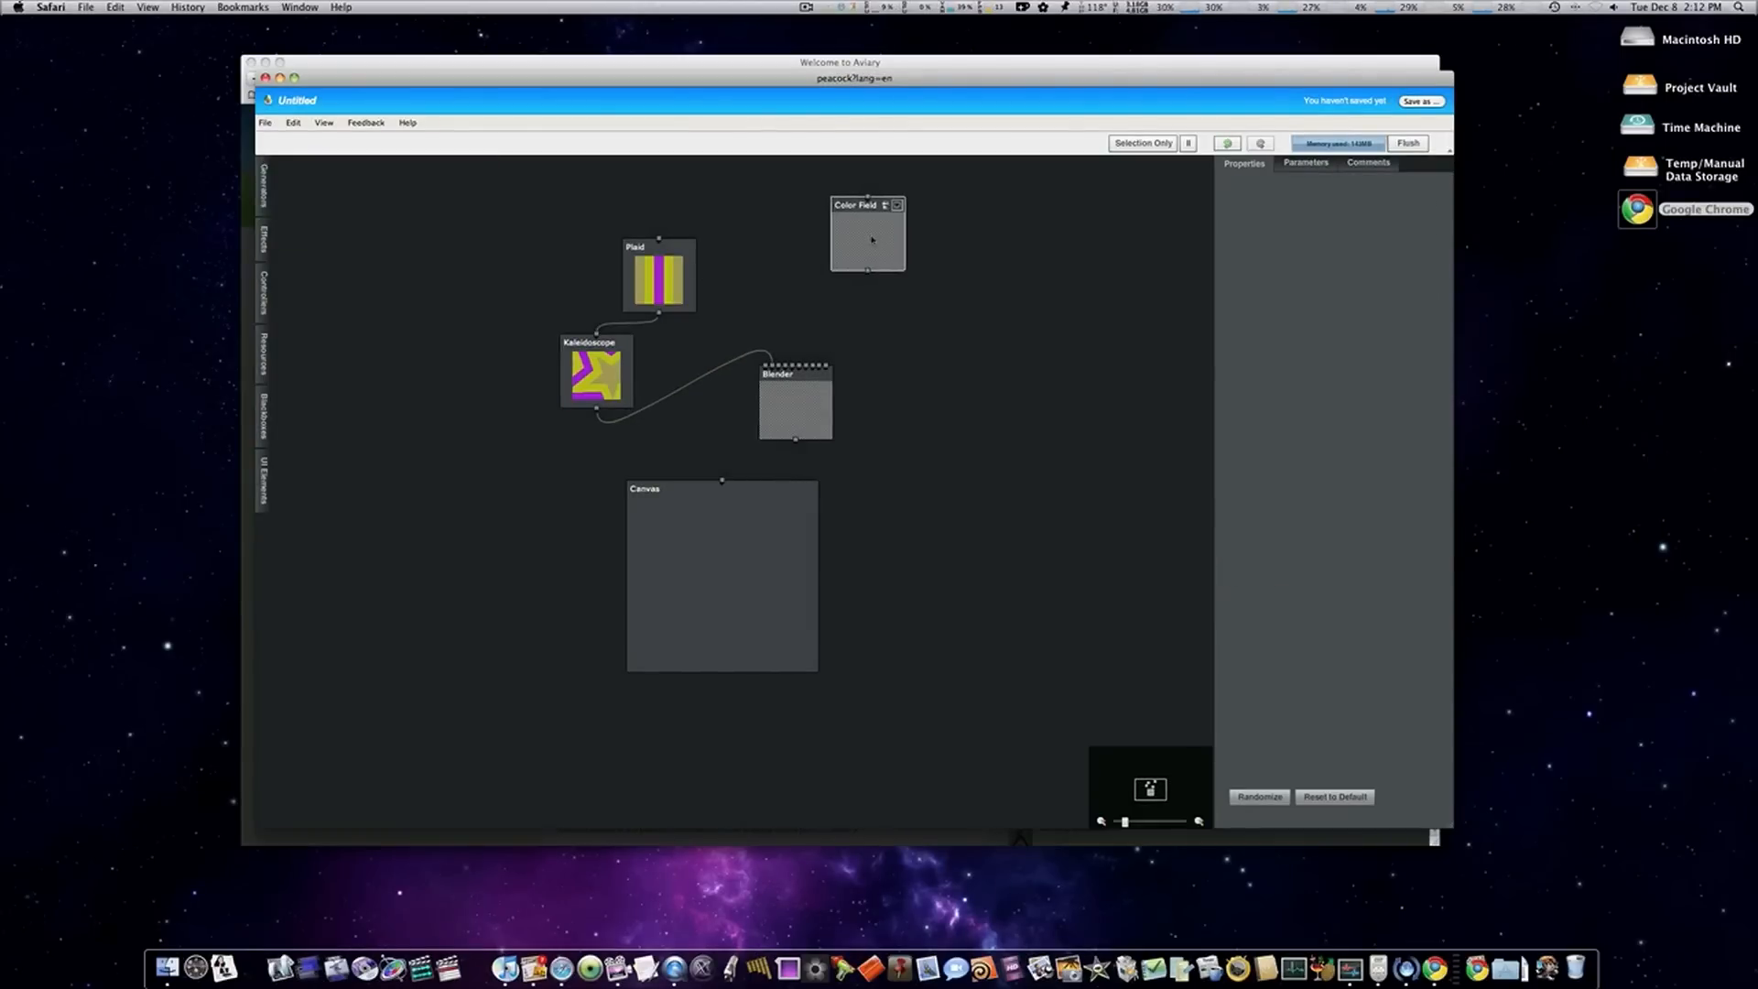
pyautogui.click(867, 232)
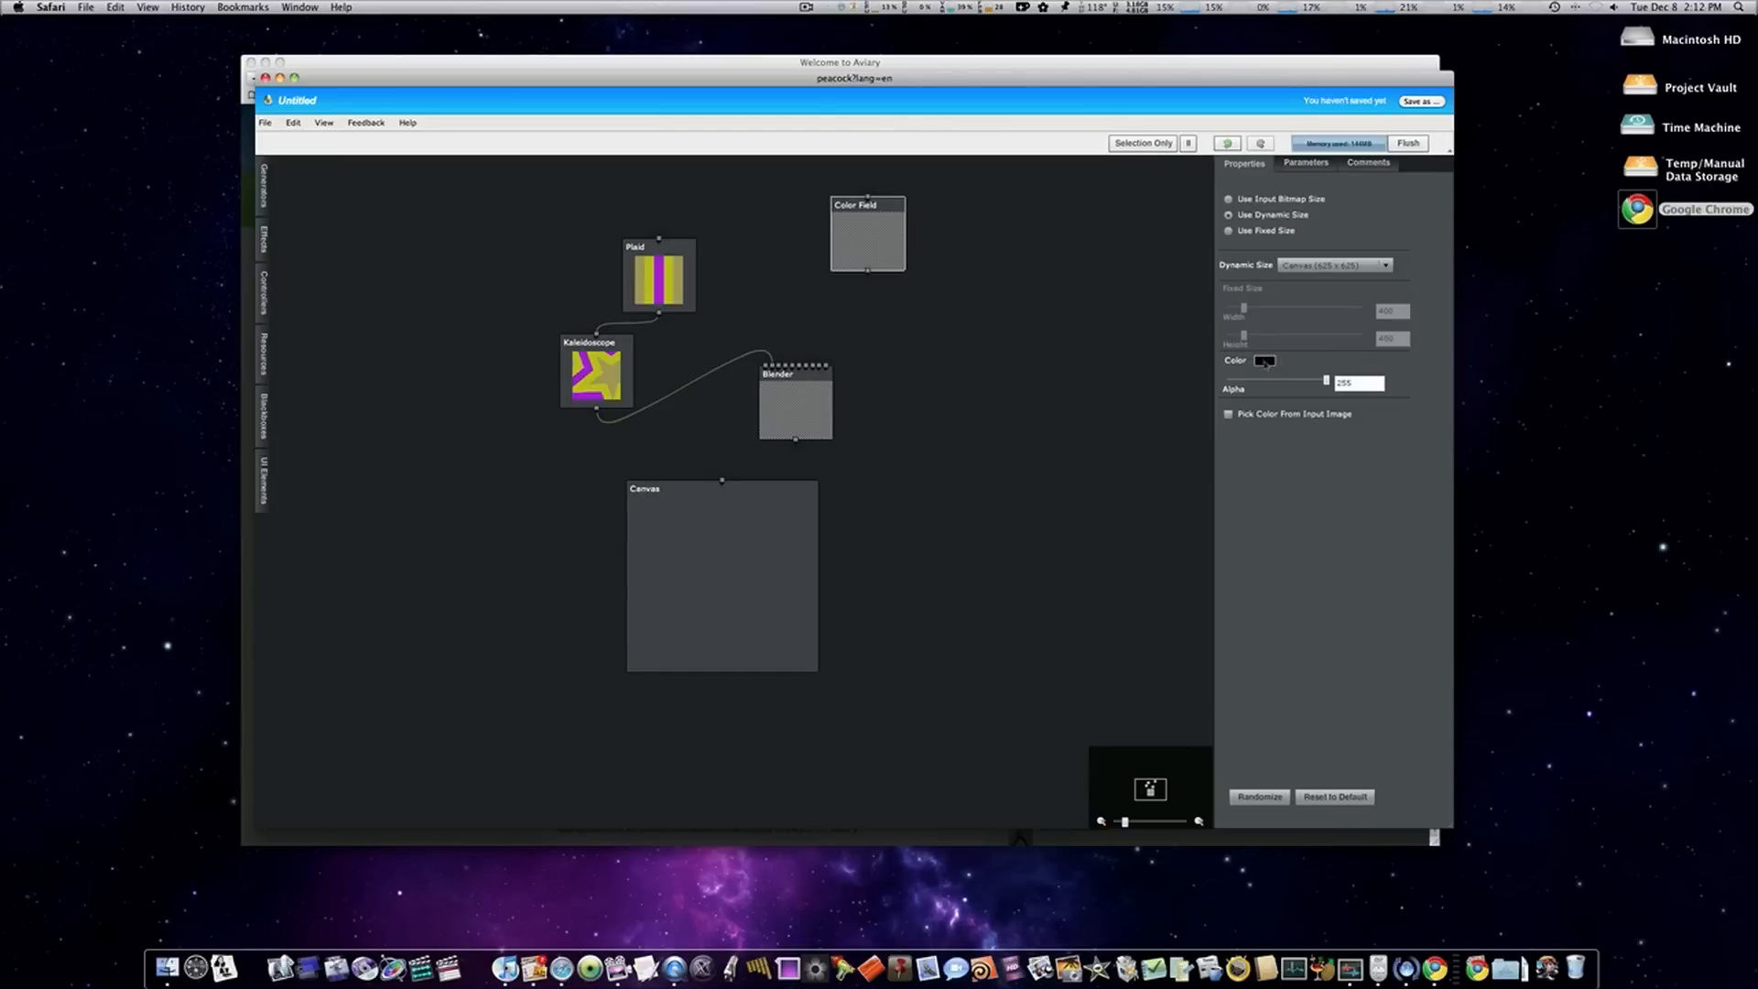
pyautogui.click(1264, 360)
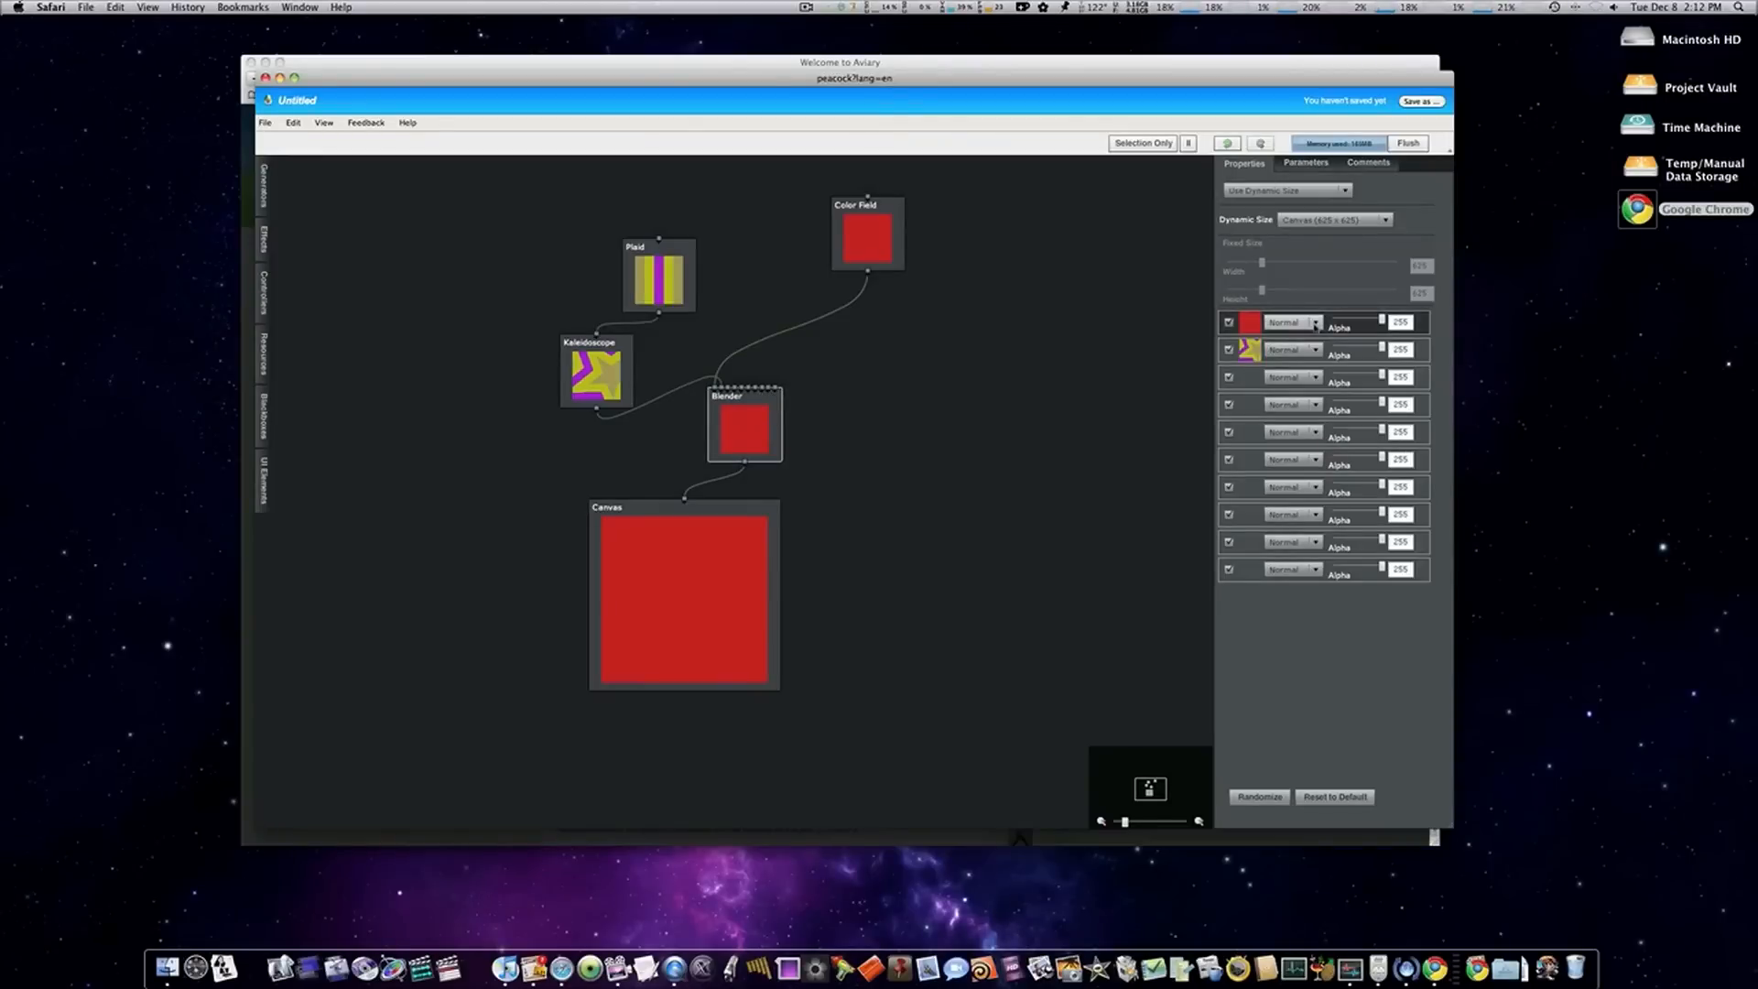
# - Set the red layer's blend mode to Overlay over the kaleidoscope
pyautogui.click(1290, 324)
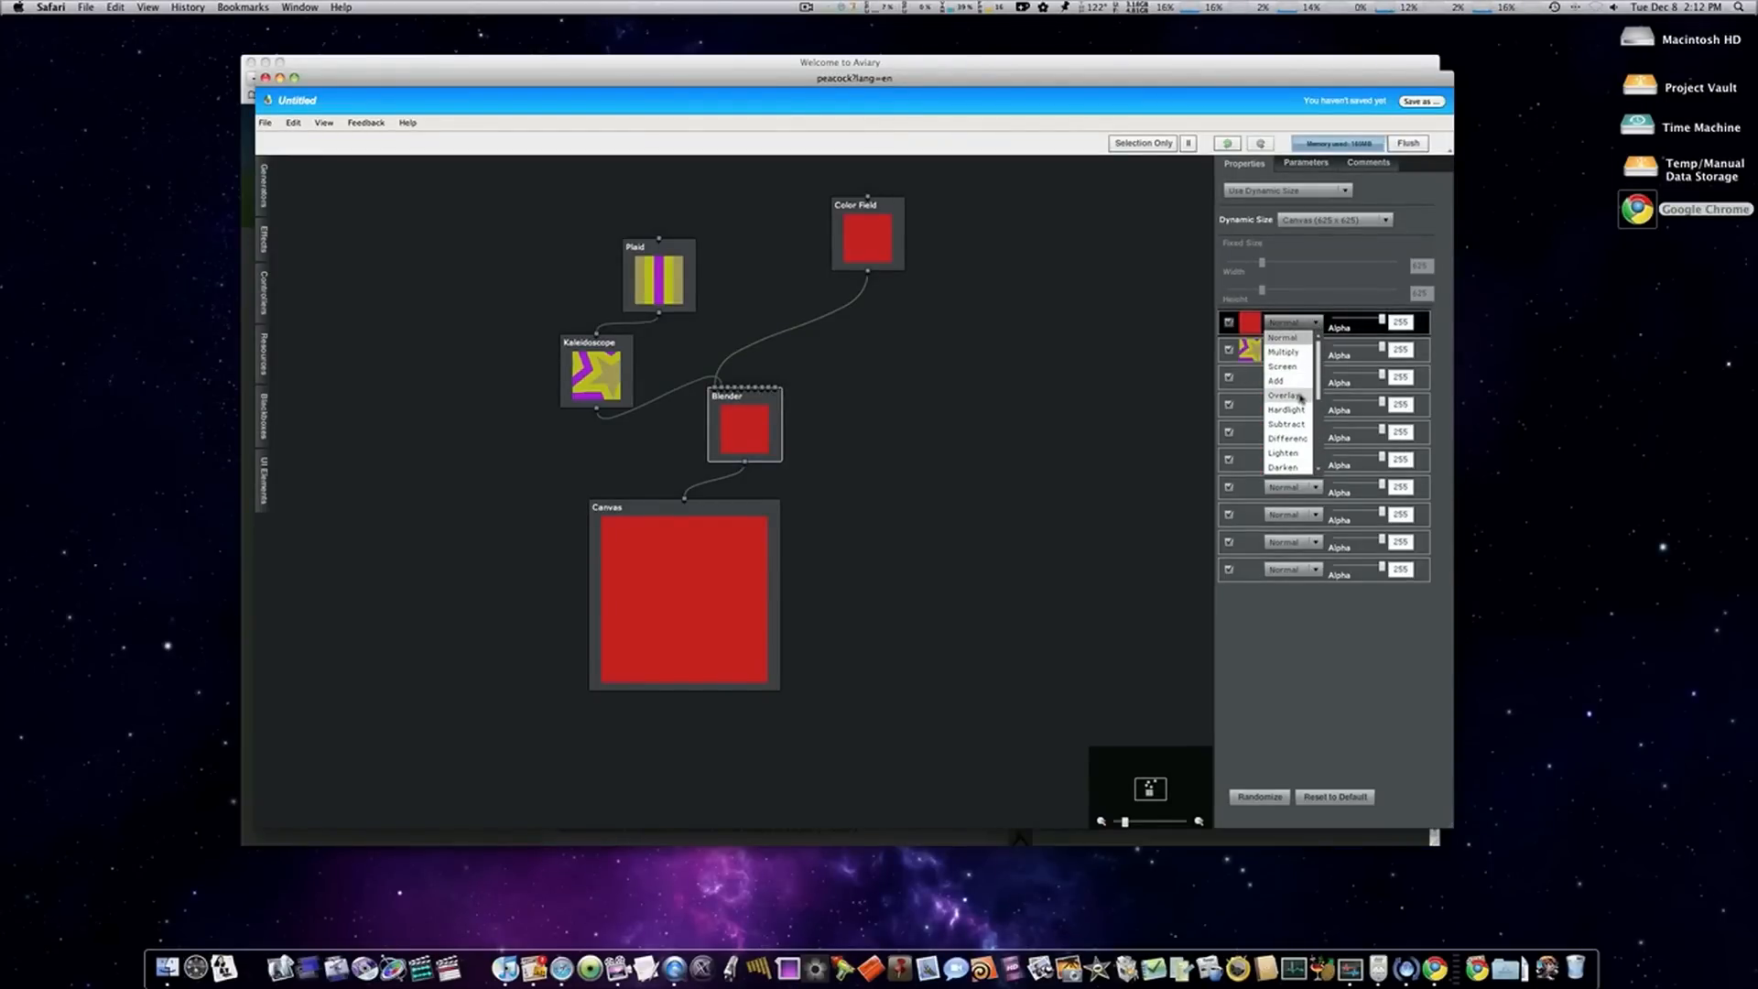
pyautogui.click(1284, 395)
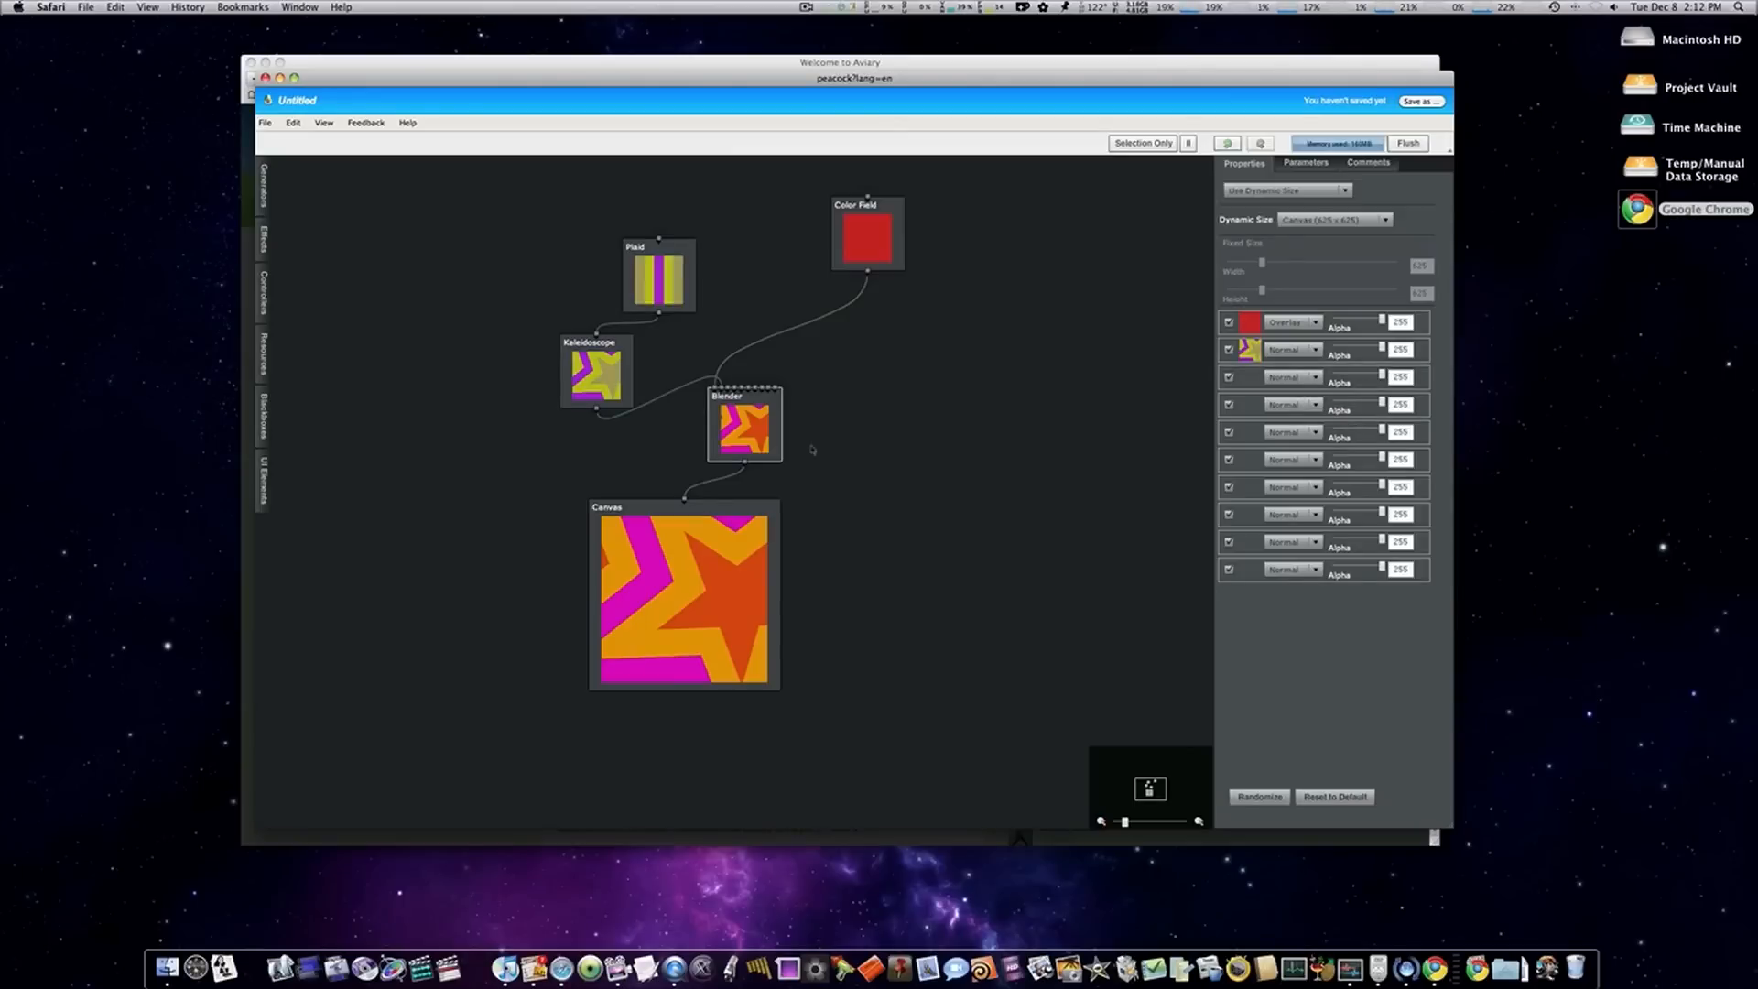
pyautogui.click(595, 371)
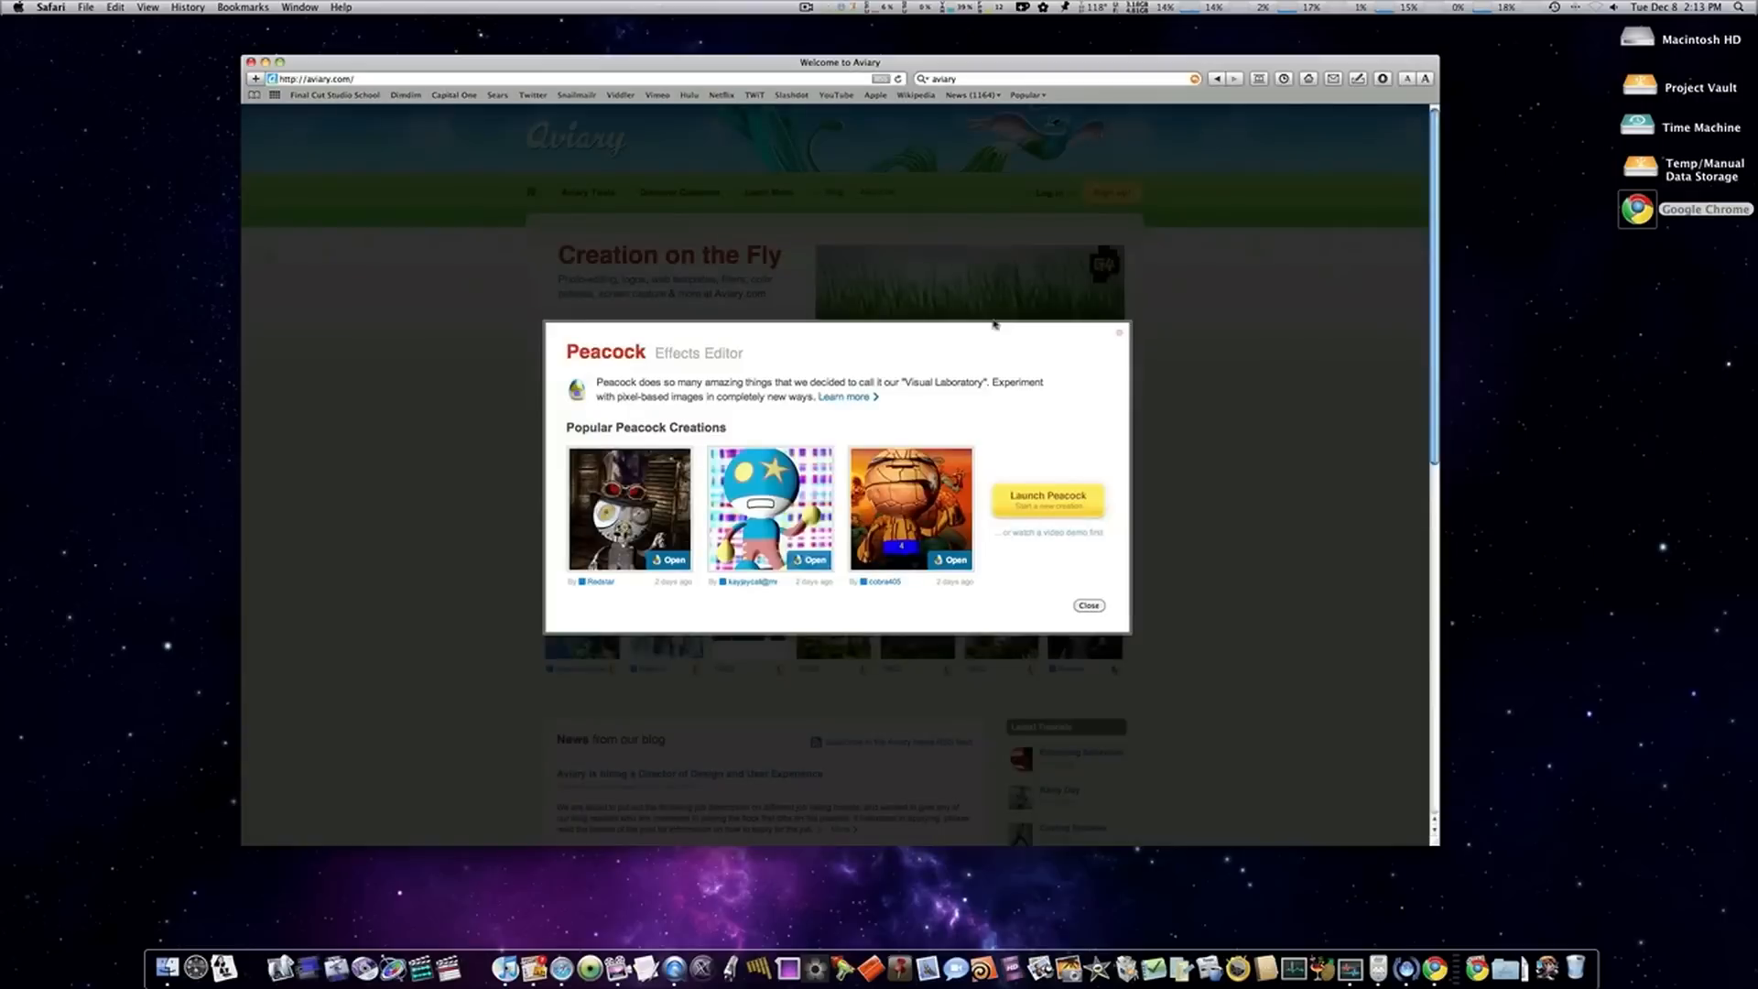
# - Dismiss the Peacock overview, then launch the Phoenix image editor from its overview
pyautogui.click(1087, 606)
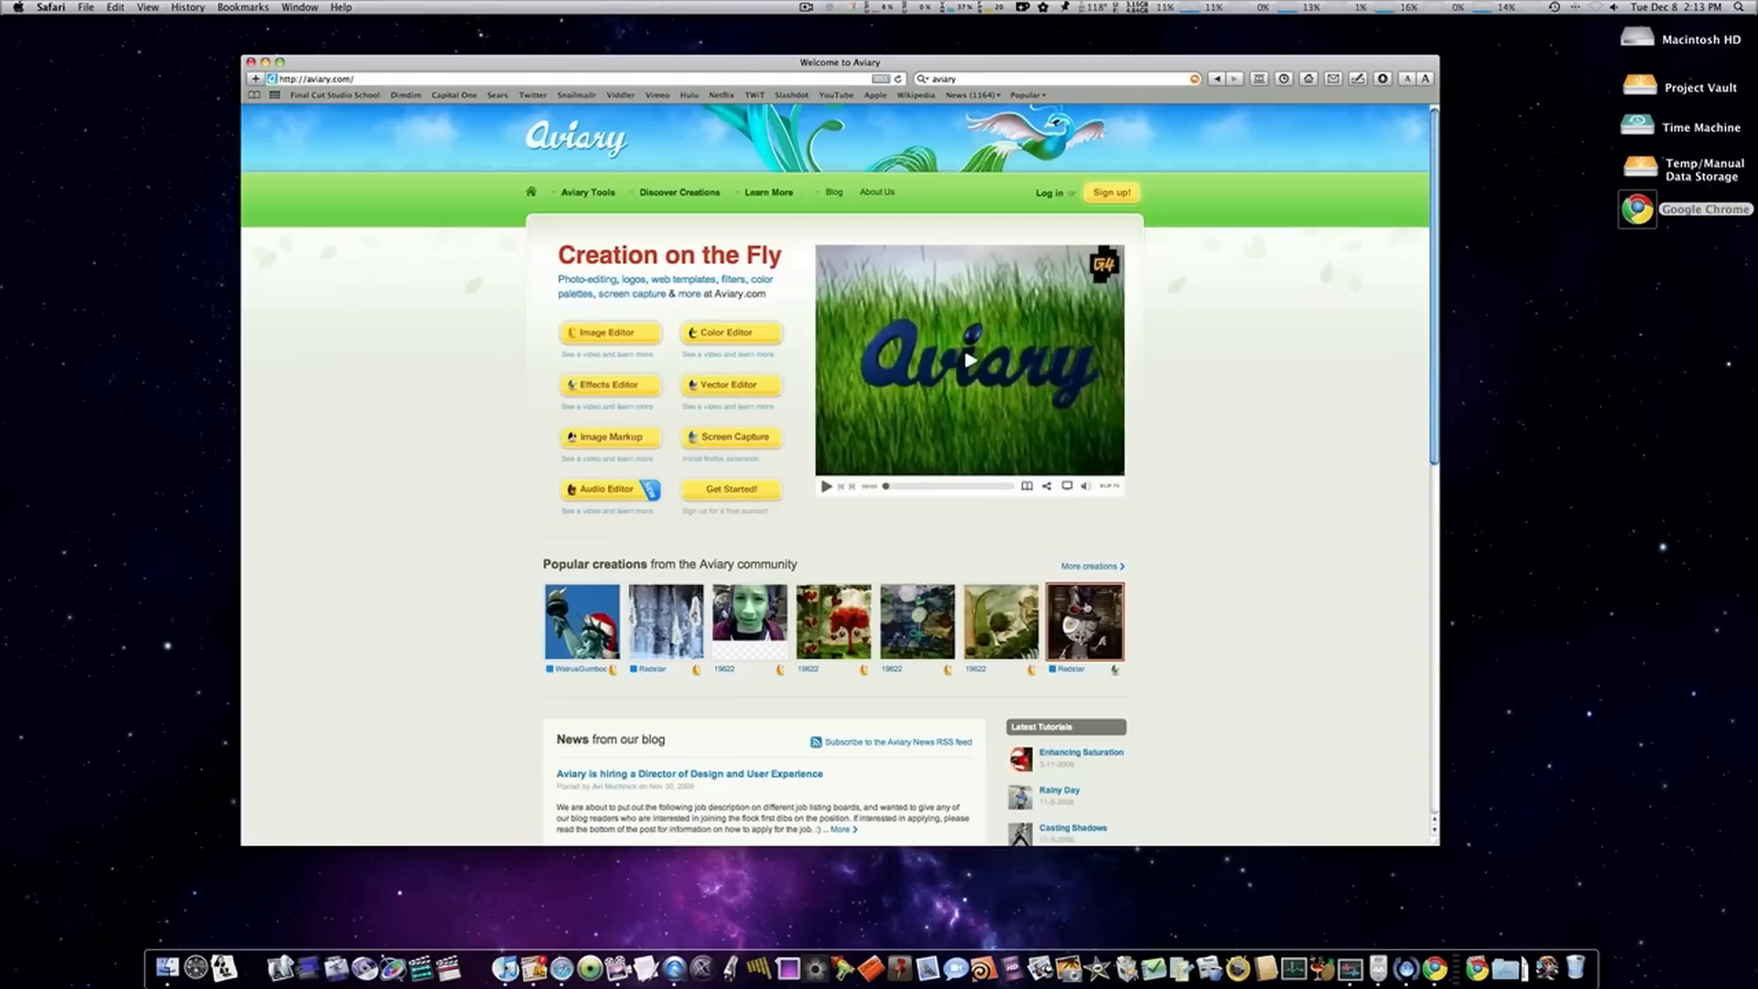
pyautogui.click(609, 332)
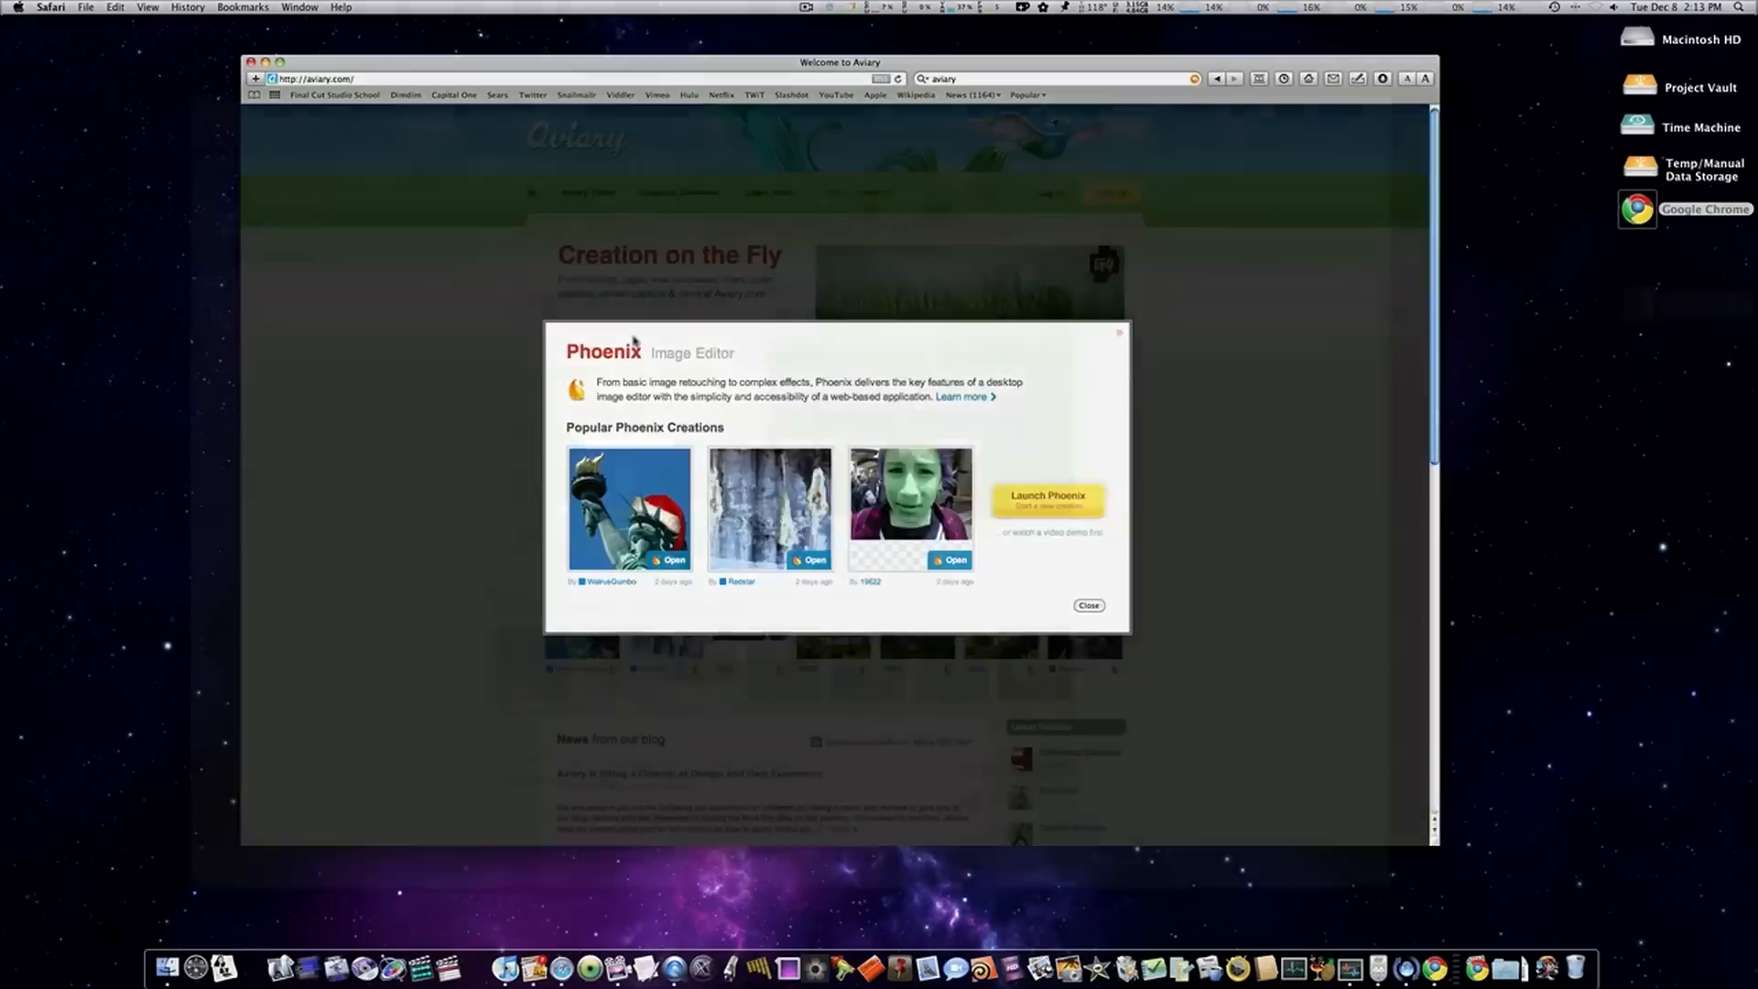
pyautogui.click(1085, 605)
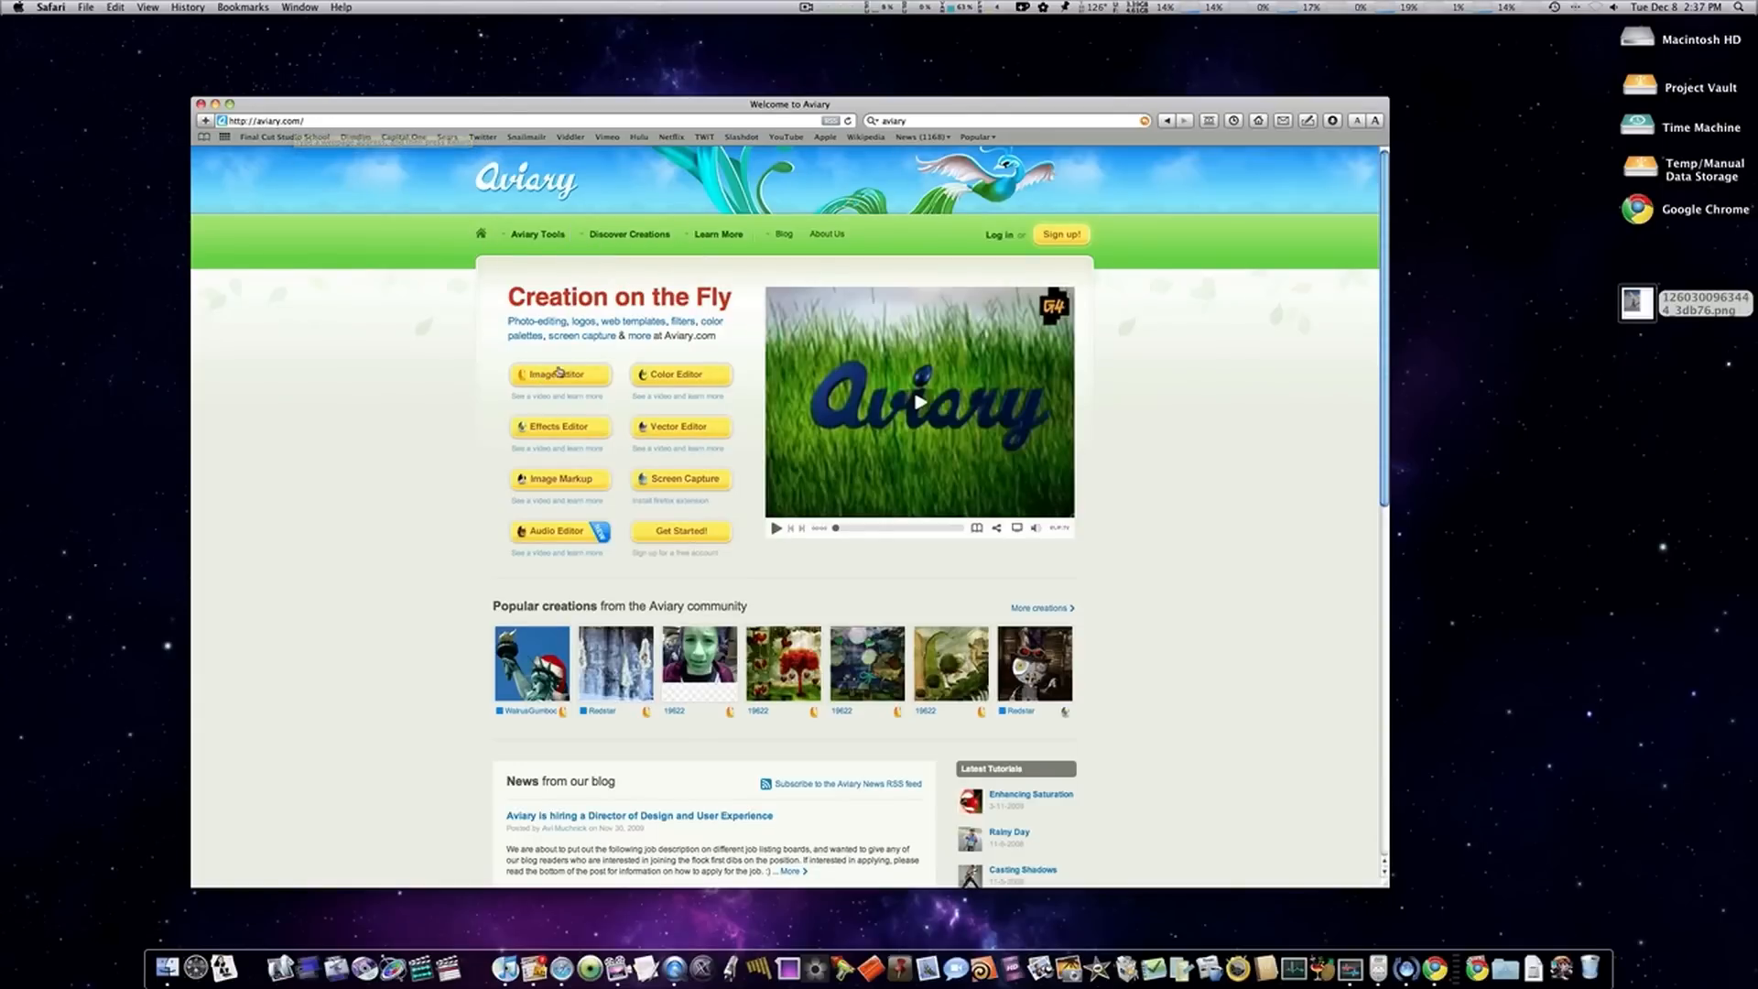
pyautogui.click(560, 373)
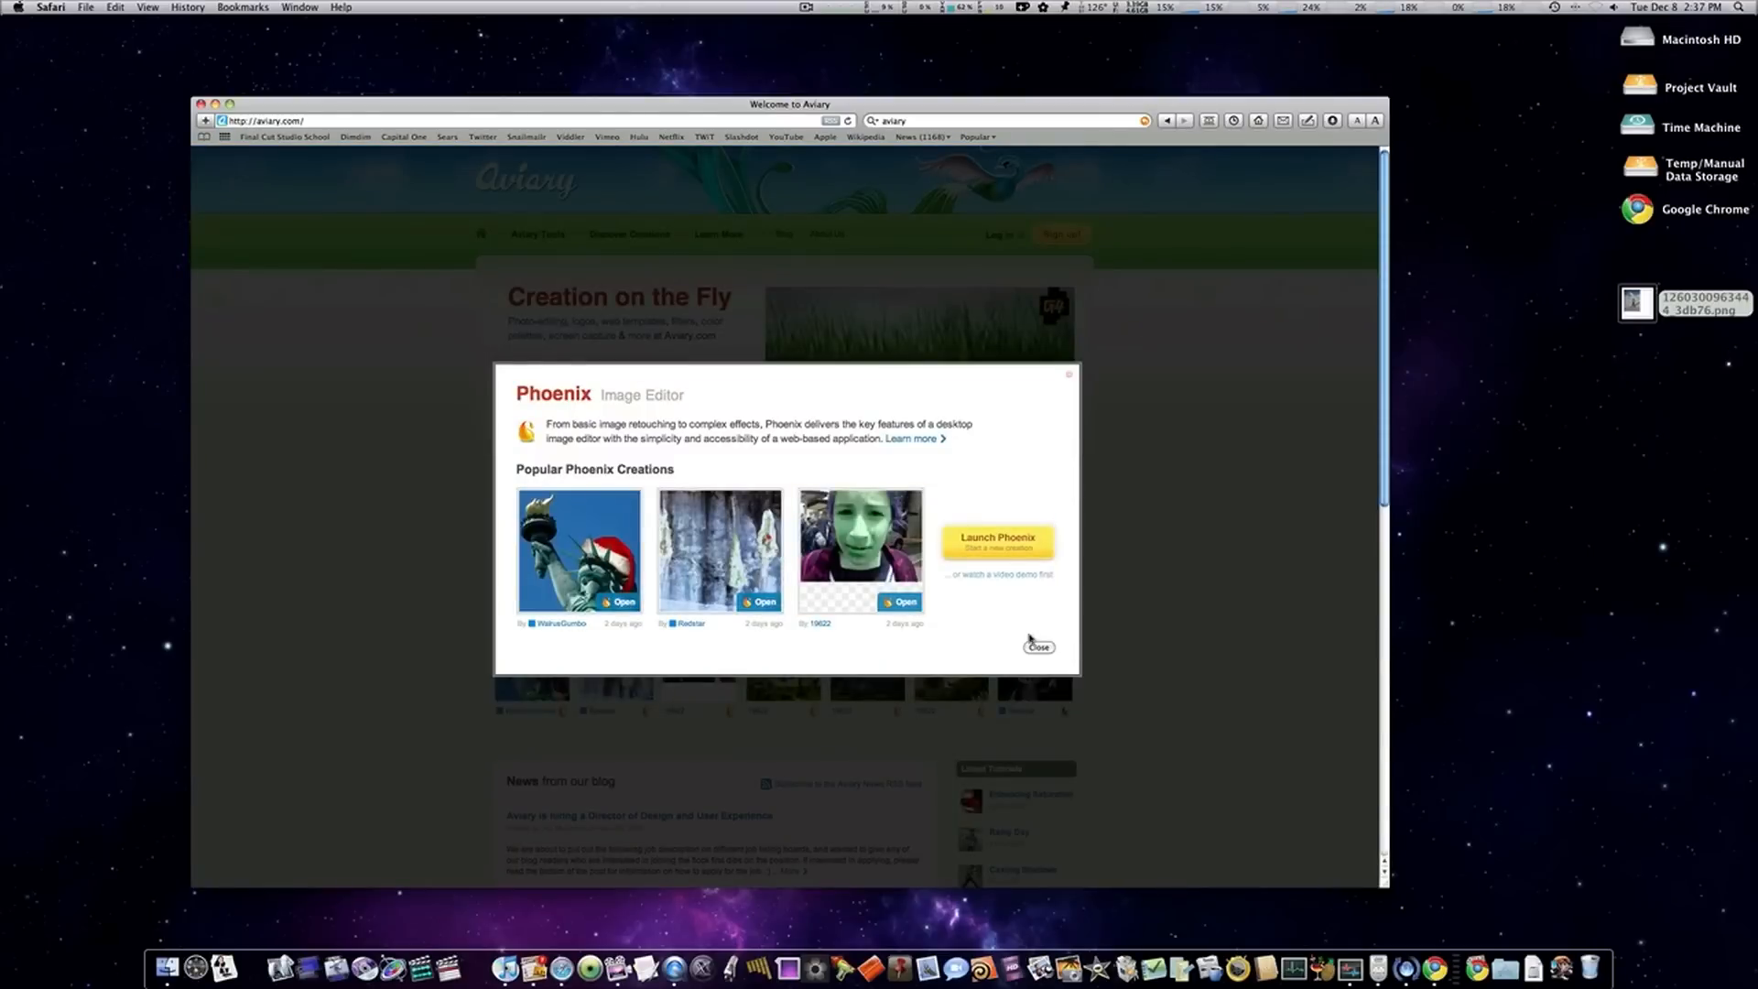
pyautogui.click(995, 540)
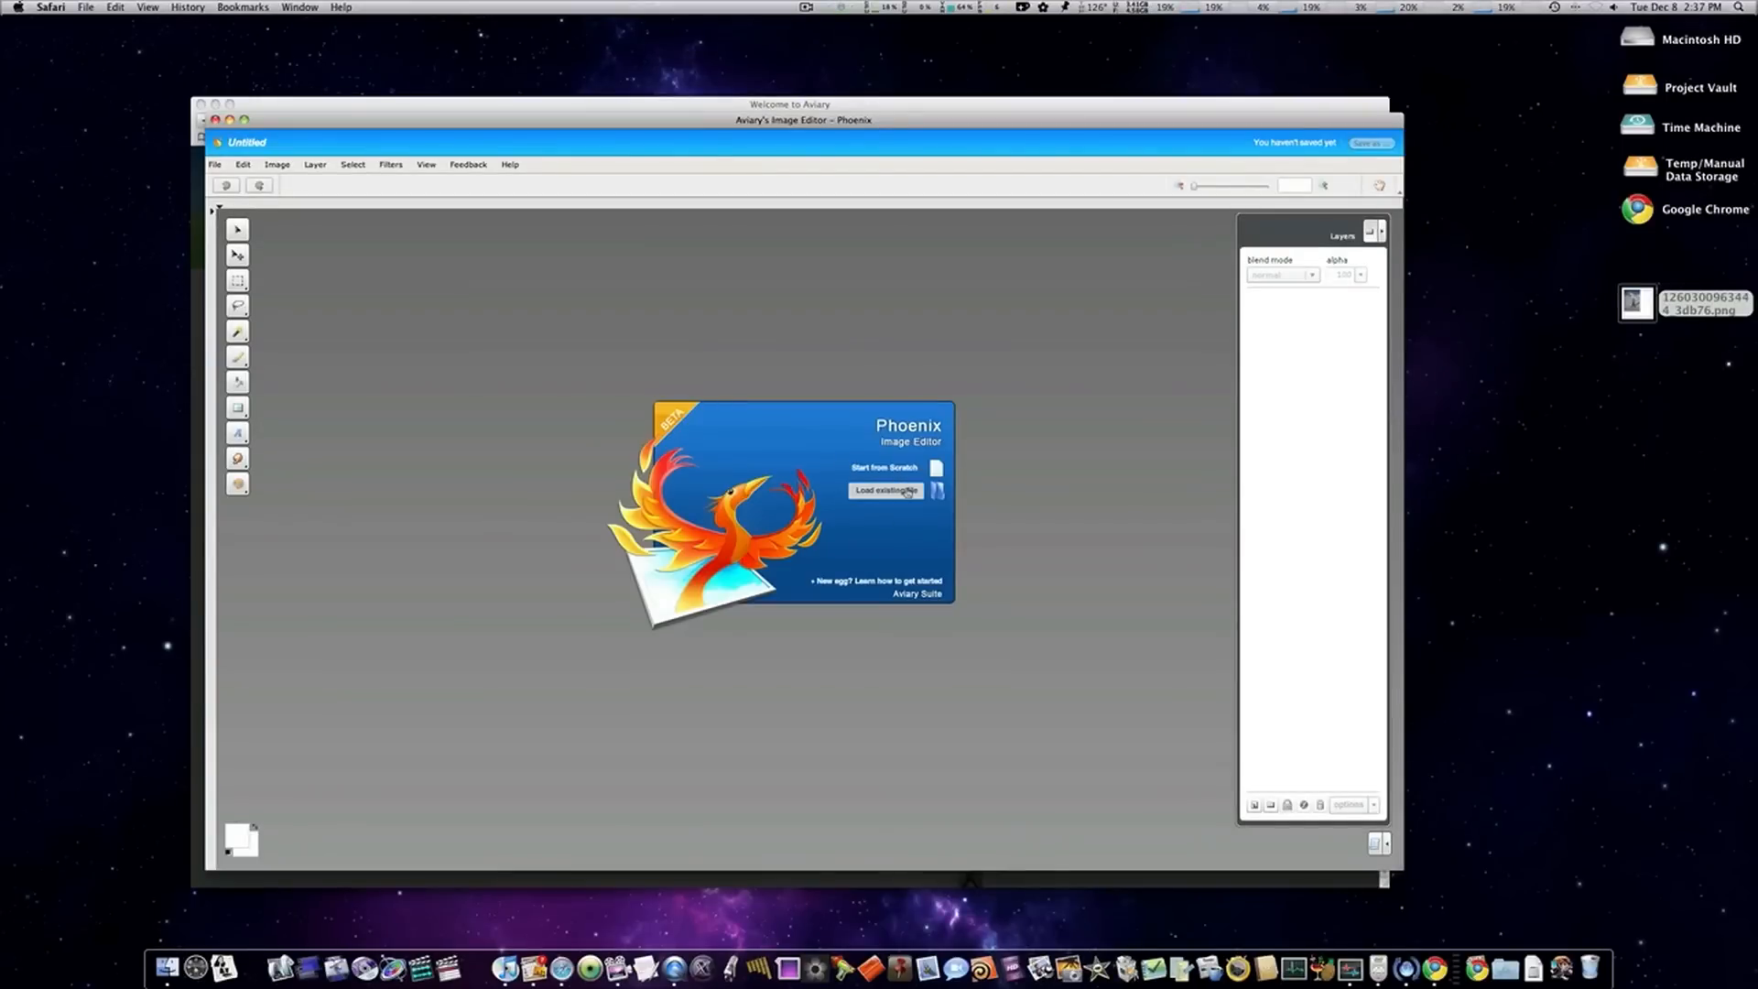
# - Create a blank 625×625 transparent image and browse Flickr photos in Import File
pyautogui.click(885, 466)
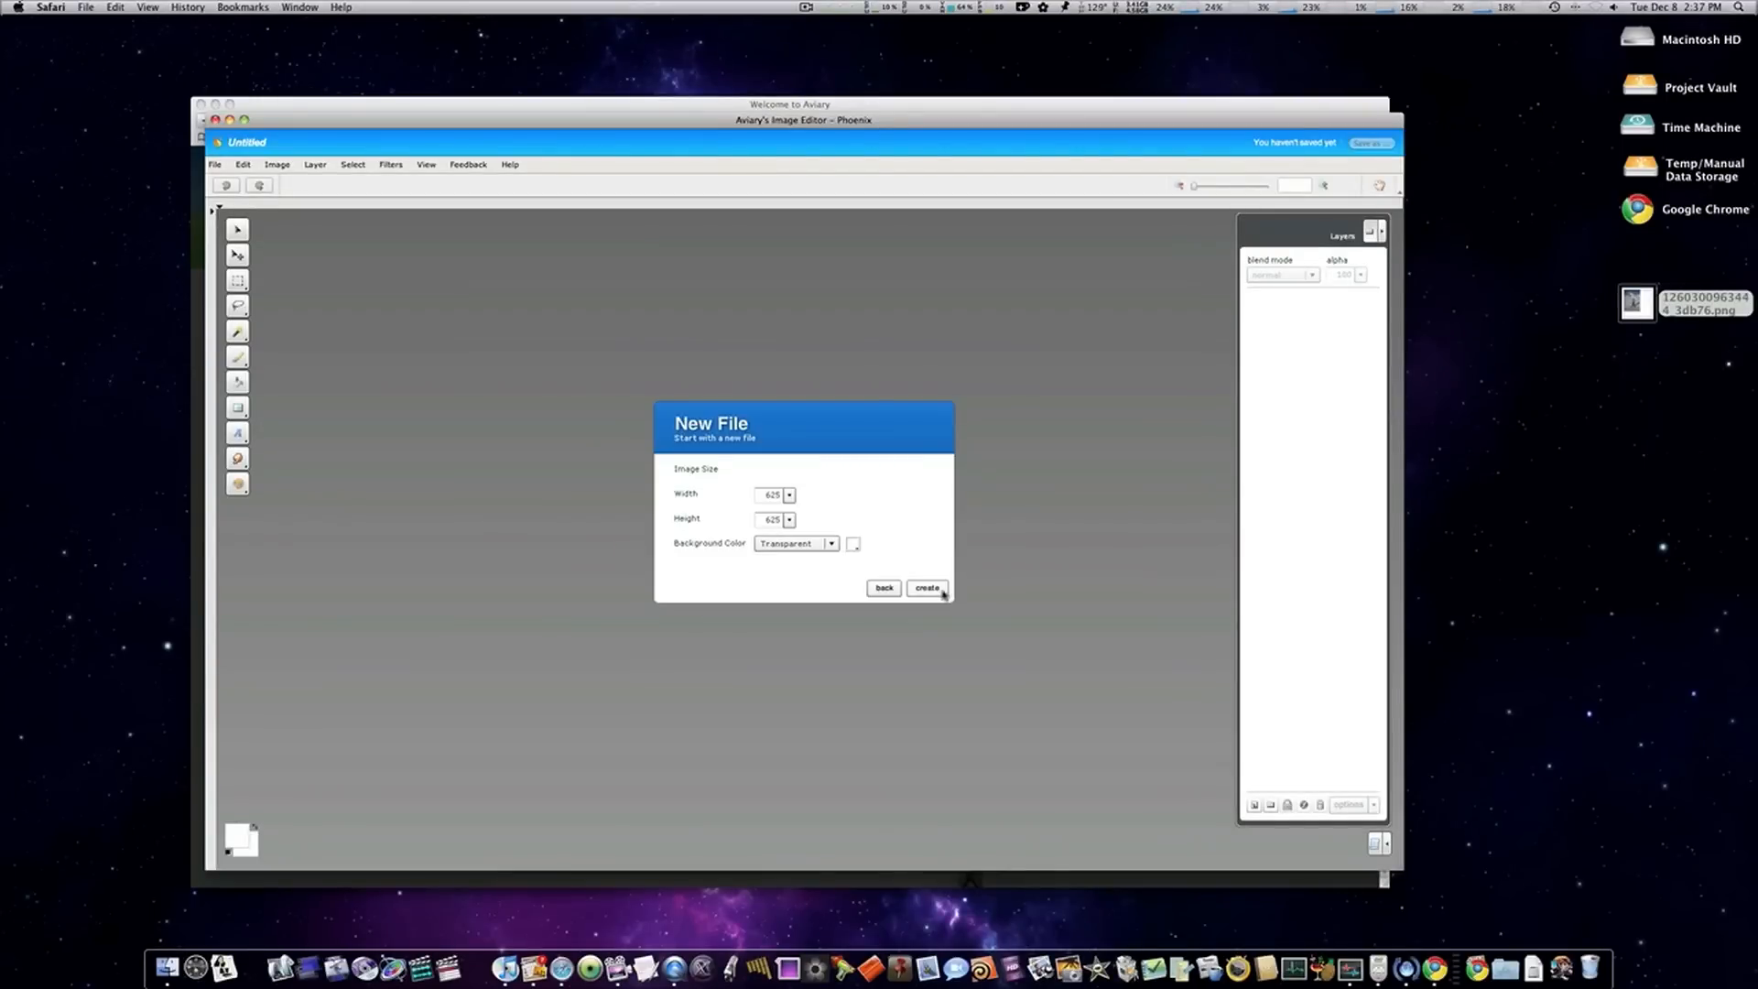
pyautogui.click(926, 588)
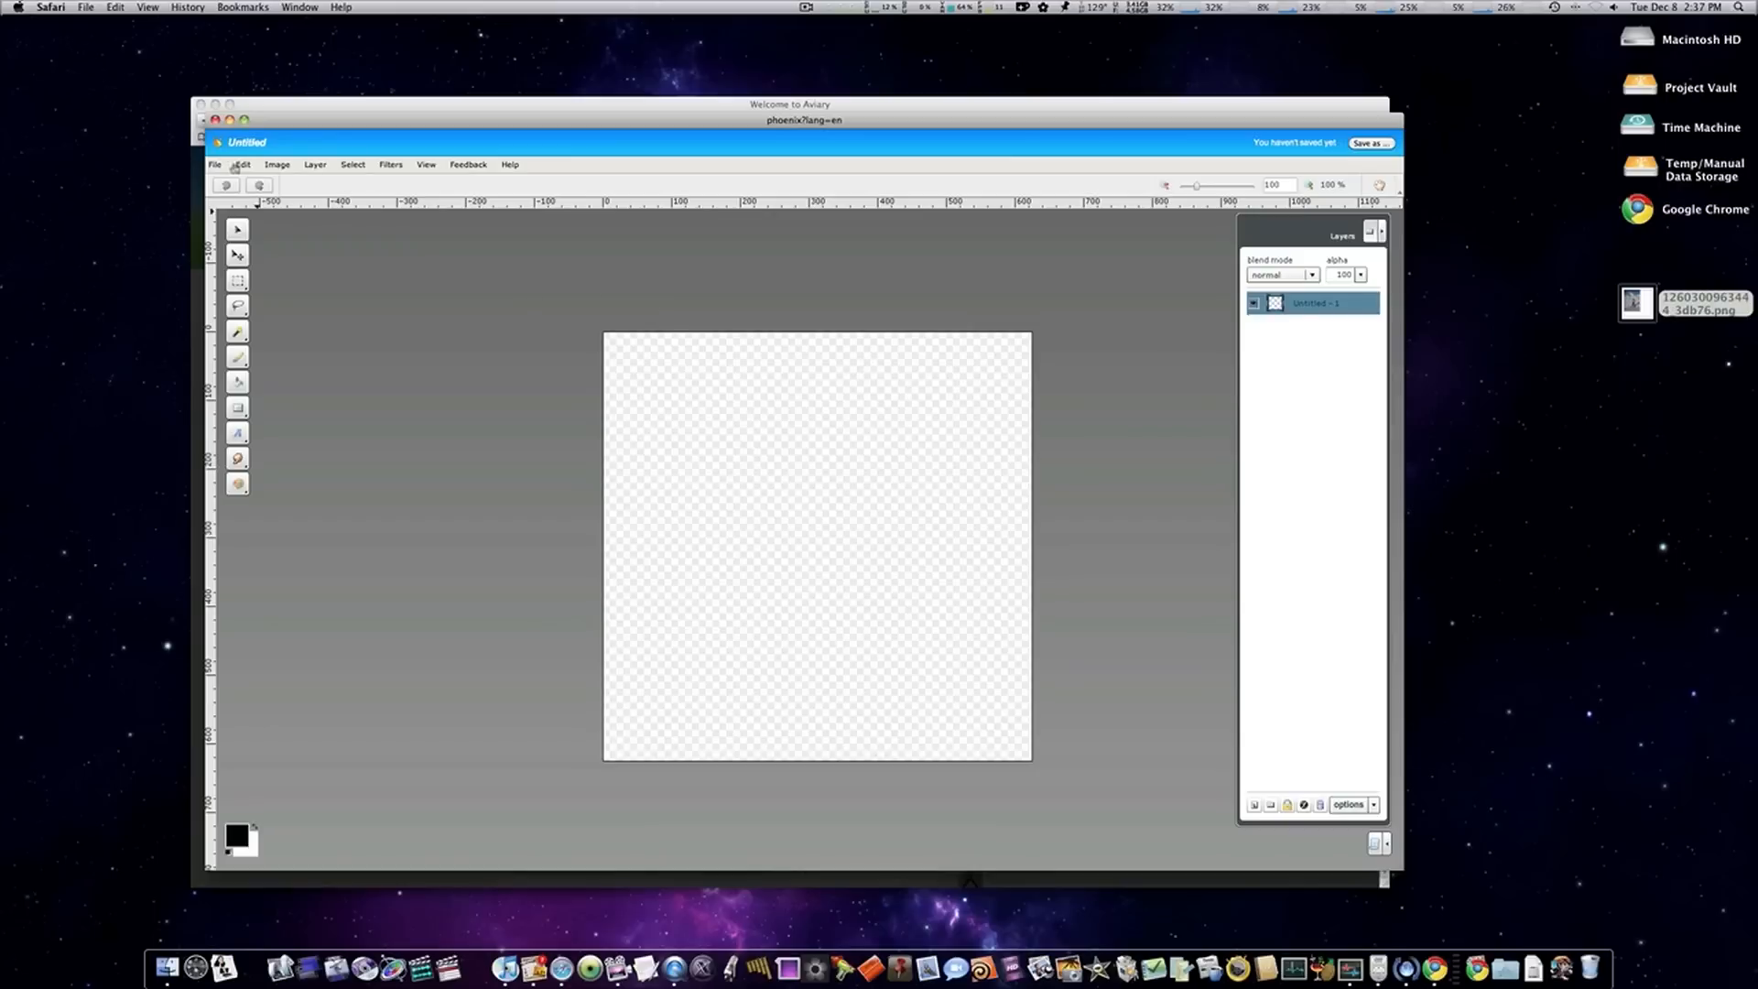
pyautogui.click(214, 165)
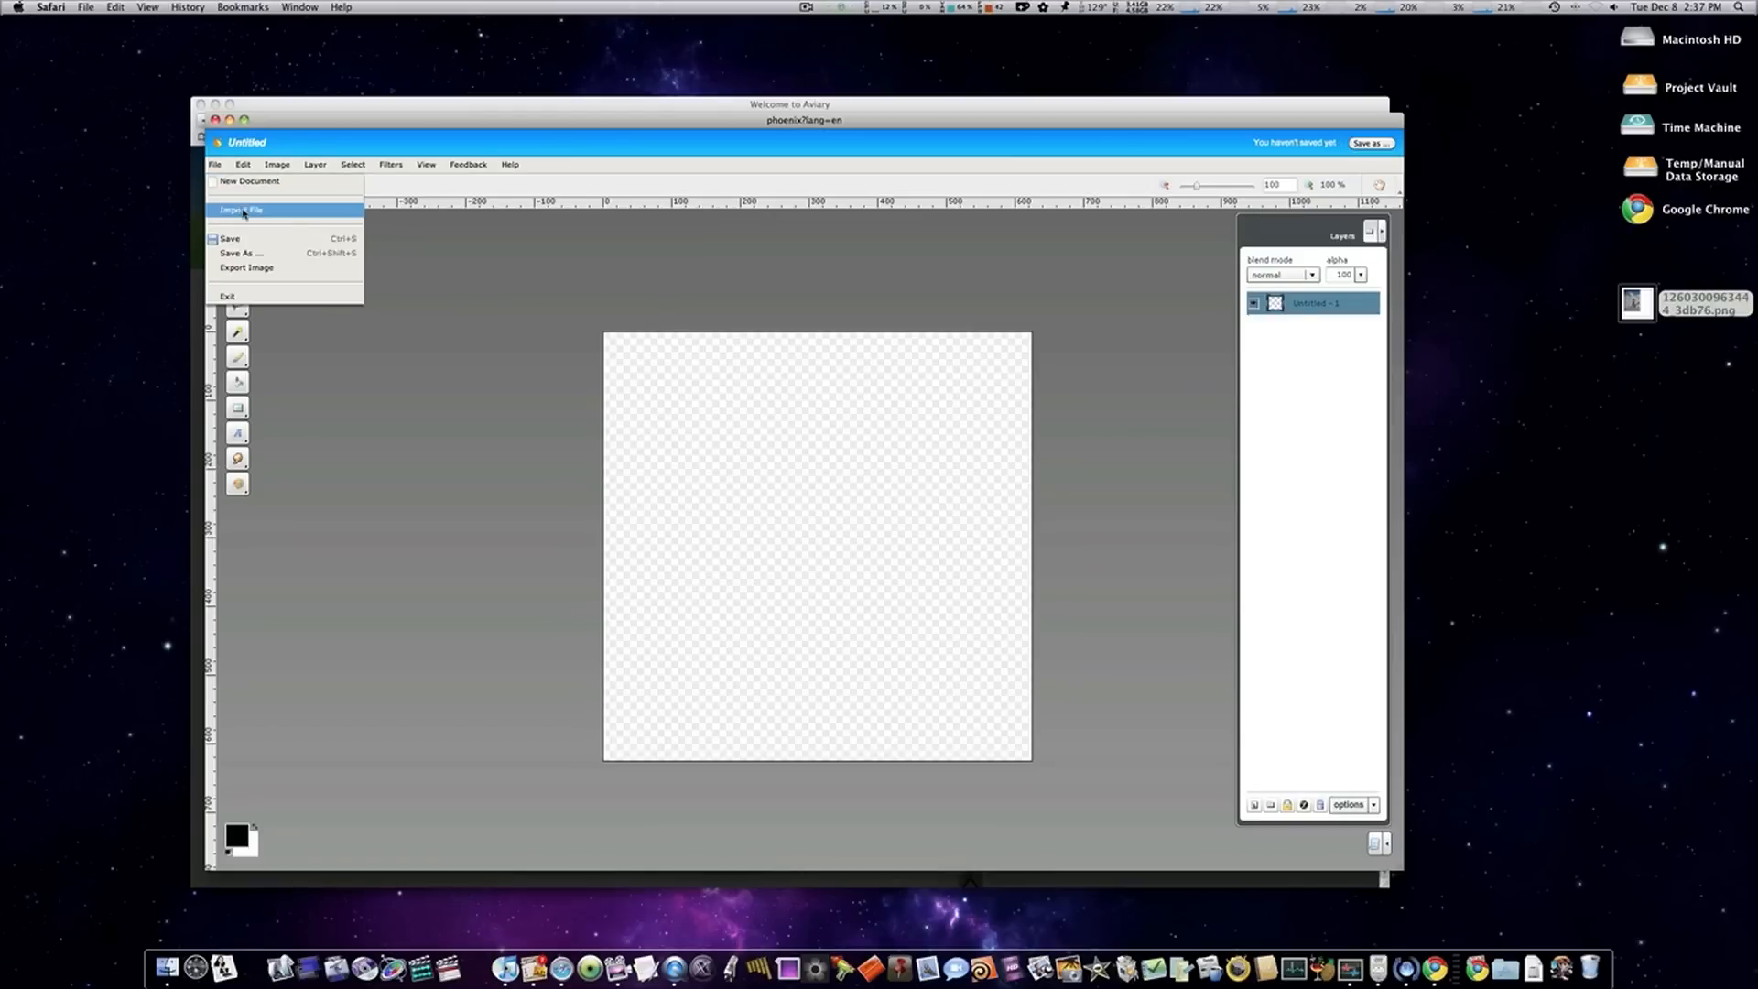
pyautogui.click(241, 210)
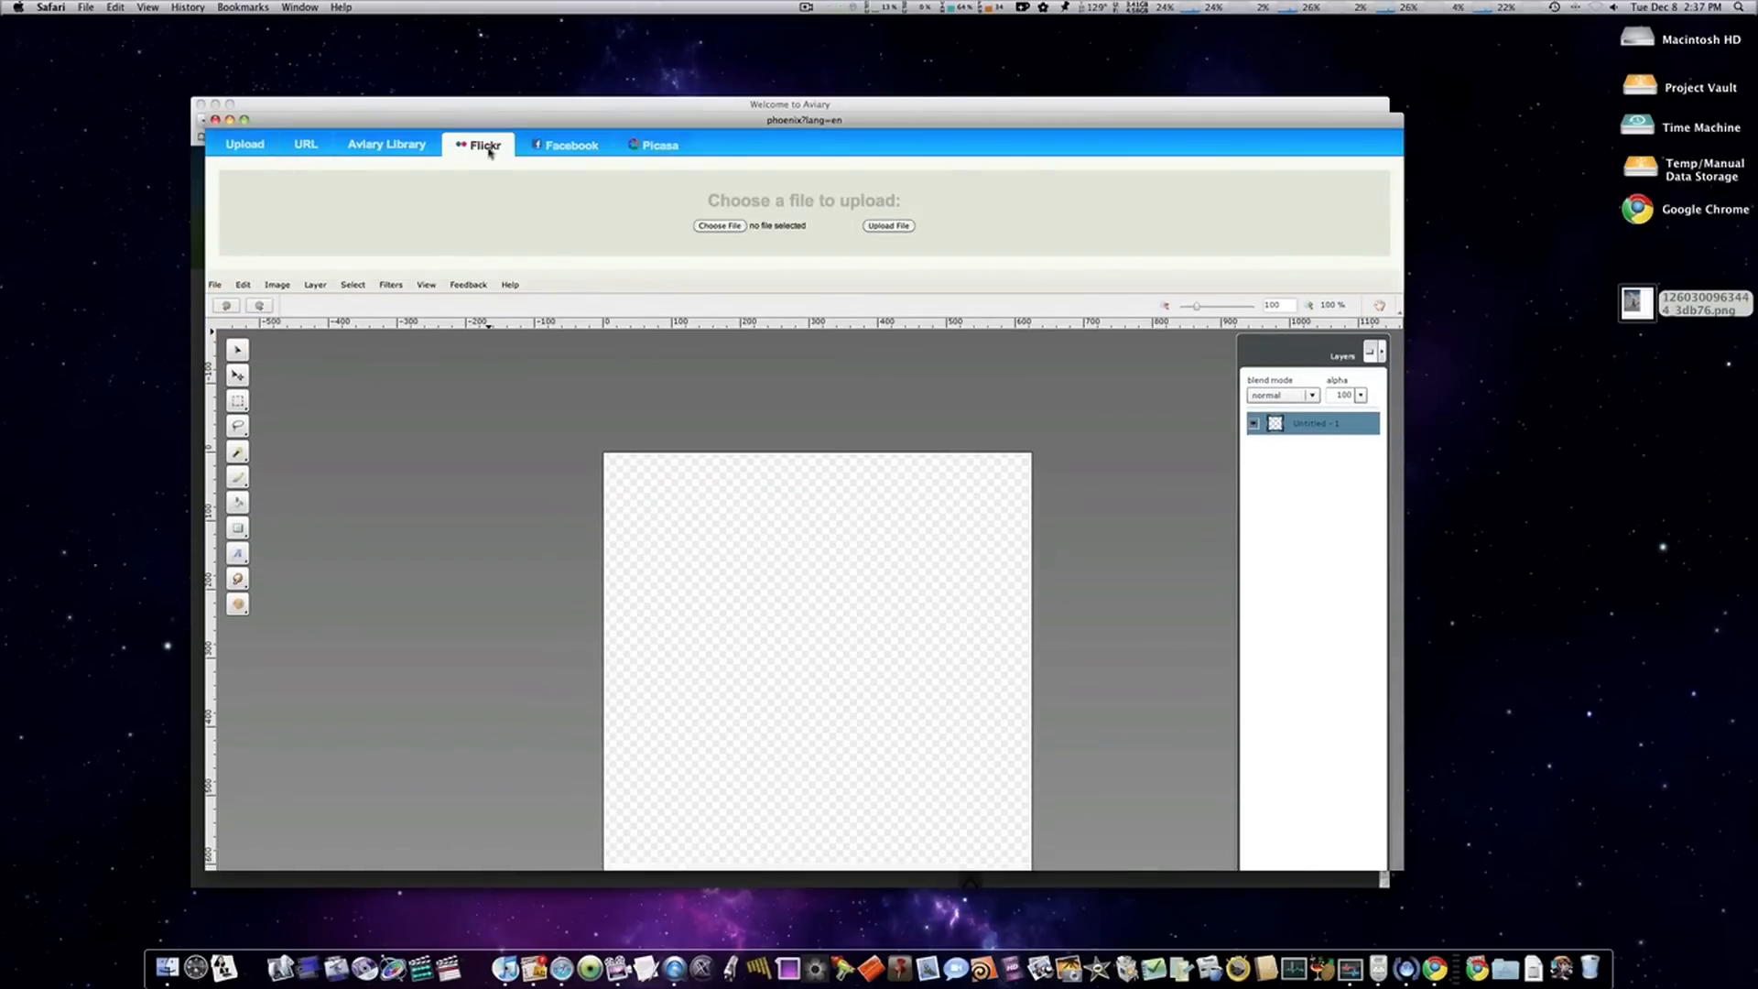
pyautogui.click(483, 144)
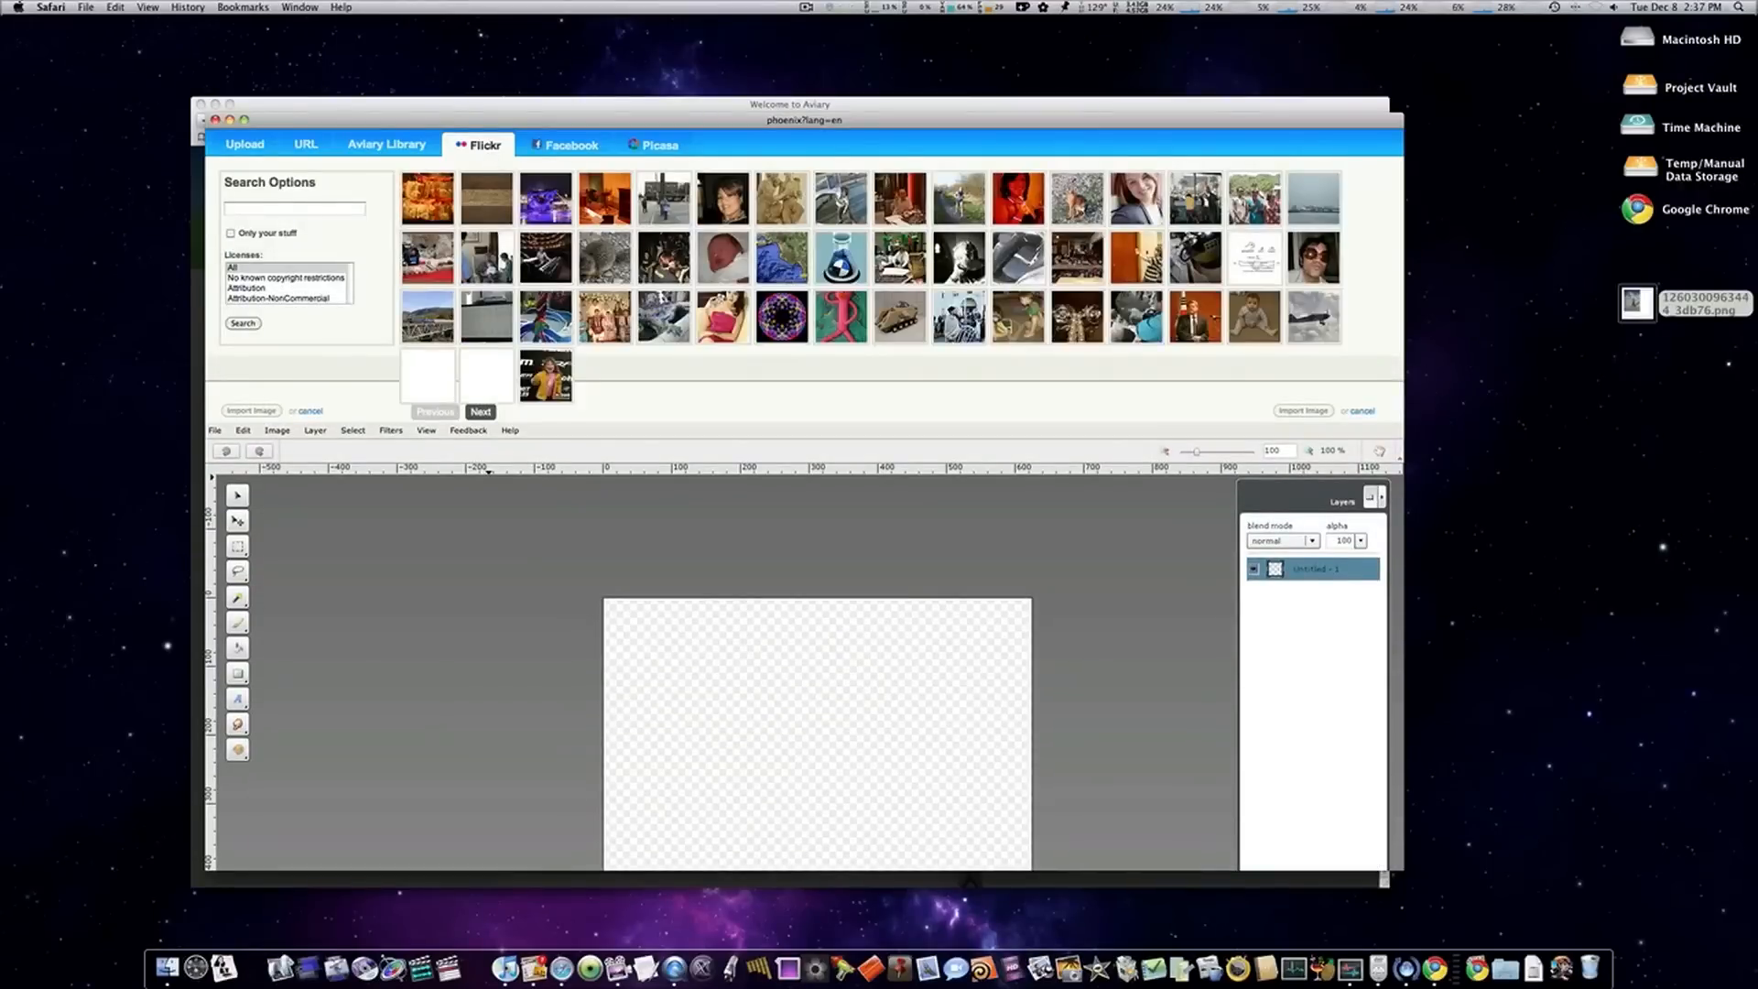
pyautogui.click(480, 411)
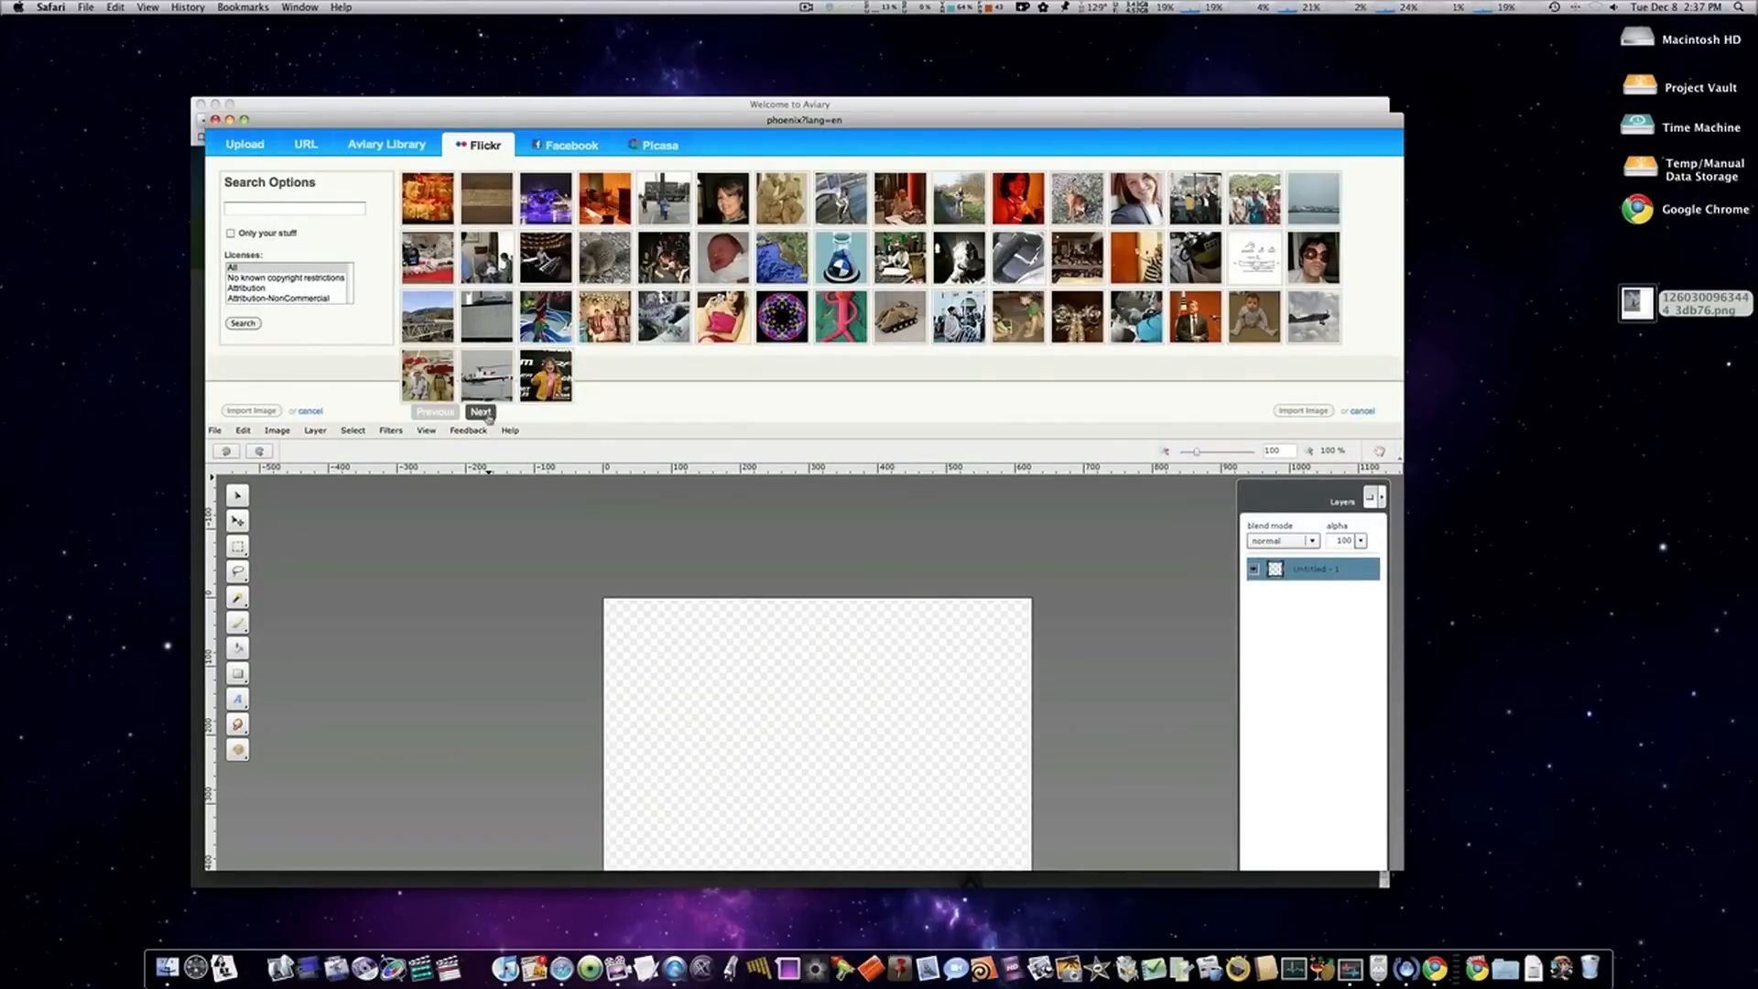
pyautogui.click(479, 411)
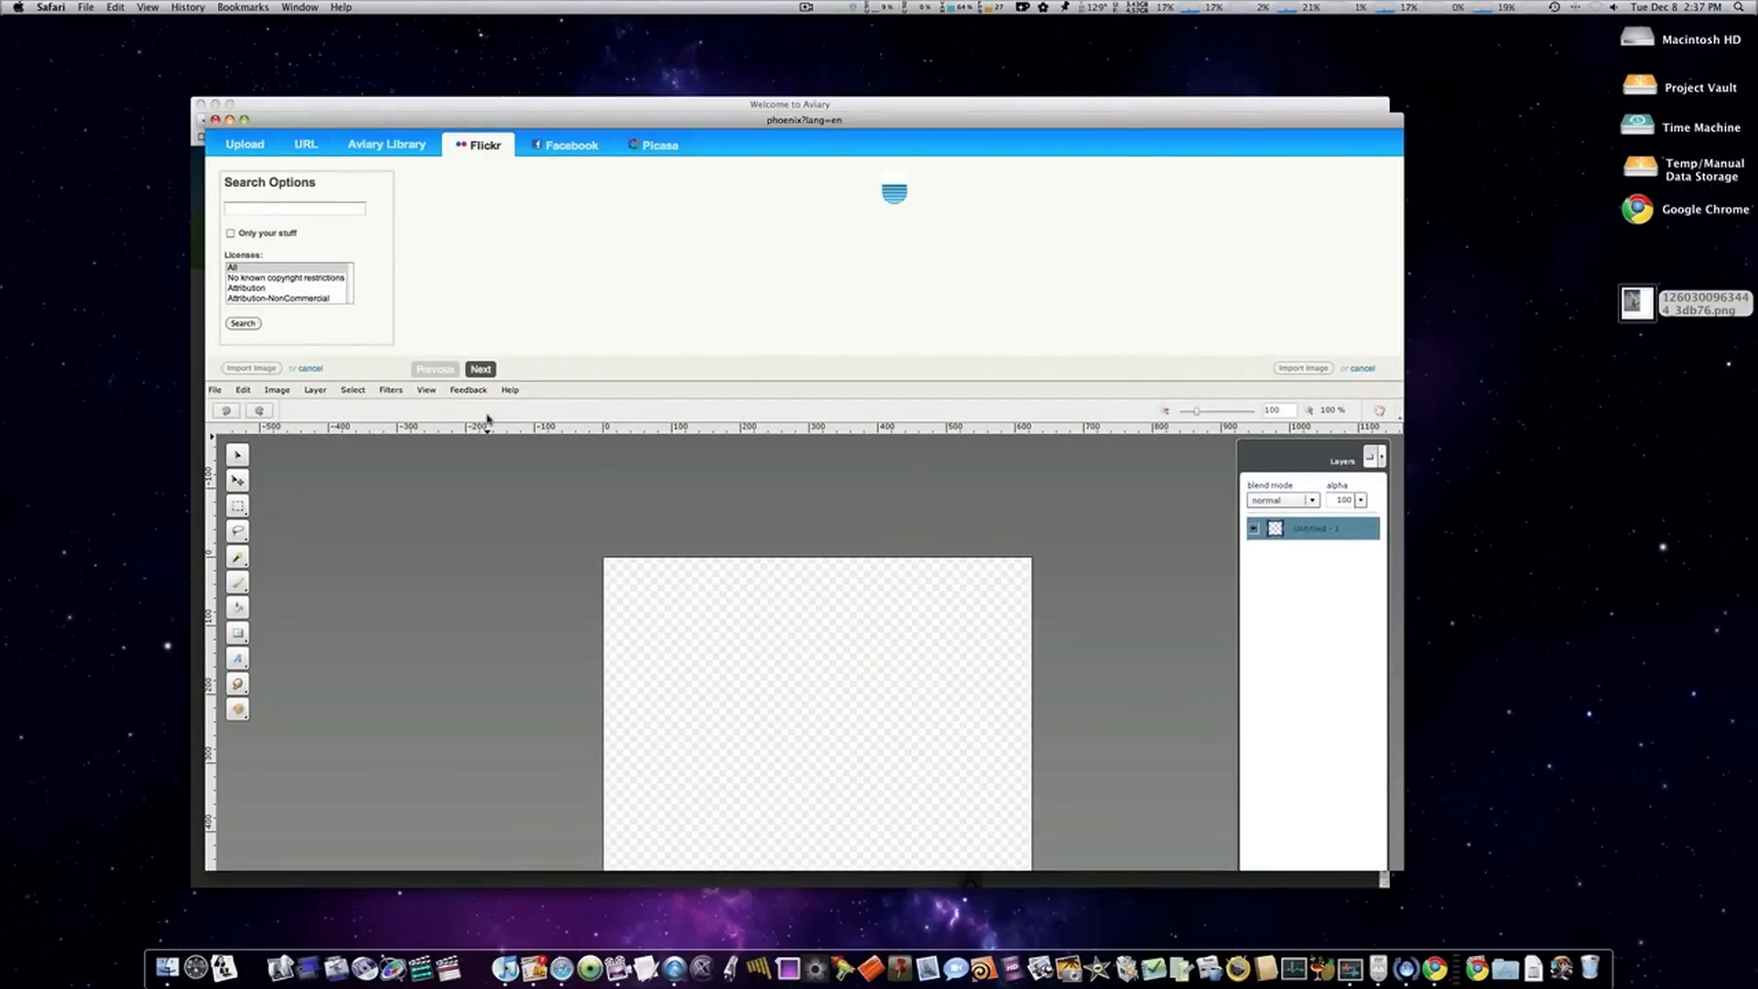
pyautogui.click(242, 323)
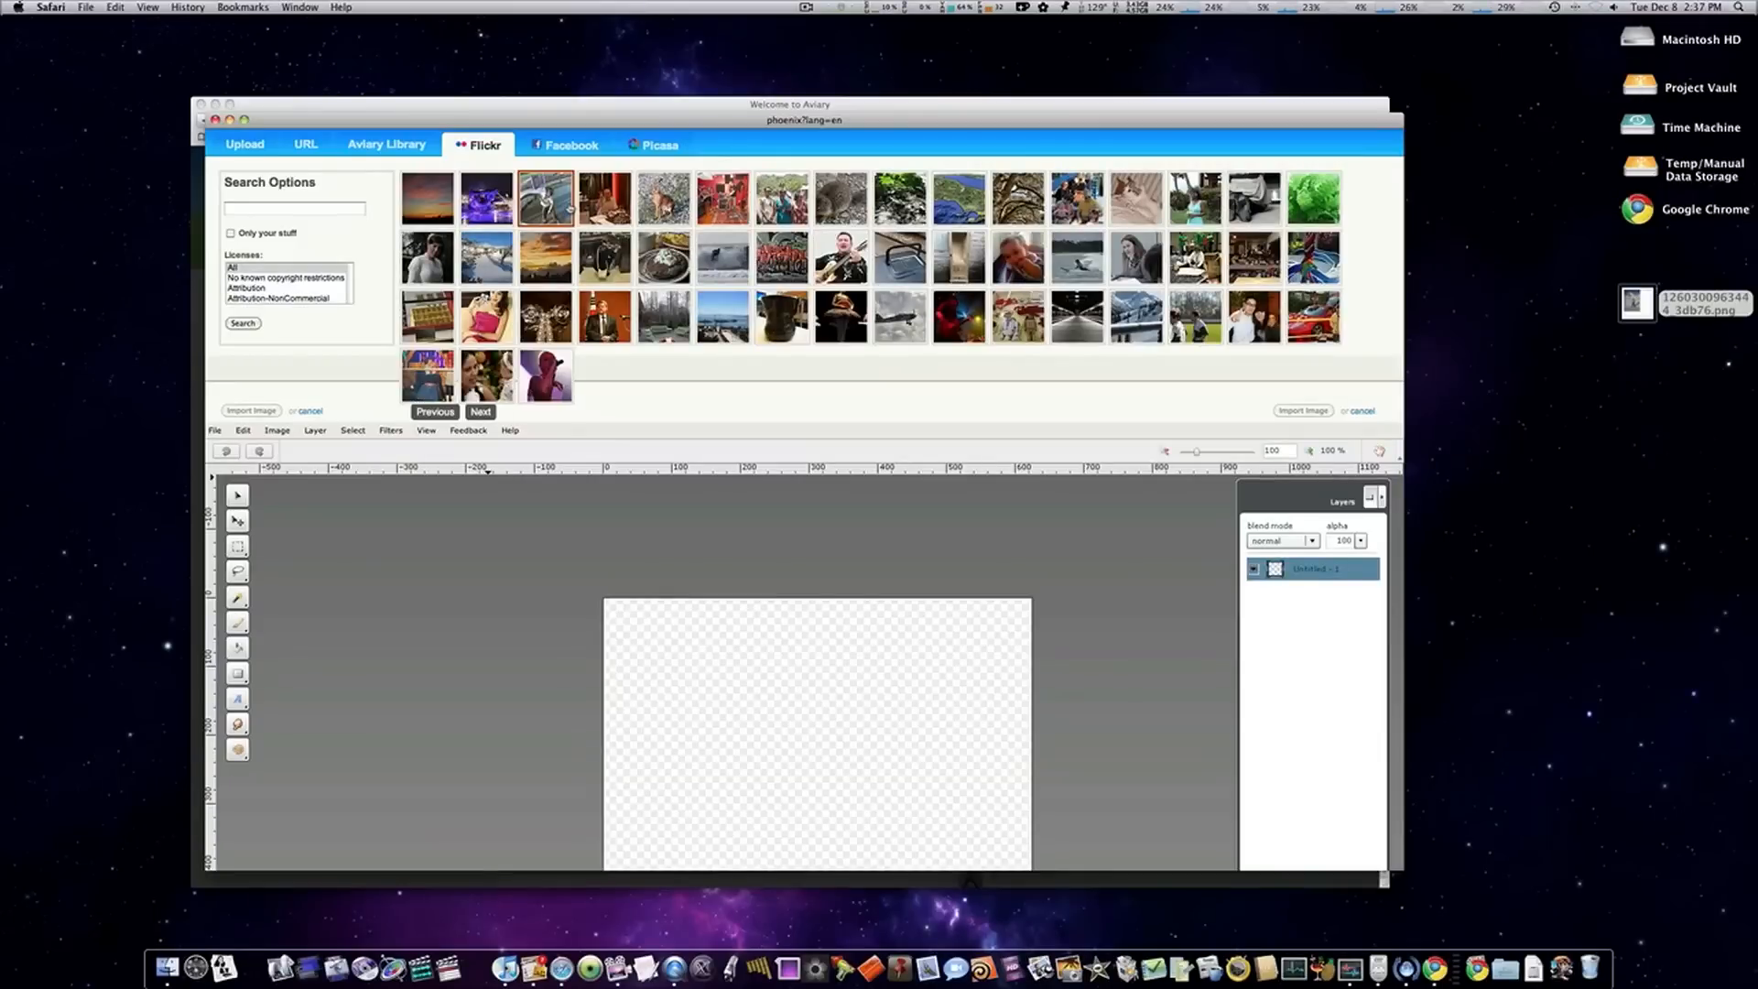
# - Pick the skier PNG from the Desktop through the Upload tab
pyautogui.click(244, 144)
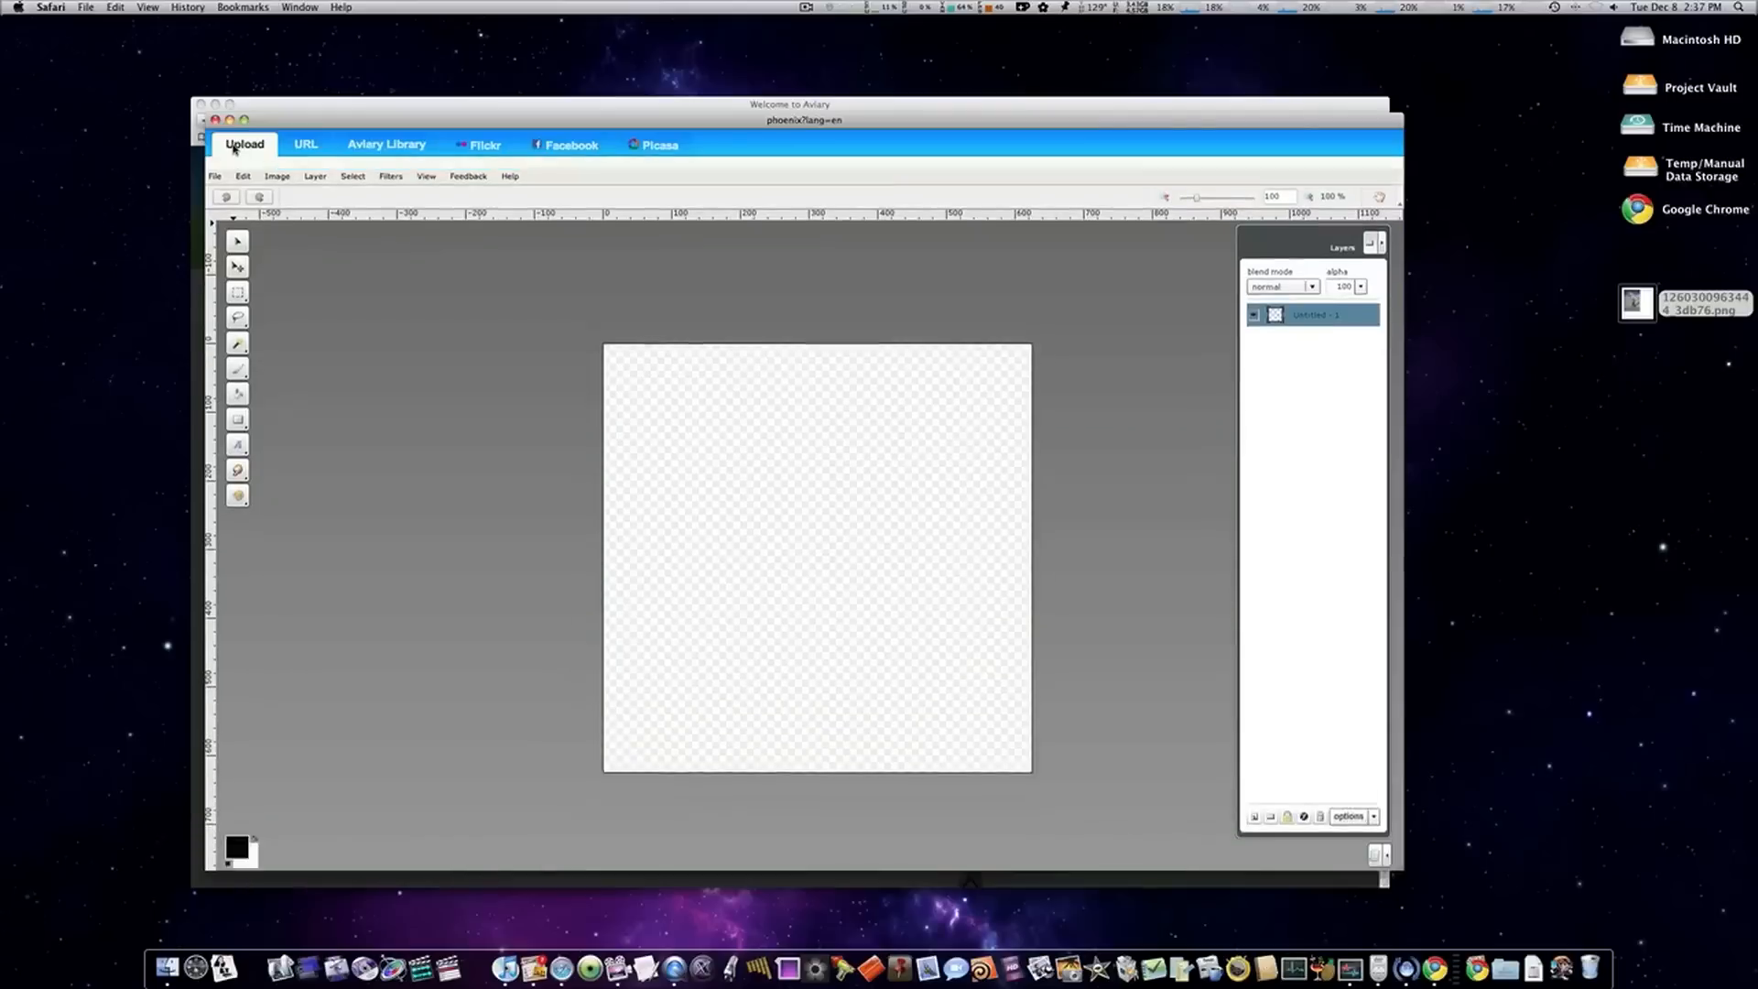
pyautogui.click(243, 144)
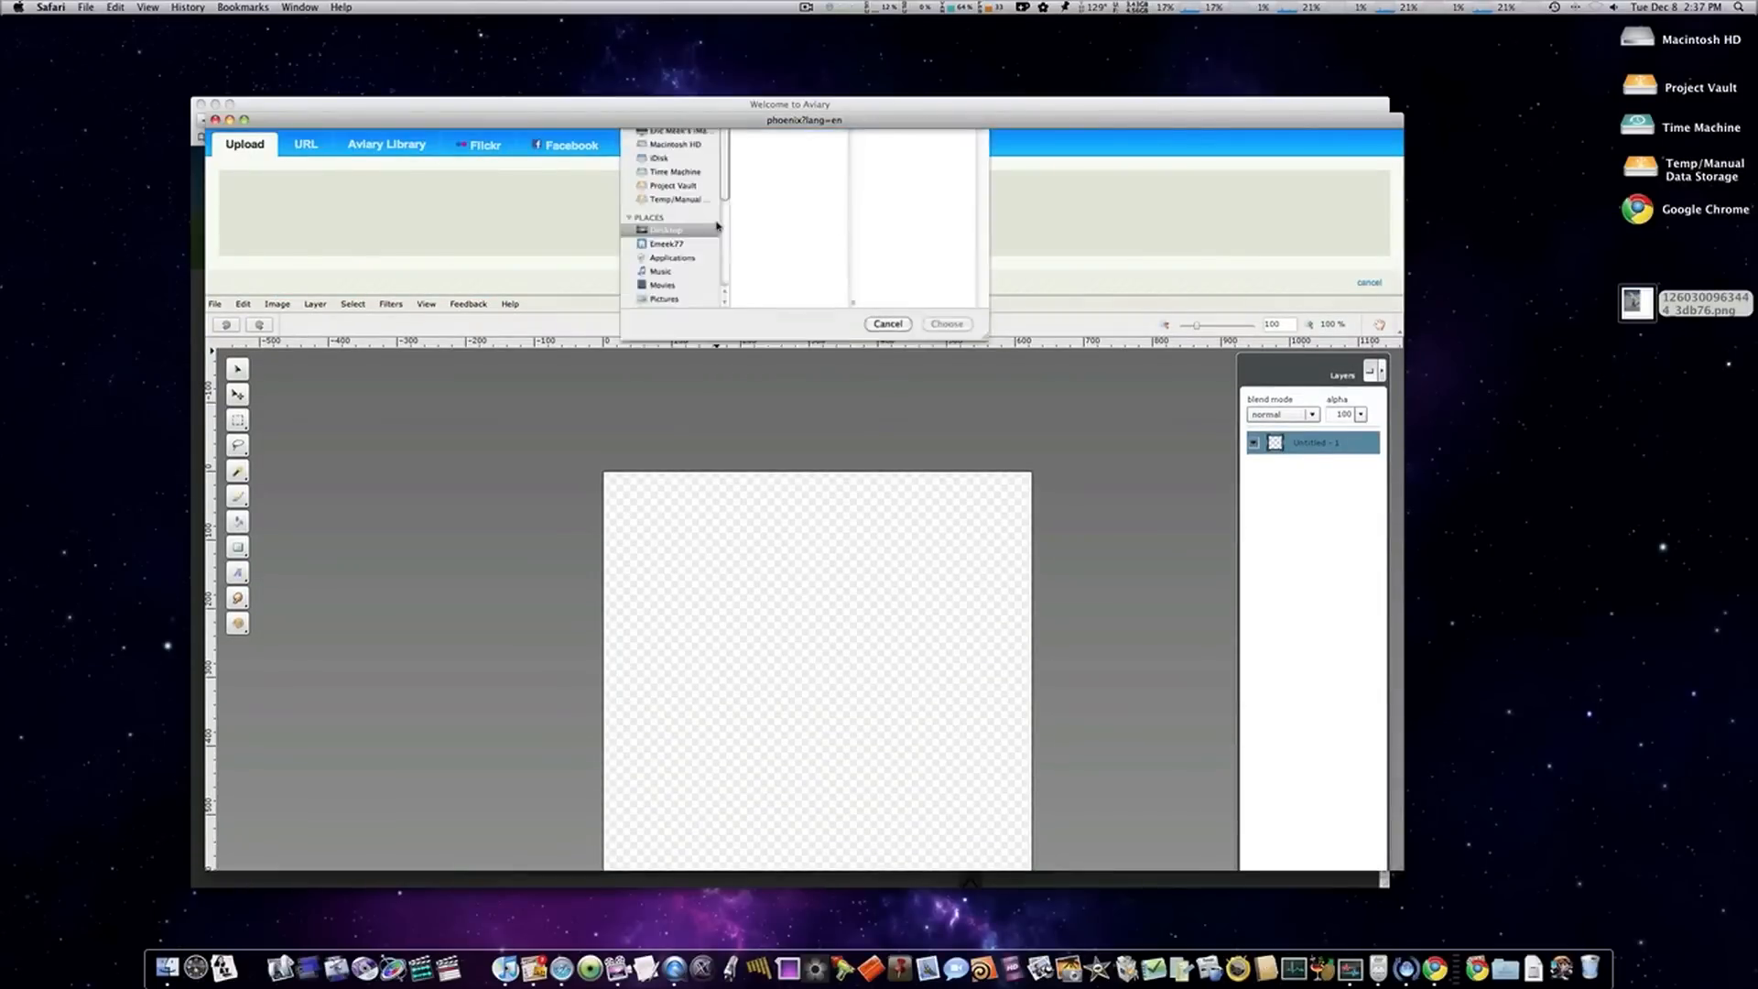
pyautogui.click(781, 188)
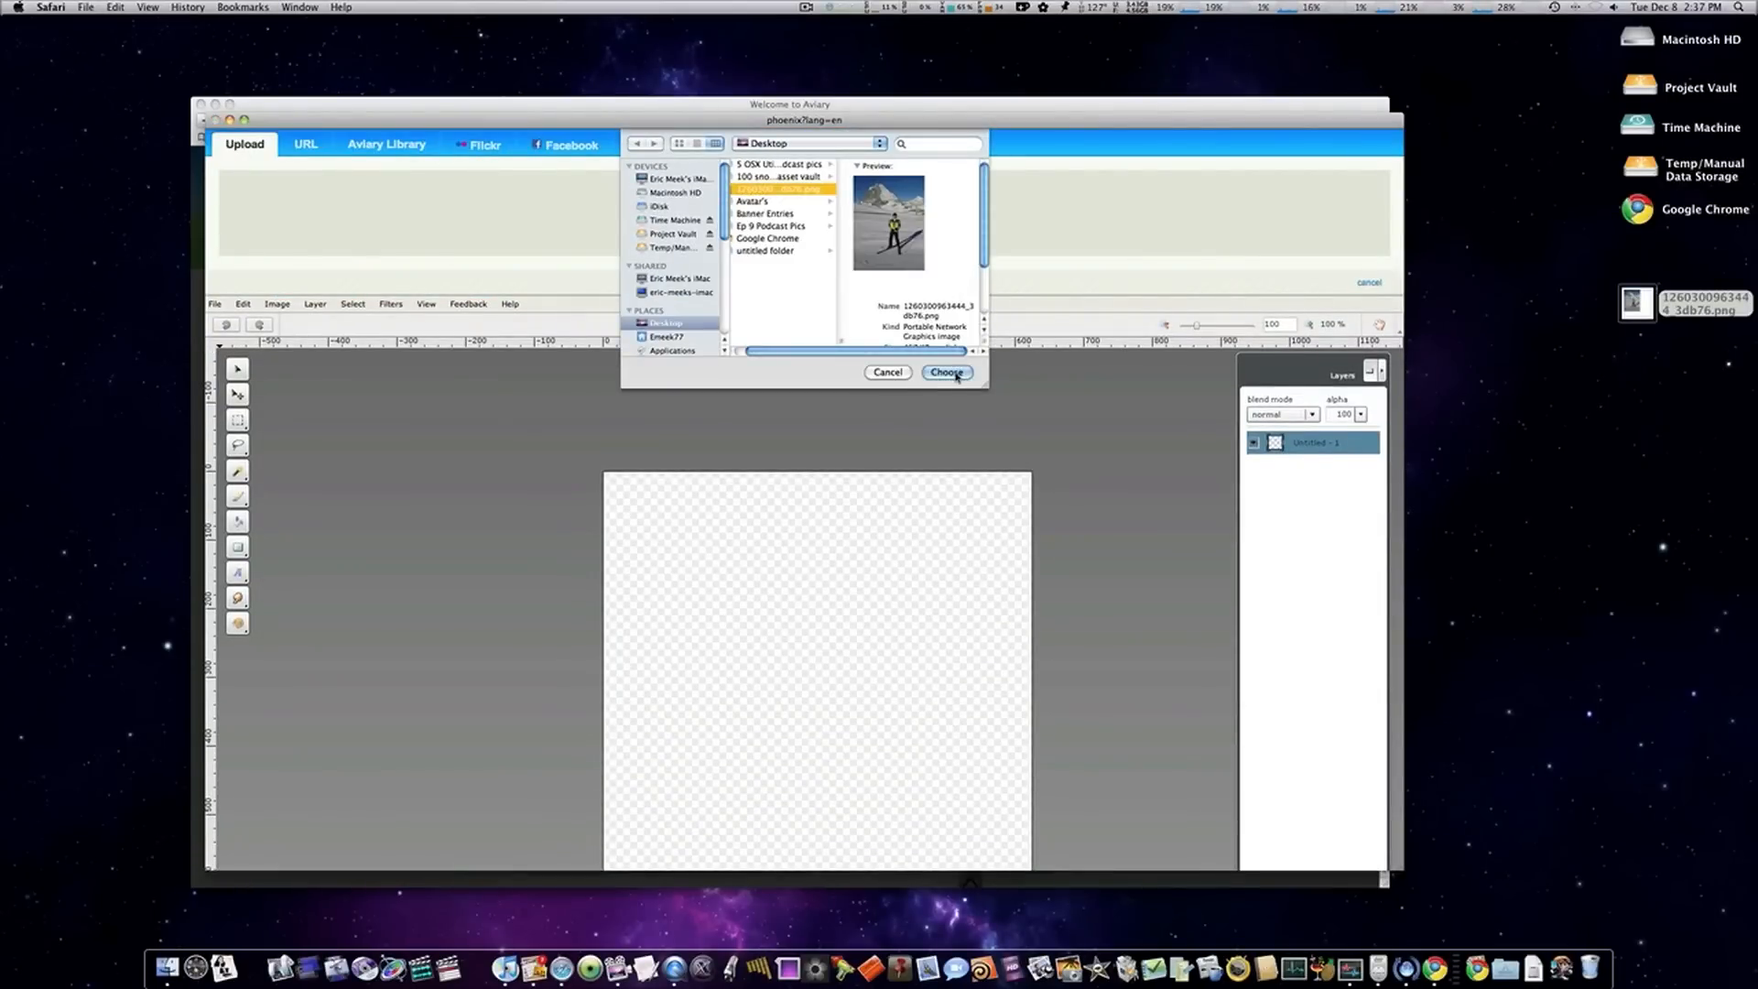
pyautogui.click(945, 371)
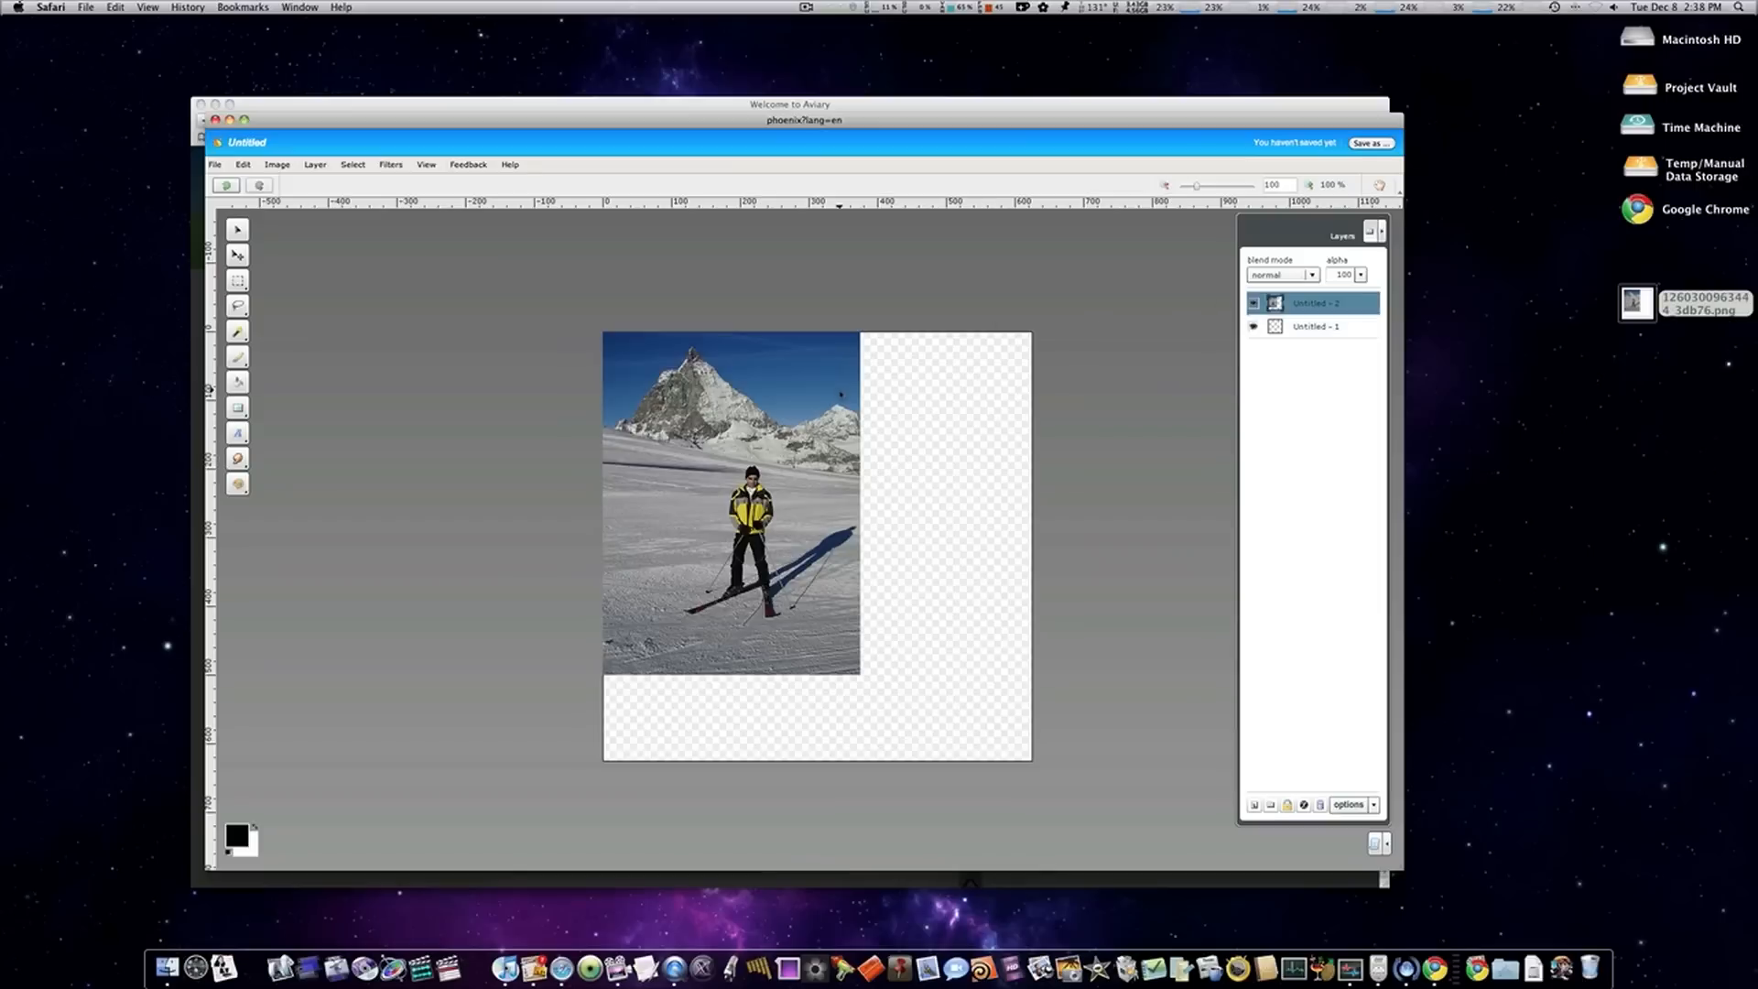
# - Magic-wand select the blue sky in the skier photo and hide the photo layer
pyautogui.click(238, 357)
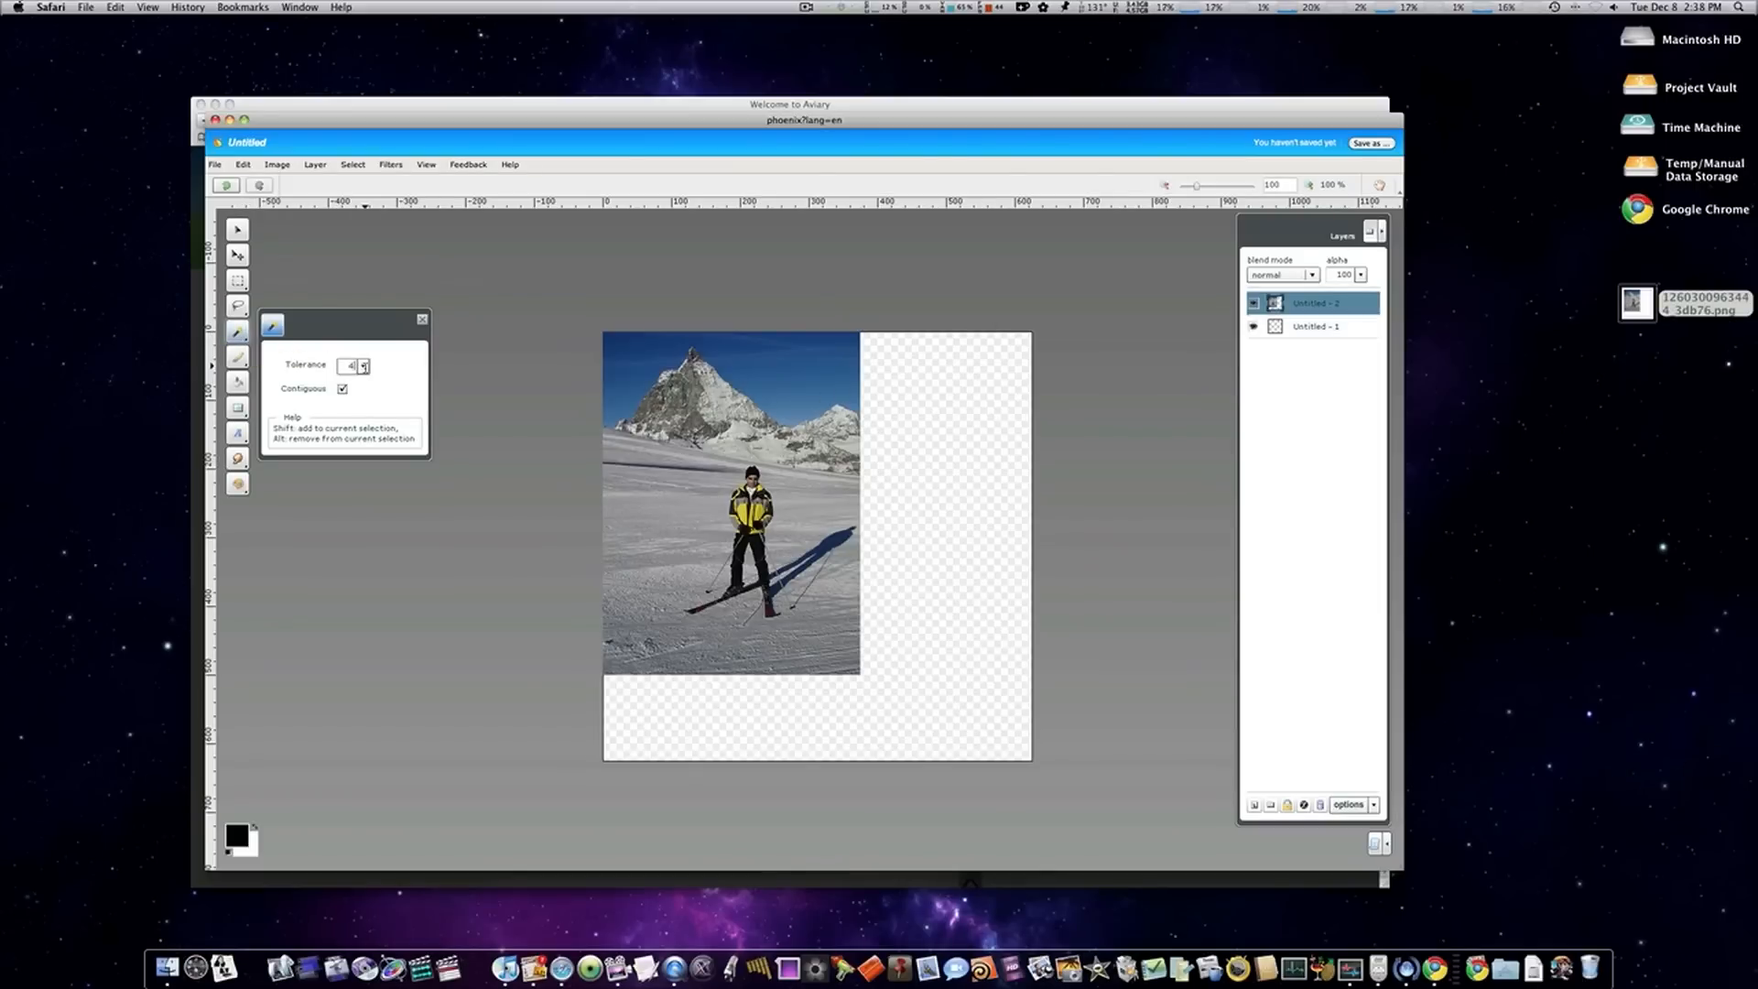
pyautogui.click(422, 319)
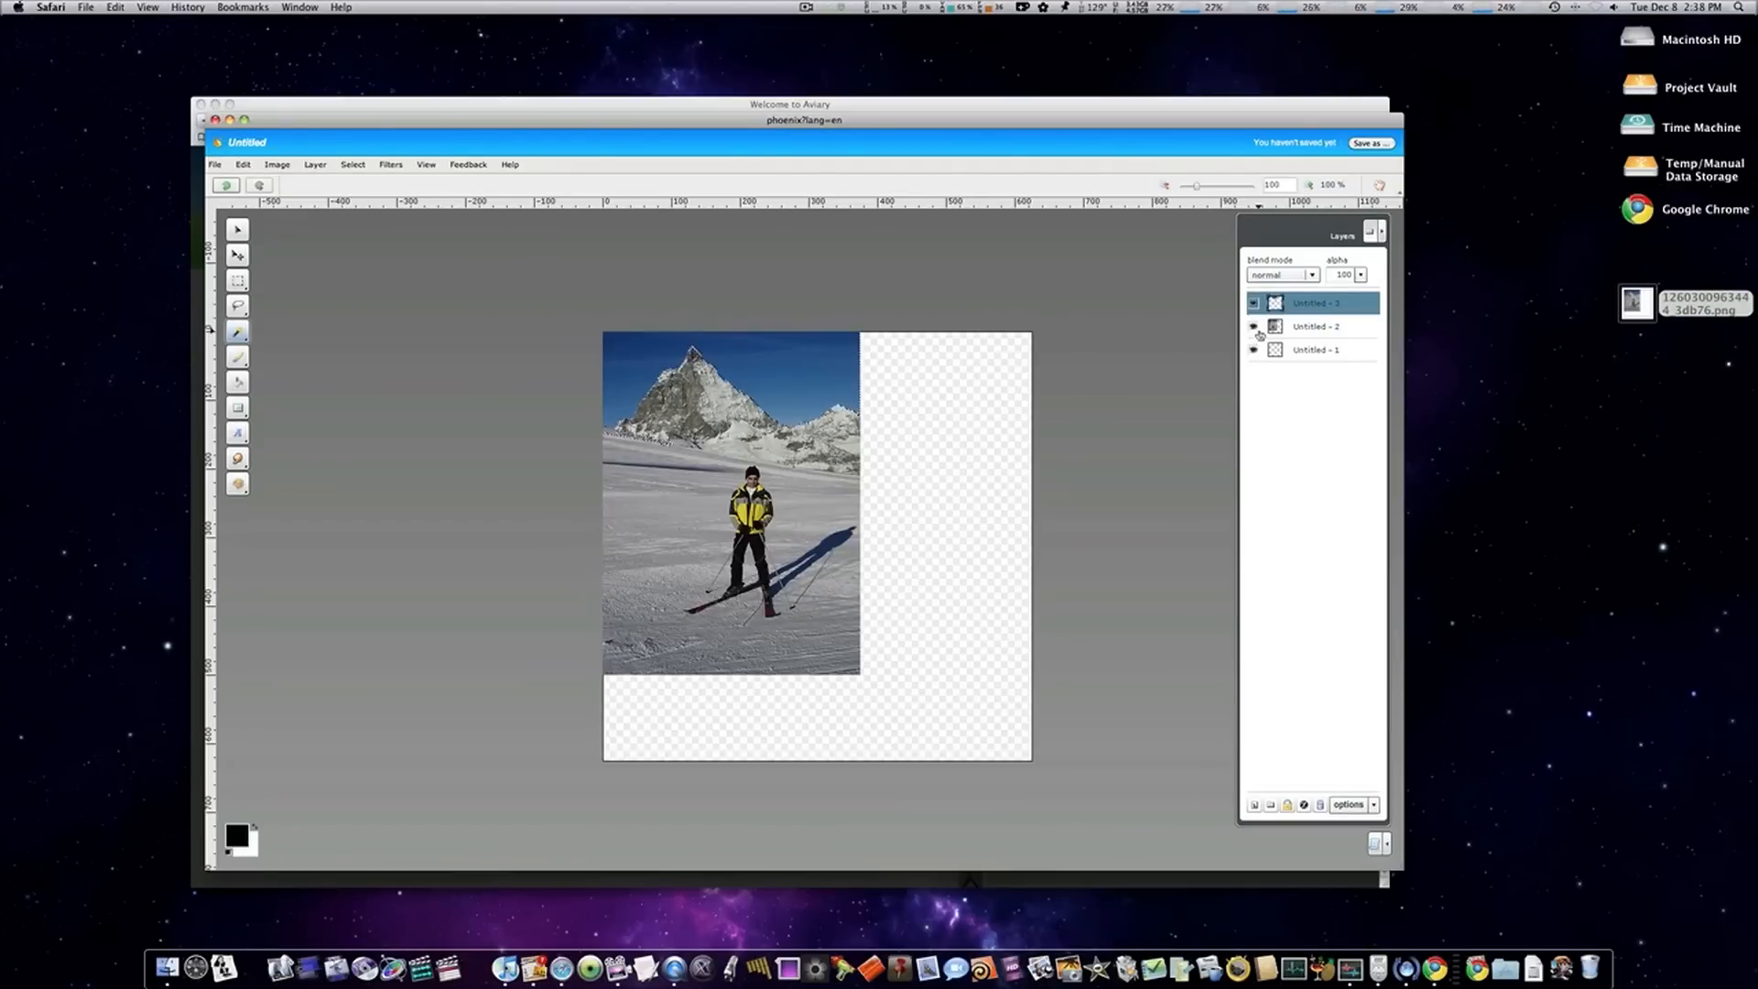
pyautogui.click(1254, 326)
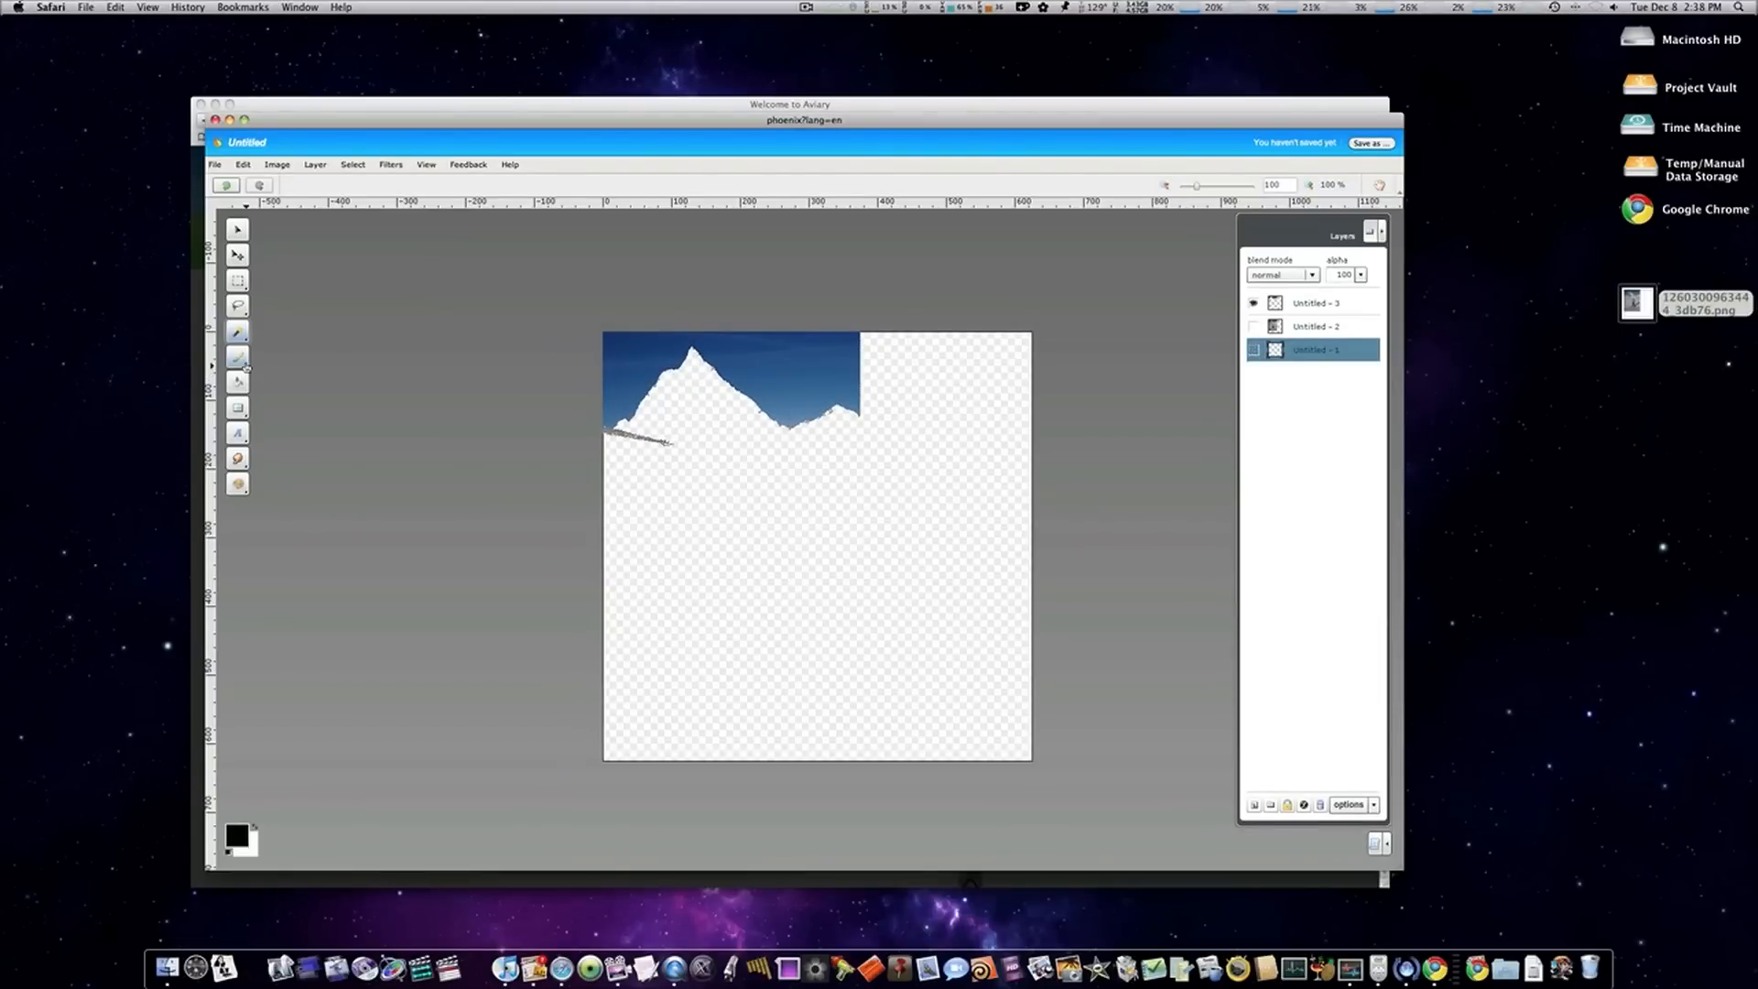
# - Make the sky layer the active layer and bring up the Image menu
pyautogui.click(238, 356)
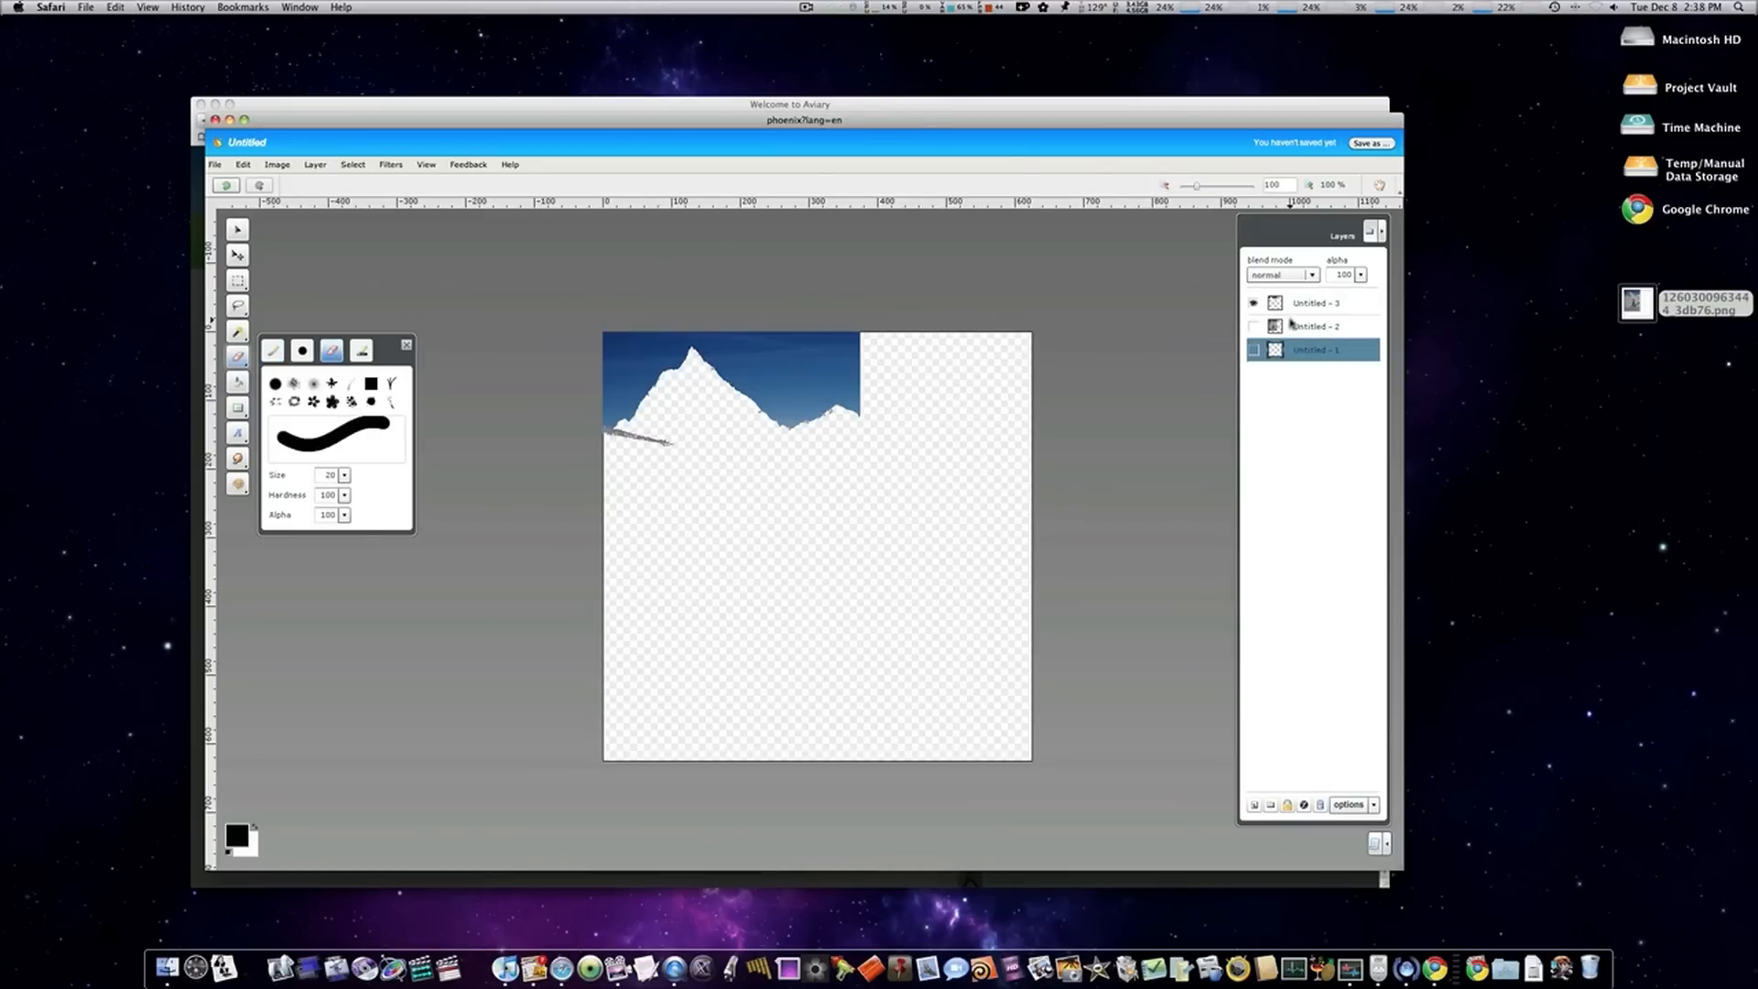
pyautogui.click(1316, 303)
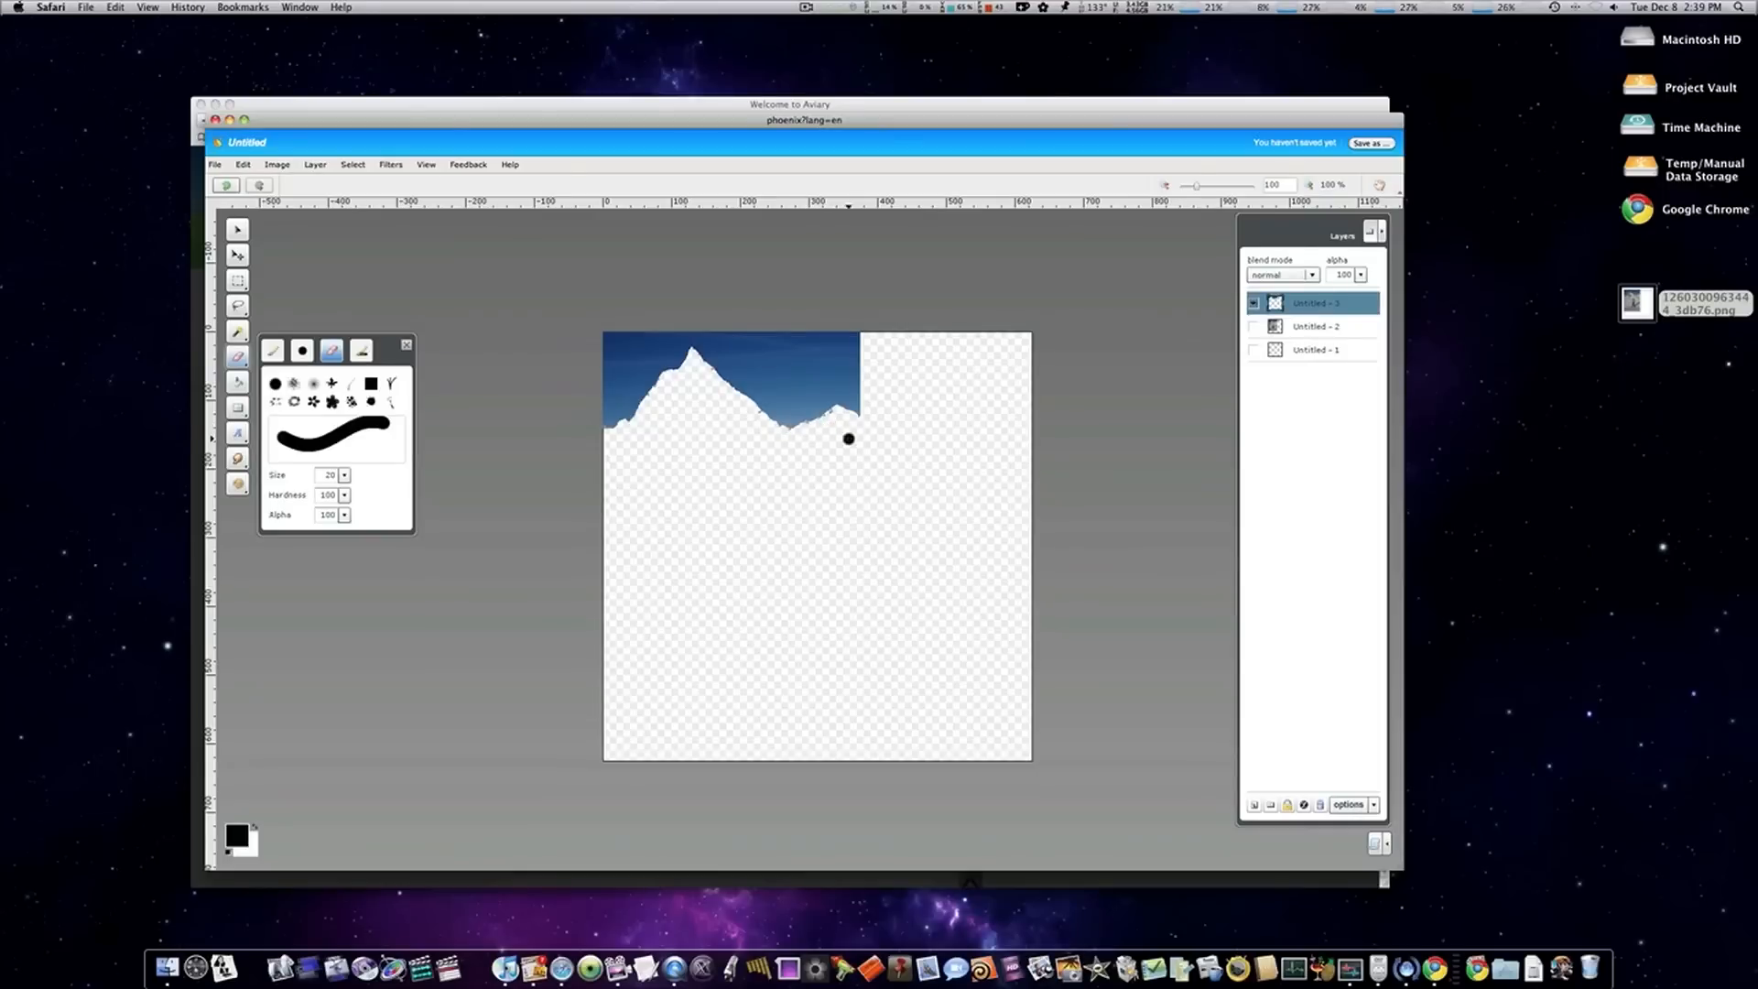
pyautogui.click(277, 164)
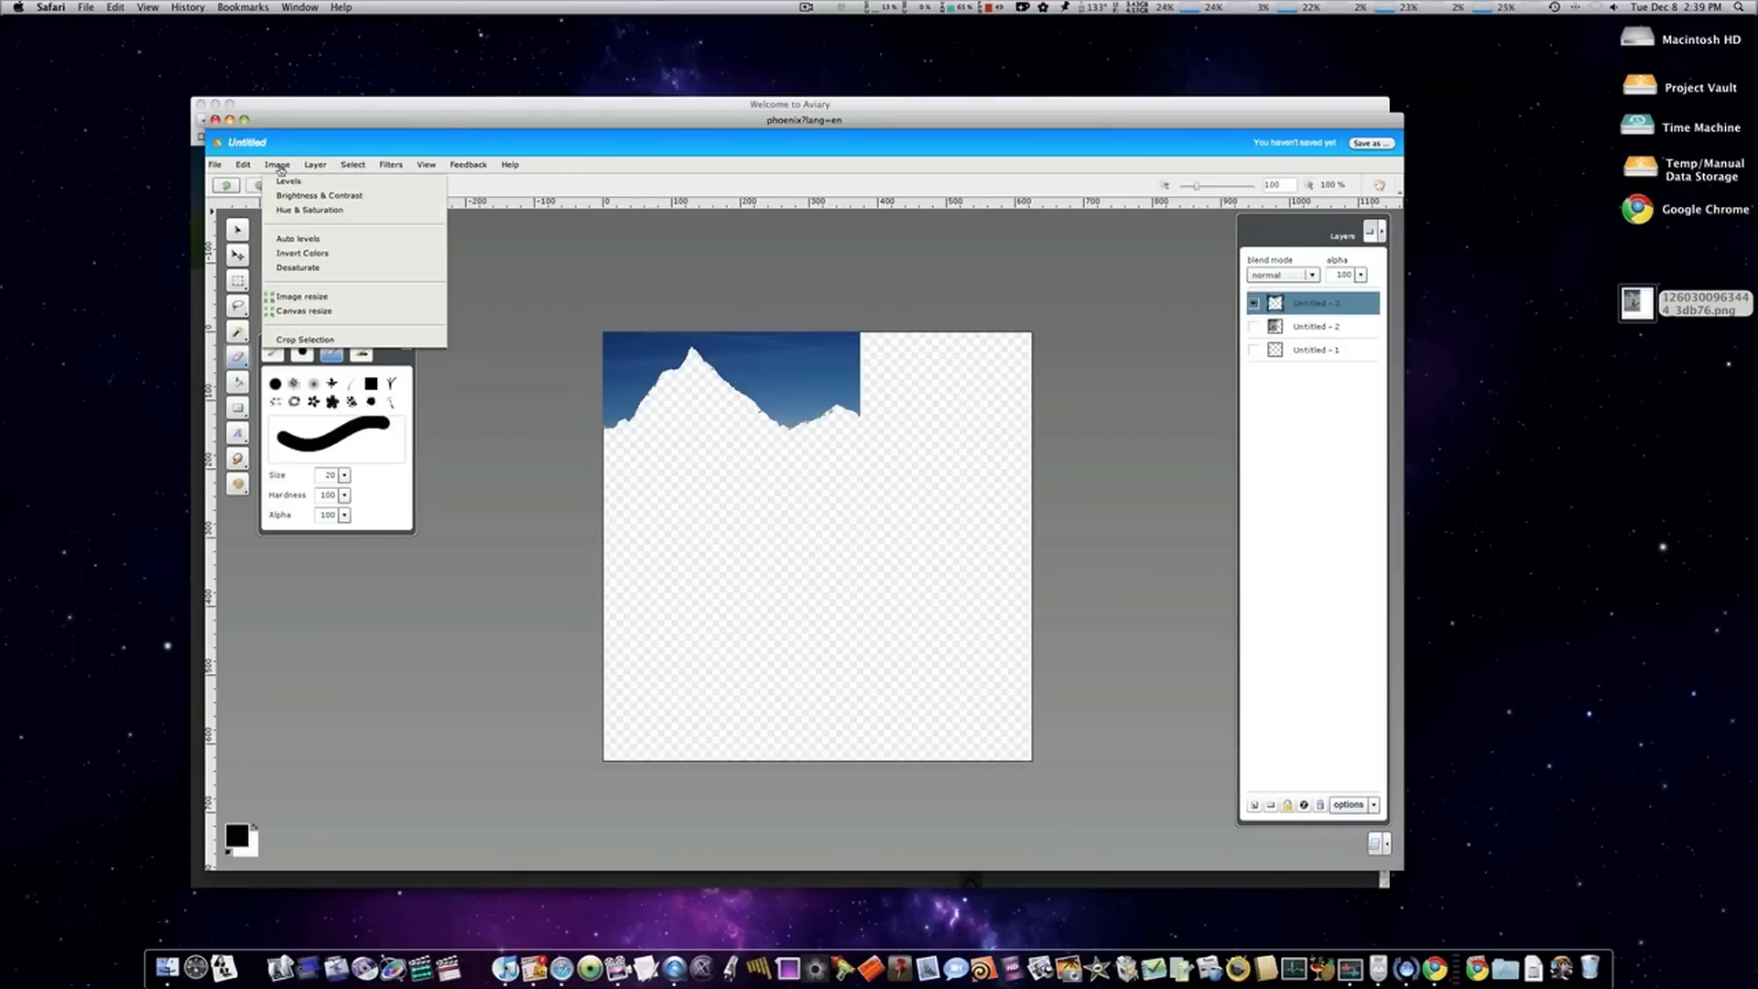
# - Apply Hue -74, Saturation 16, Brightness -21 to the sky and unhide the skier photo
pyautogui.click(309, 209)
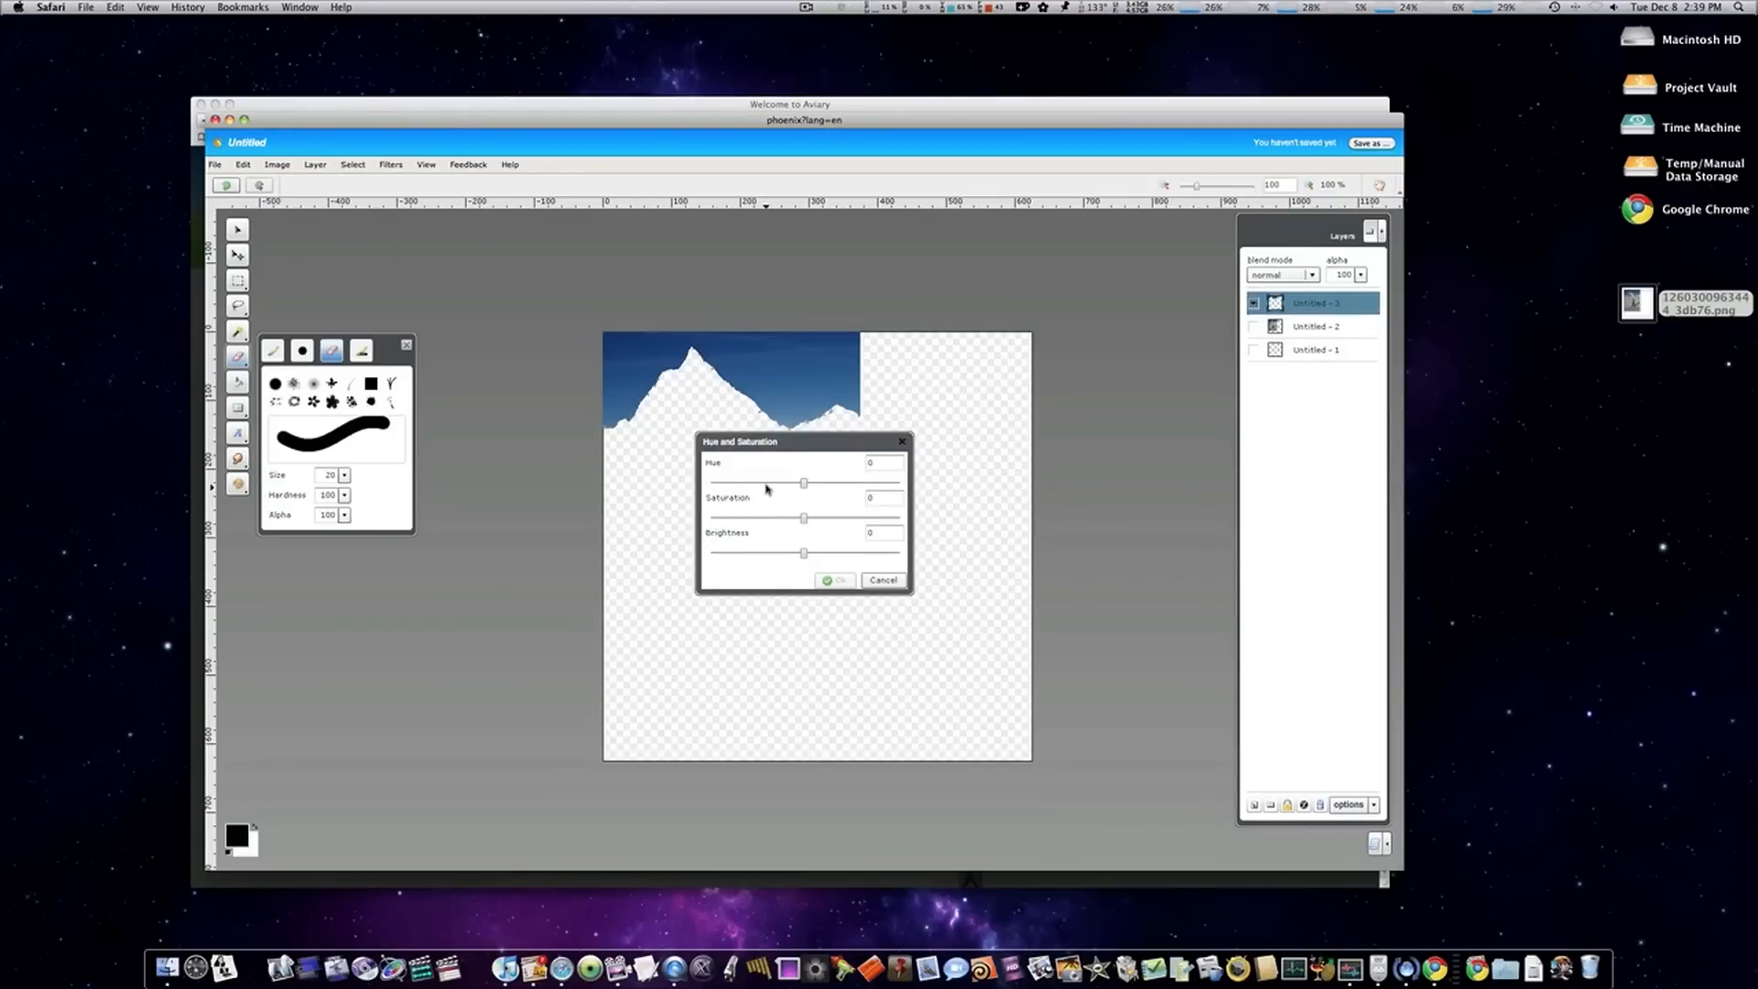
pyautogui.moveTo(803, 483); pyautogui.dragTo(763, 483)
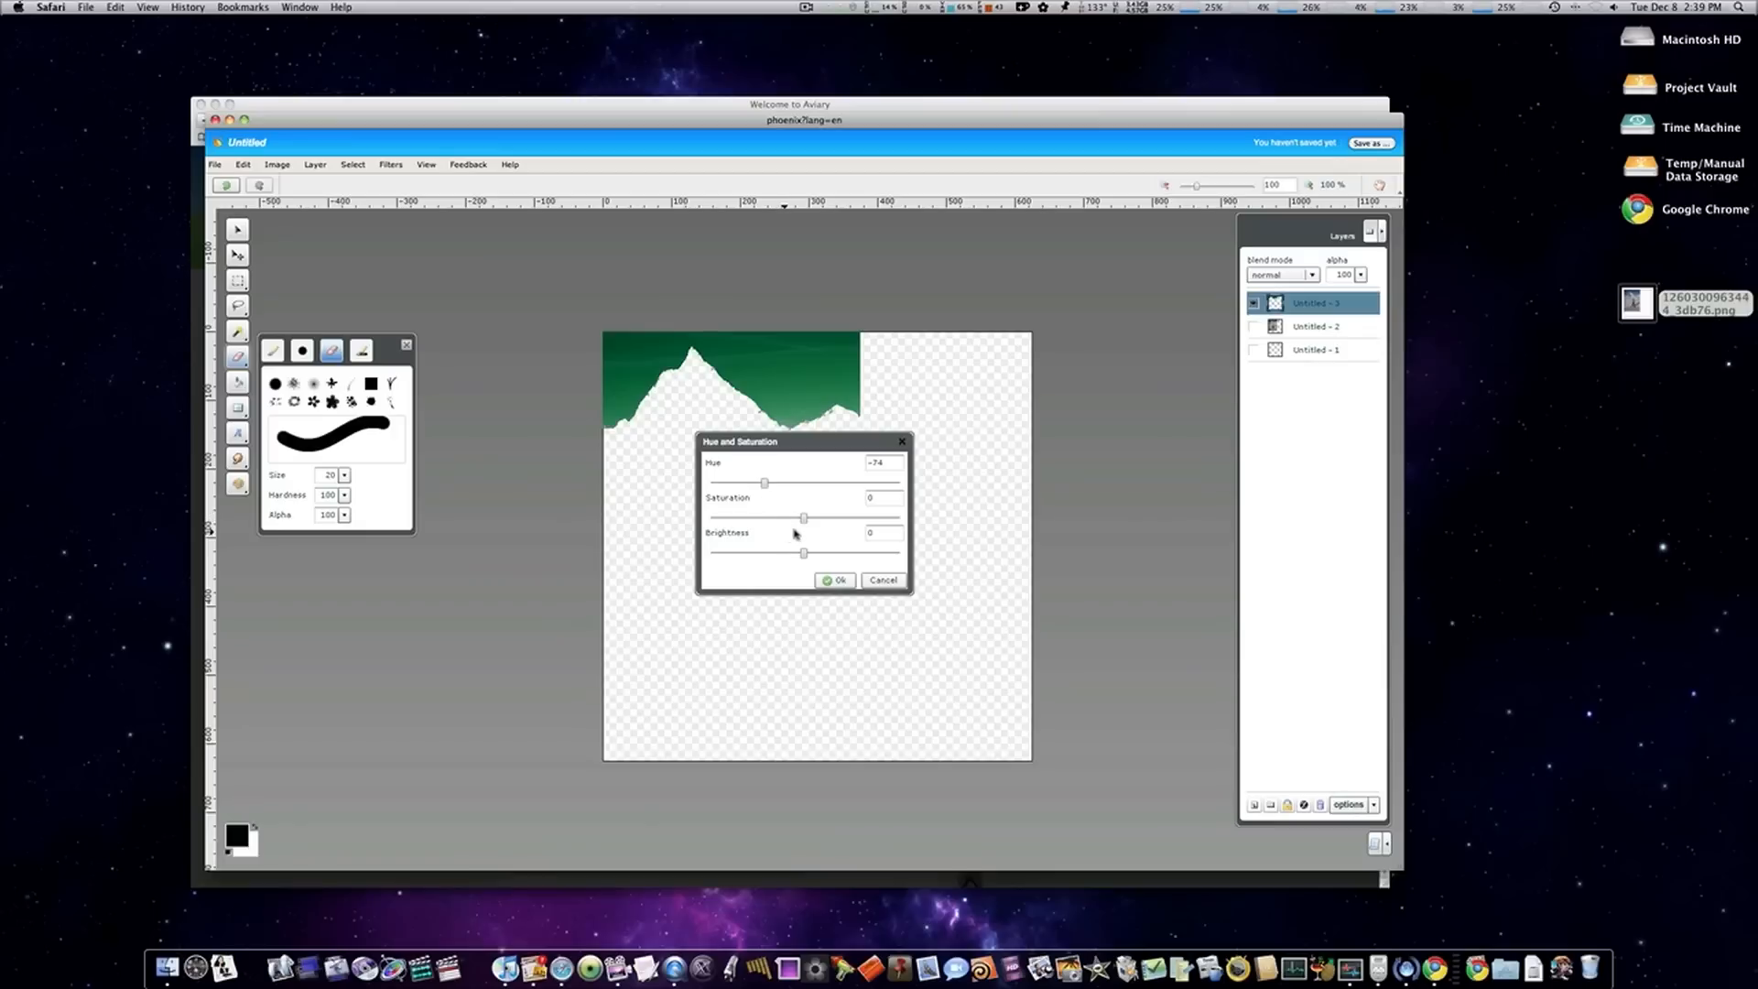
pyautogui.moveTo(766, 519); pyautogui.dragTo(819, 519)
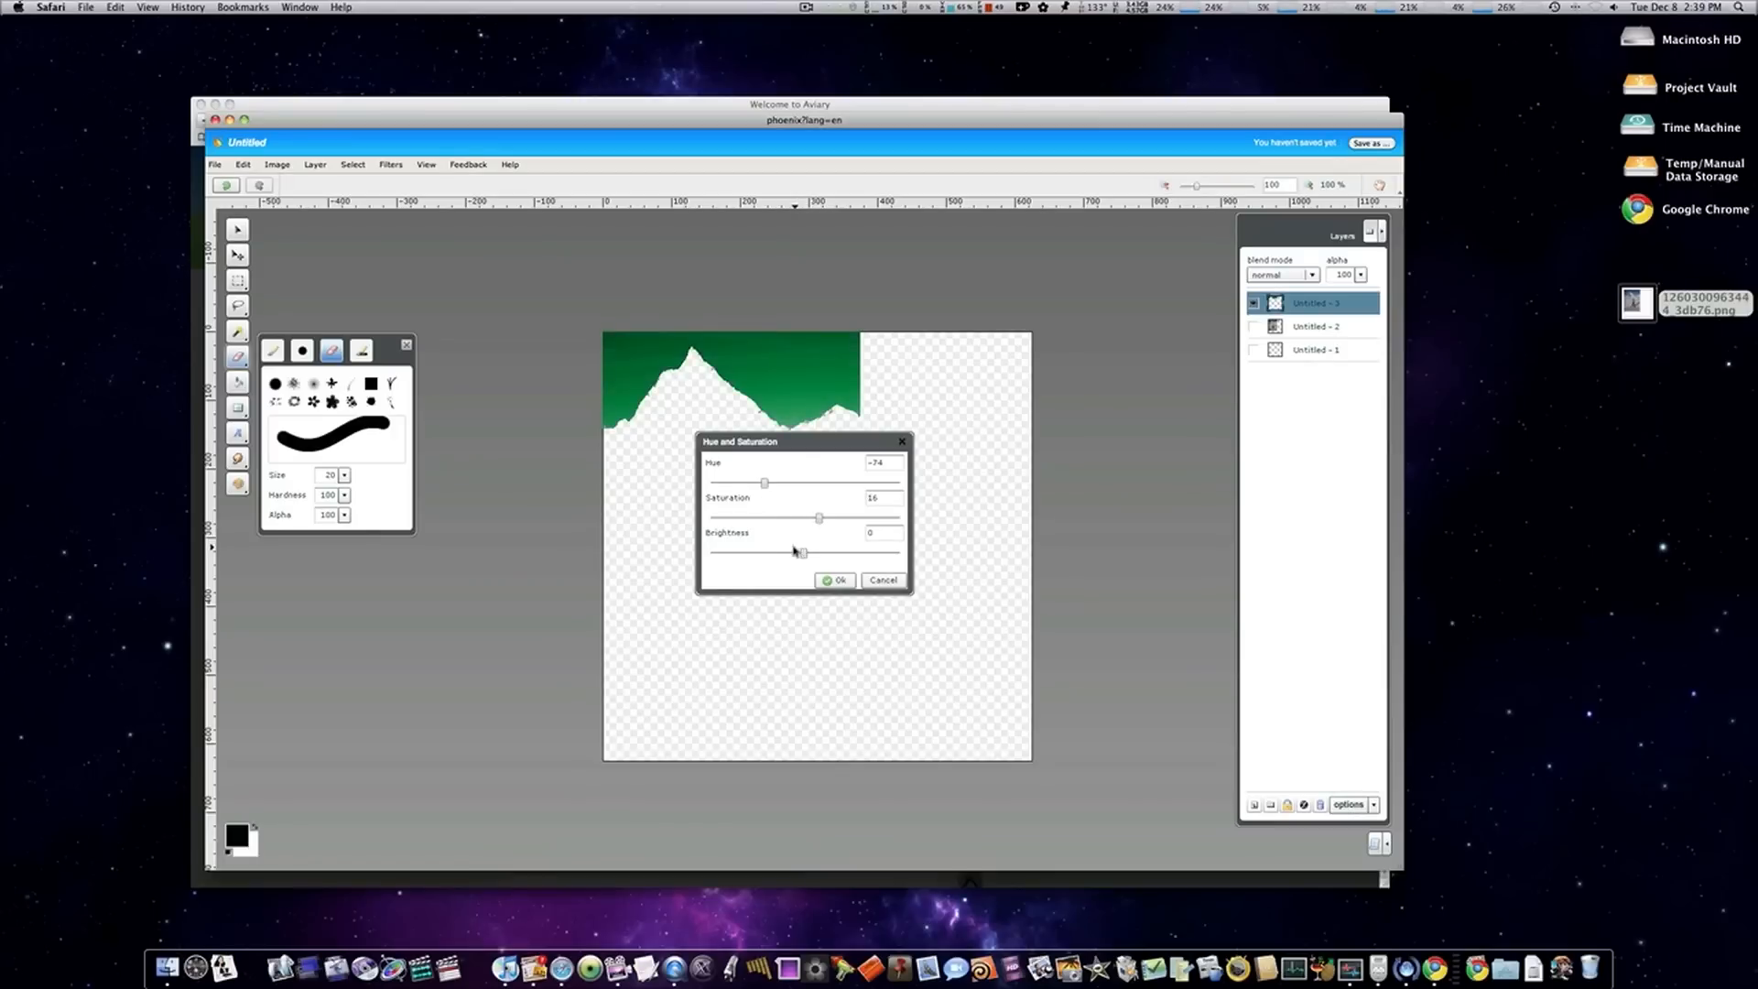
pyautogui.moveTo(803, 551); pyautogui.dragTo(783, 552)
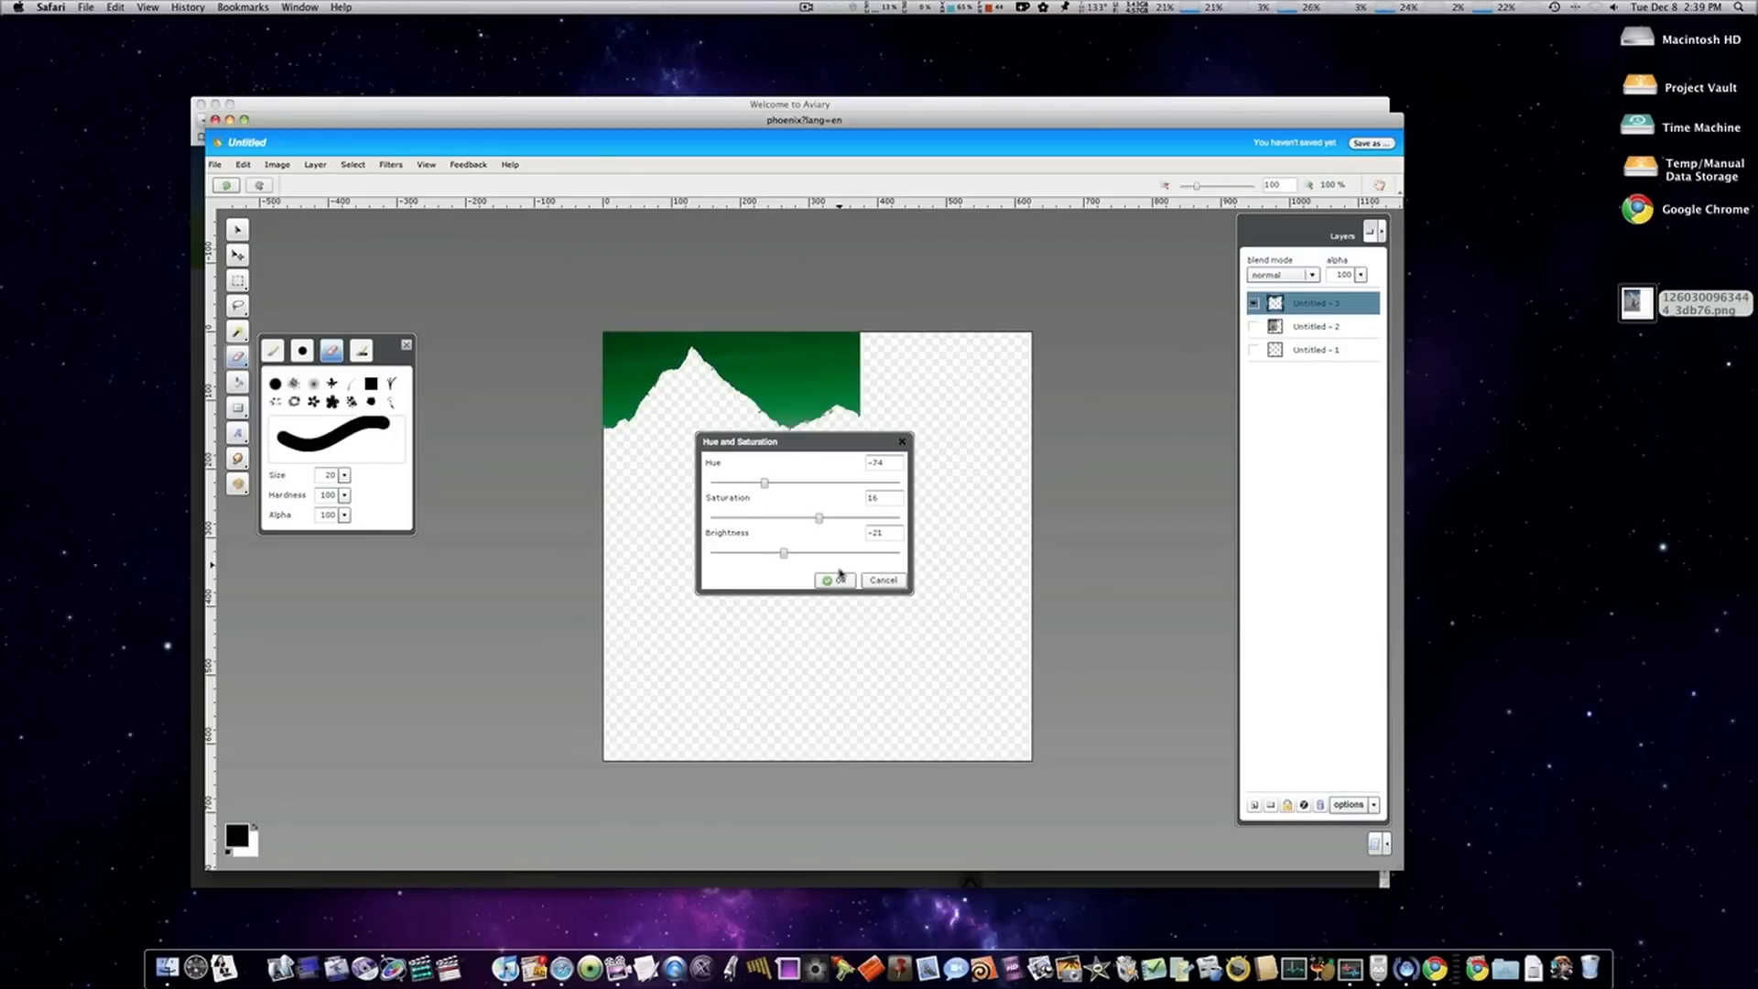
pyautogui.click(833, 579)
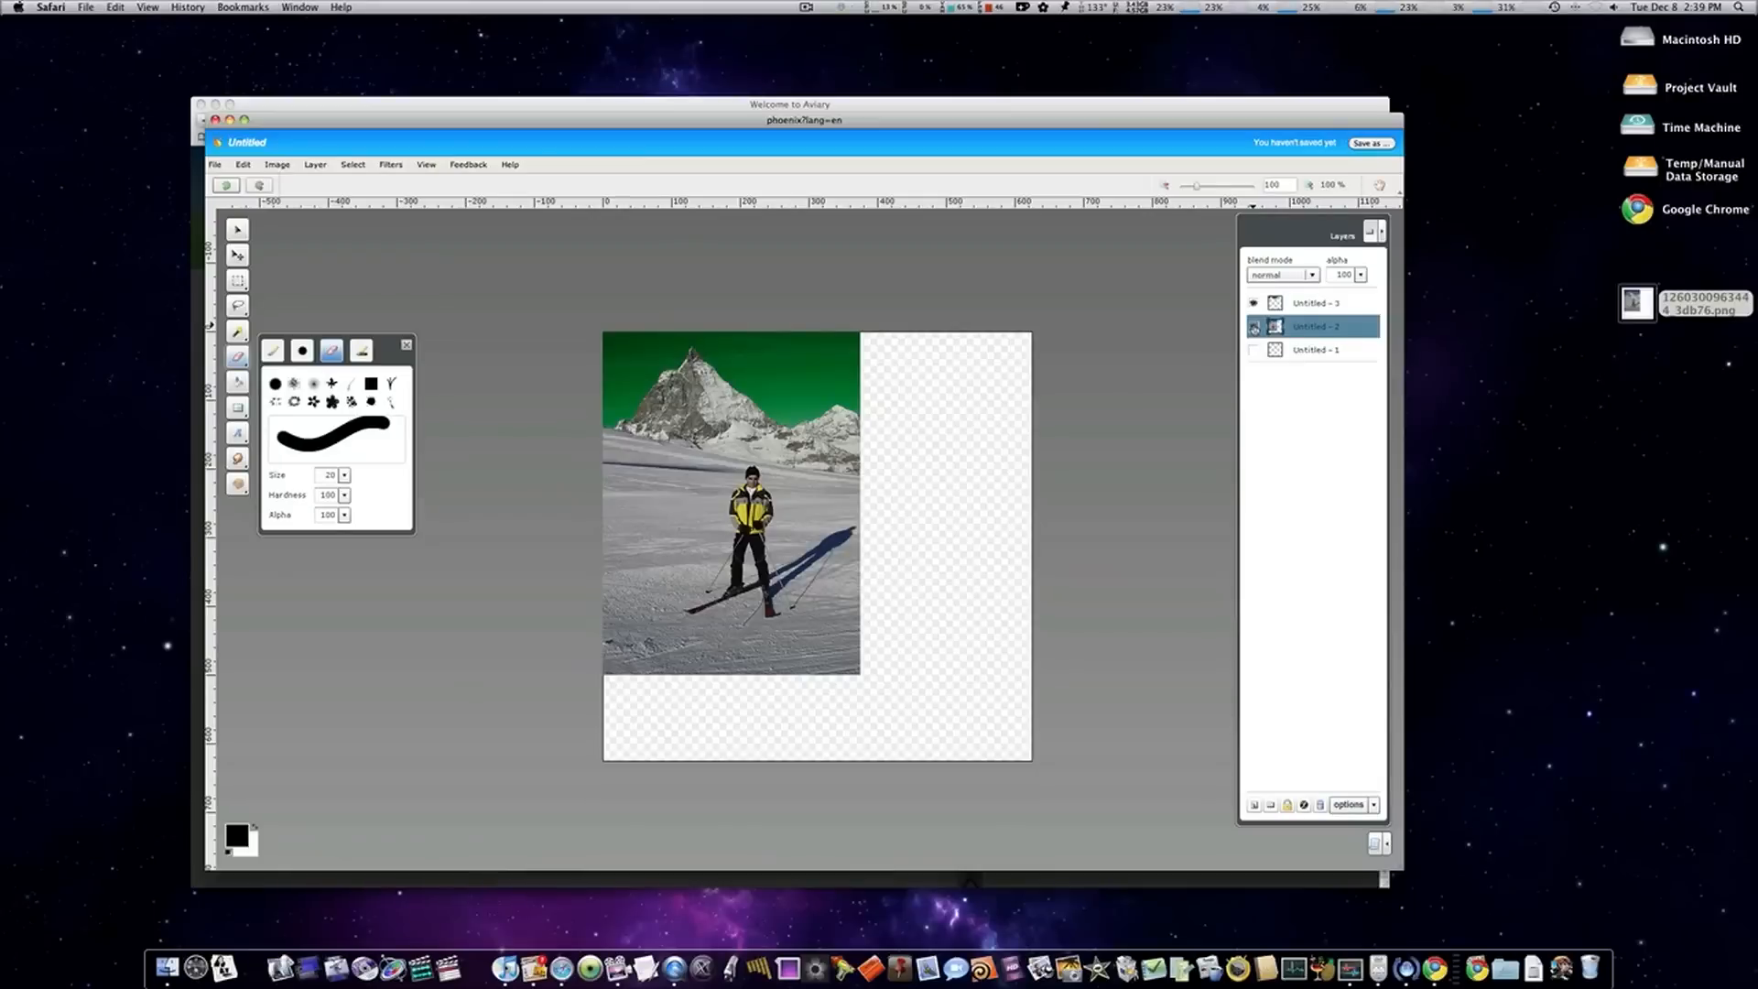
pyautogui.click(932, 490)
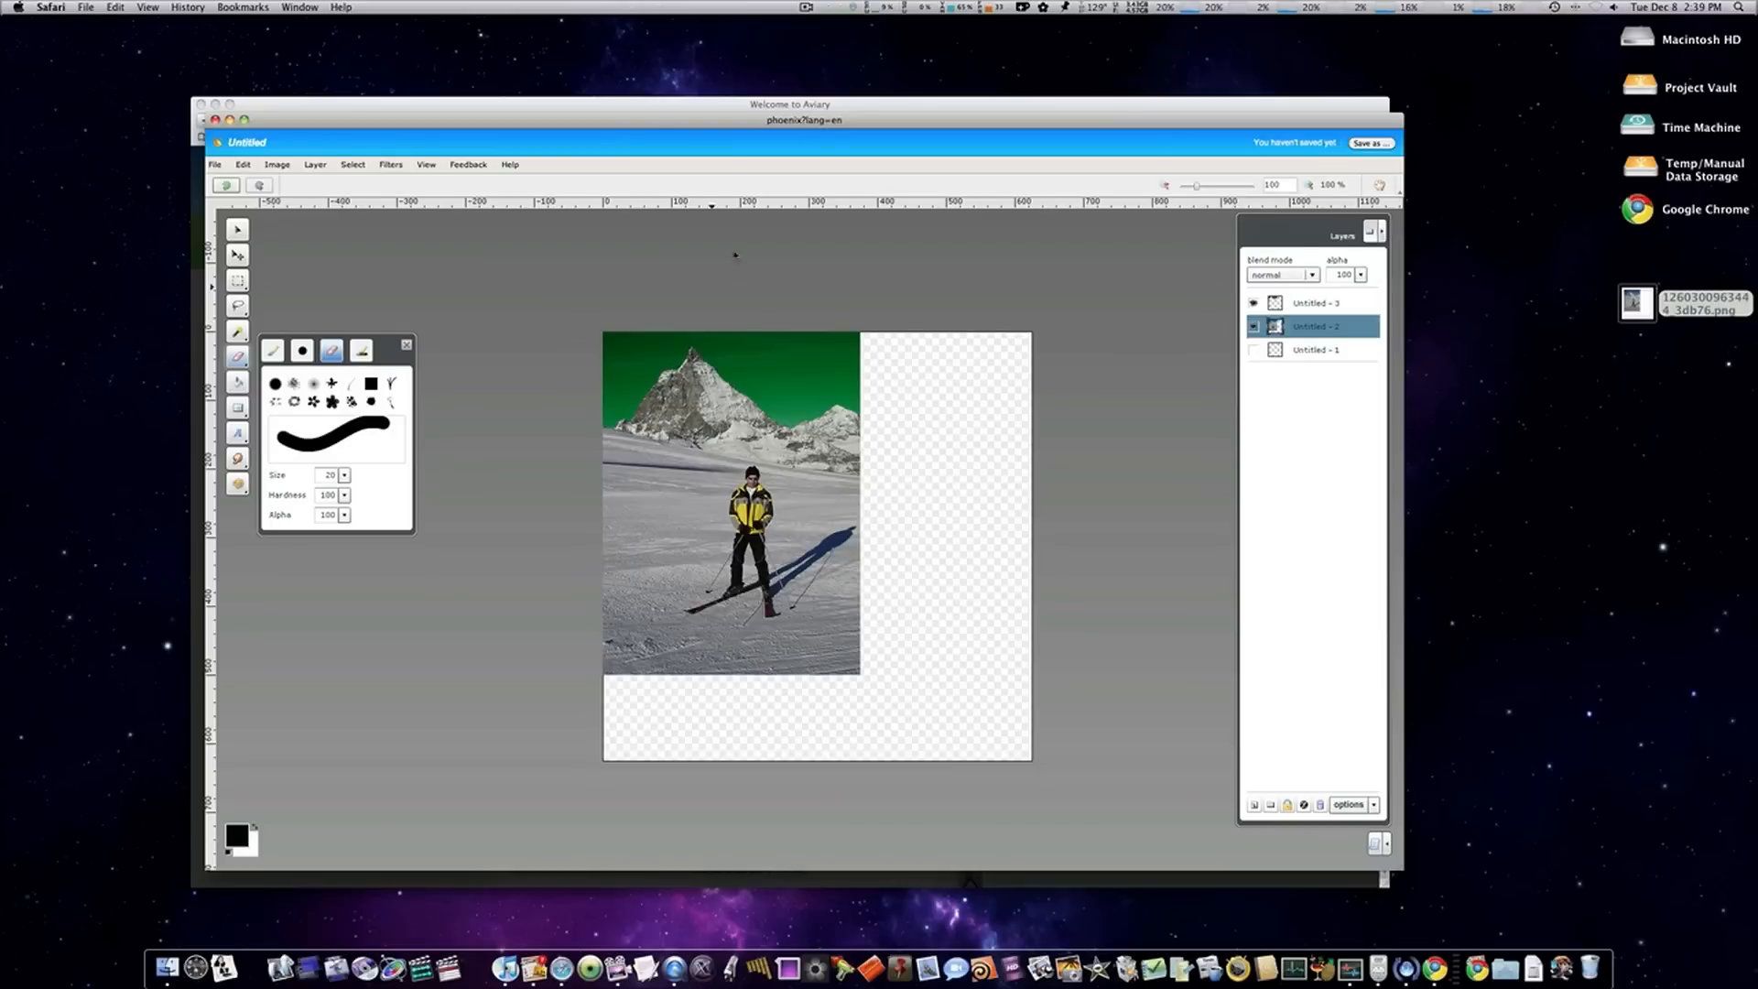
pyautogui.click(803, 9)
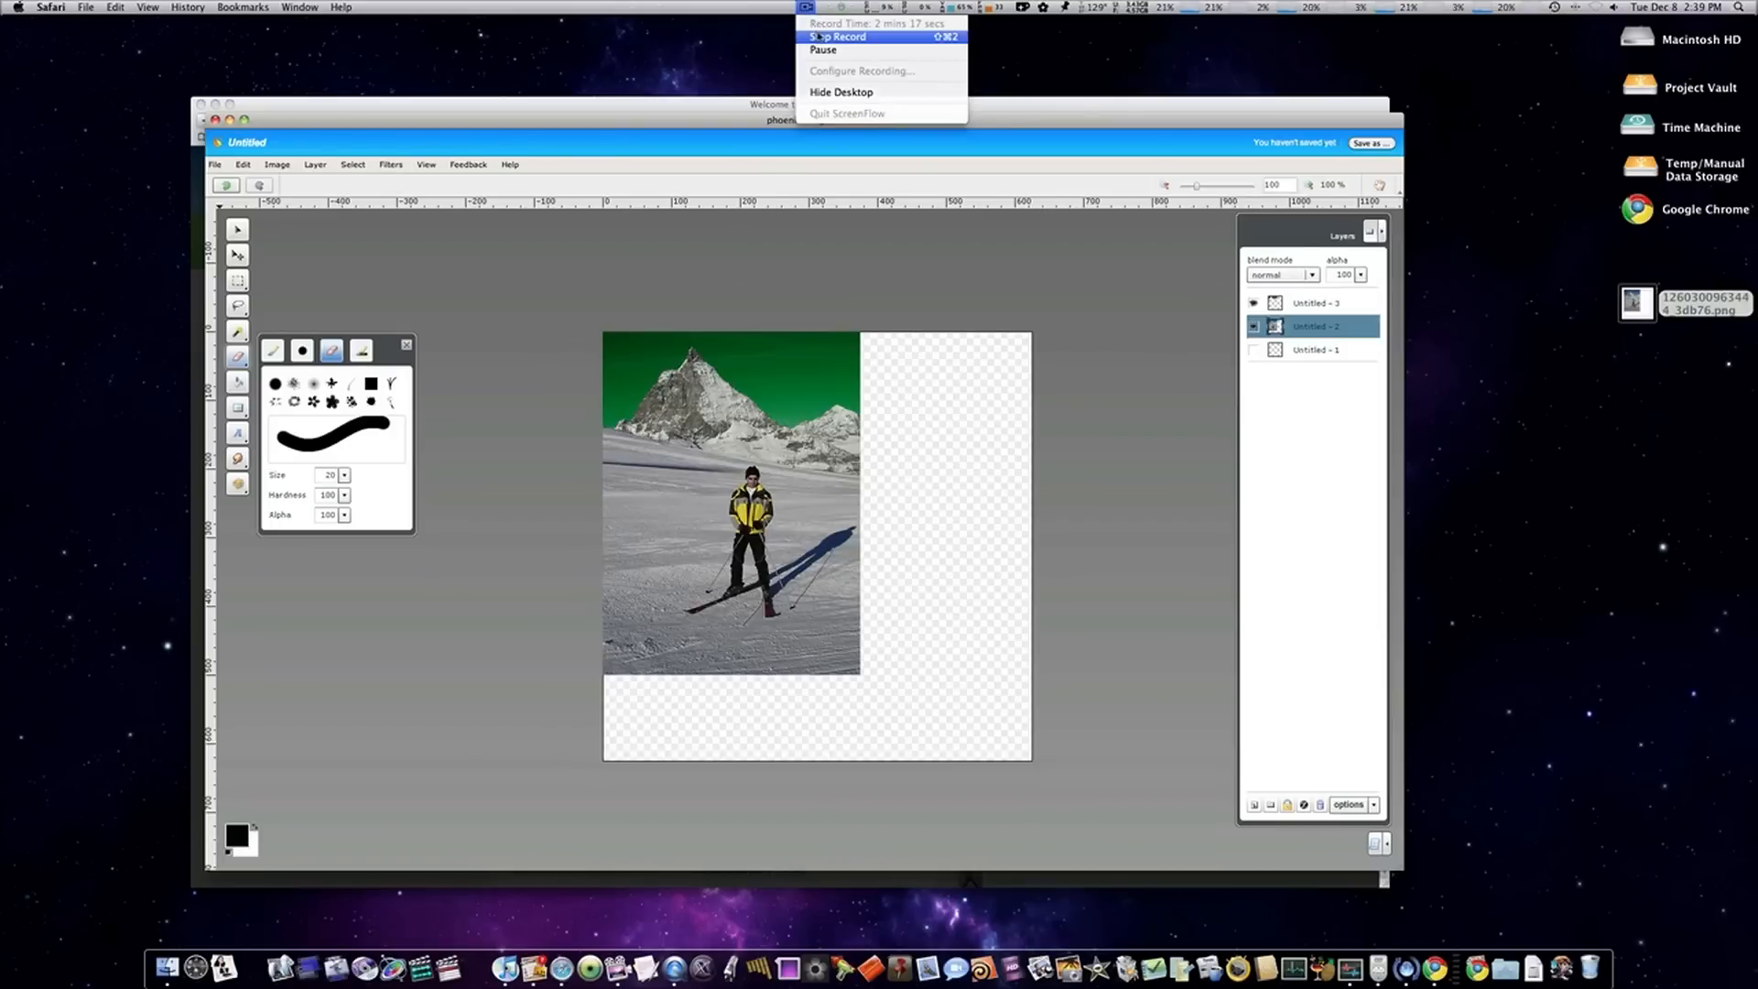